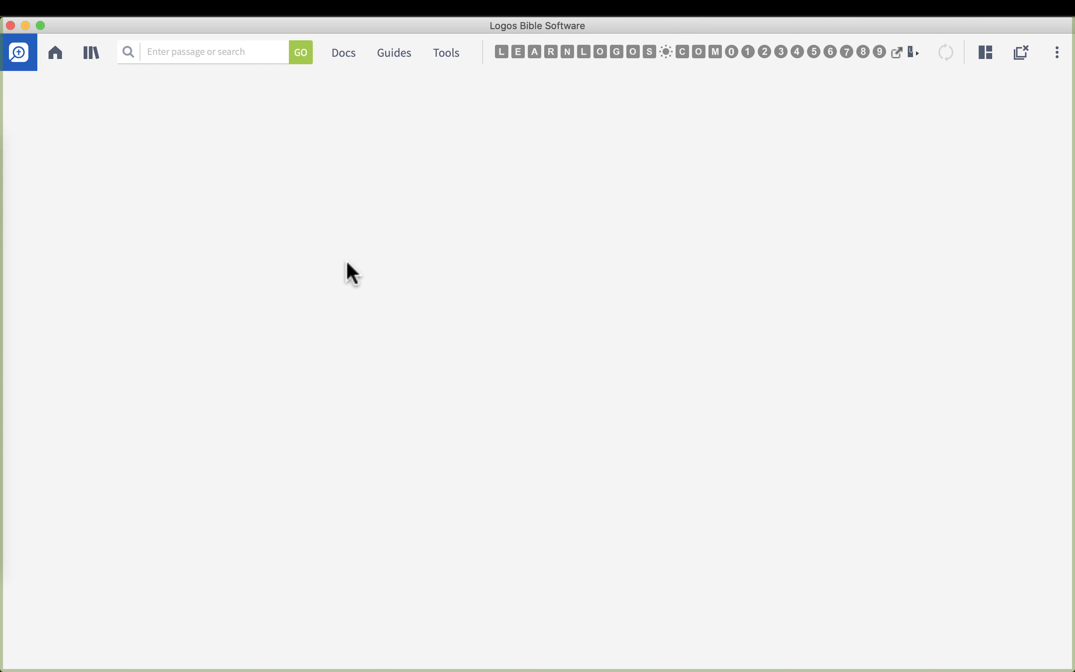
mouse_move(6, 168)
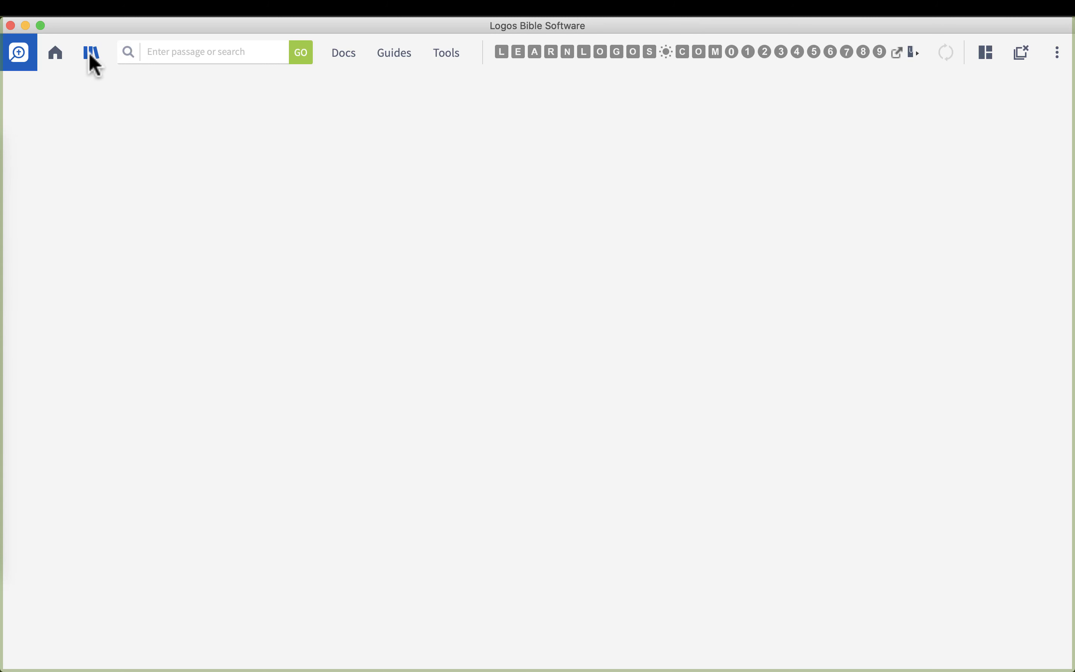
mouse_move(90, 53)
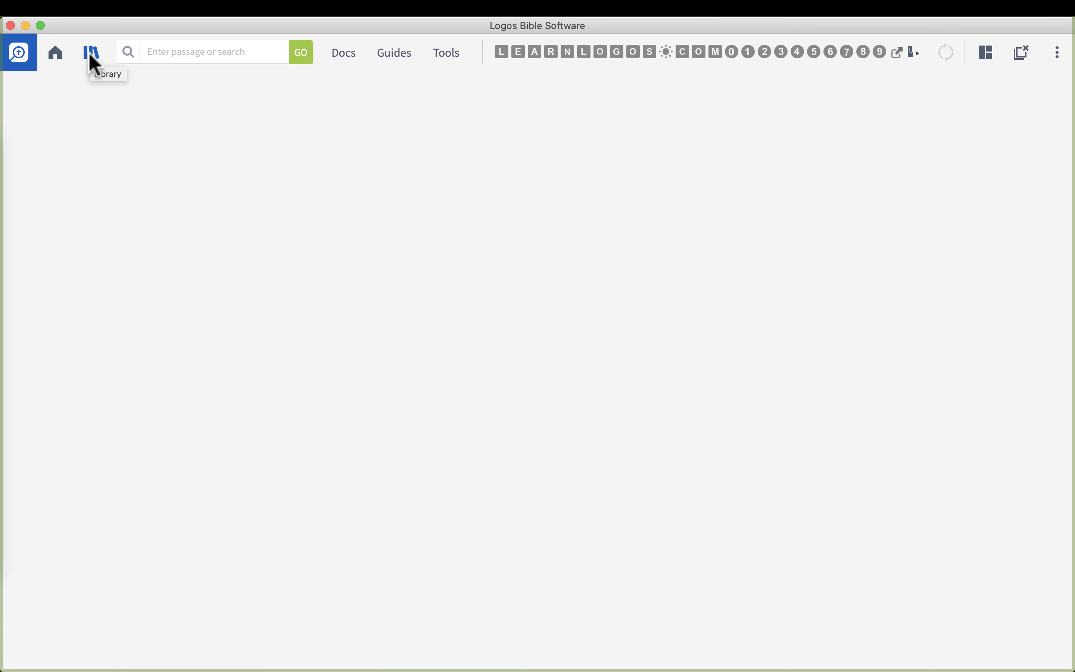
mouse_move(91, 62)
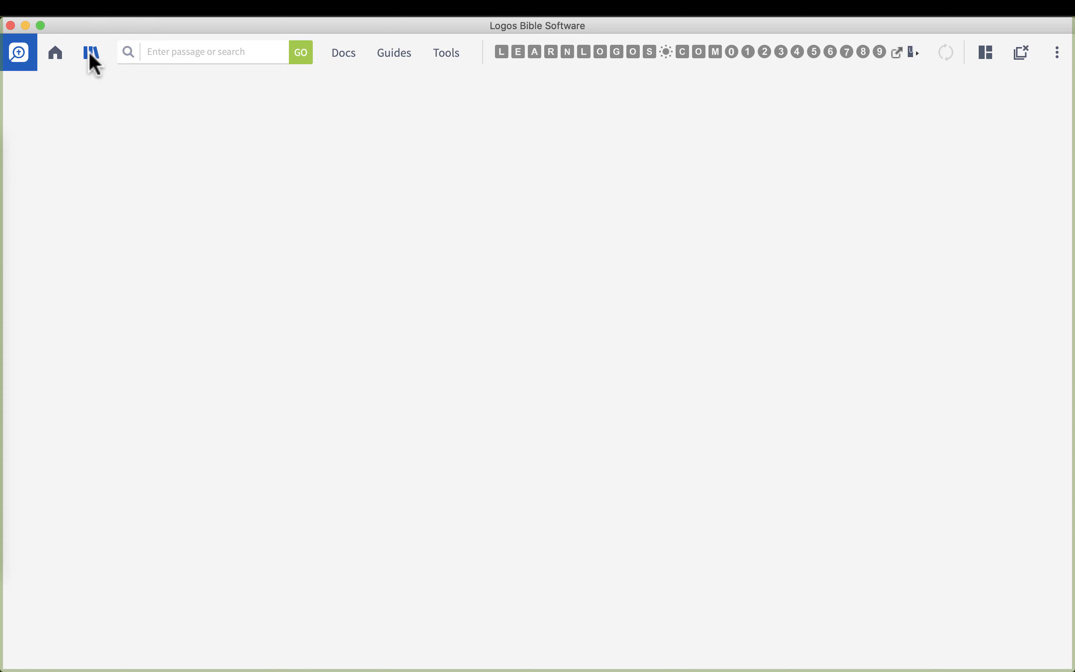
mouse_move(91, 52)
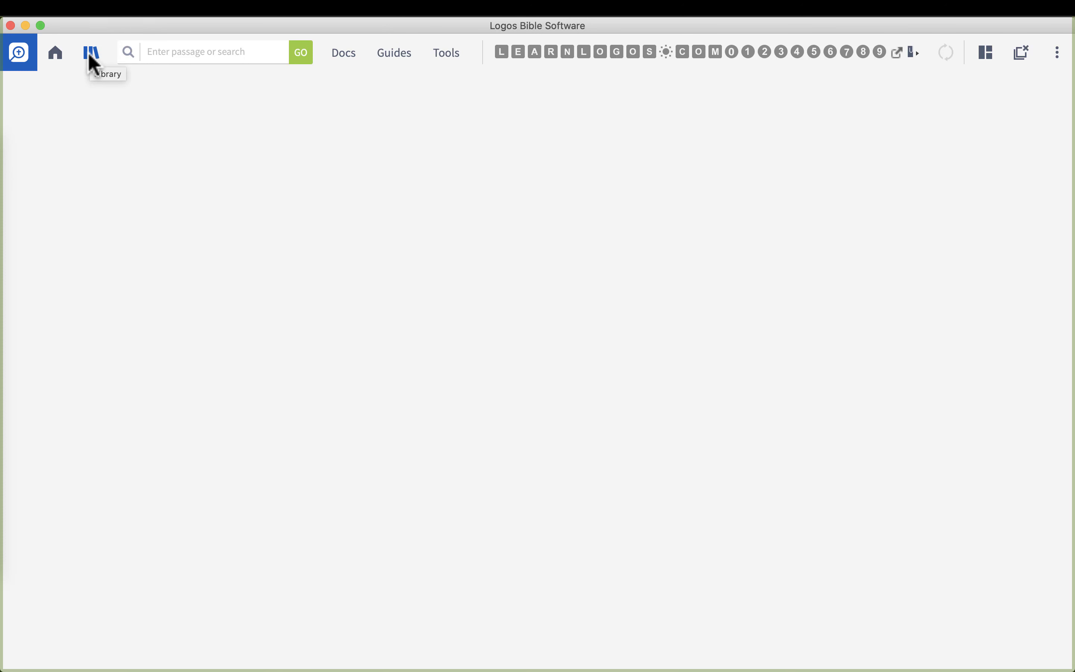
Show the Library panel with its 53,568 resources and bring up its panel menu
left_click(90, 52)
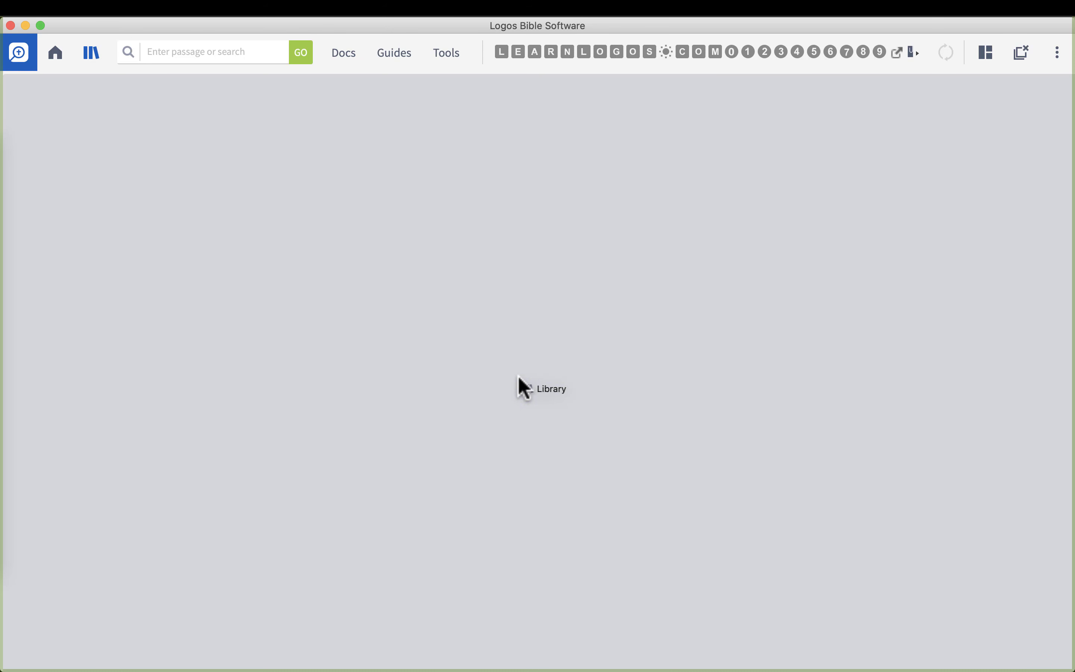
left_click(90, 52)
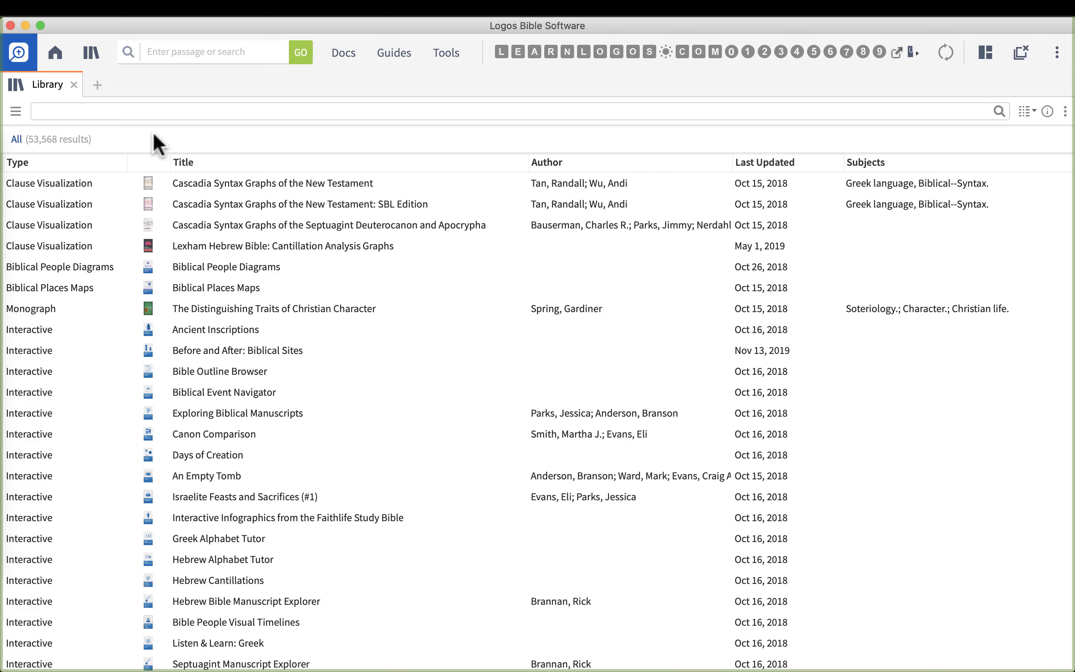
mouse_move(955, 145)
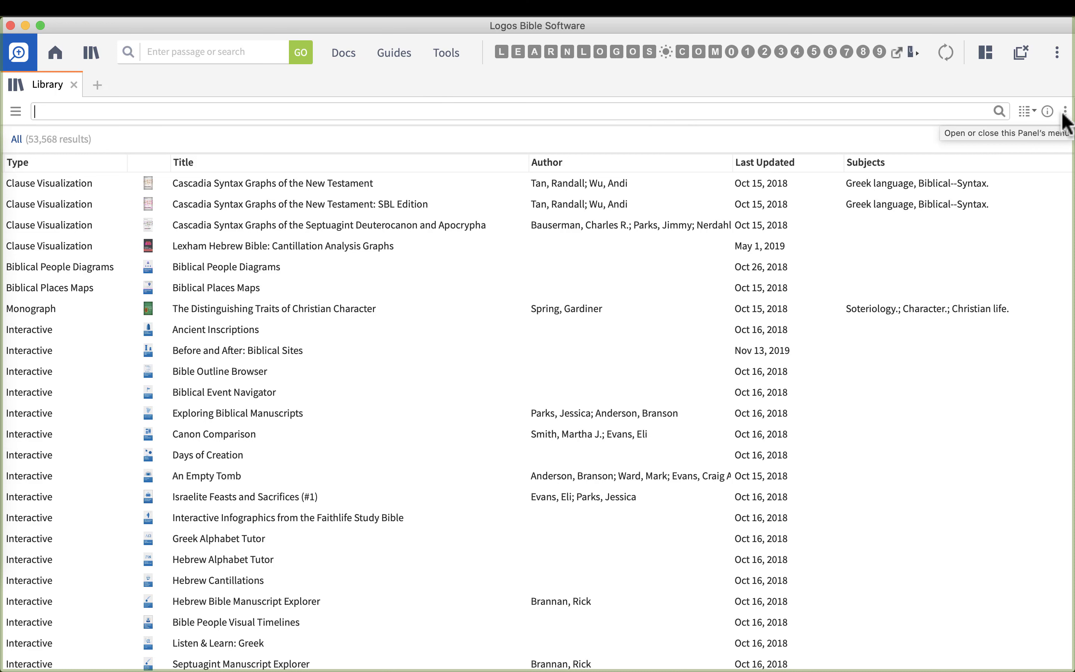
left_click(1064, 111)
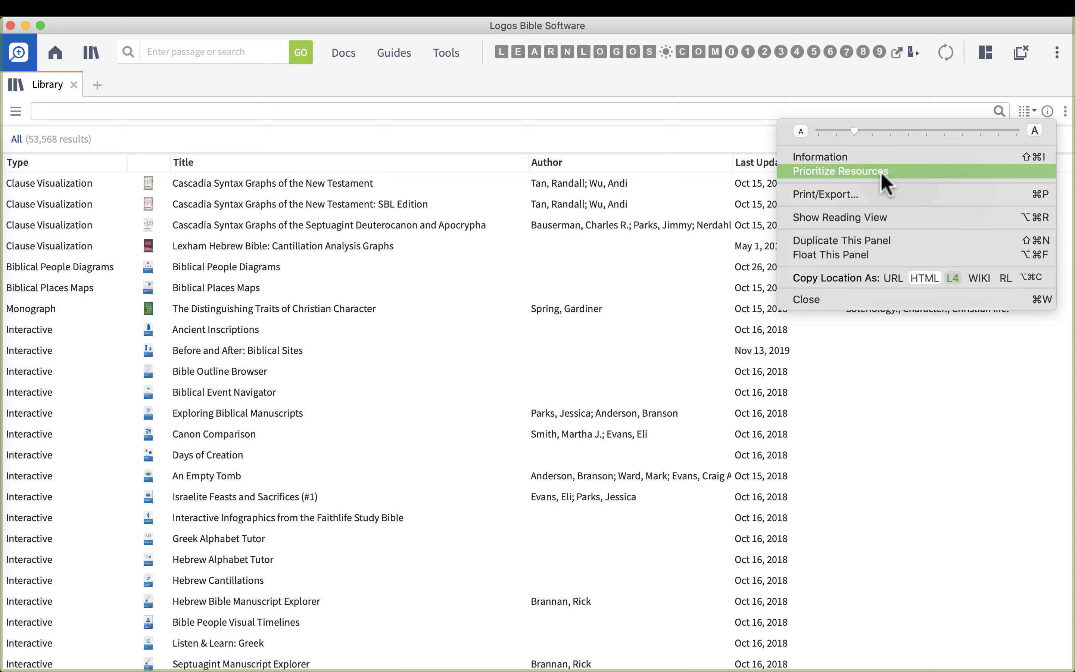
Show the Prioritize Resources list beside the library, topped by NKJV, NASB95 and ESV
left_click(839, 171)
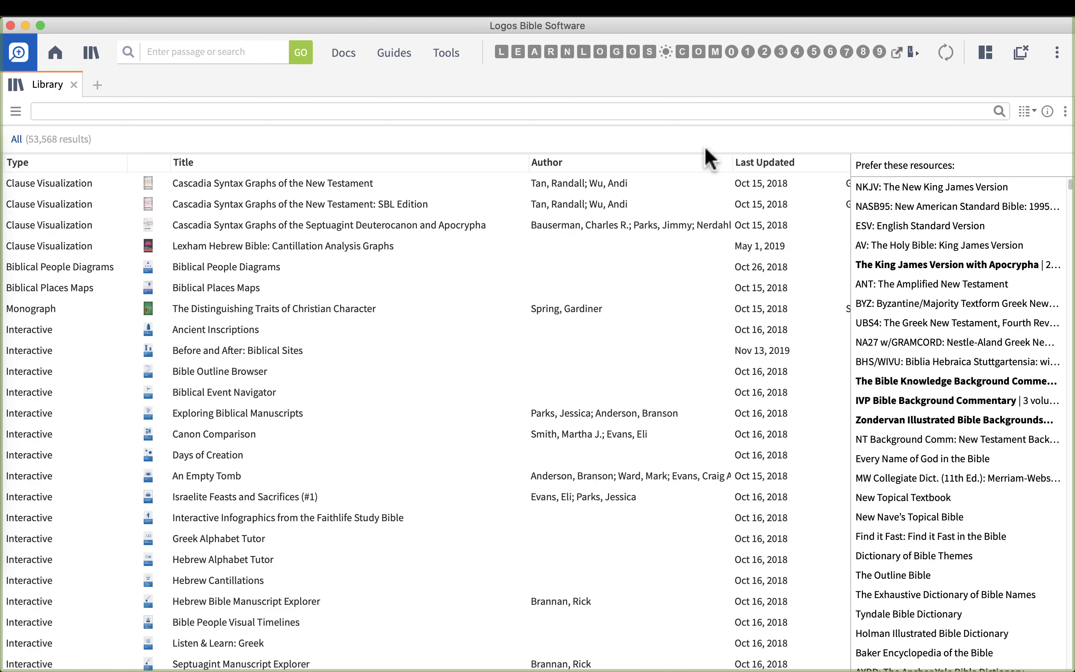
mouse_move(953, 199)
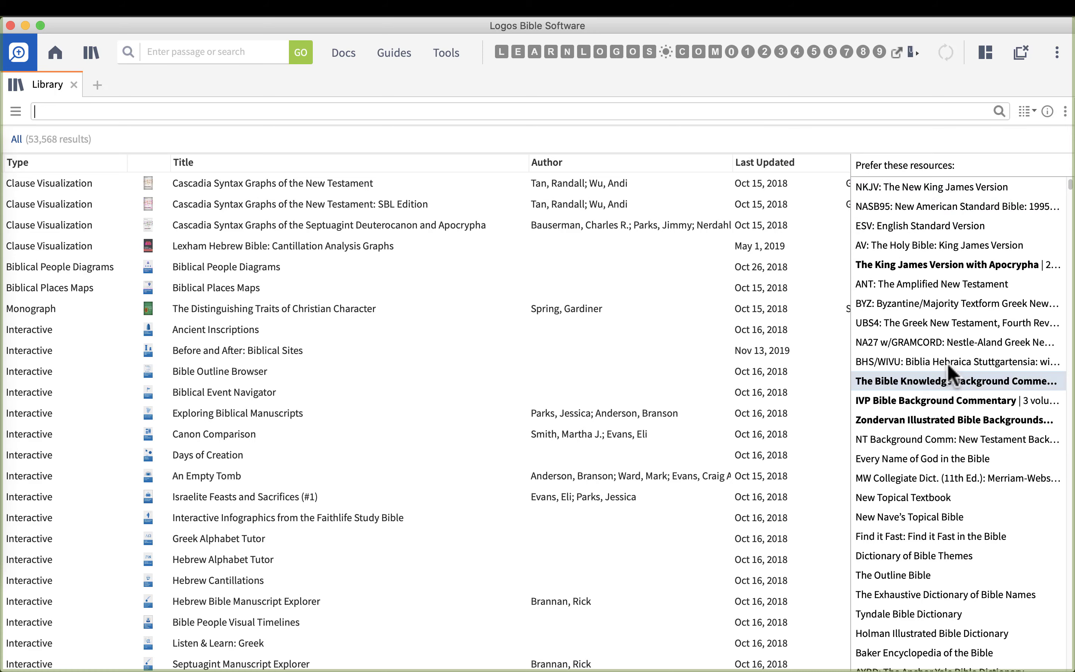
scroll("down", 3)
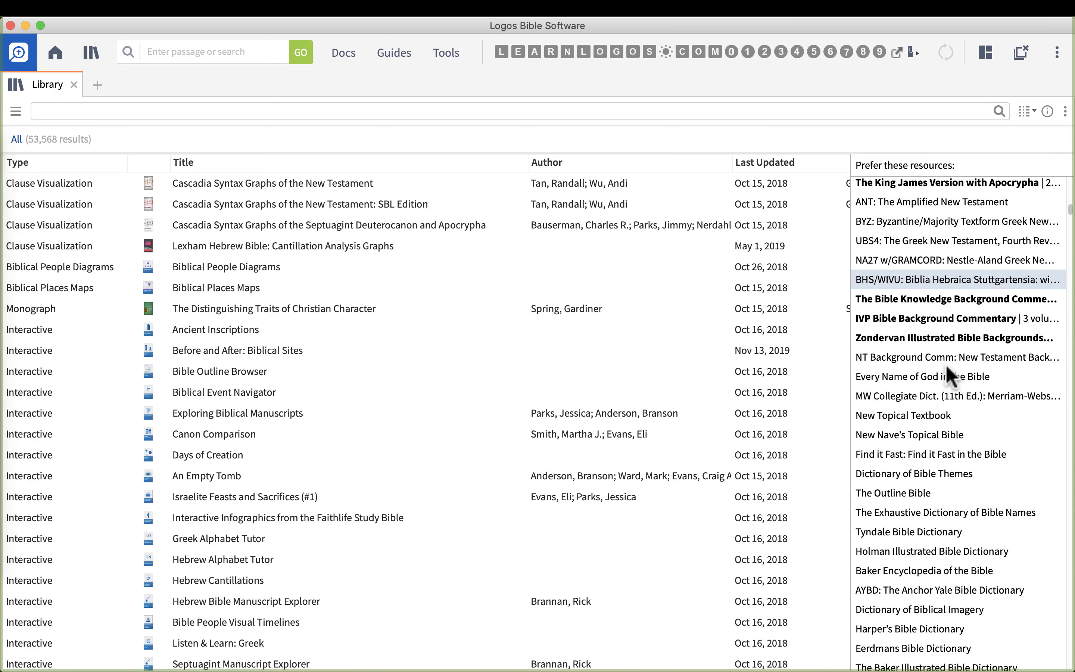
scroll("up", 3)
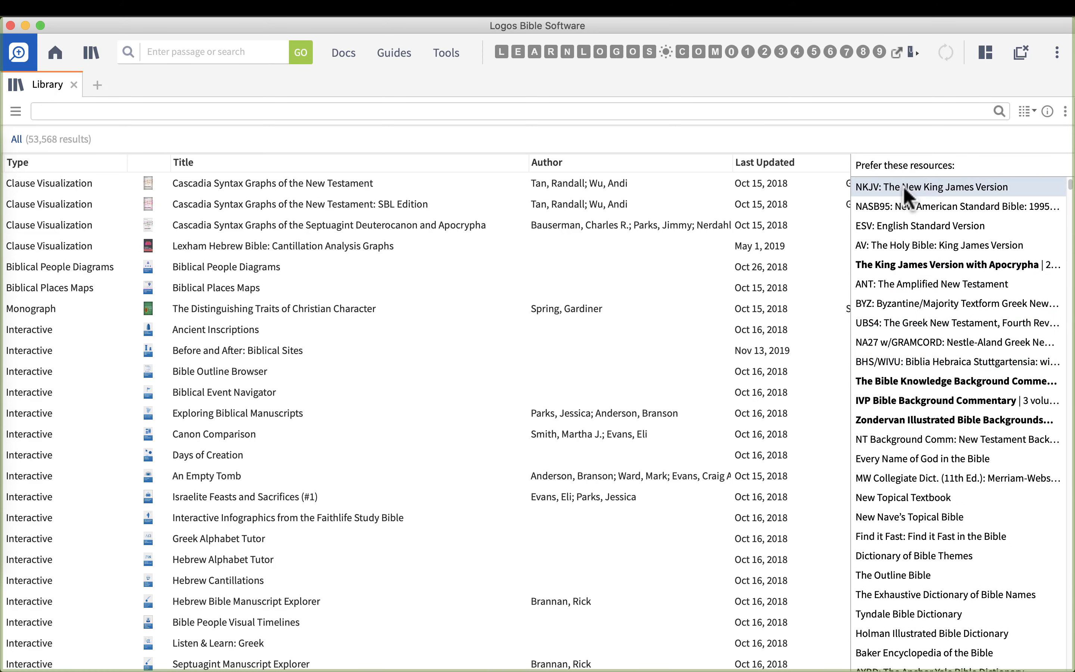
mouse_move(922, 187)
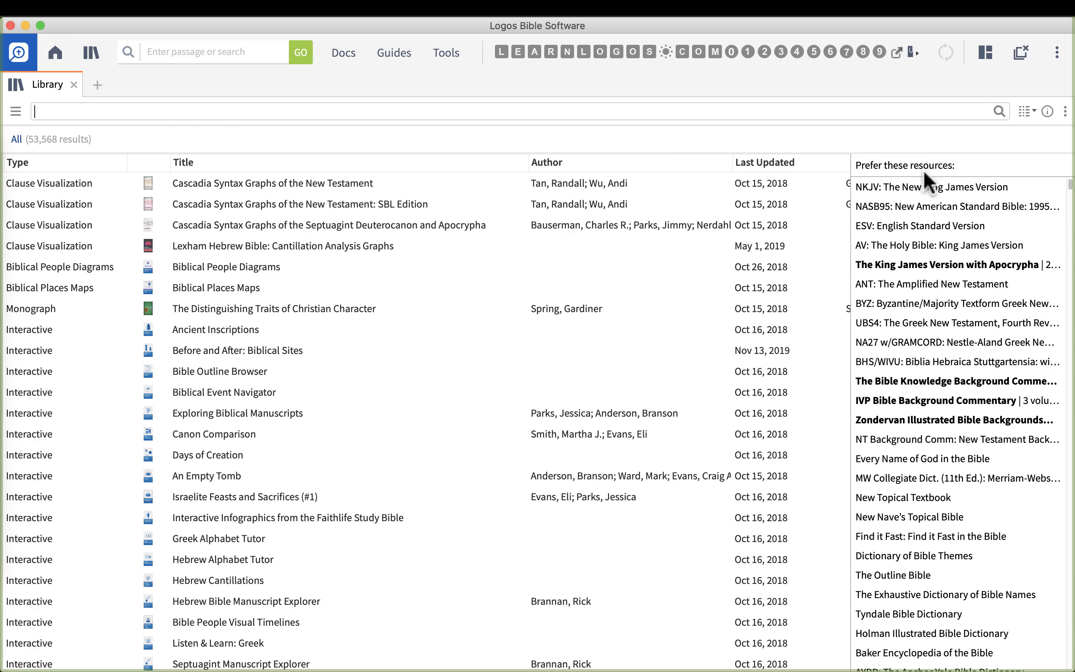
mouse_move(931, 187)
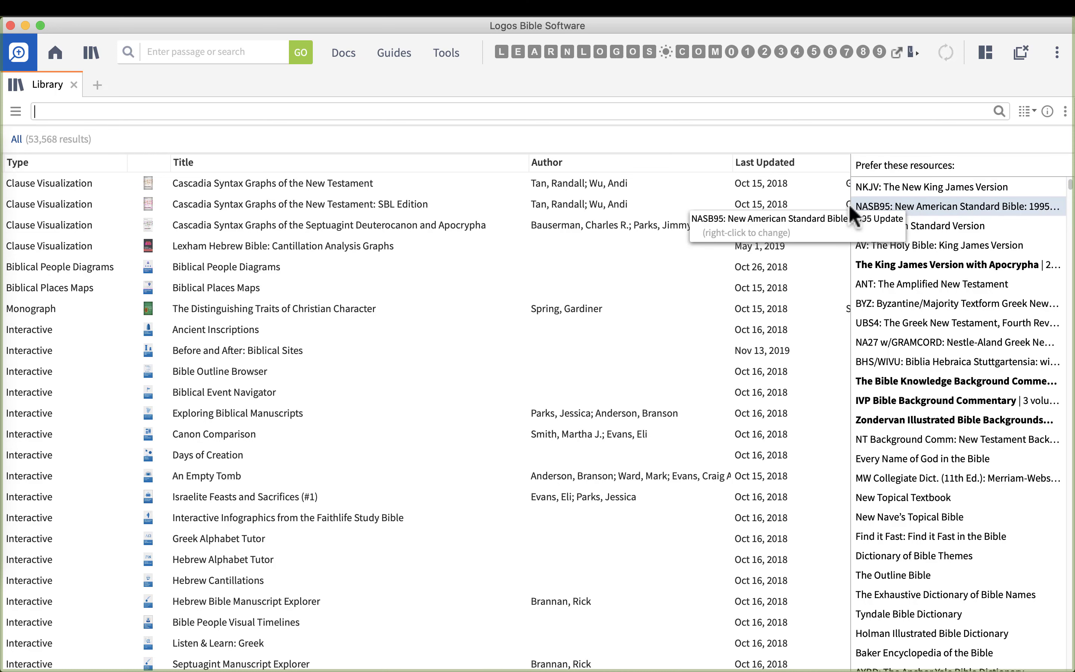
Search the library for 'nasb95' to find the New American Standard Bible: 1995 Update
type("nasb")
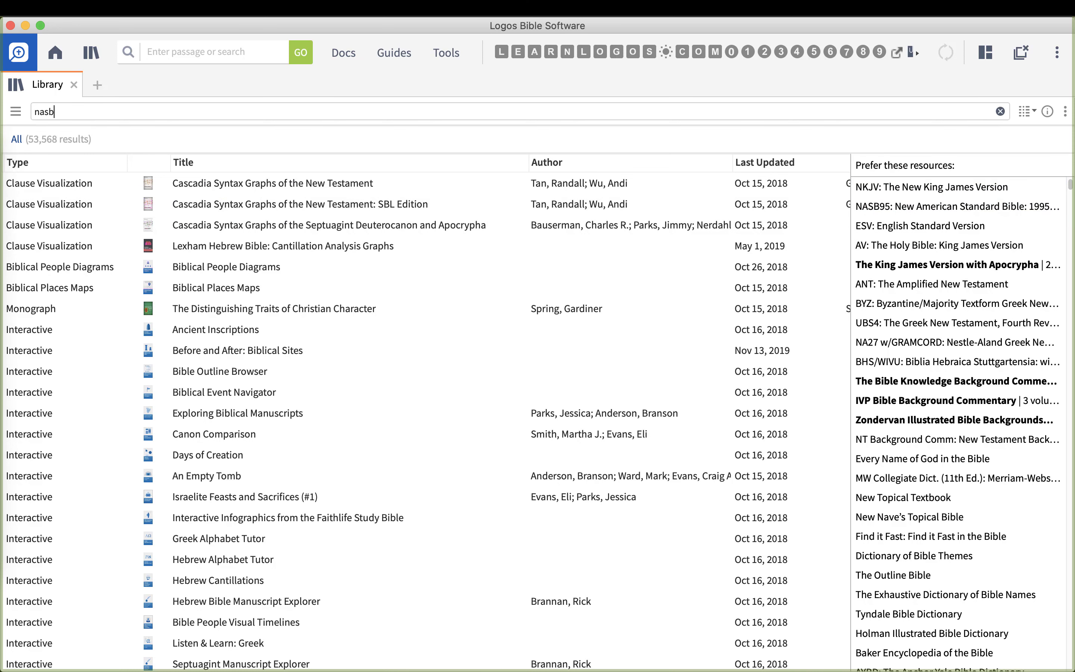
type("95")
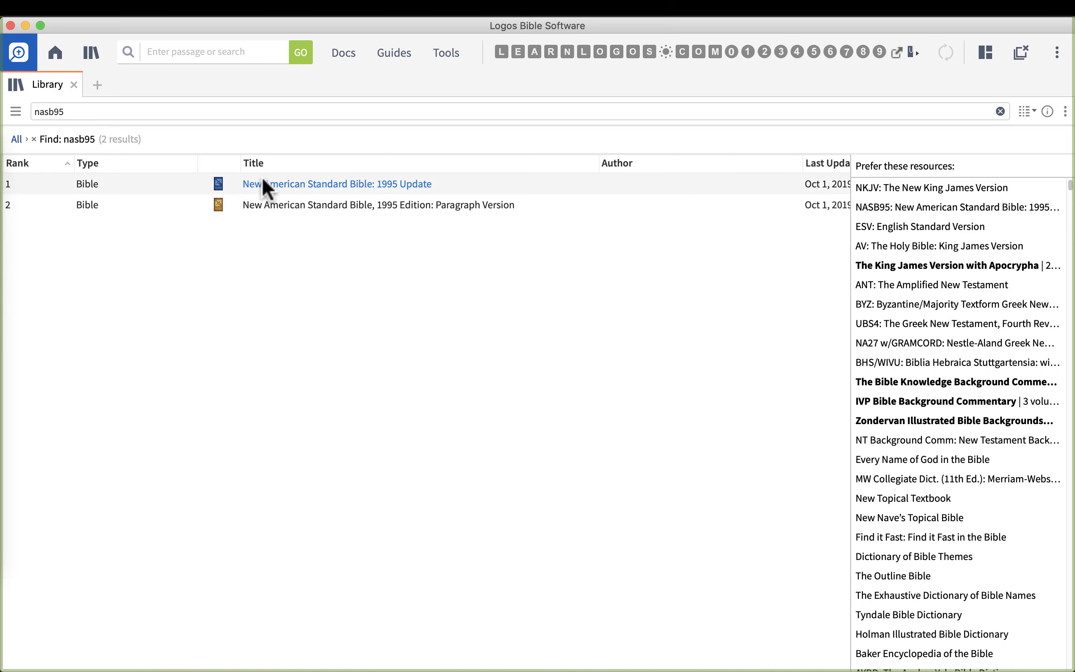
mouse_move(256, 265)
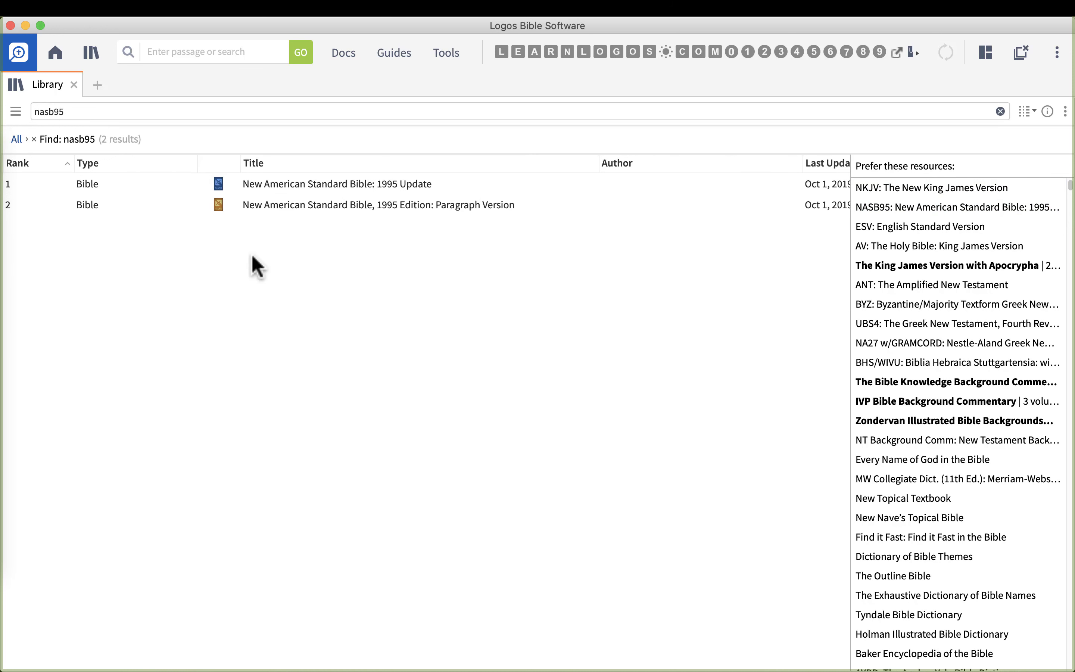
mouse_move(485, 190)
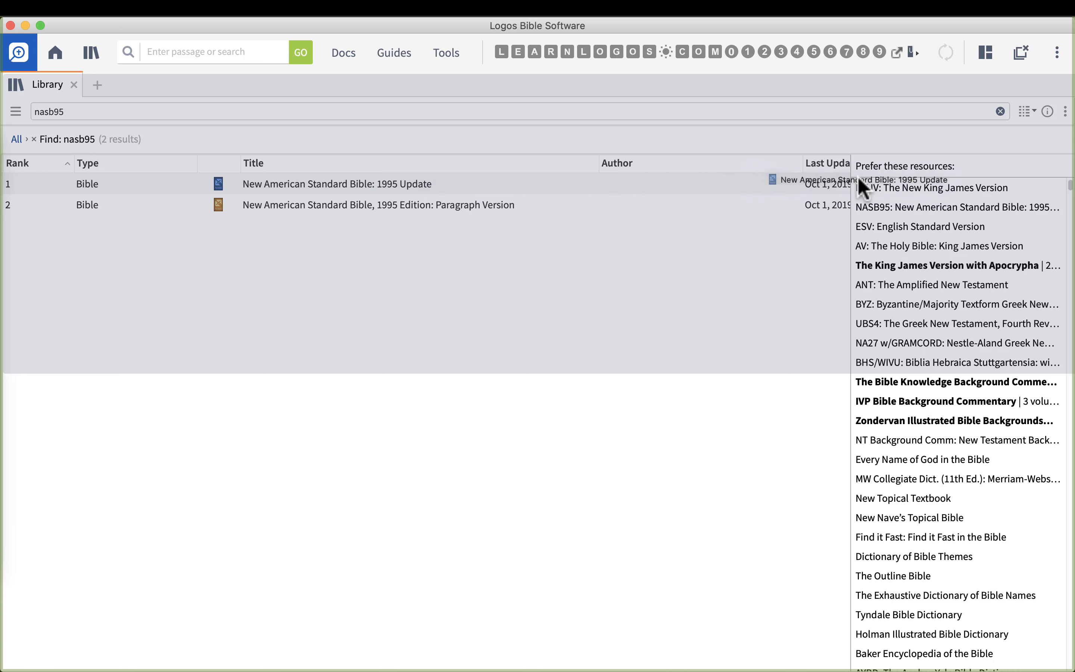
mouse_move(931, 204)
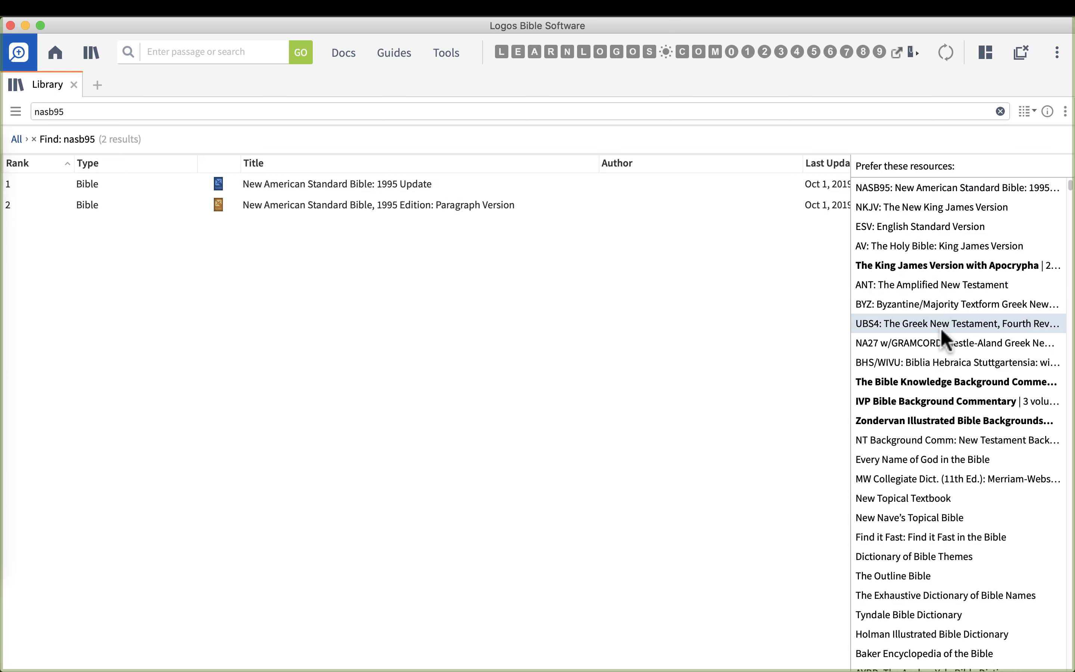
mouse_move(905, 207)
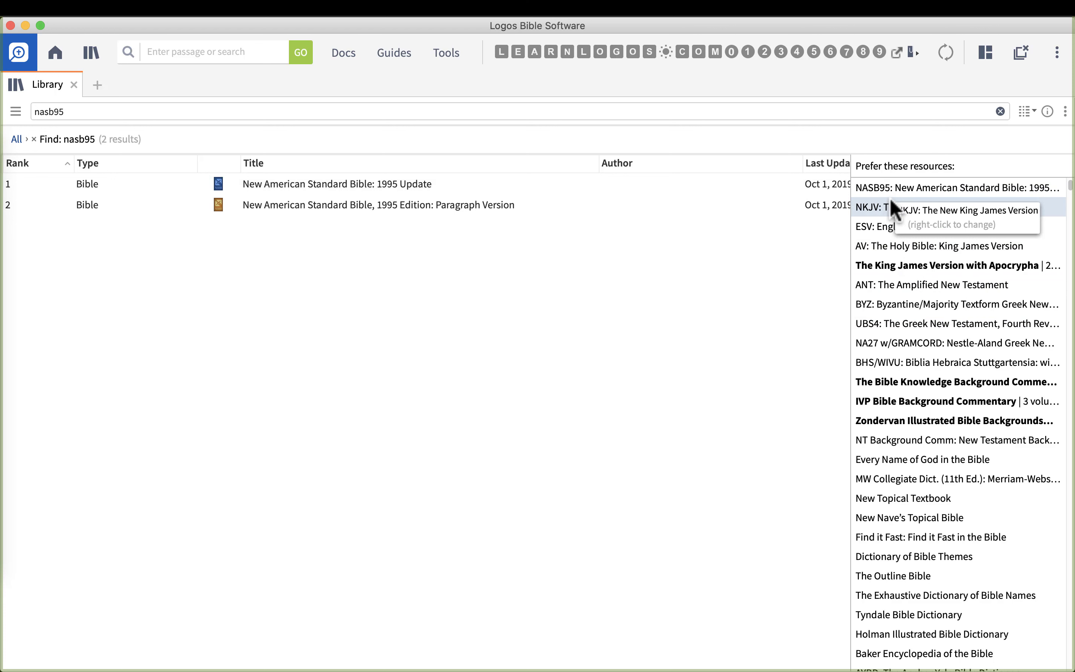
mouse_move(905, 187)
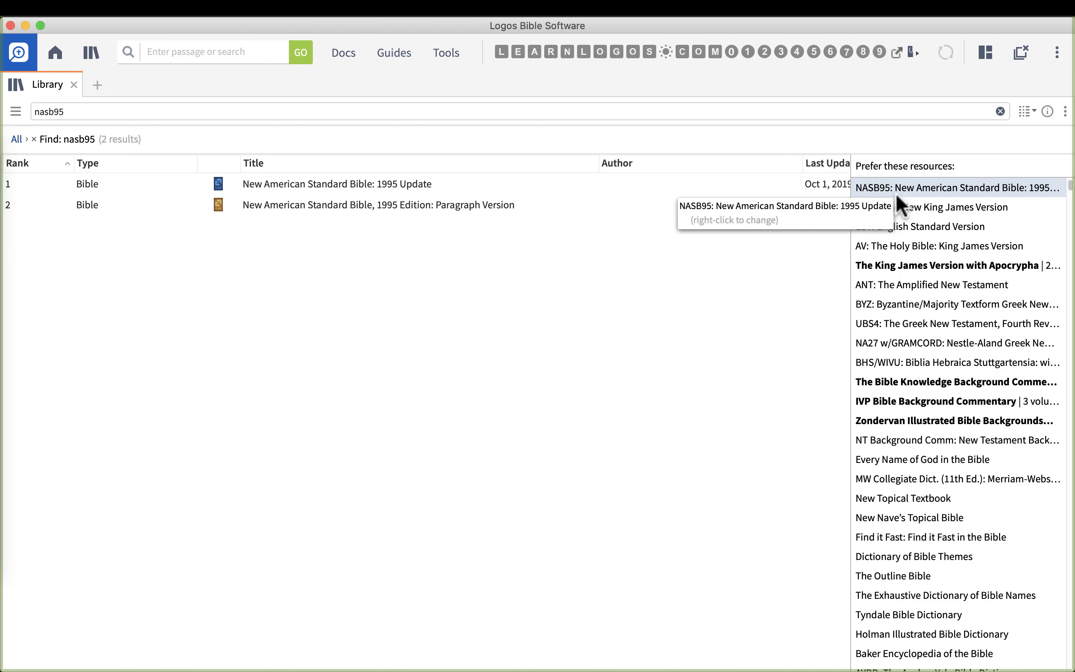
mouse_move(929, 255)
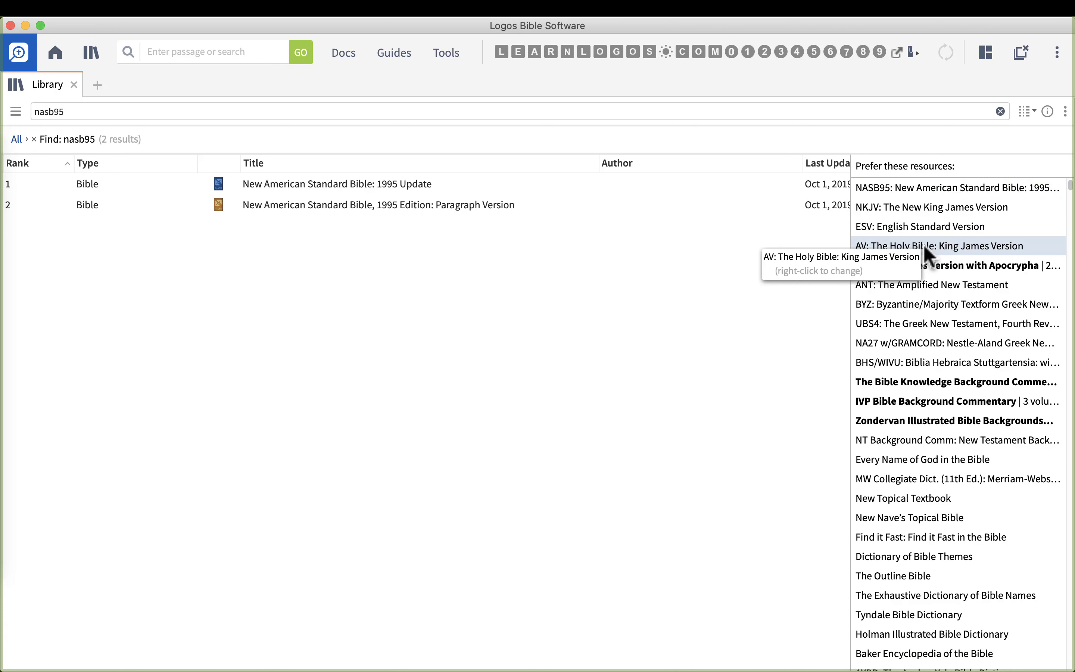
mouse_move(939, 308)
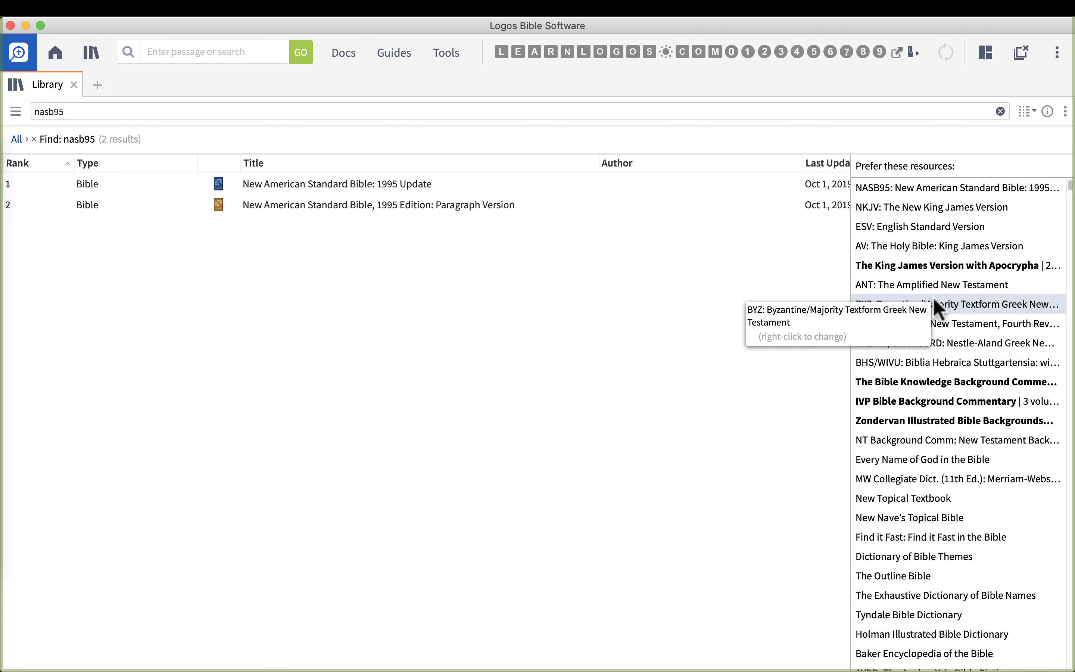
mouse_move(953, 265)
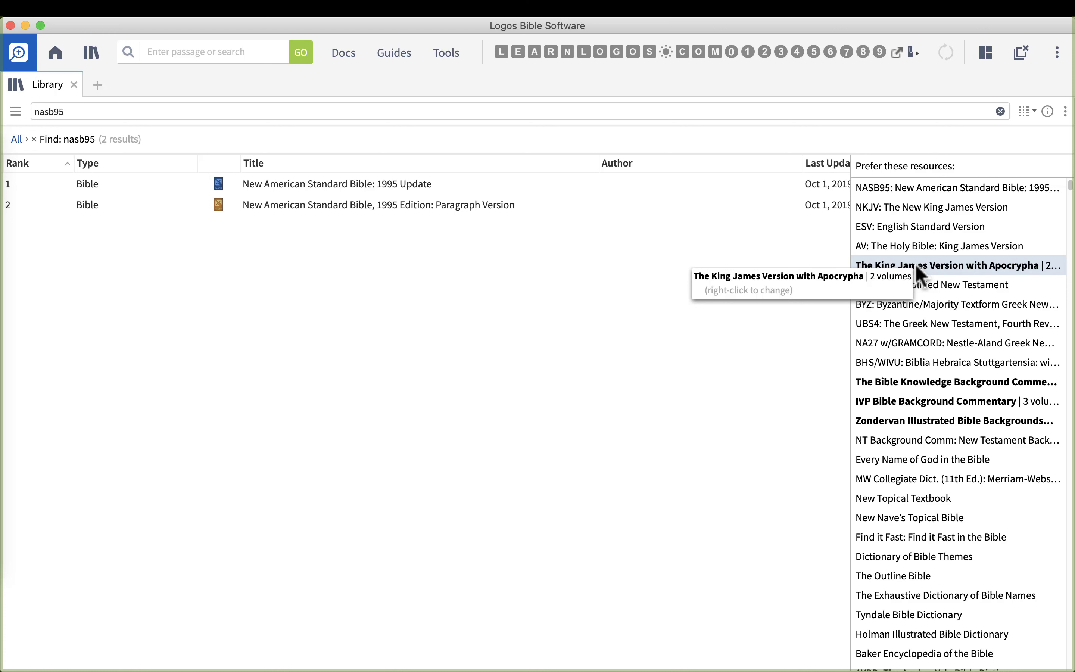
mouse_move(922, 188)
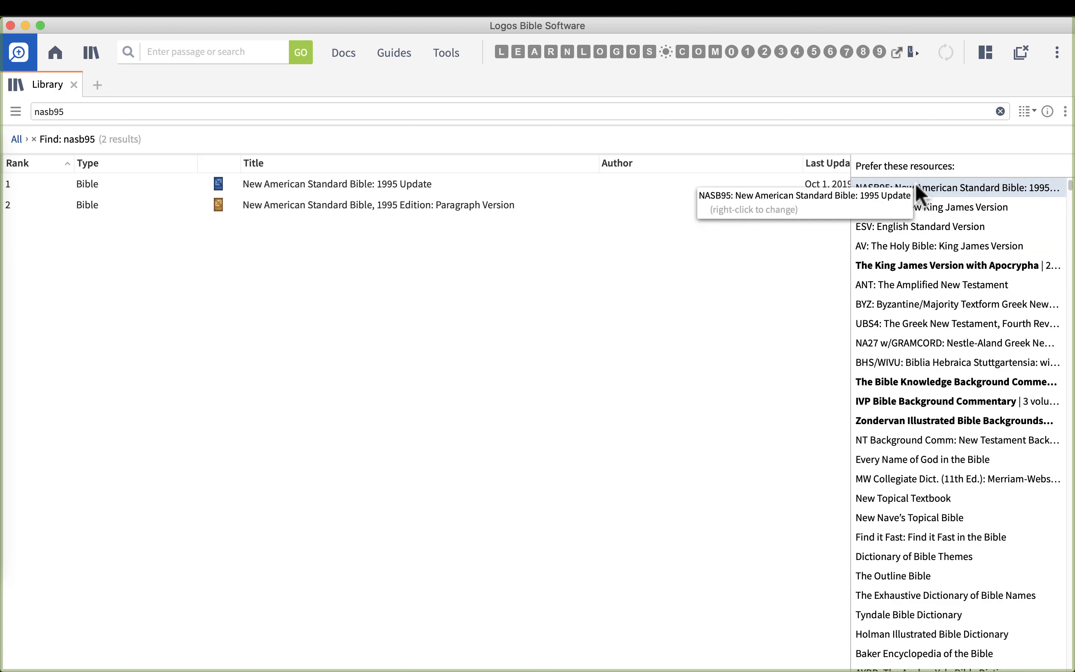
mouse_move(915, 284)
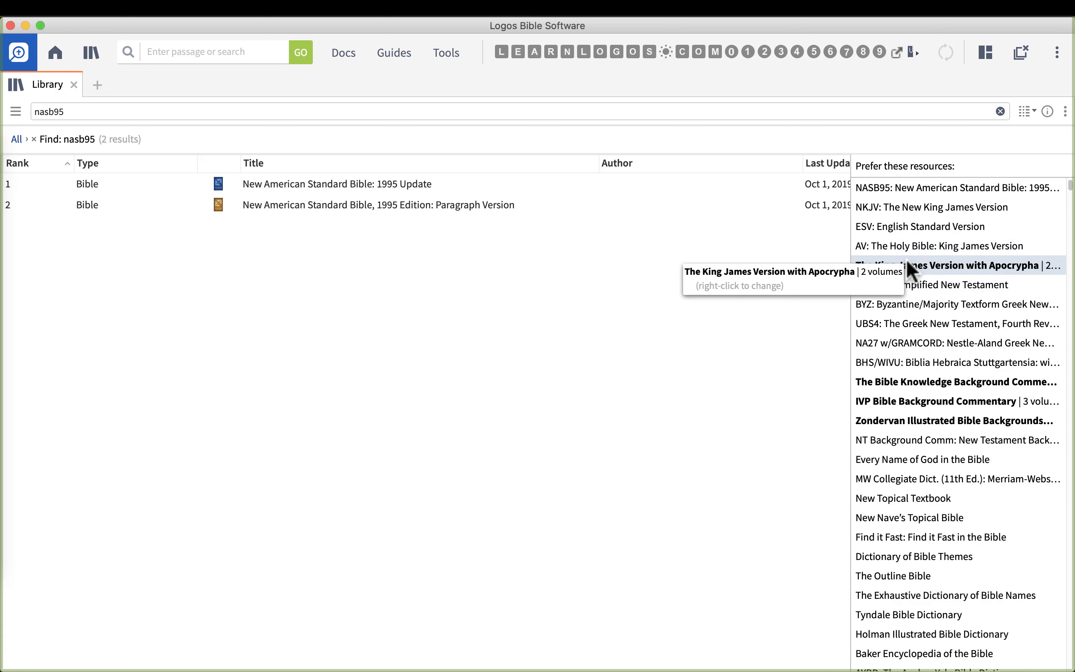
mouse_move(926, 330)
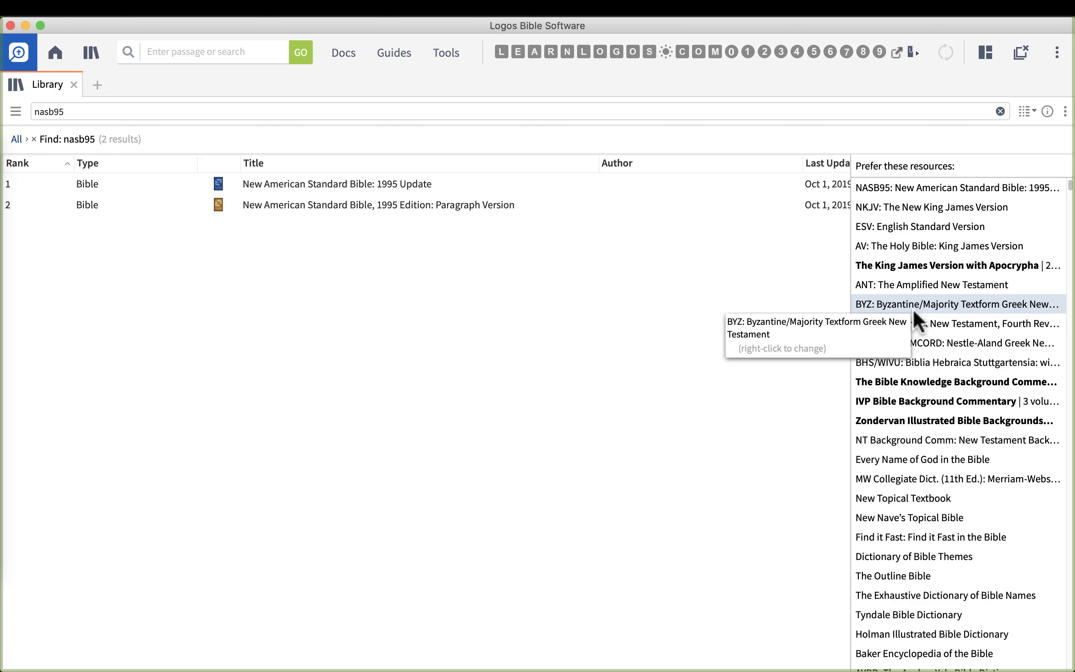
mouse_move(920, 370)
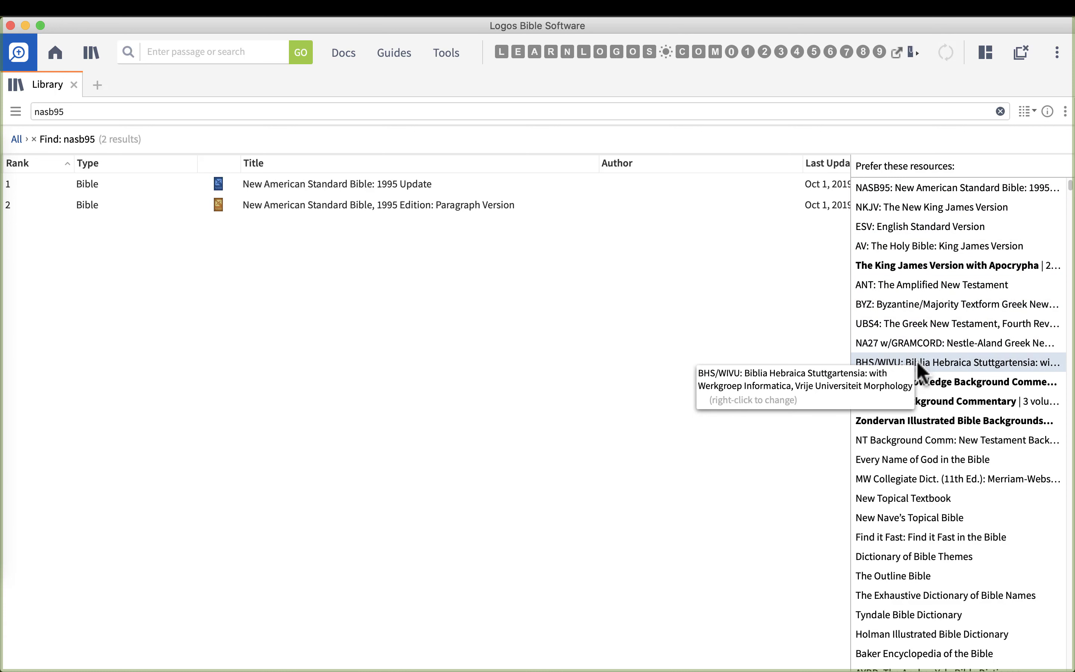
mouse_move(915, 394)
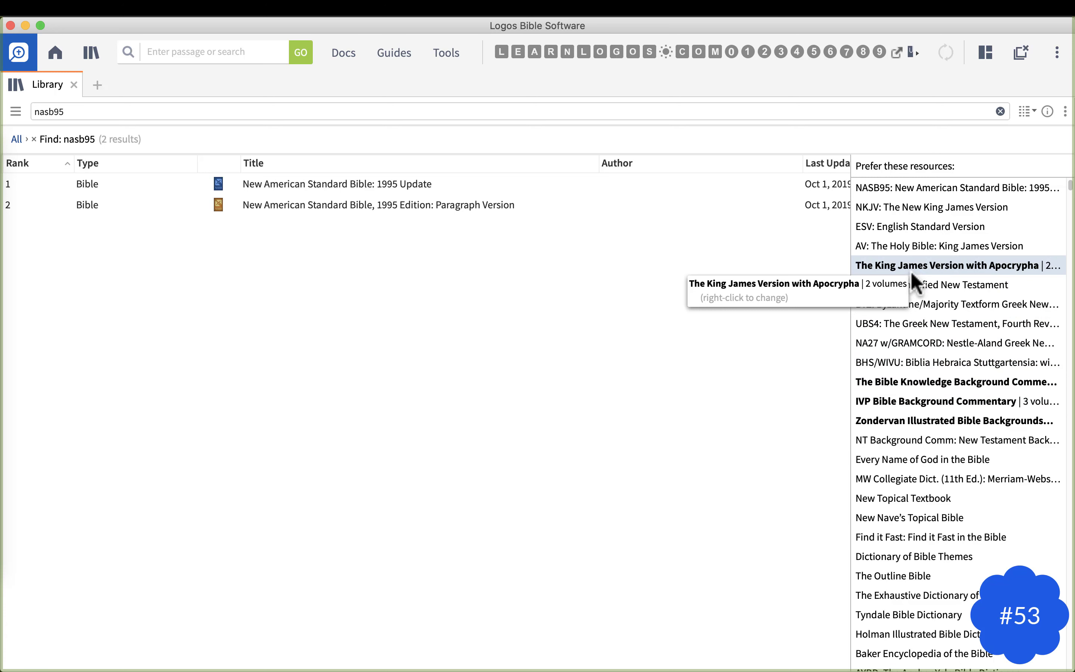
mouse_move(75, 92)
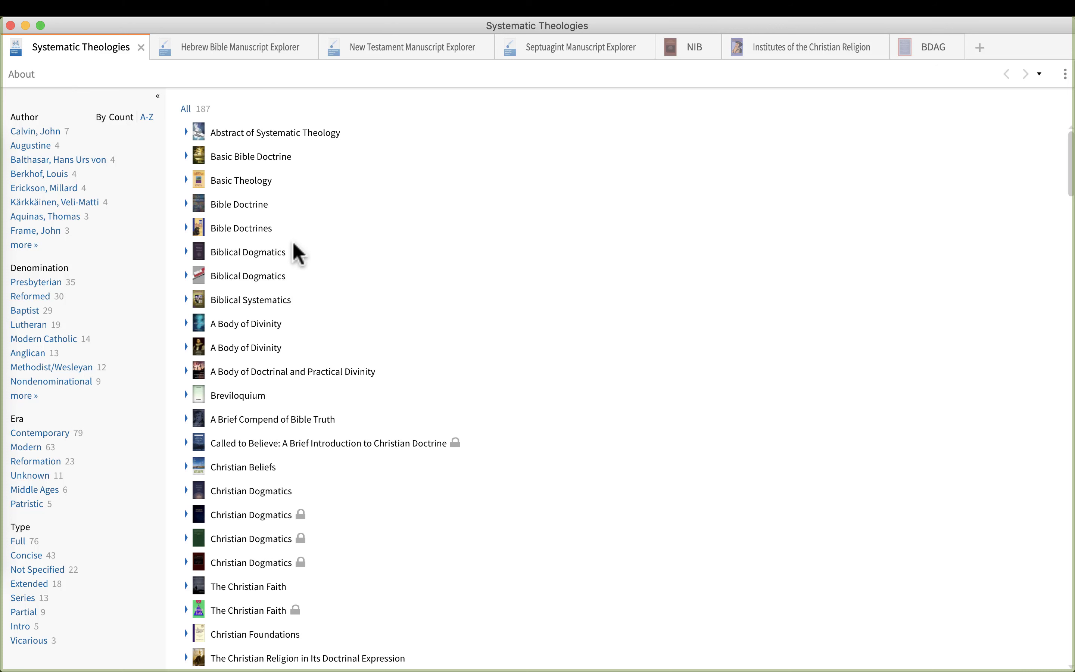
mouse_move(434, 82)
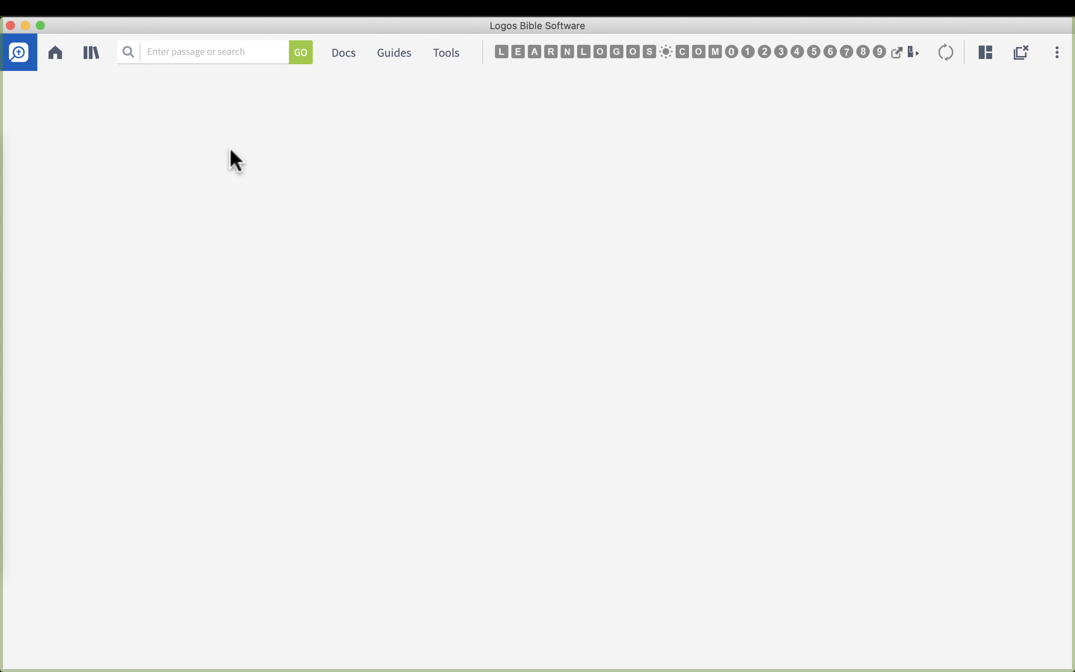
mouse_move(446, 53)
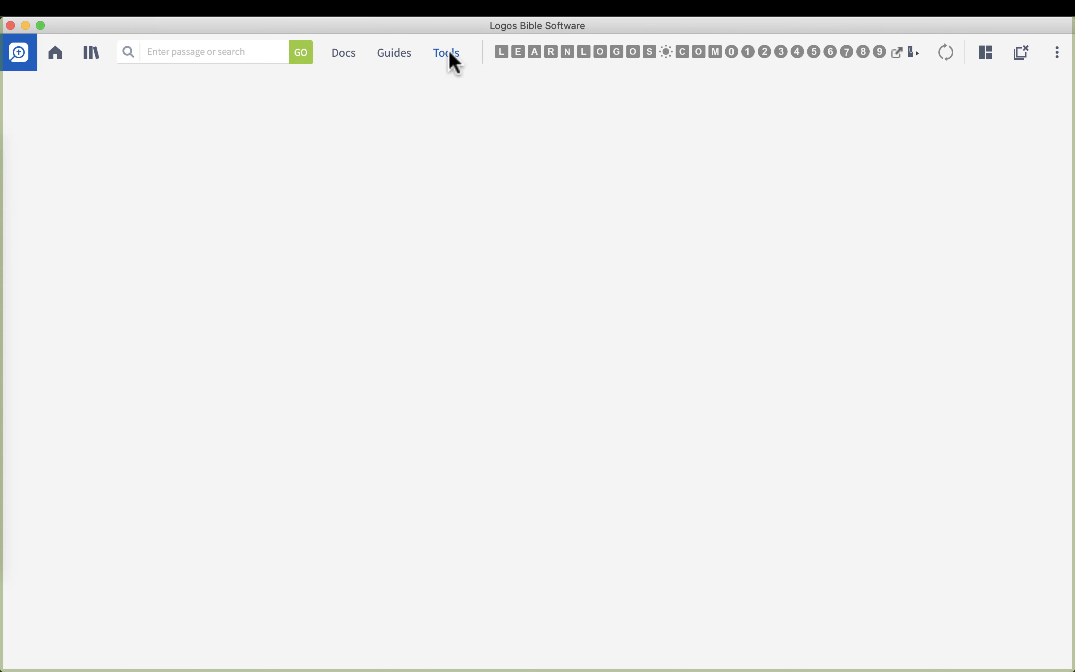
Search the Tools menu for 'timeline' to find the Timeline tool
left_click(447, 53)
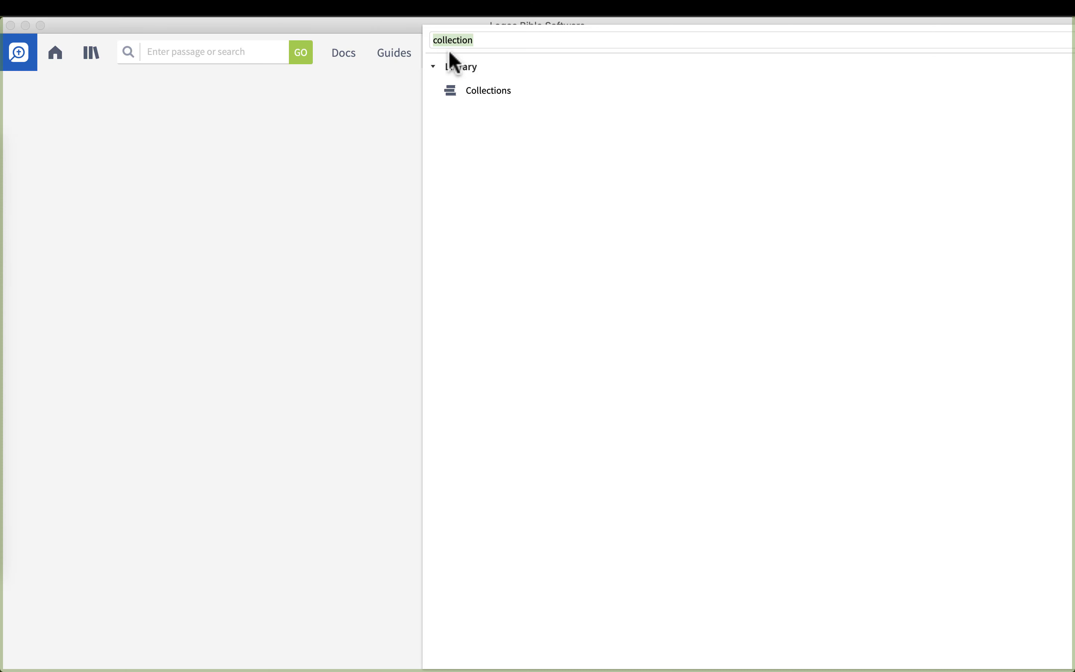
type("timeline")
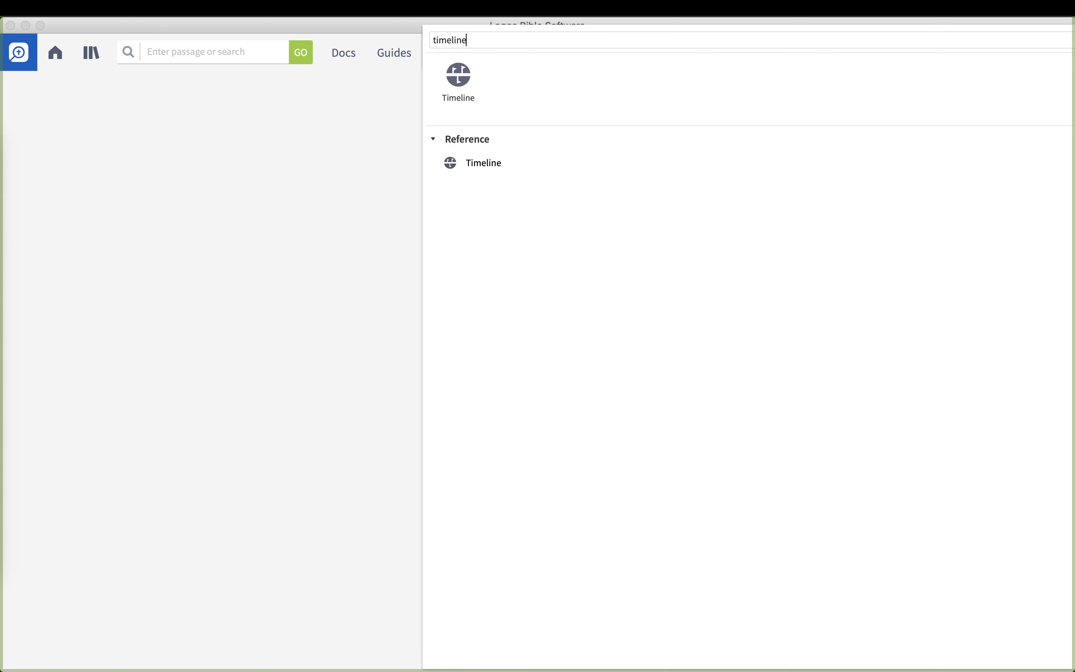
mouse_move(612, 117)
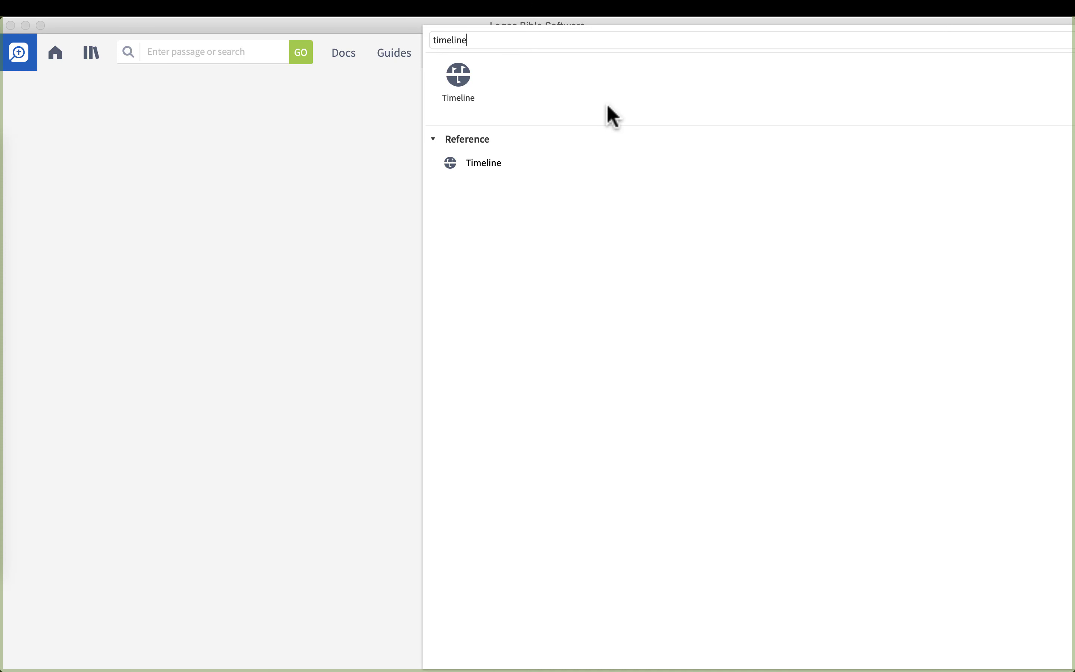
Launch the Timeline tool, jump to around AD 100 and zoom in to AD 97–102
left_click(458, 77)
type("100 A")
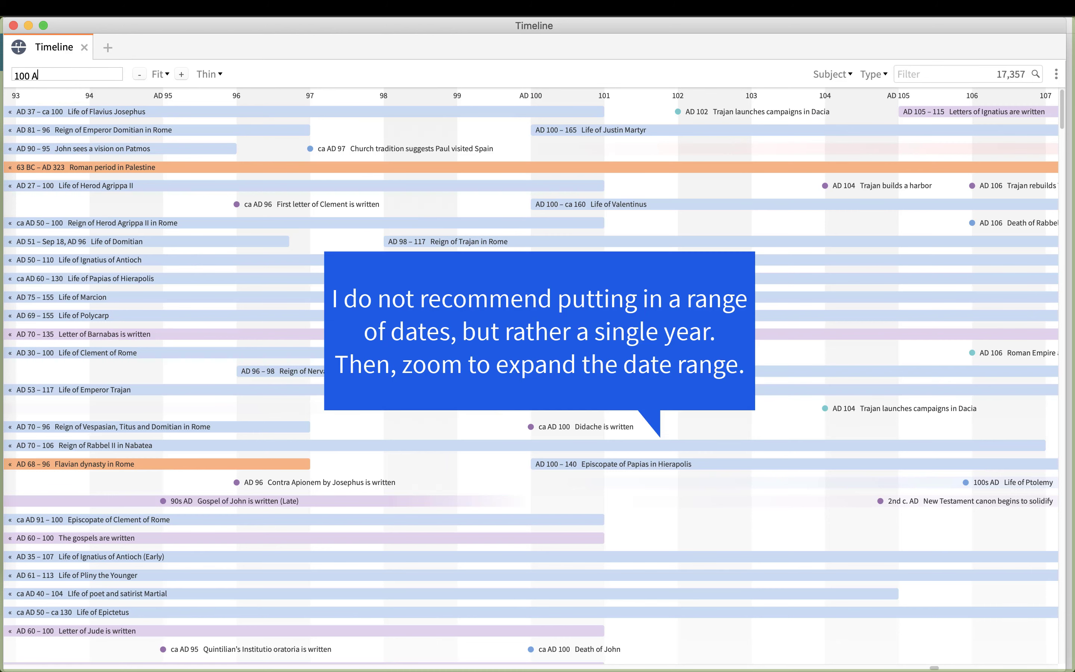
left_click(181, 74)
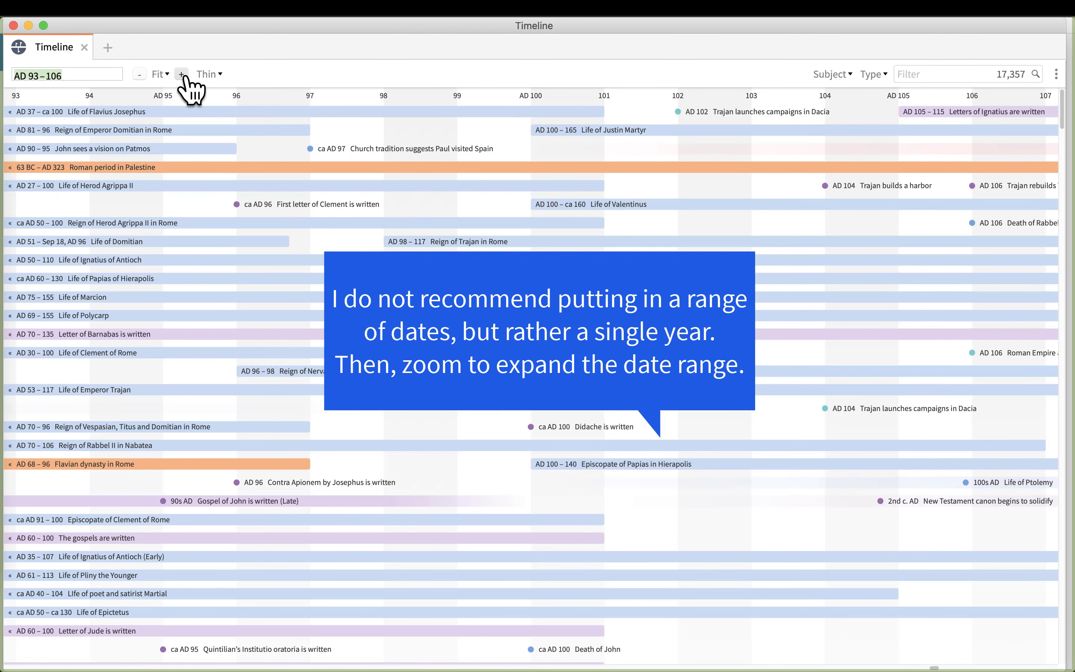
left_click(181, 74)
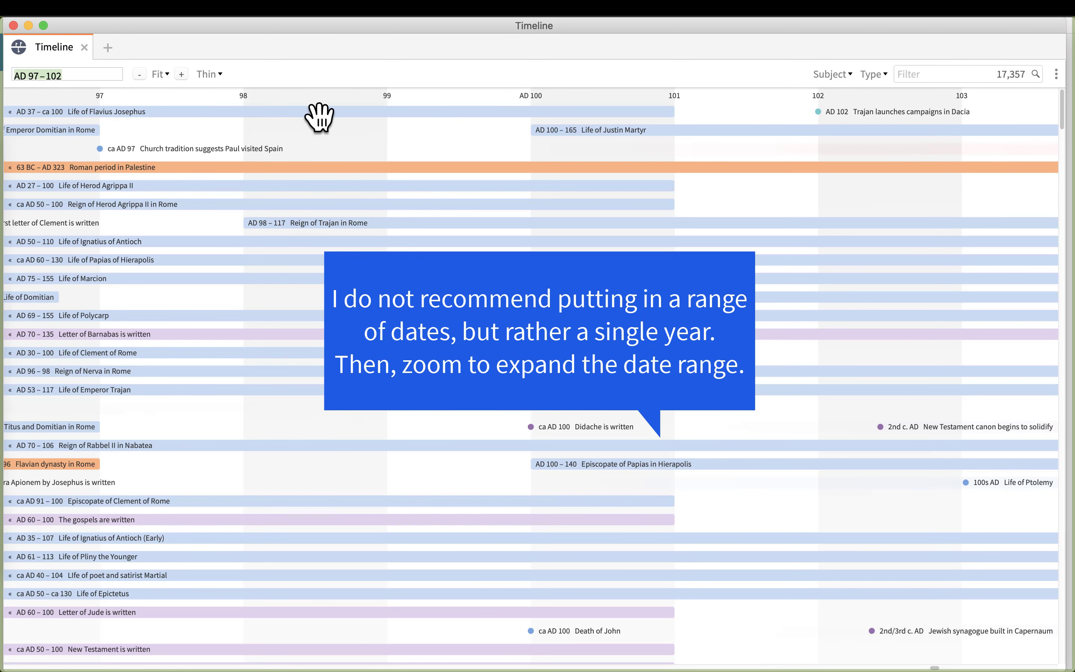
mouse_move(622, 130)
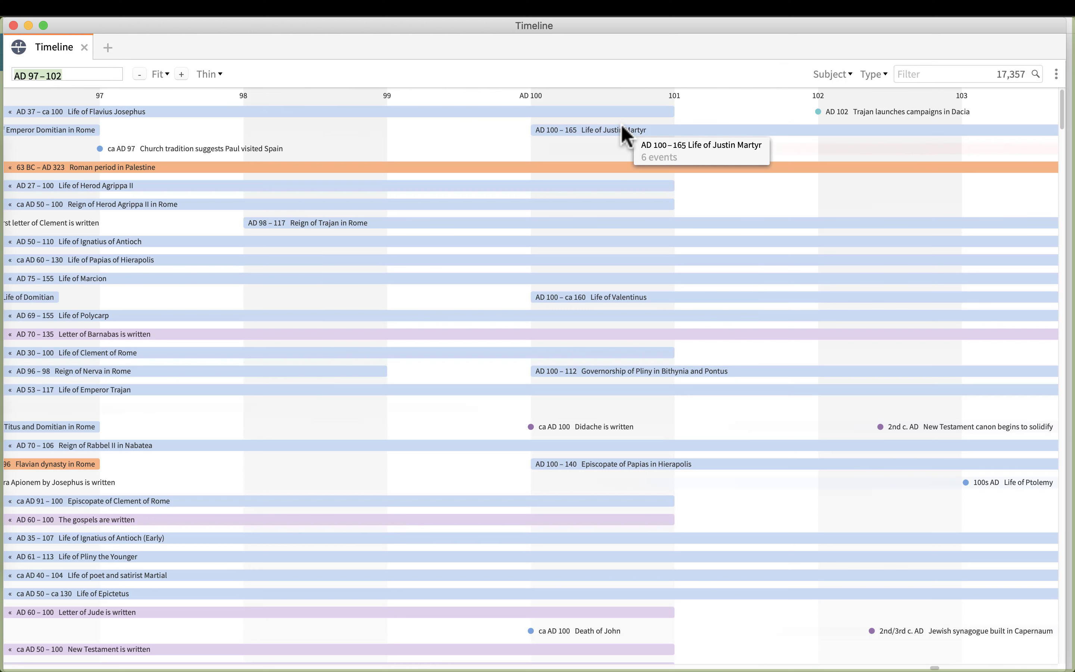
mouse_move(43, 123)
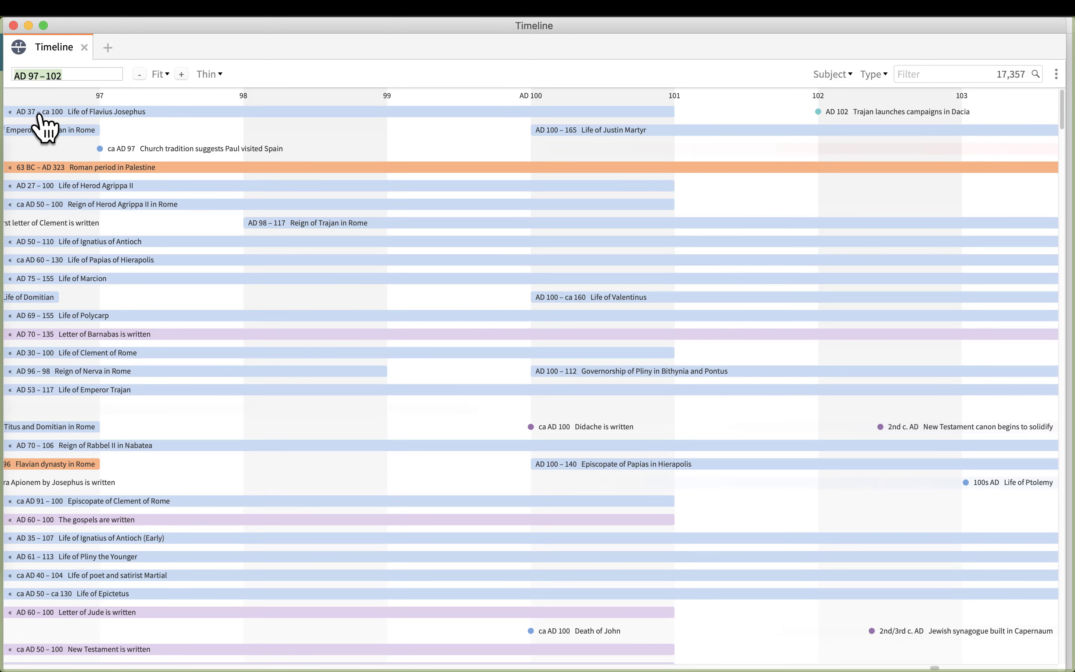
mouse_move(456, 93)
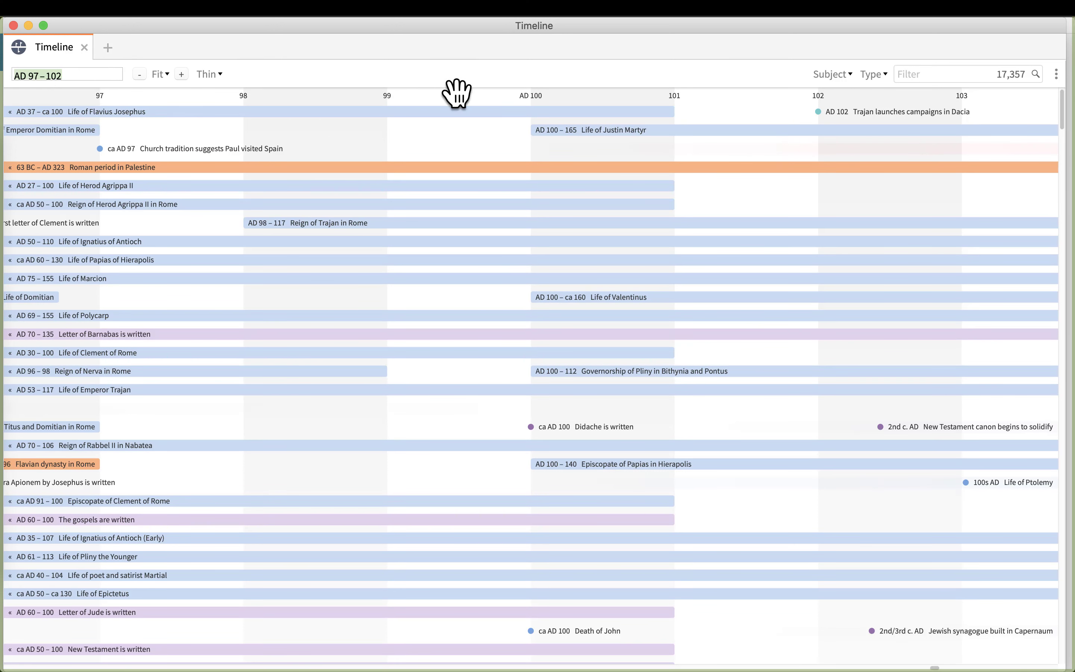
mouse_move(533, 161)
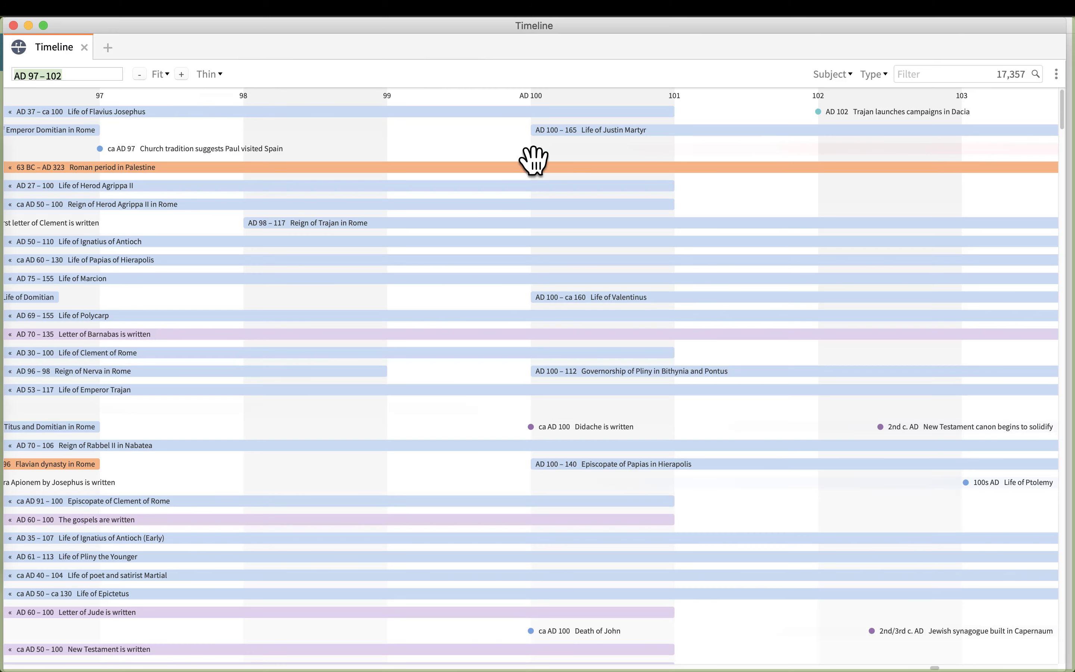
Zoom the timeline further in to the AD 99–100 range
scroll("down", 3)
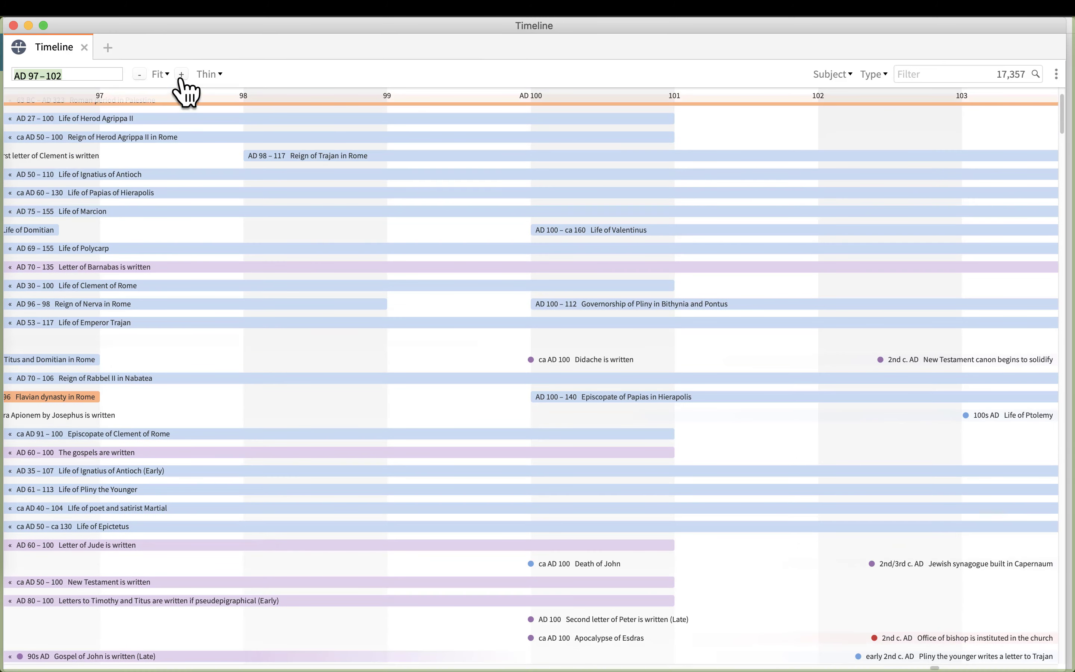
left_click(181, 74)
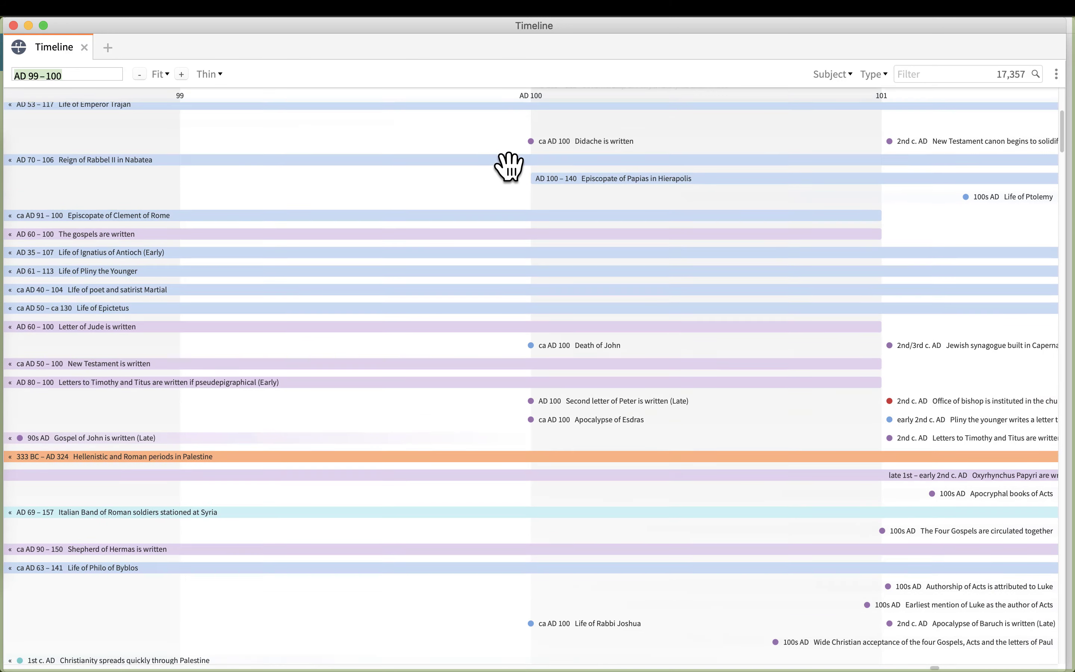
scroll("down", 3)
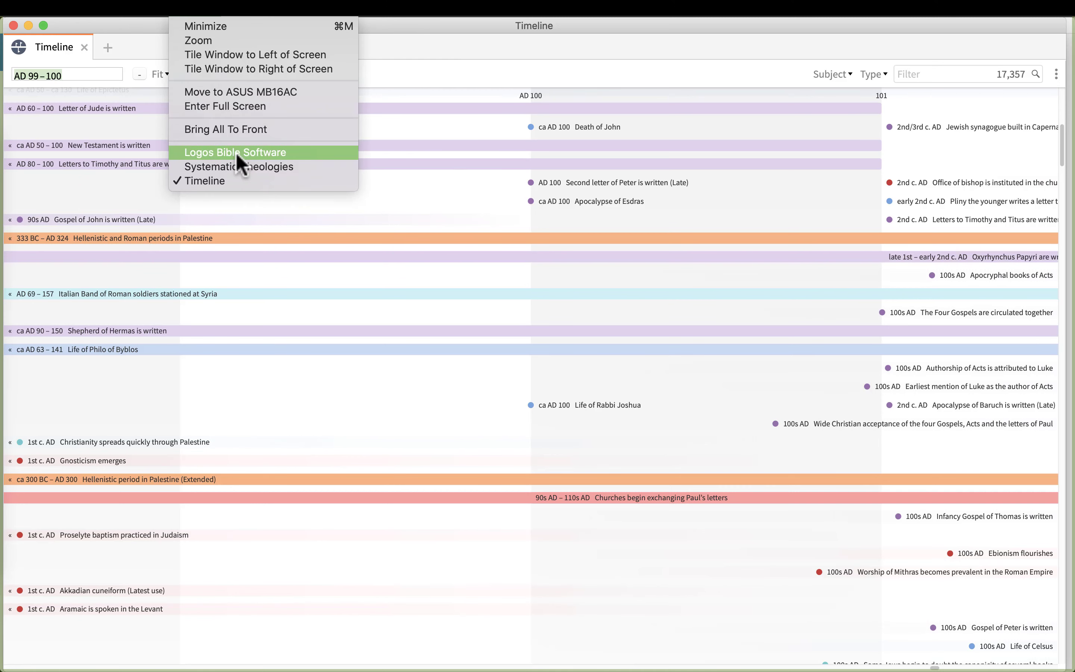
Search the tools for 'biblical eve' and launch the Biblical Event Navigator
left_click(235, 152)
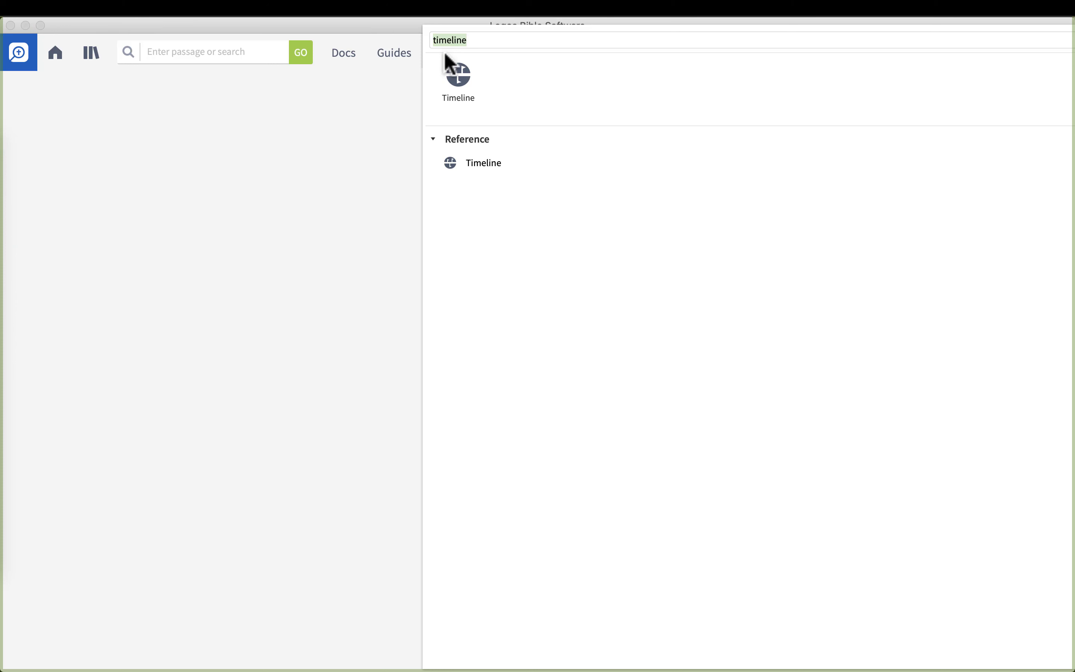
type("biblical")
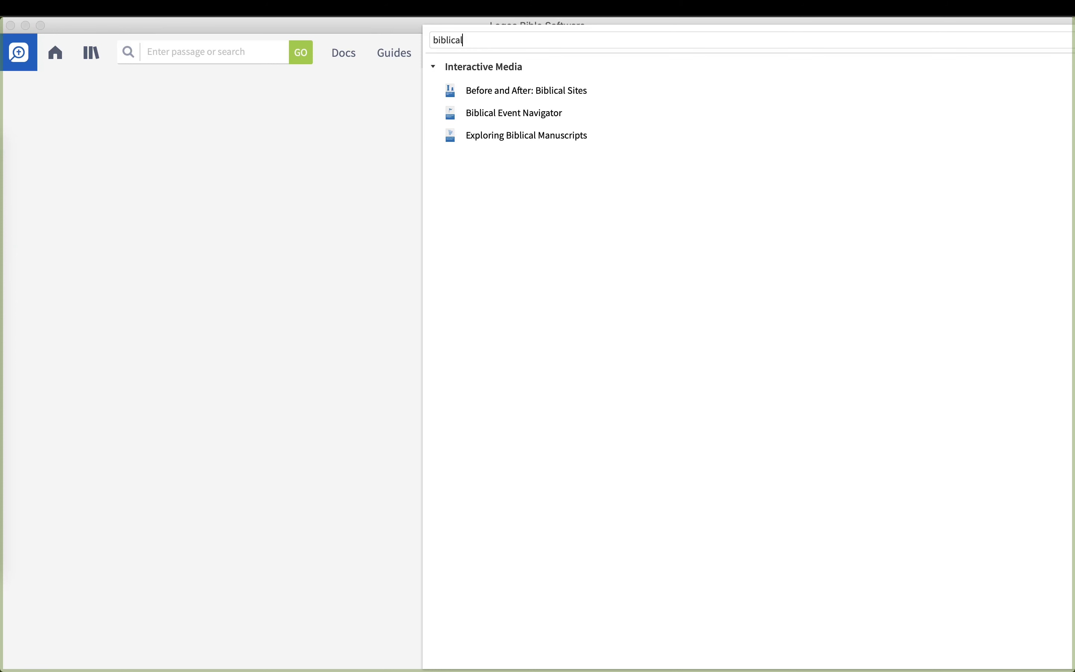
type("eve")
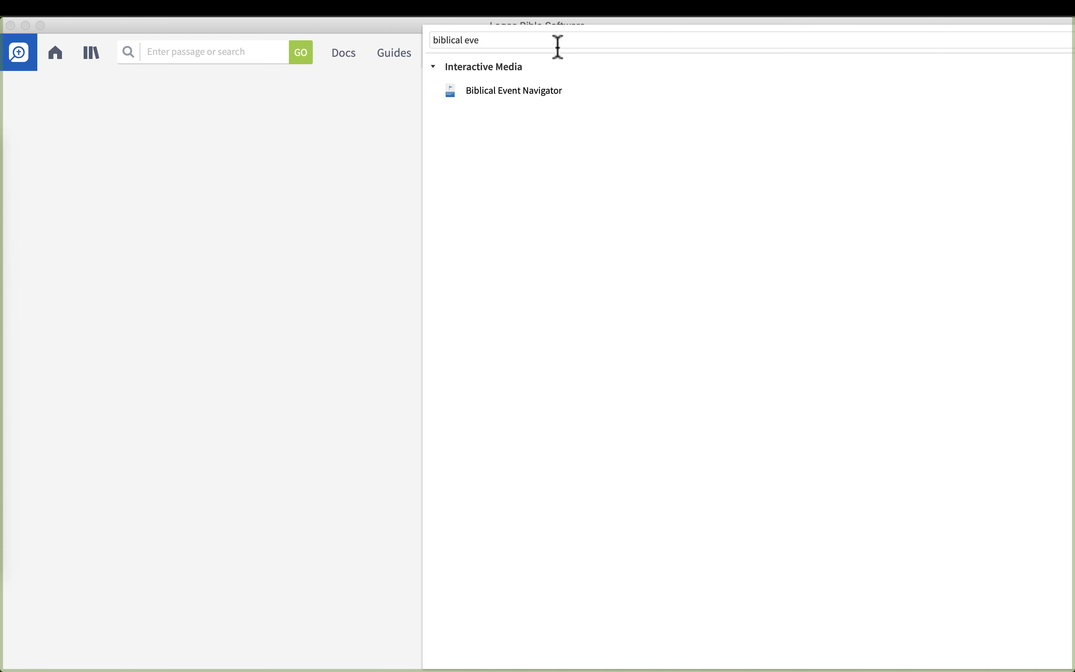
mouse_move(512, 90)
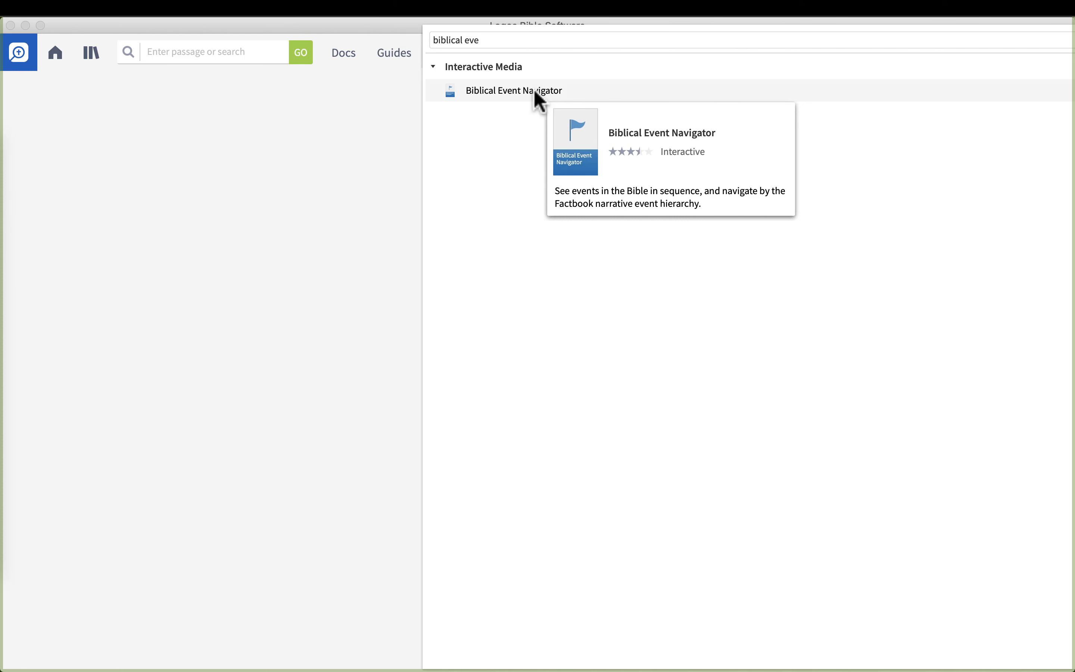
left_click(513, 89)
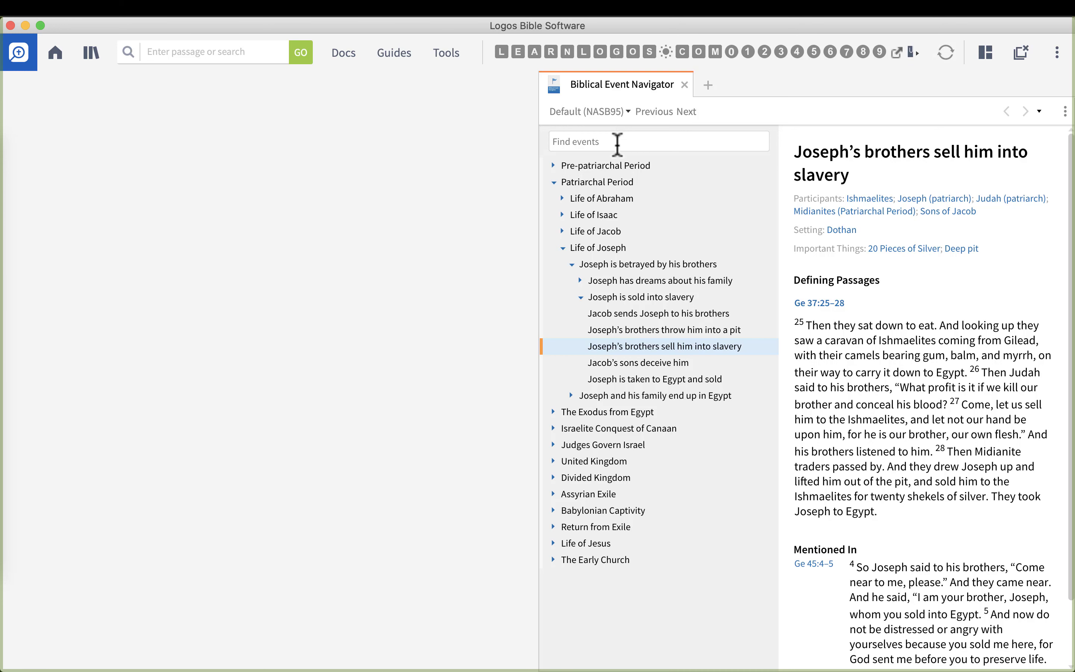
Find events matching 'joseph', listing 78 results from Rachel giving birth to Joseph onward
type("j")
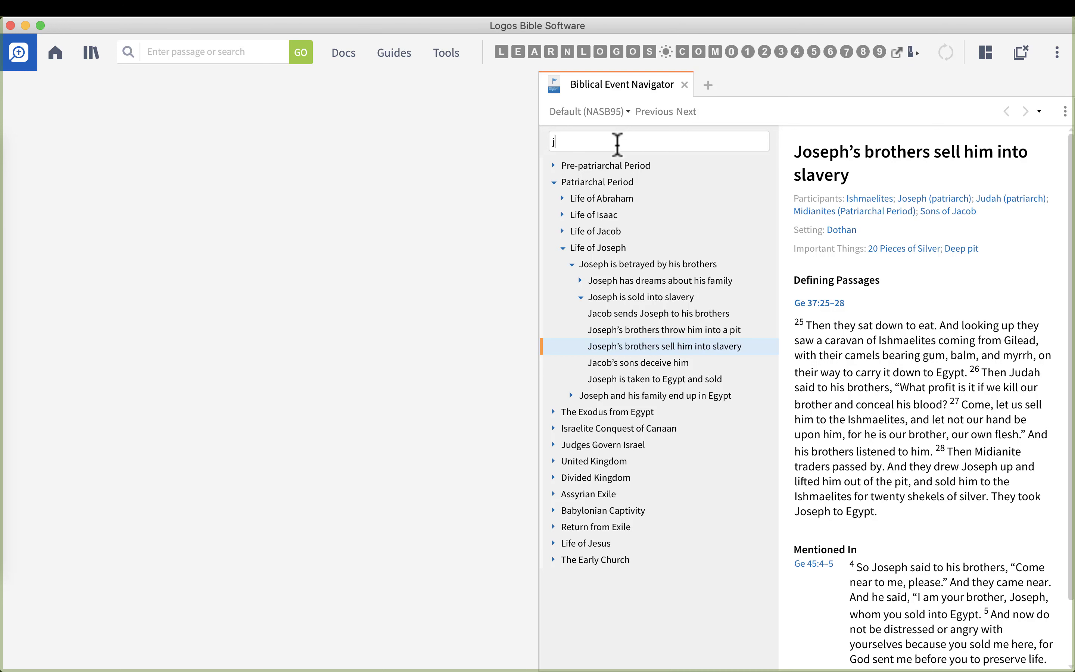
type("oseph")
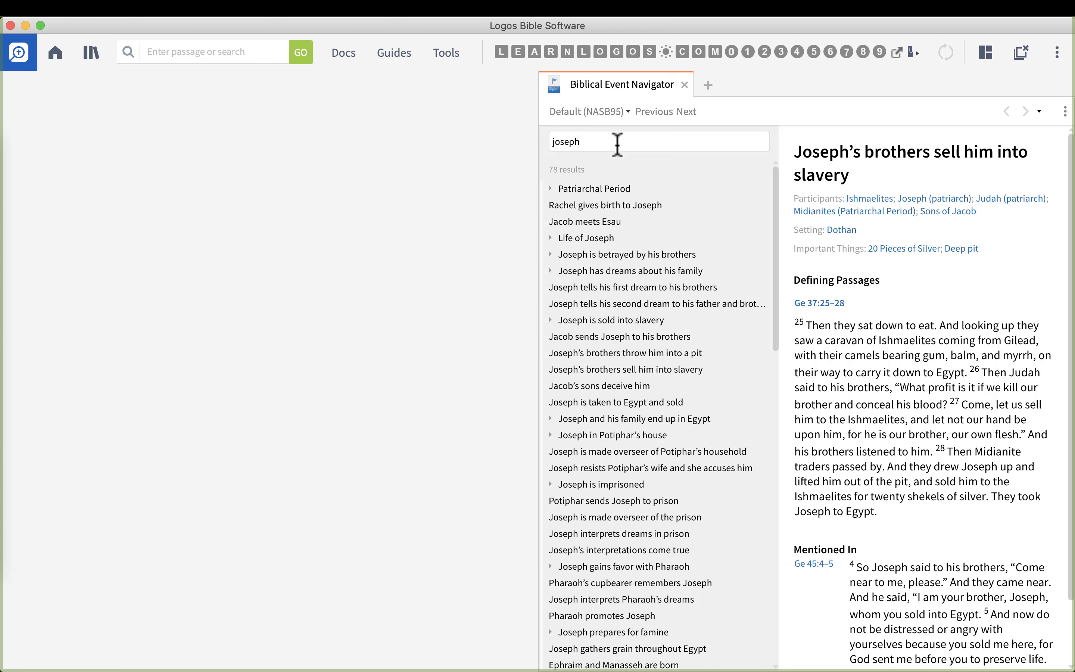
mouse_move(612, 142)
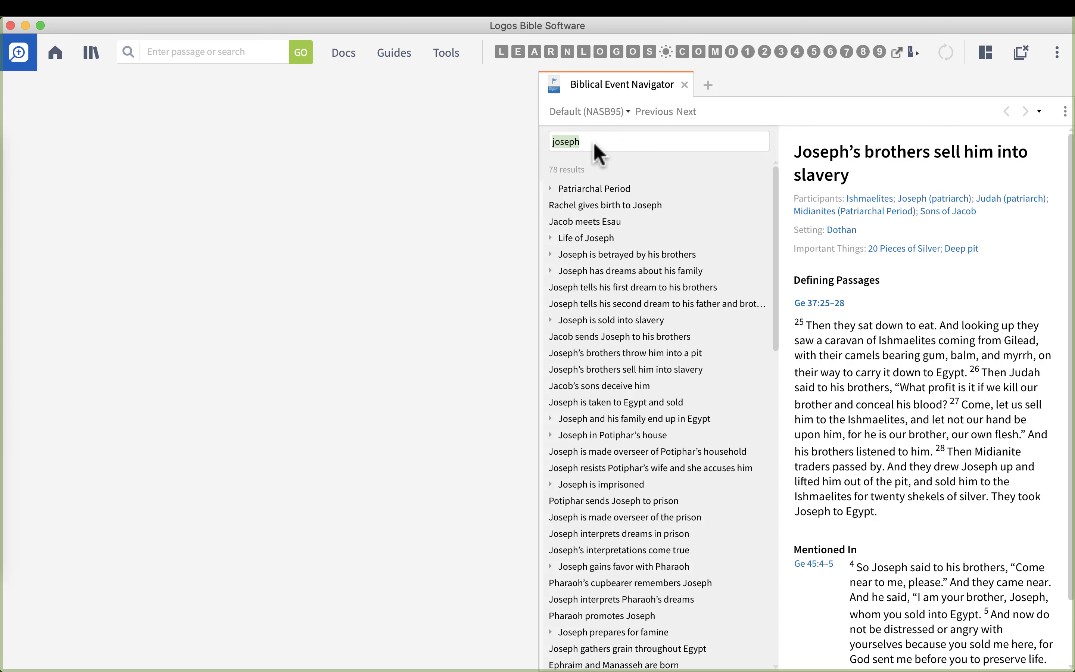
scroll("down", 3)
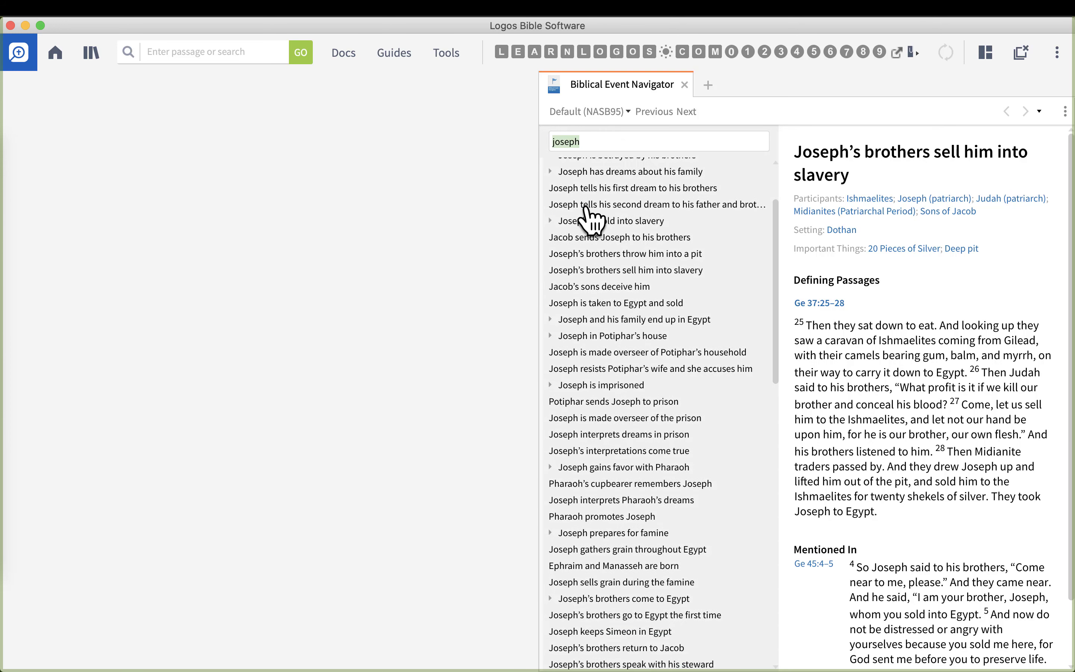
scroll("down", 3)
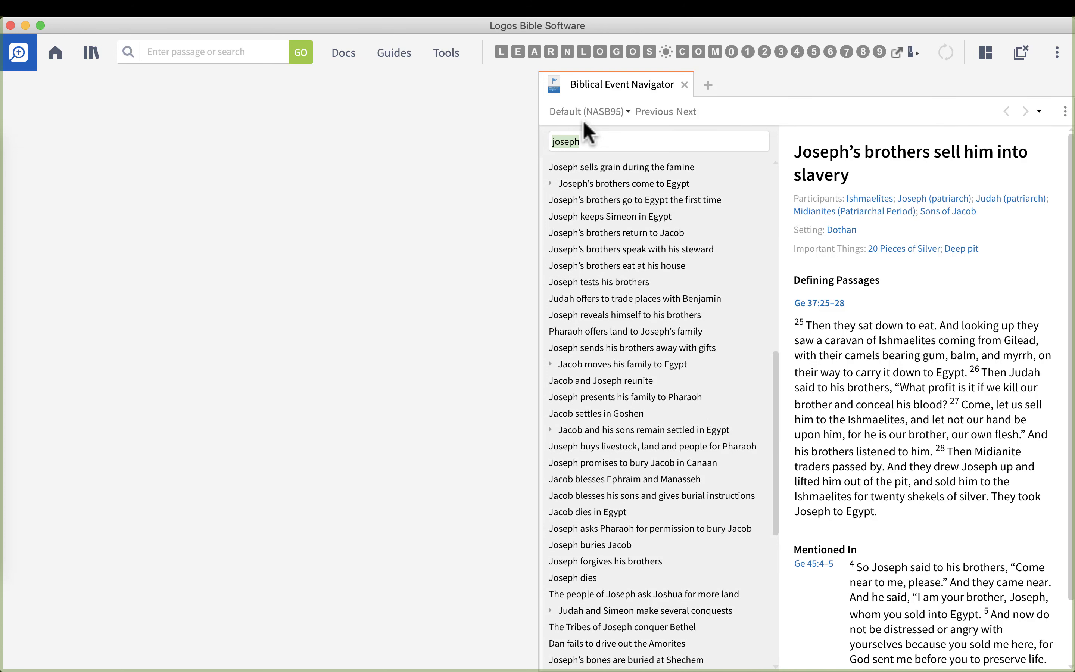
mouse_move(623, 183)
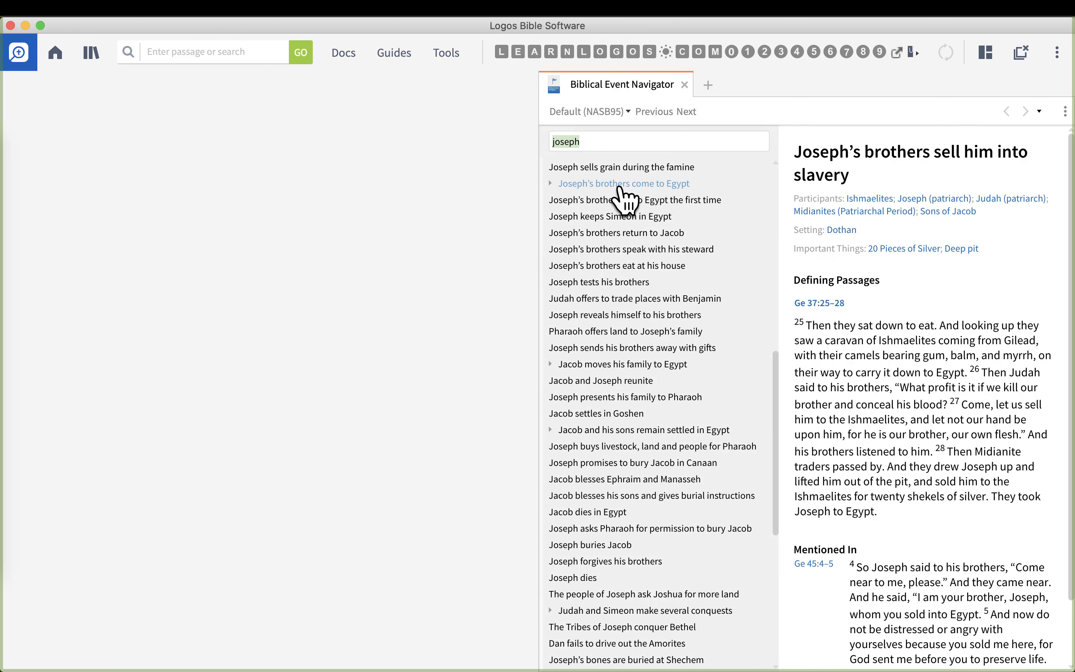
scroll("down", 3)
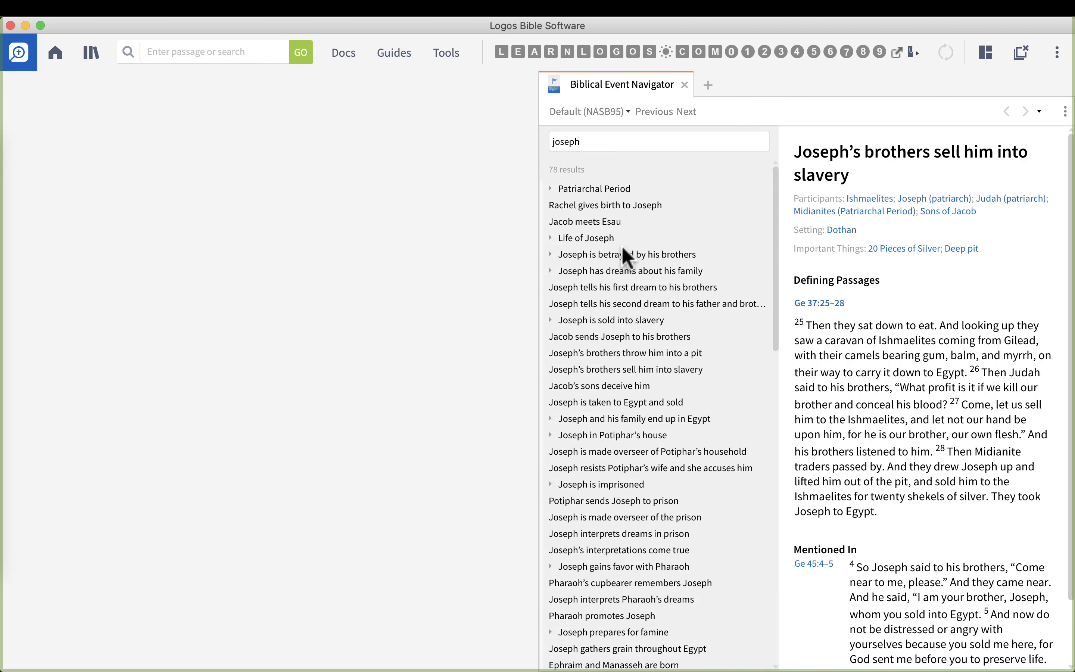
mouse_move(644, 222)
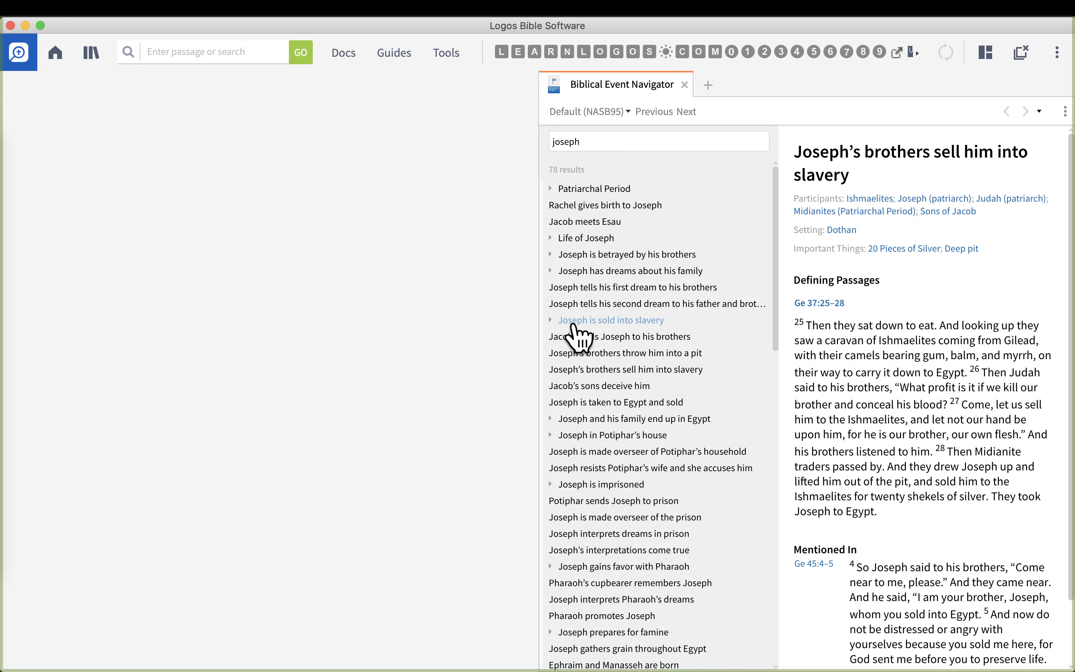
mouse_move(604, 331)
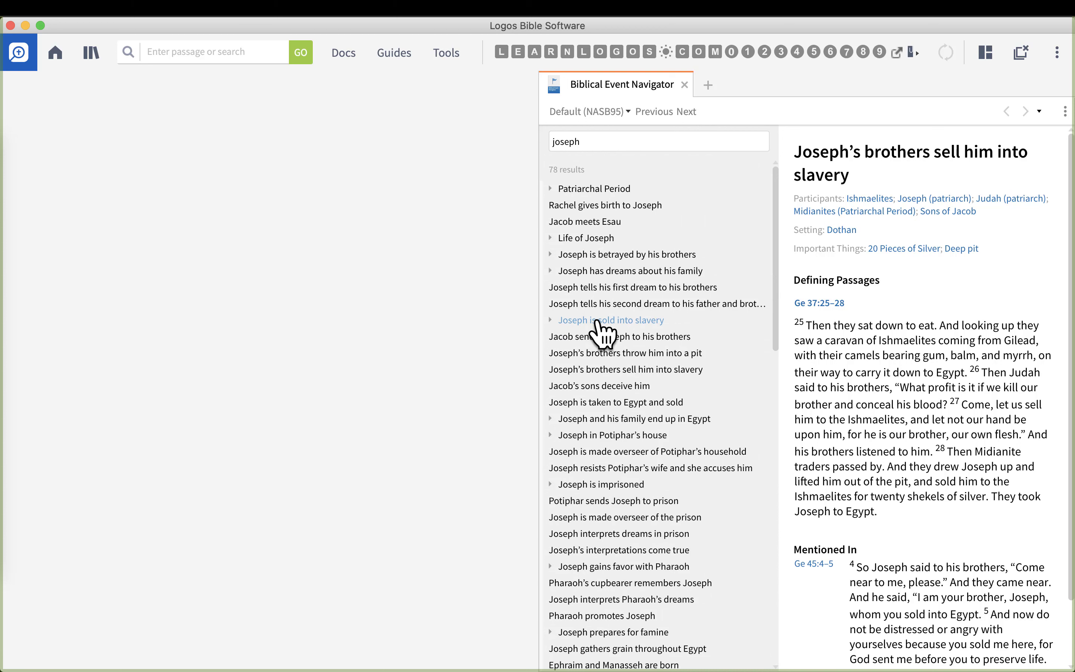
left_click(610, 320)
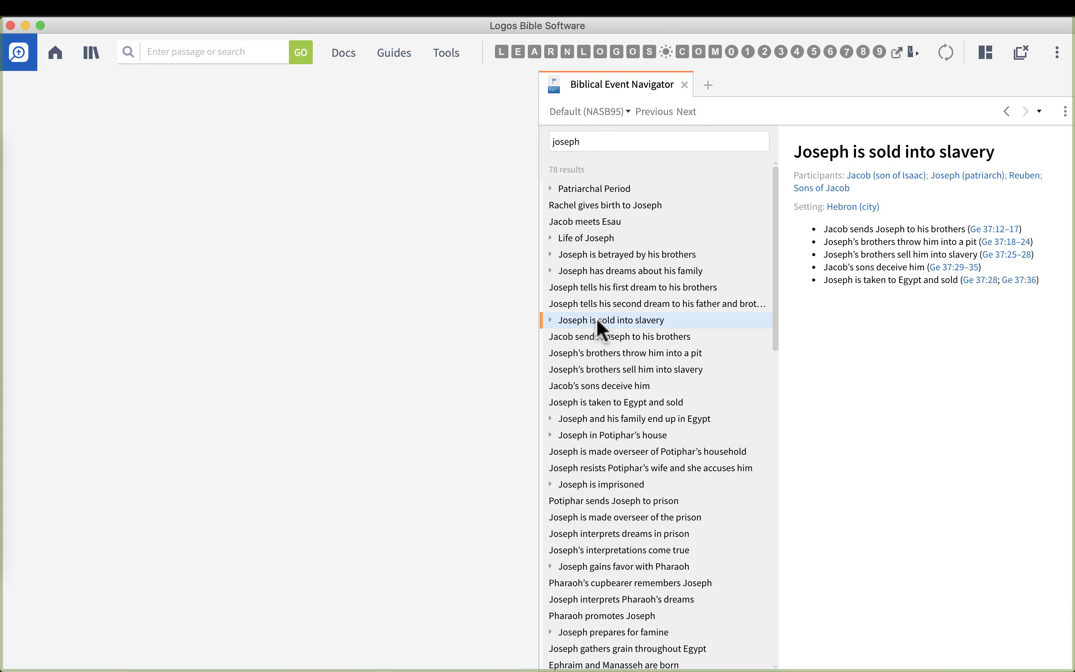
mouse_move(900, 364)
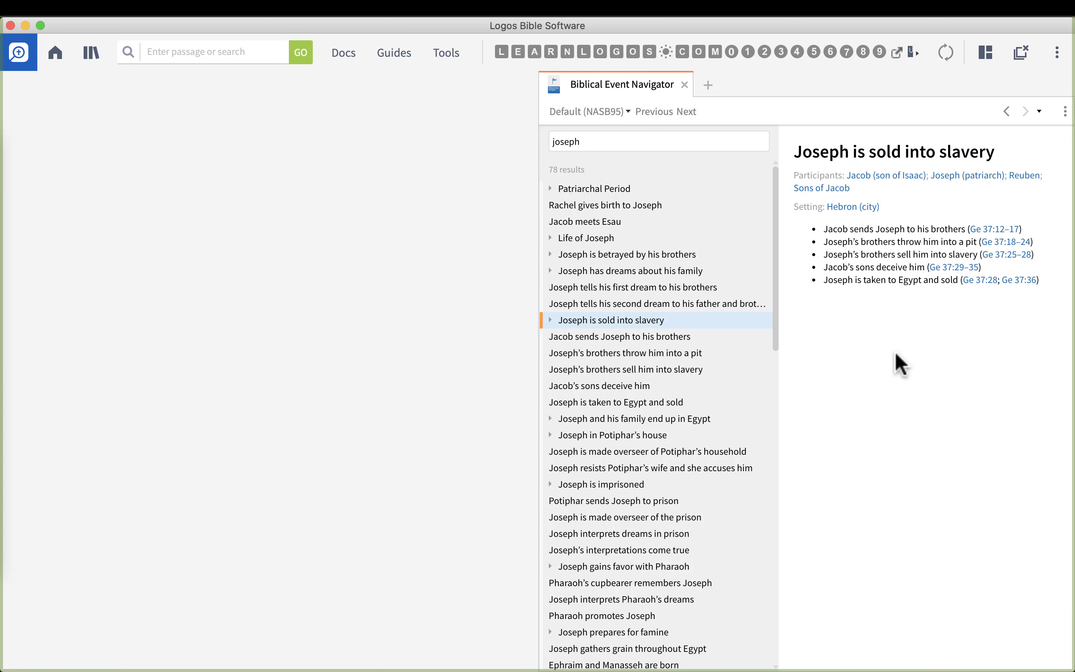
mouse_move(891, 152)
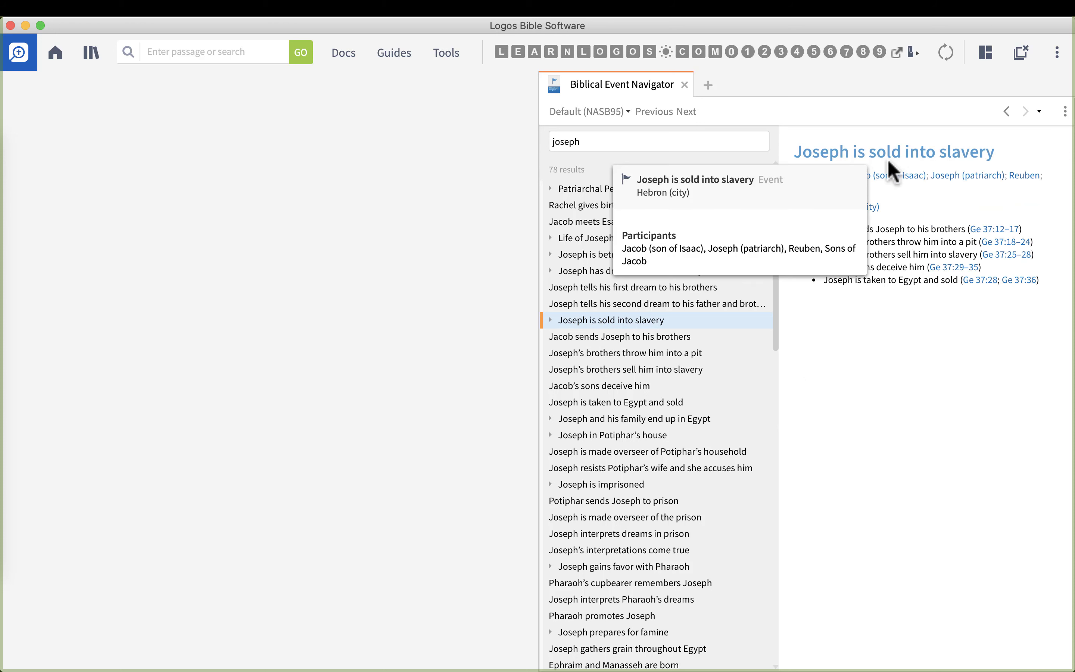
mouse_move(871, 162)
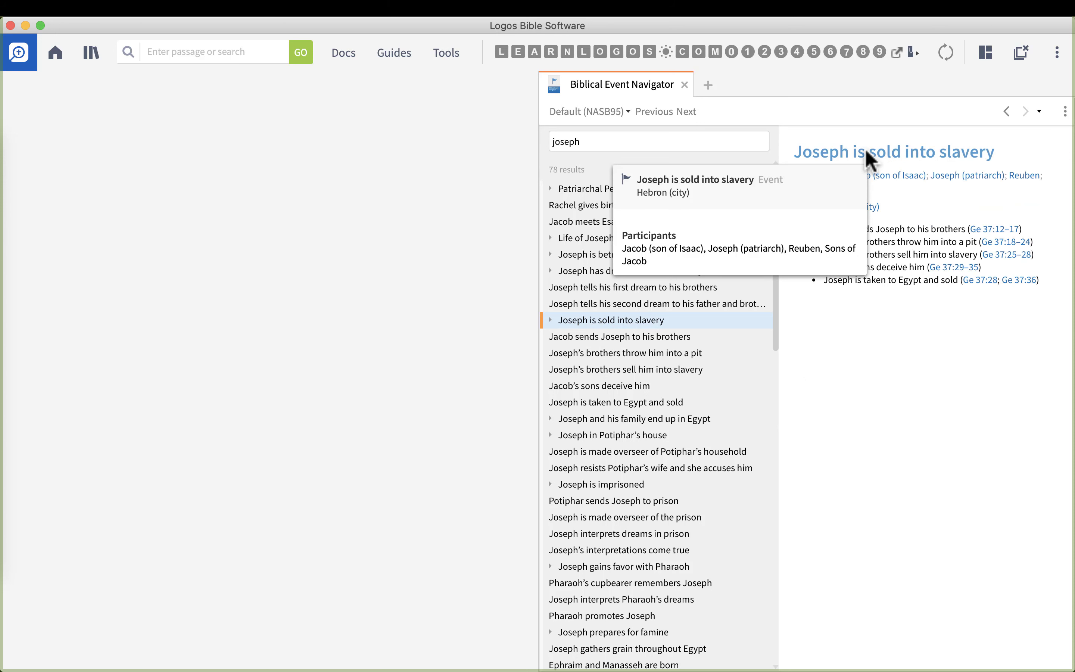
Bring up the Factbook page for 'Joseph is sold into slavery' and review its media, events and passages
left_click(893, 152)
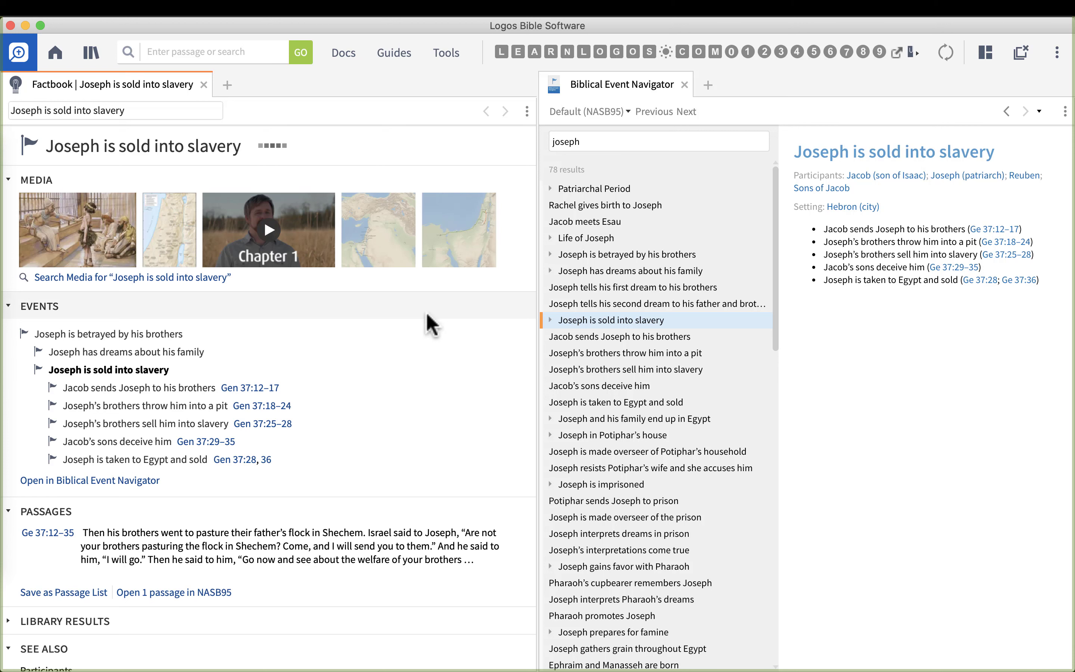
mouse_move(140, 96)
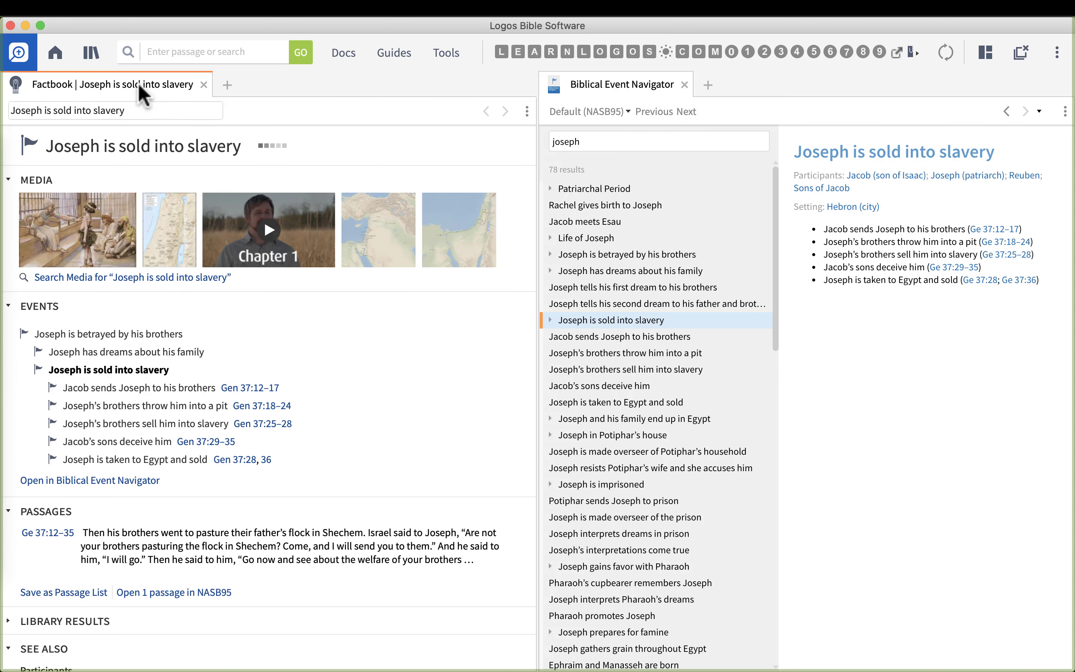
mouse_move(149, 177)
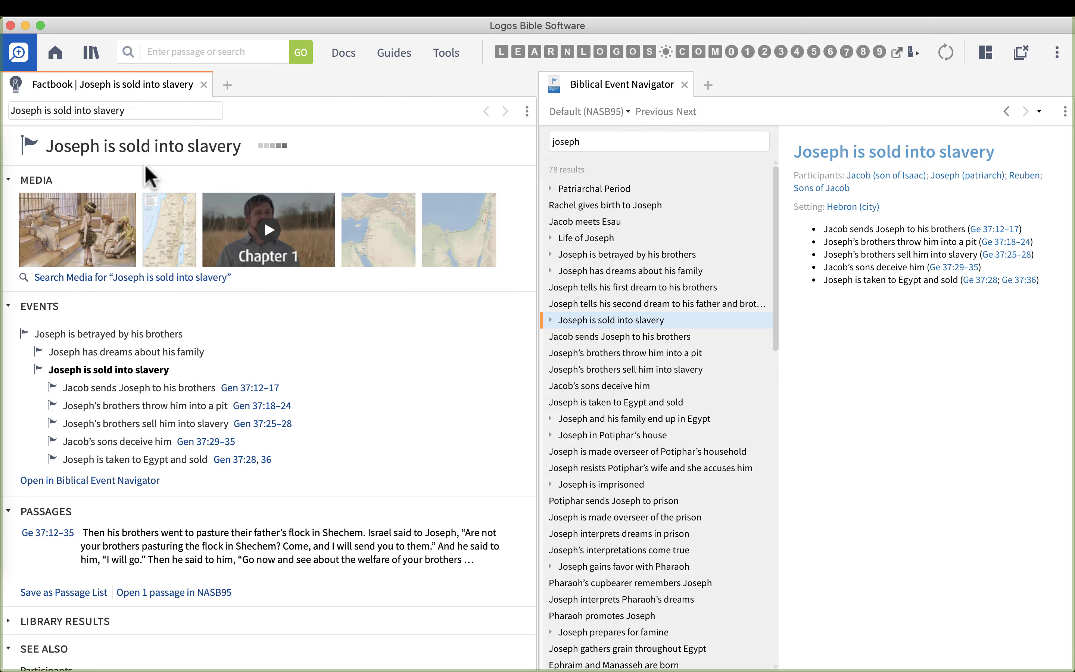
scroll("down", 3)
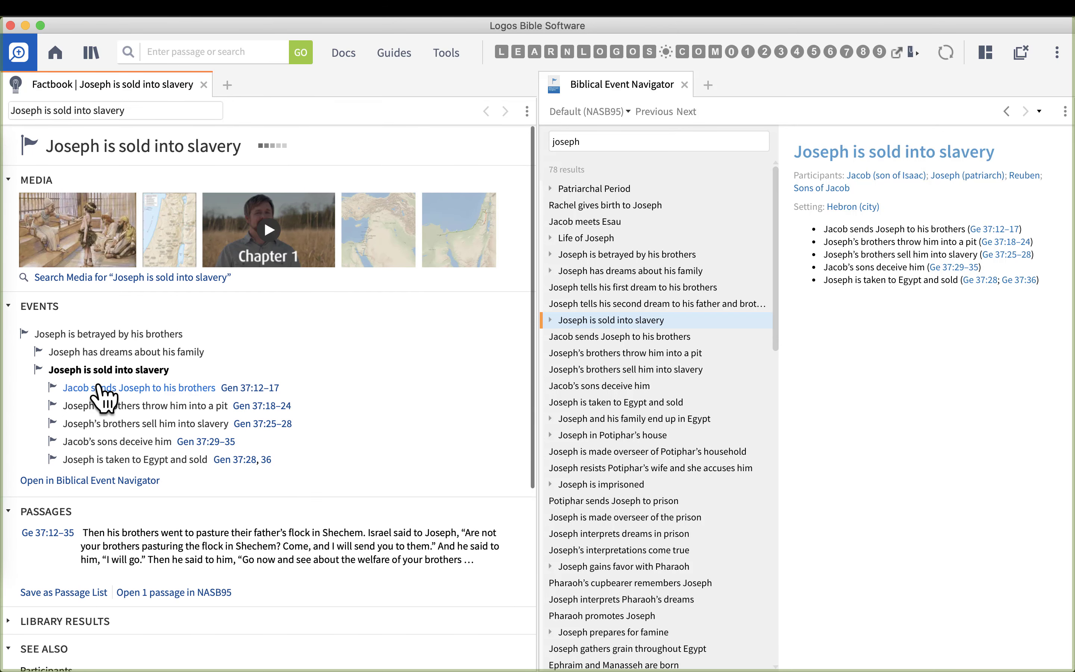
scroll("down", 3)
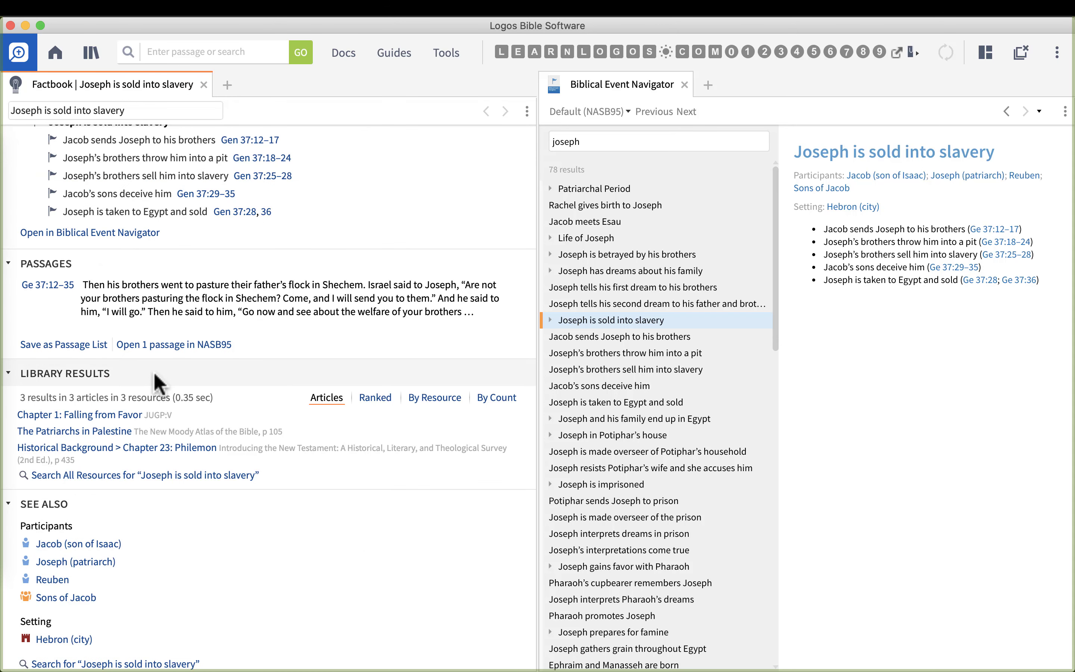
scroll("up", 3)
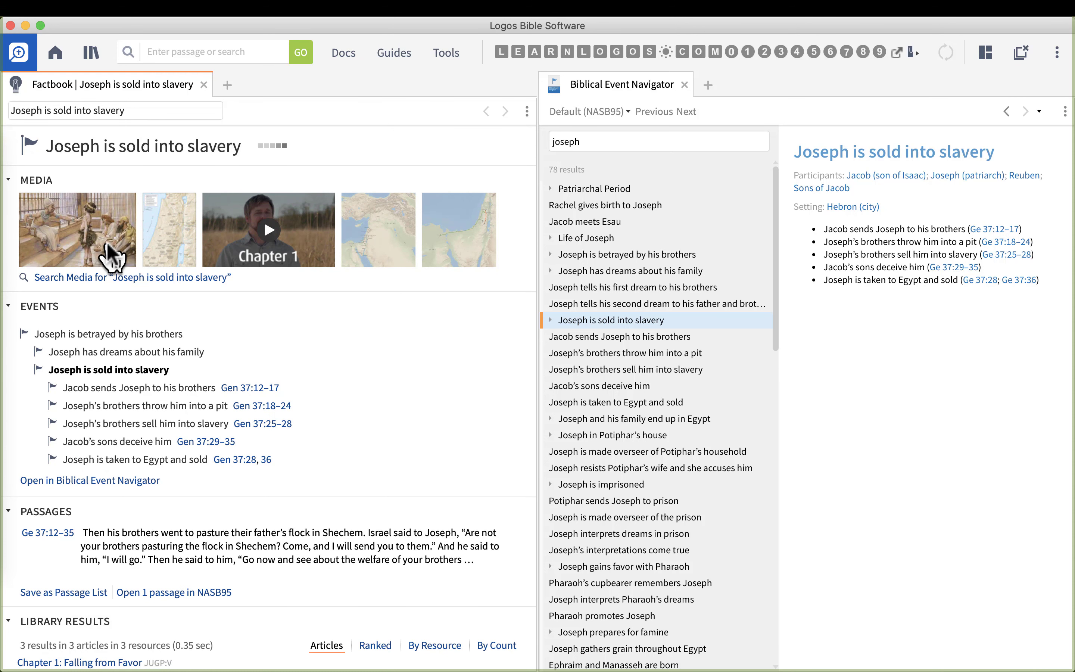
mouse_move(167, 152)
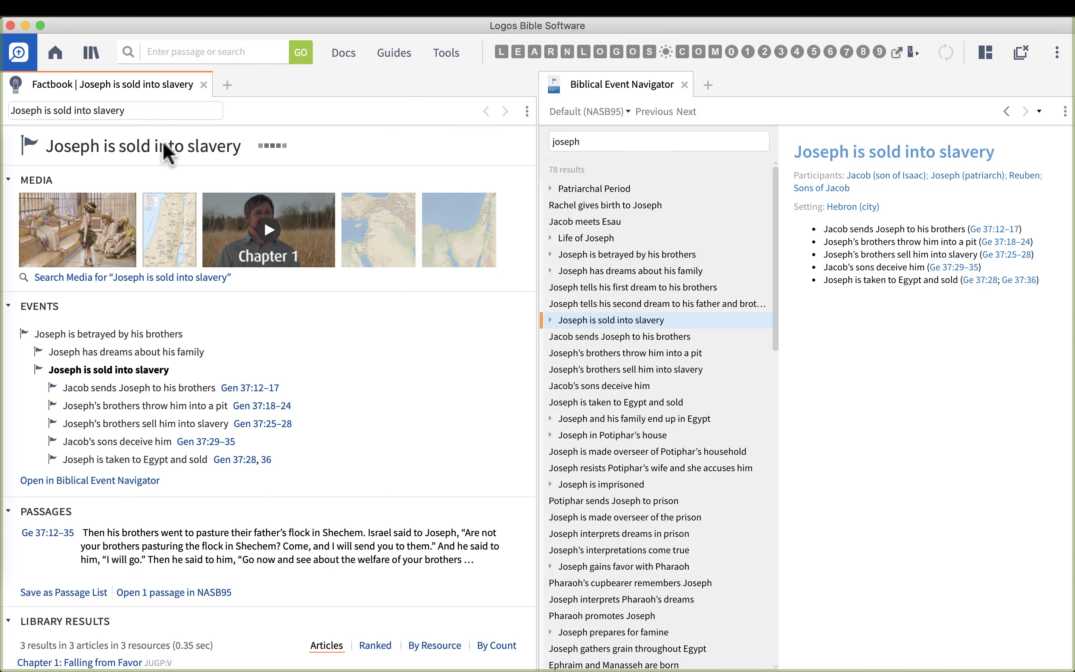
mouse_move(103, 162)
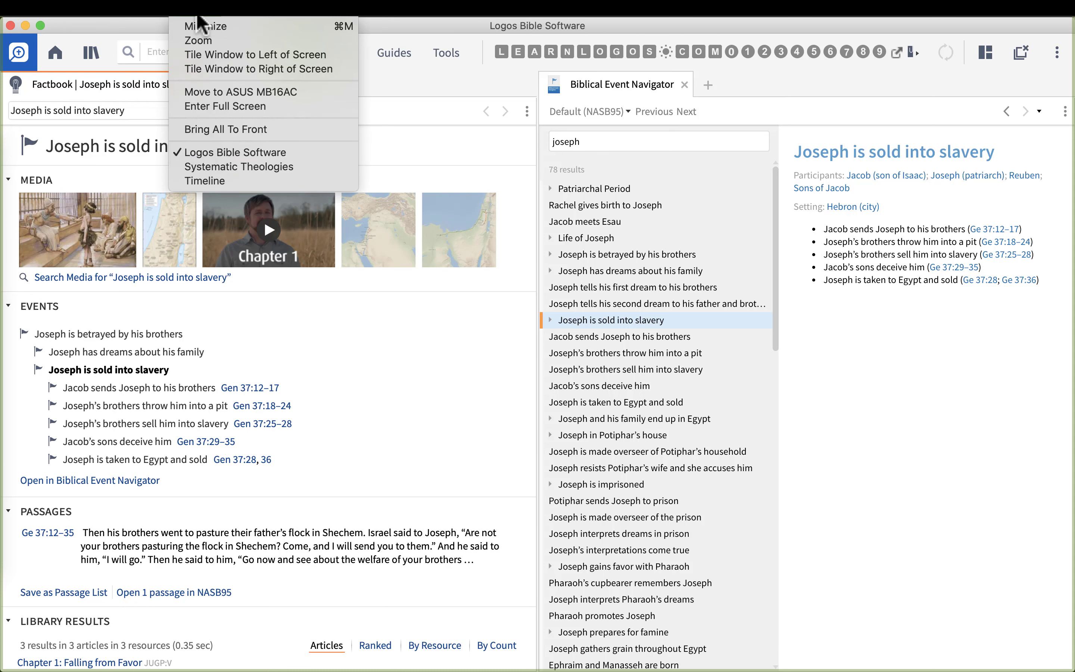
mouse_move(204, 181)
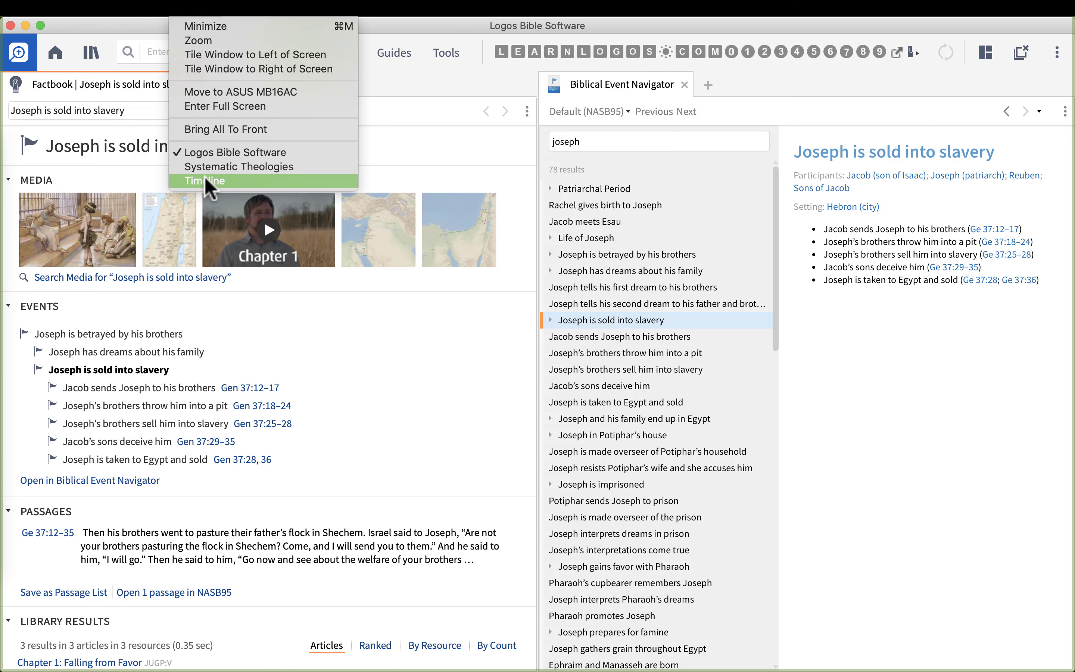
Return to the Timeline window and search it for 'joseph sold slavery', finding 2 matches
left_click(203, 181)
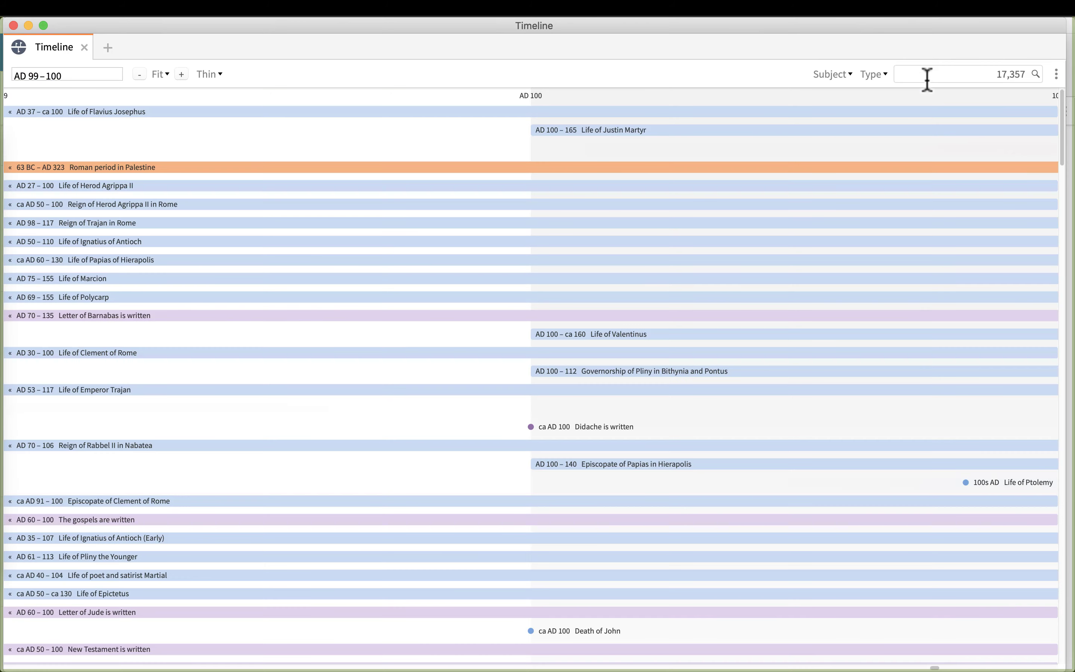
type("joseph")
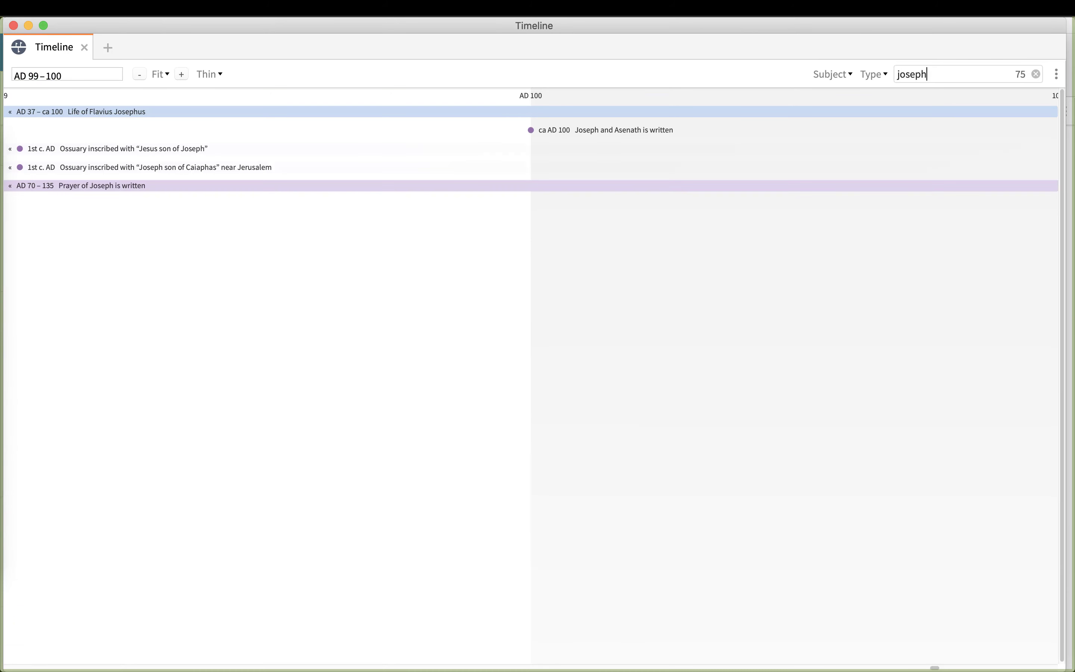
type("sold sla")
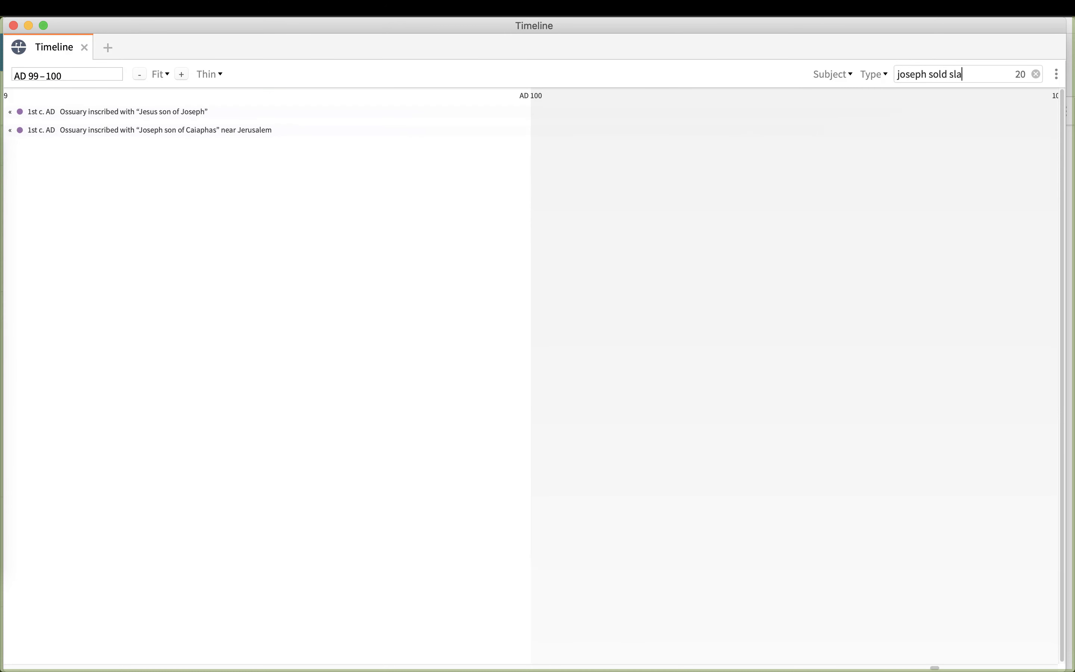
type("very")
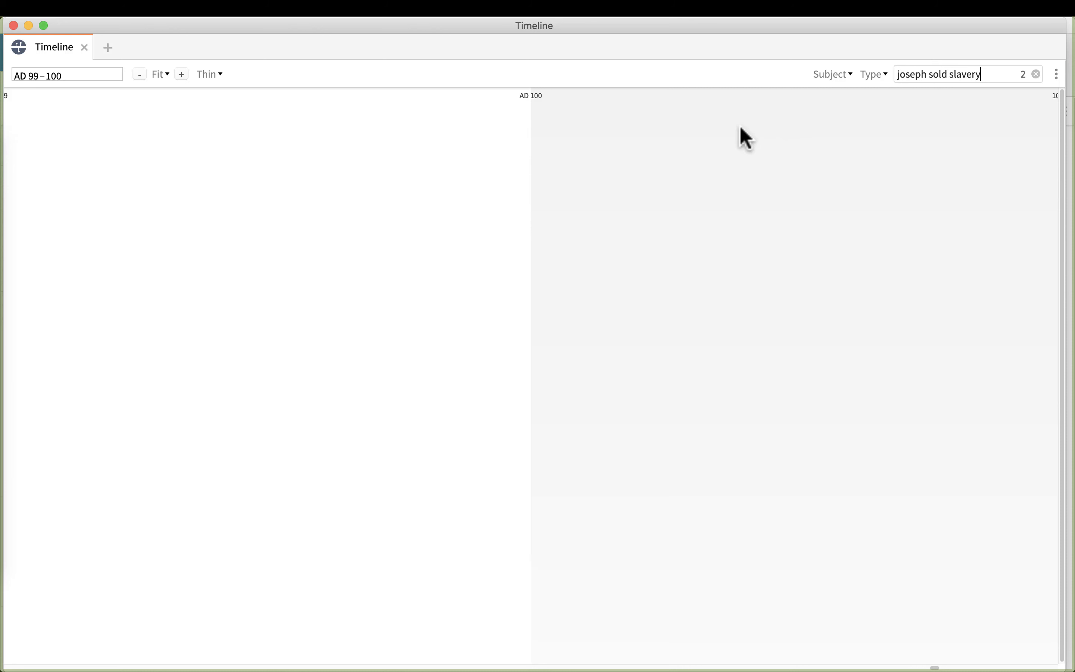
mouse_move(565, 88)
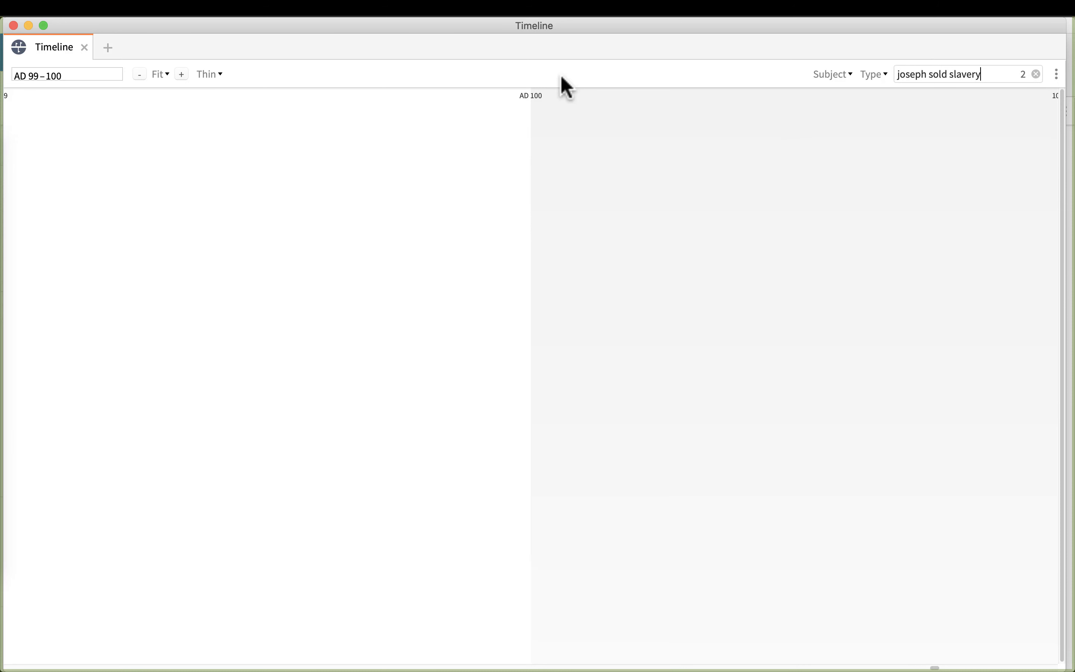
mouse_move(226, 123)
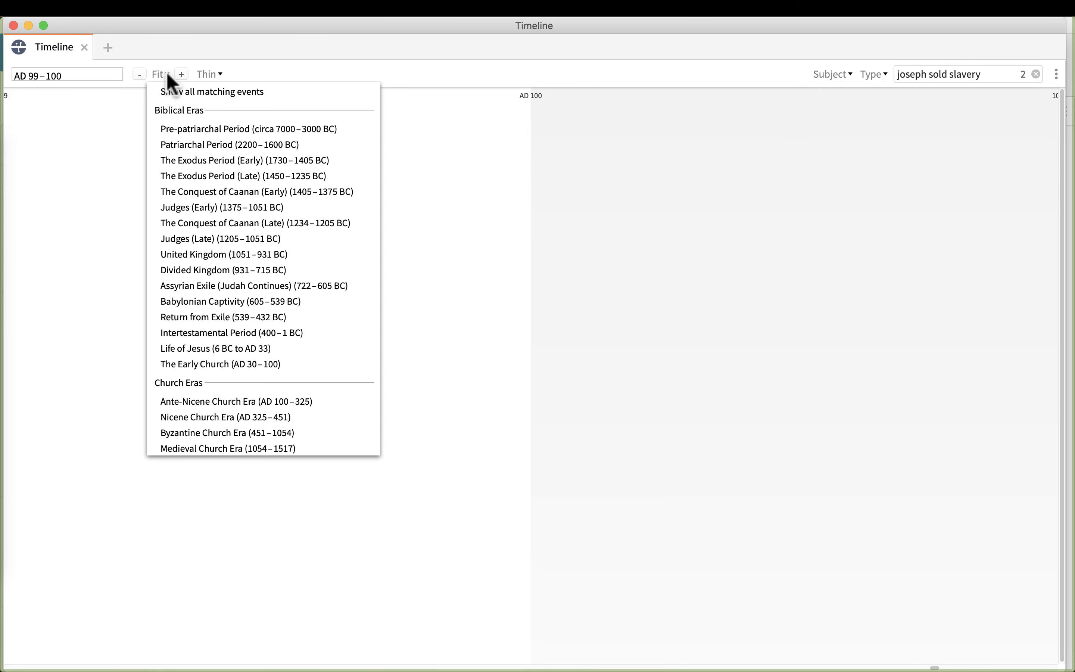
mouse_move(212, 91)
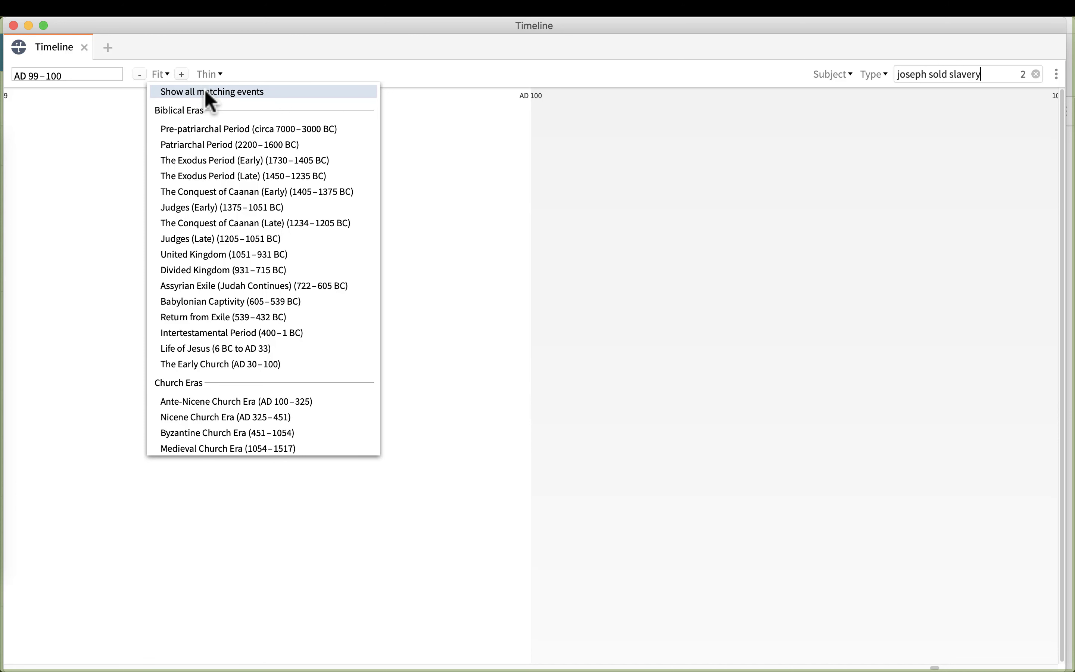
Show all matching events so the timeline spans 1907–1649 BC with both Joseph events, then return to the main window
left_click(211, 91)
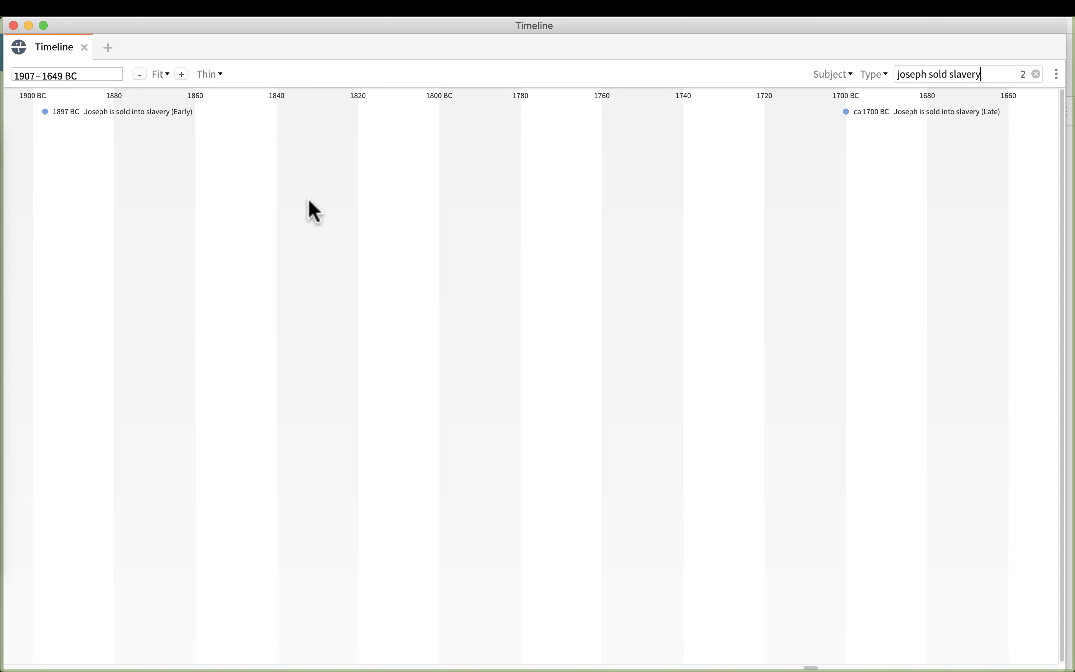
mouse_move(144, 130)
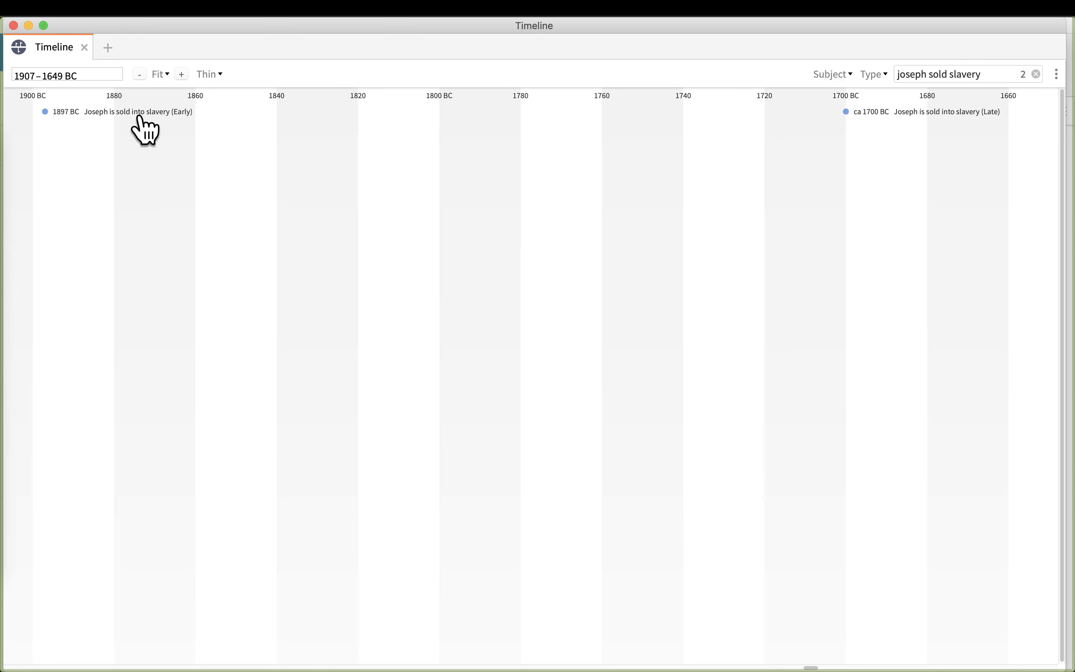
mouse_move(48, 165)
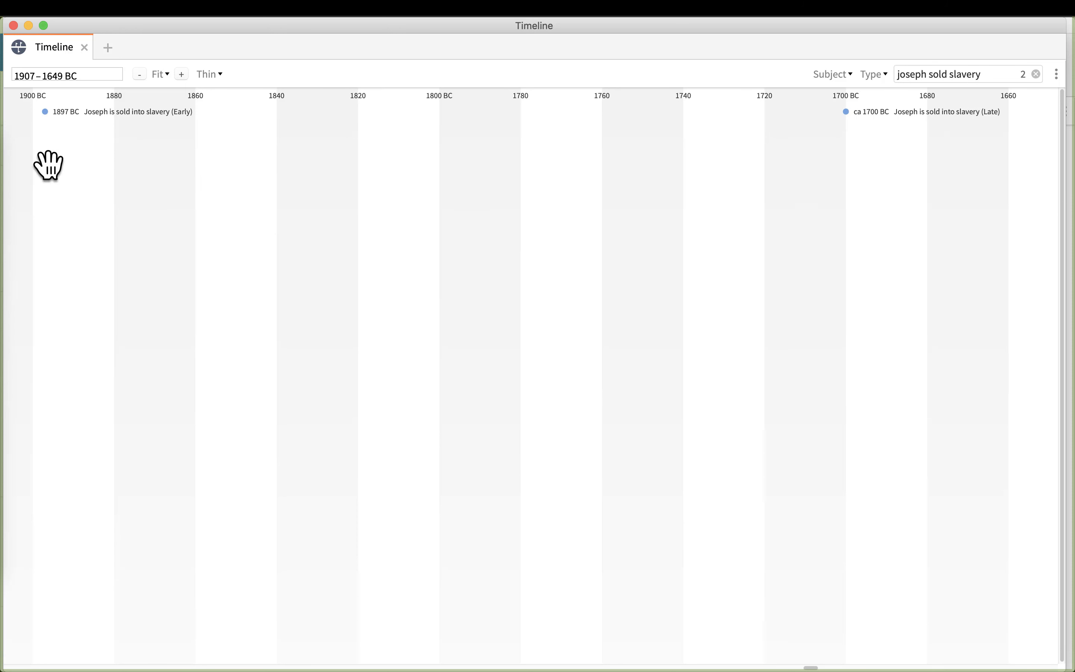
mouse_move(38, 168)
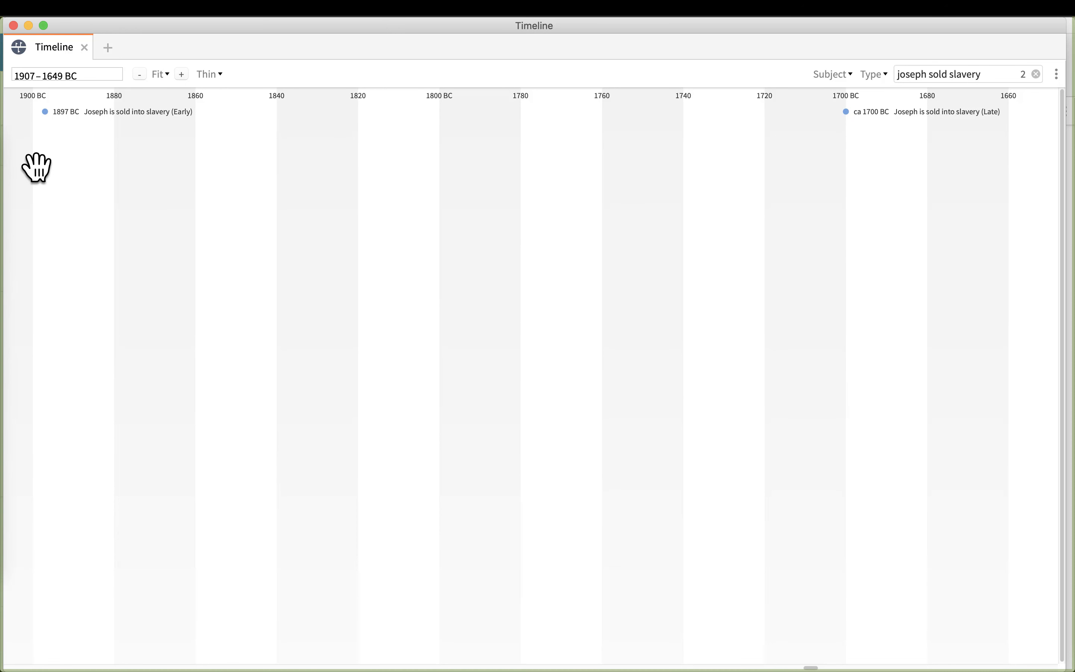
left_click(959, 74)
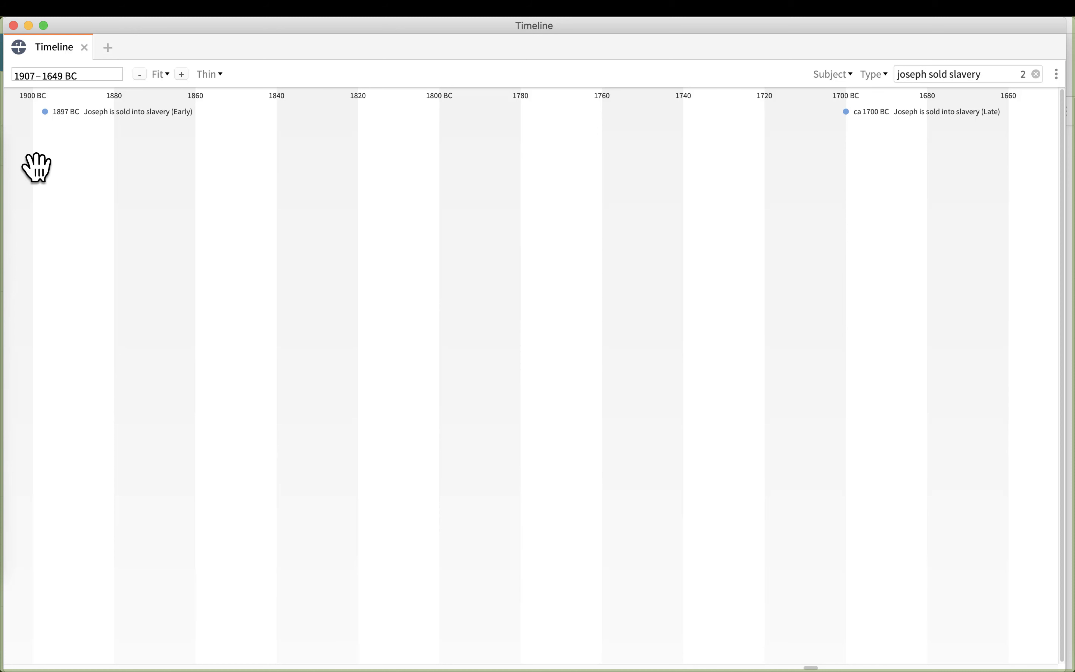
mouse_move(264, 152)
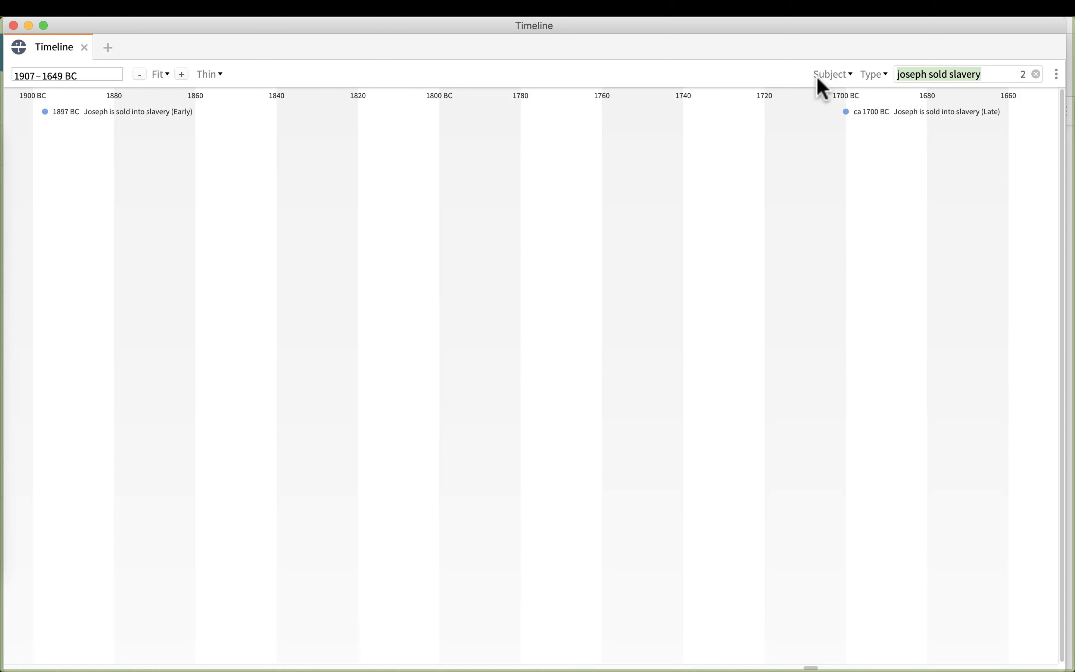
mouse_move(865, 123)
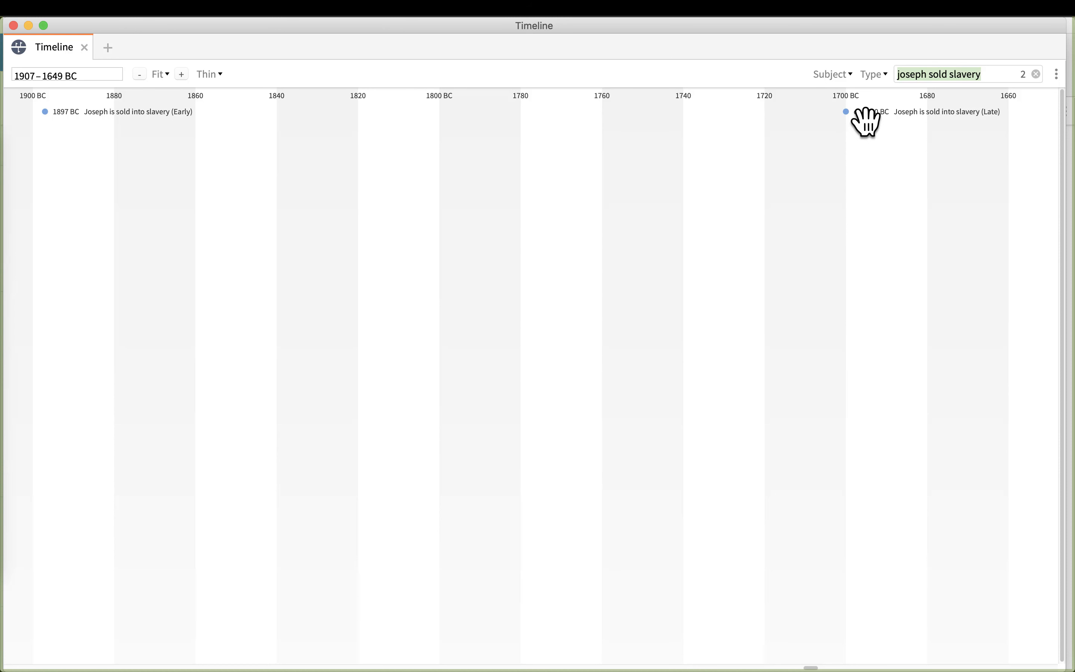
mouse_move(649, 235)
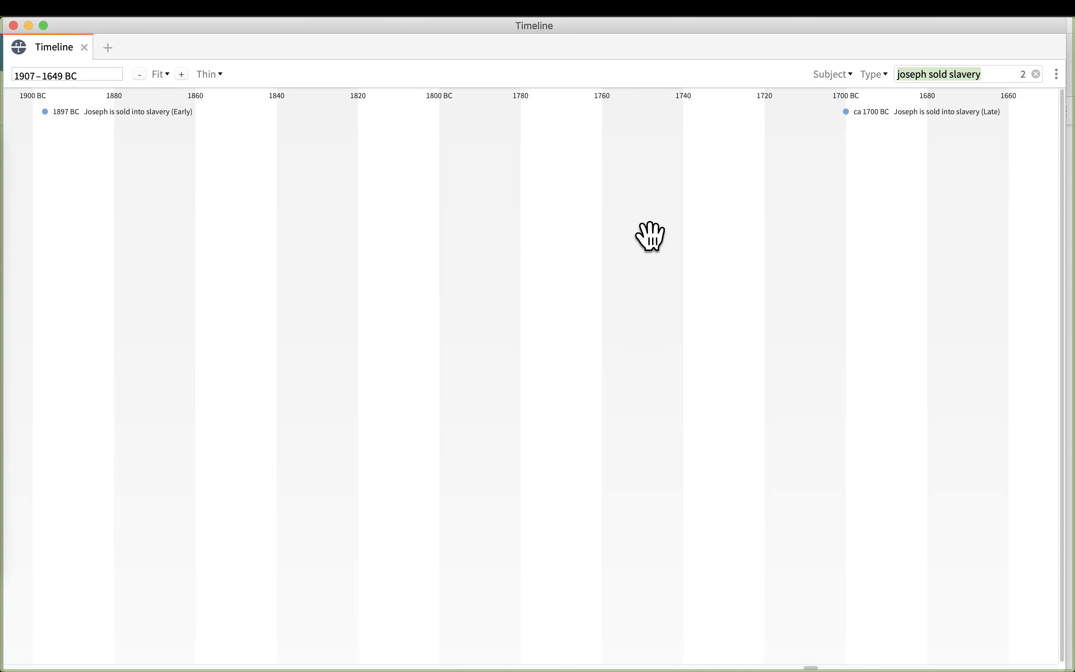
mouse_move(786, 203)
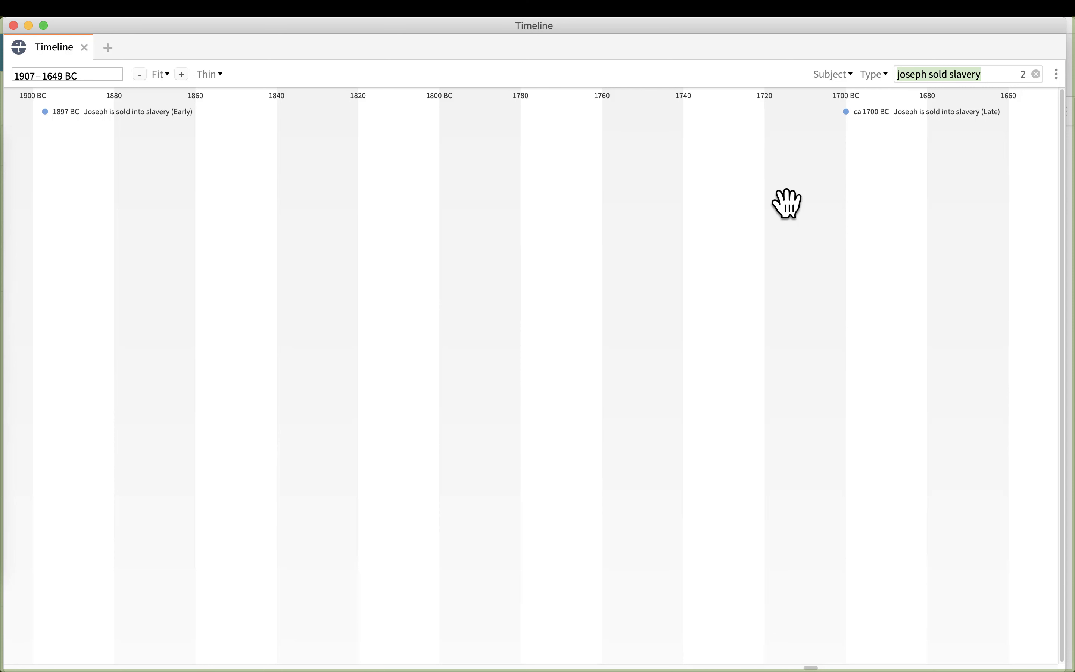
mouse_move(35, 69)
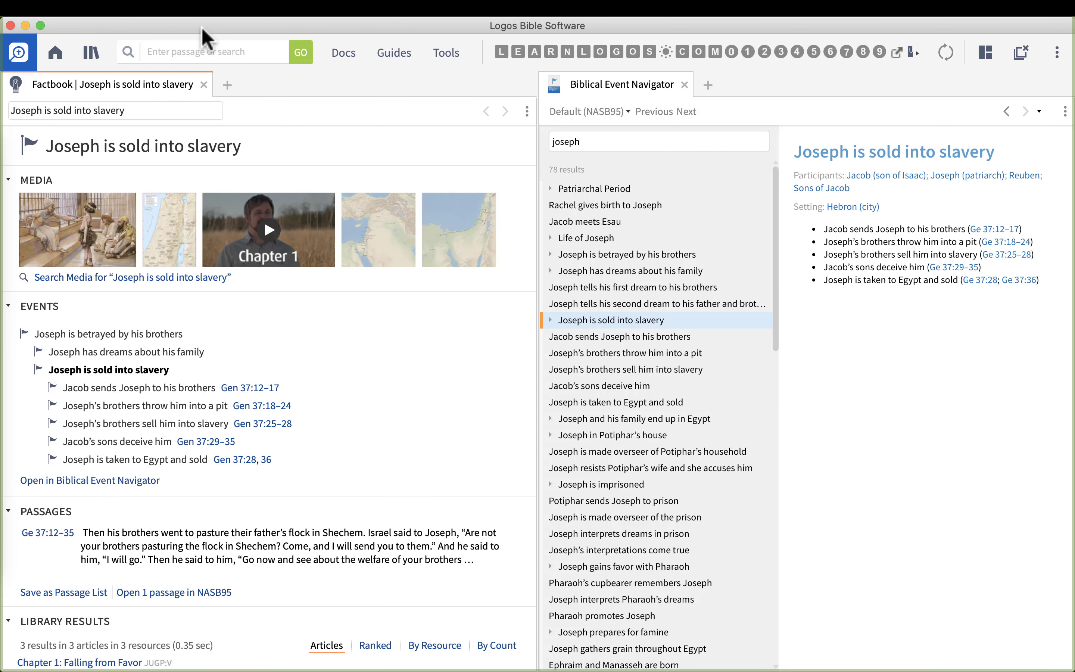
Search the library for 'names of god' and launch the Names of God interactive media
left_click(684, 83)
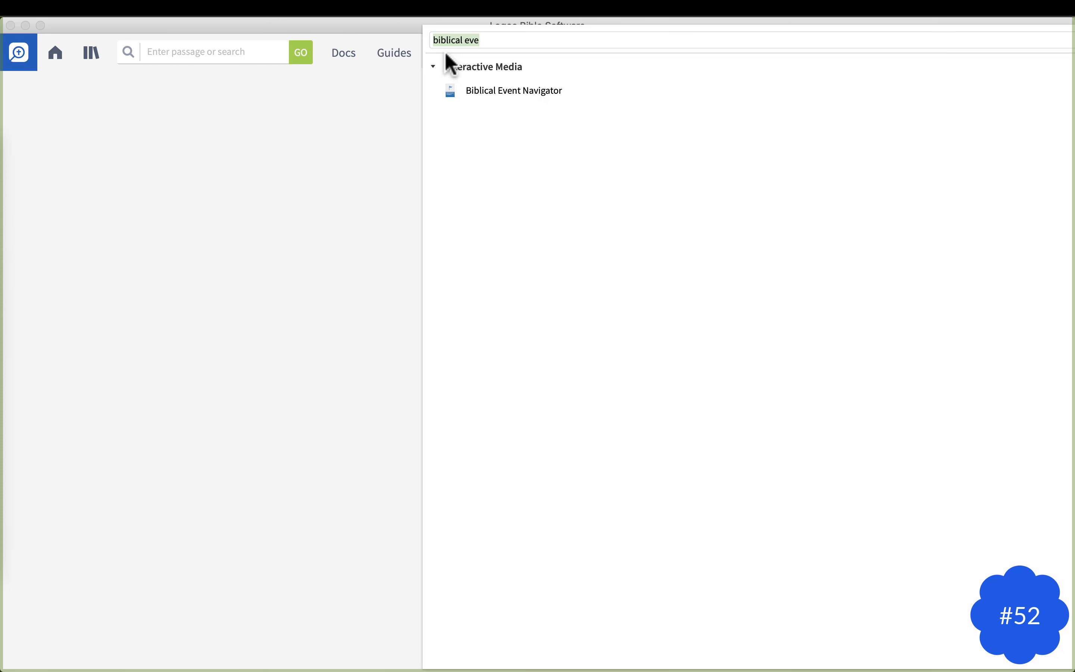
type("names of")
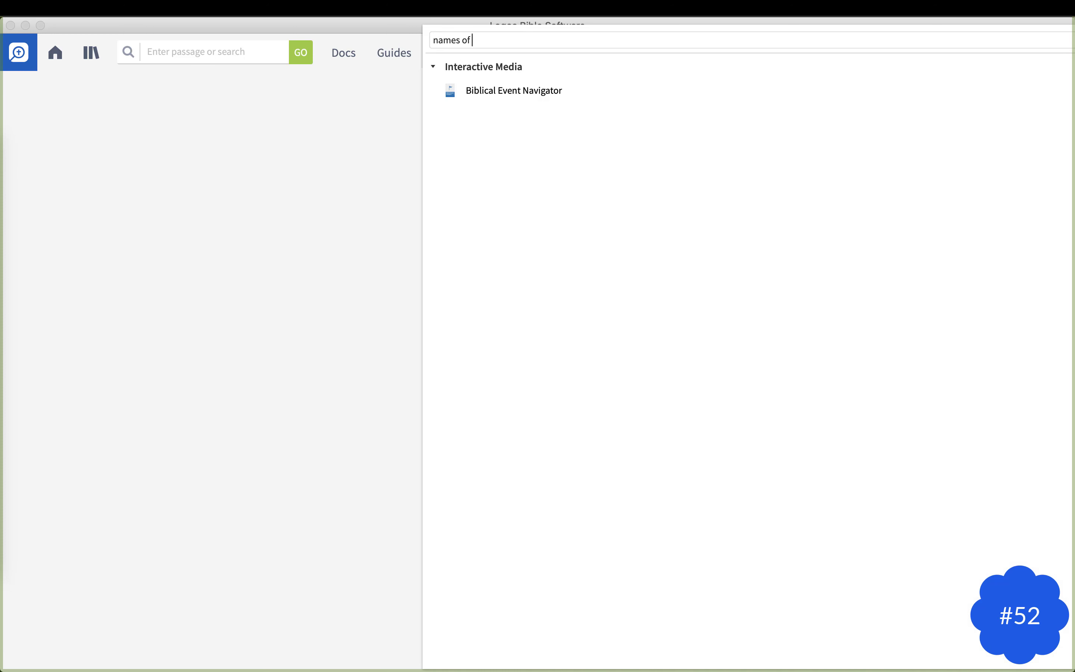
type("god")
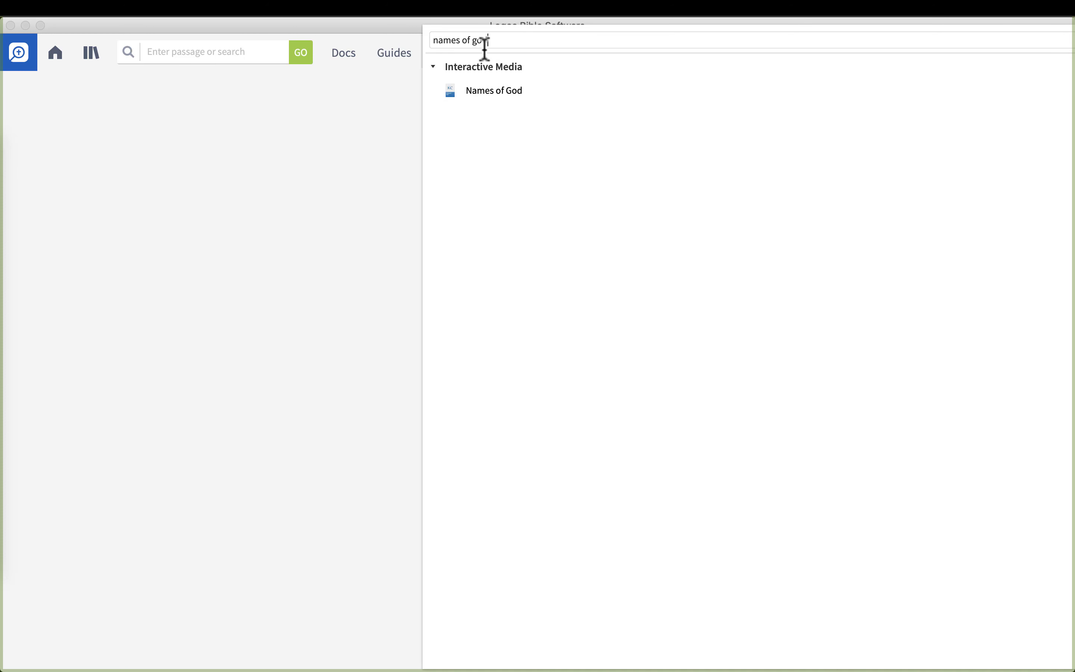
mouse_move(493, 90)
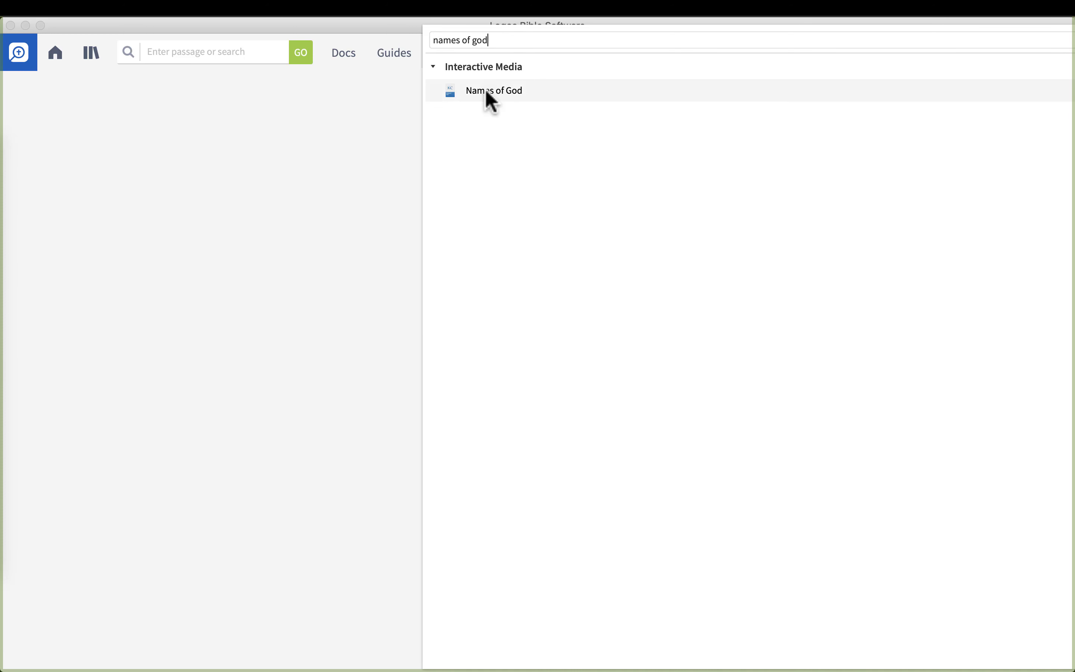
mouse_move(475, 82)
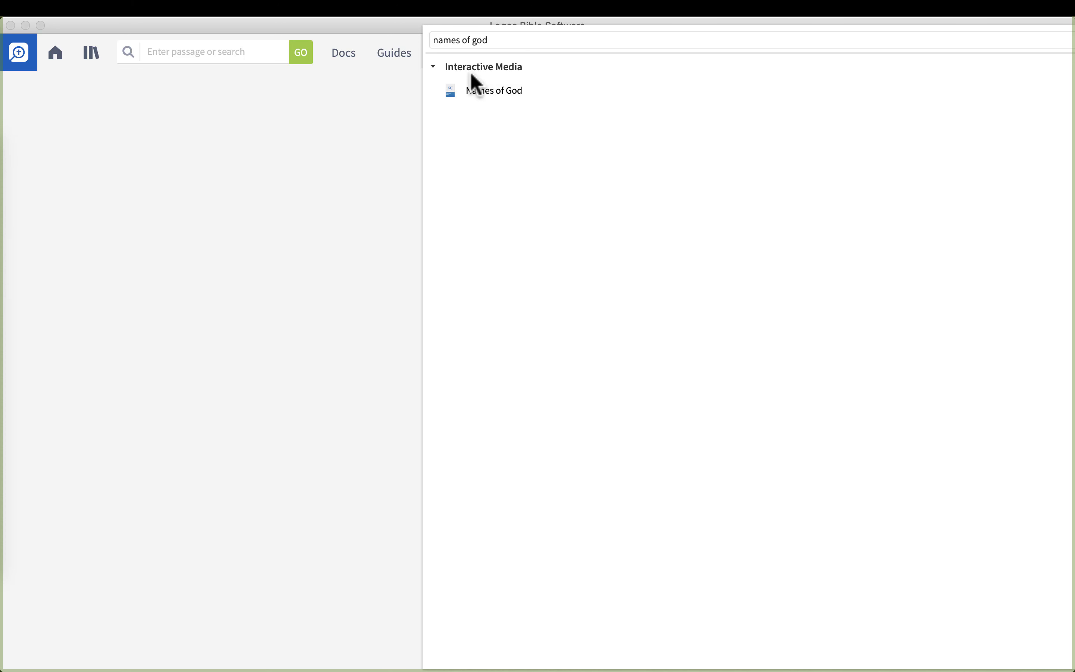
left_click(494, 90)
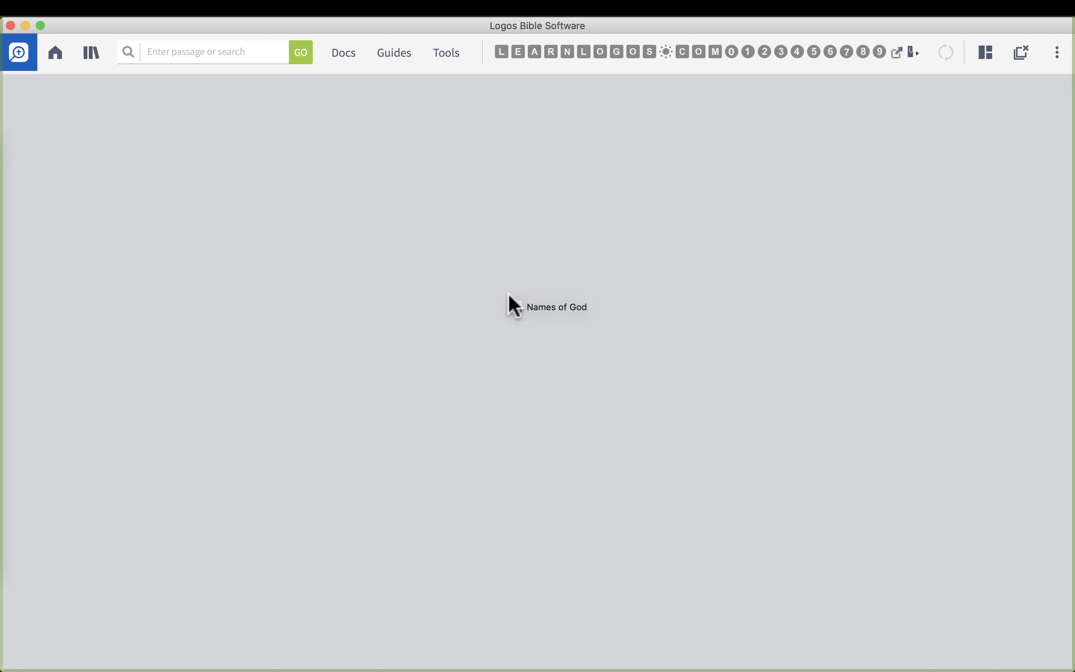
Switch the side filter lists from By Count to A–Z order and browse the speaker list
left_click(557, 307)
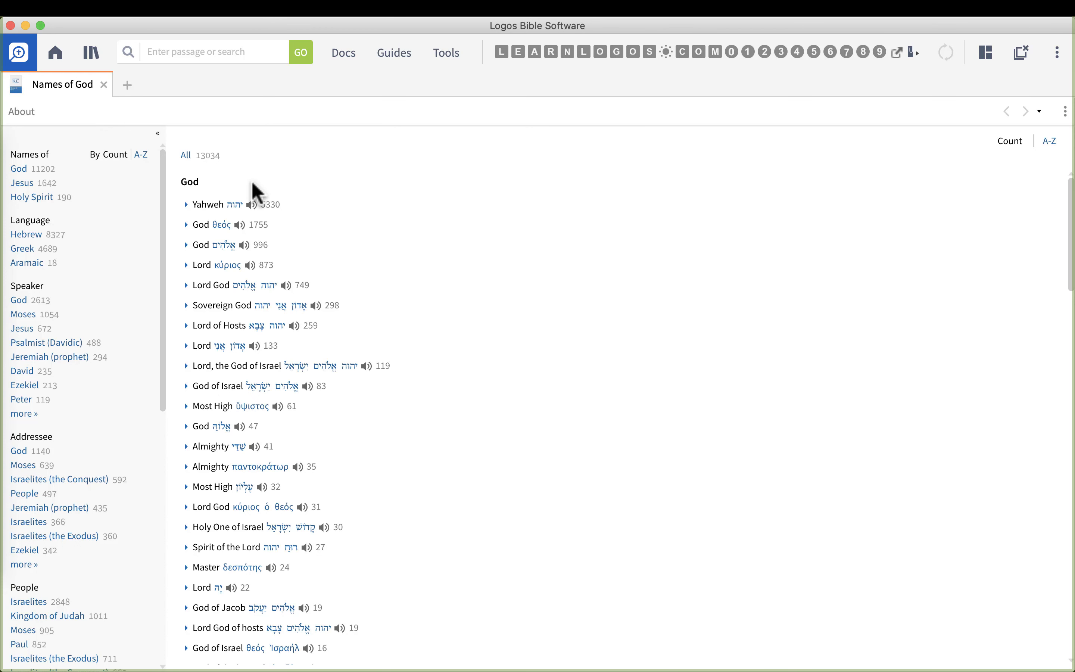
mouse_move(145, 162)
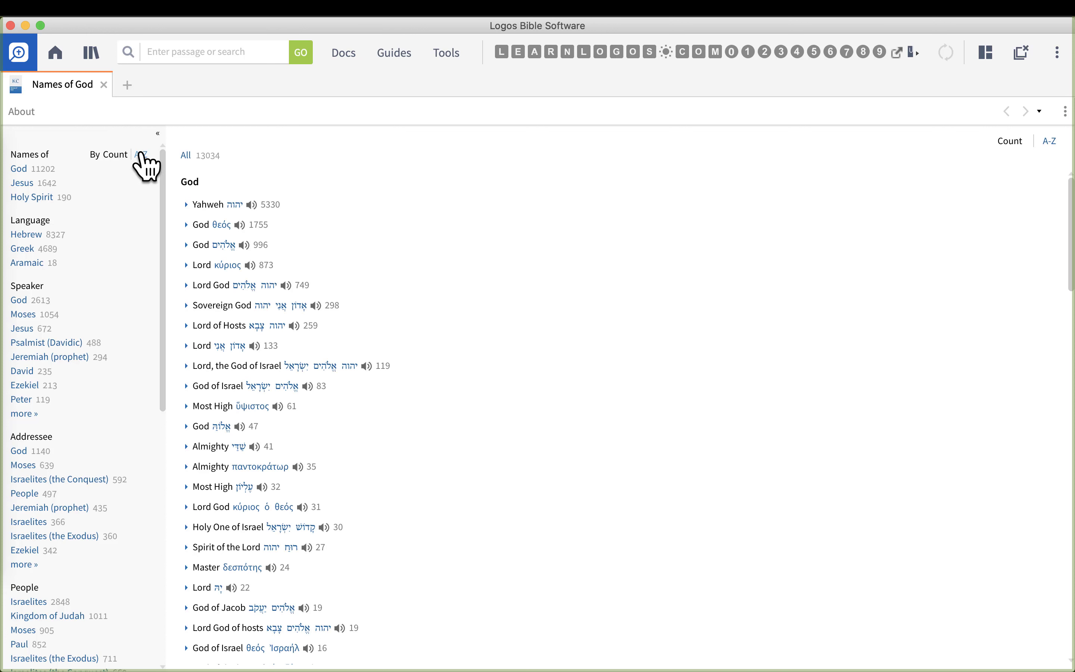
left_click(142, 154)
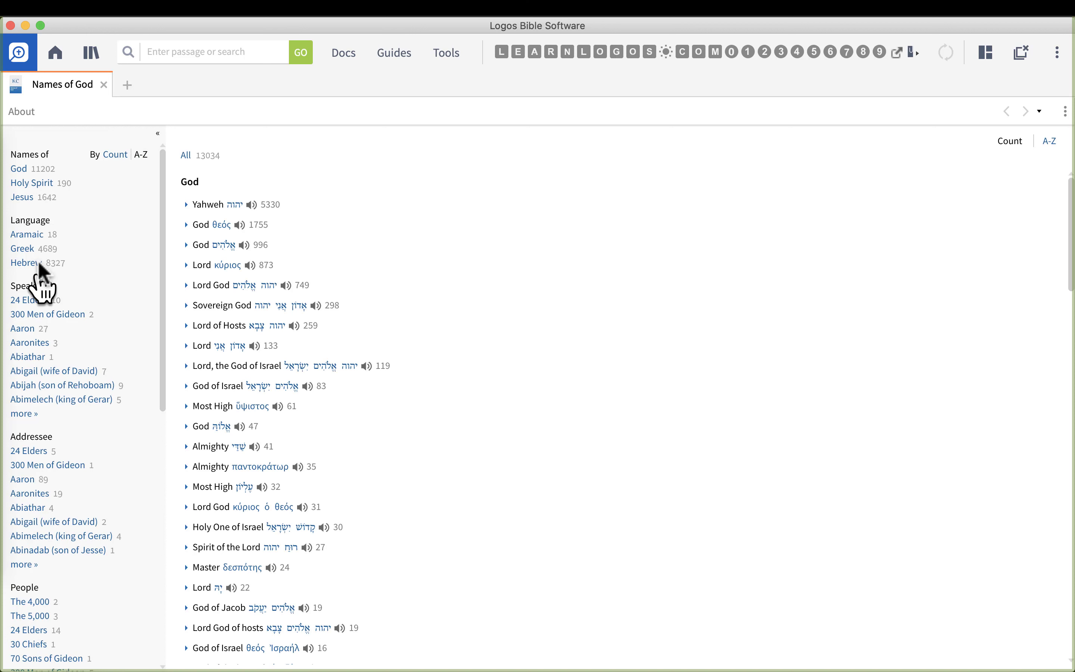
mouse_move(30, 154)
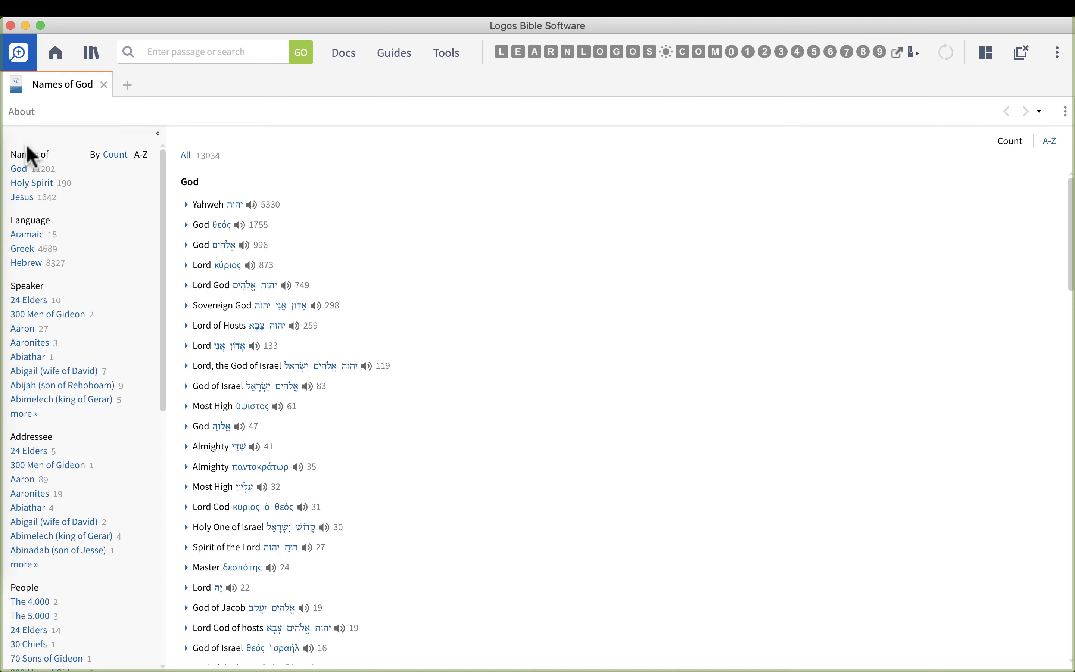
mouse_move(39, 295)
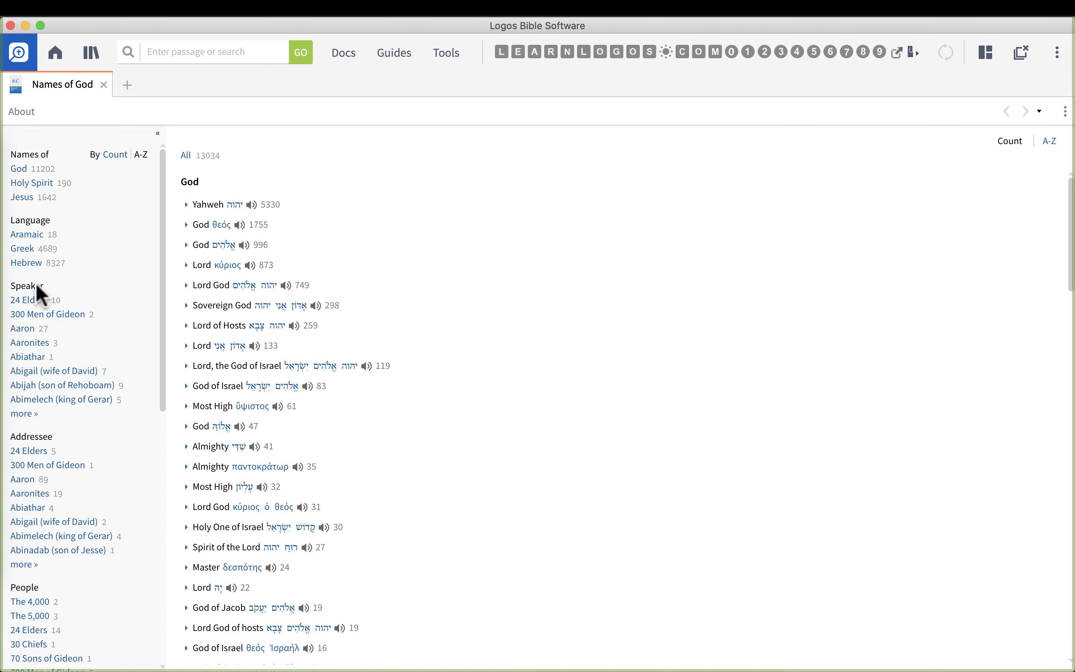
mouse_move(30, 353)
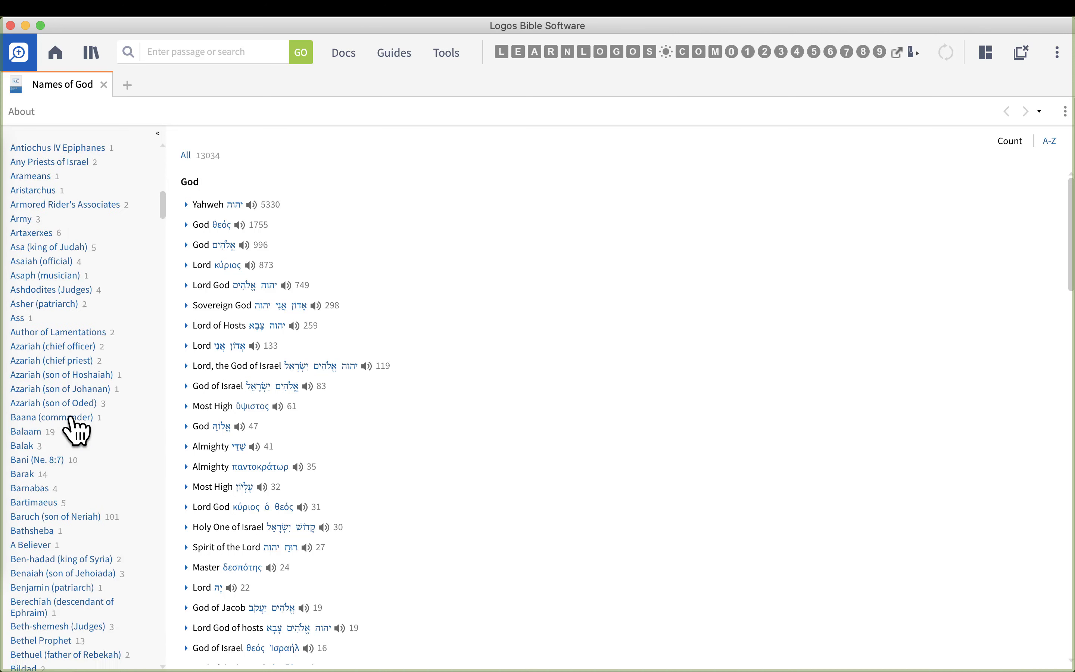
scroll("down", 3)
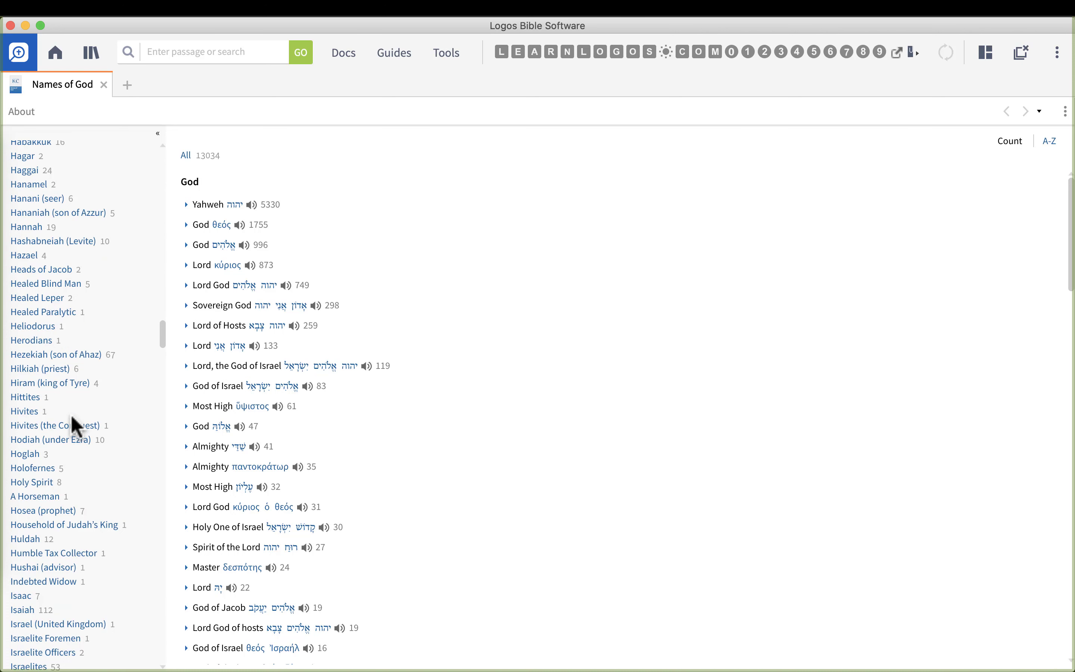
Filter to Hagar and expand Yahweh and God of Seeing to their Genesis 16:13 verses
left_click(23, 155)
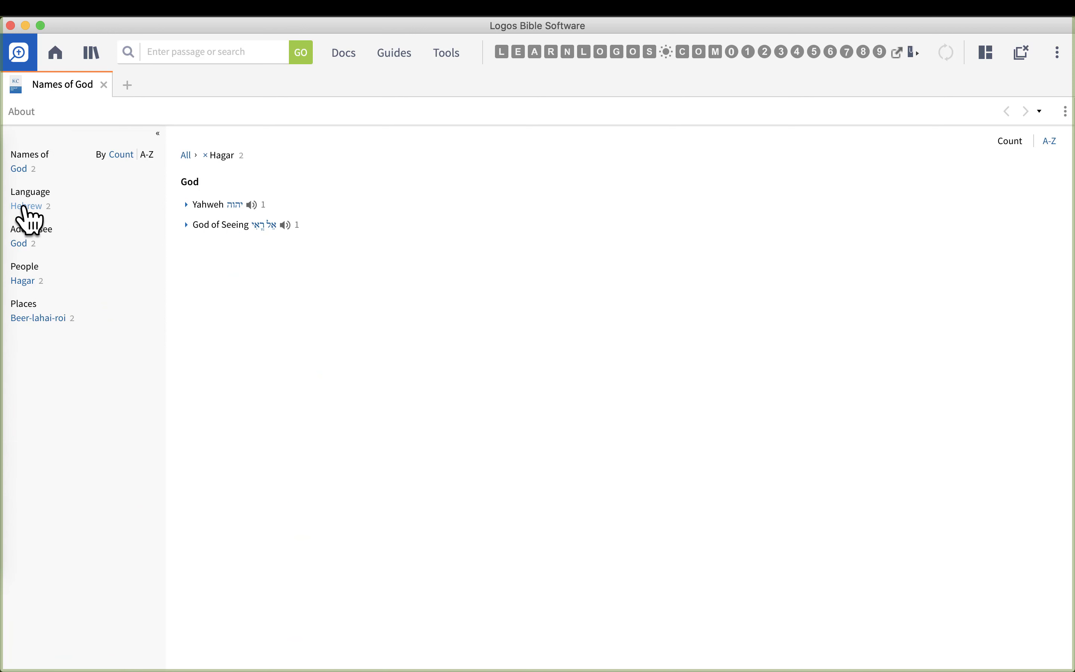
mouse_move(186, 193)
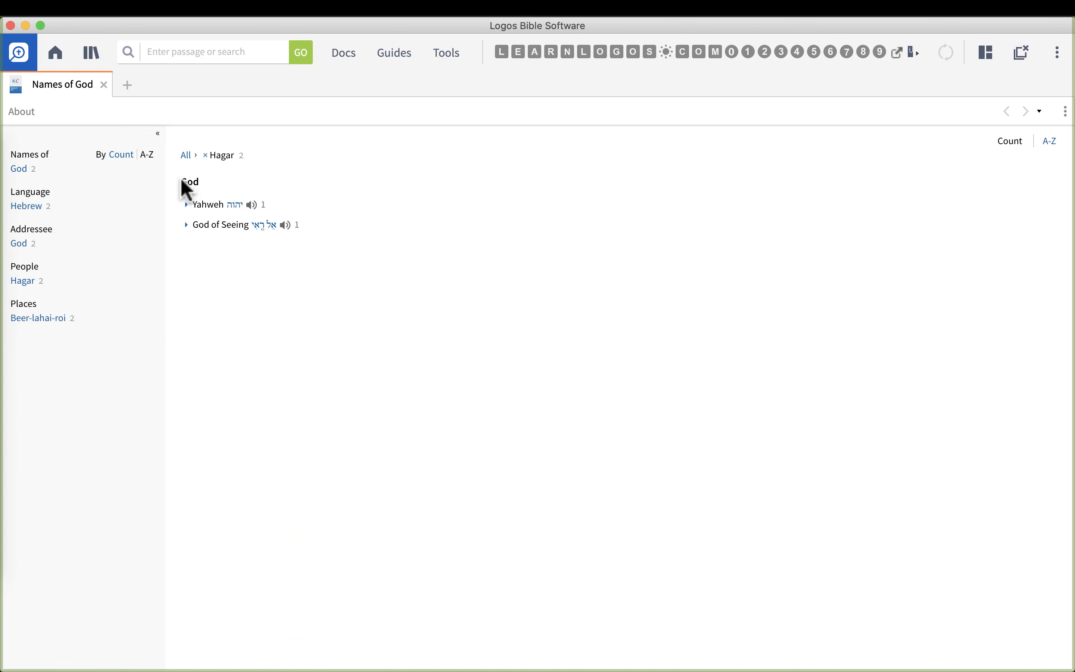
mouse_move(244, 281)
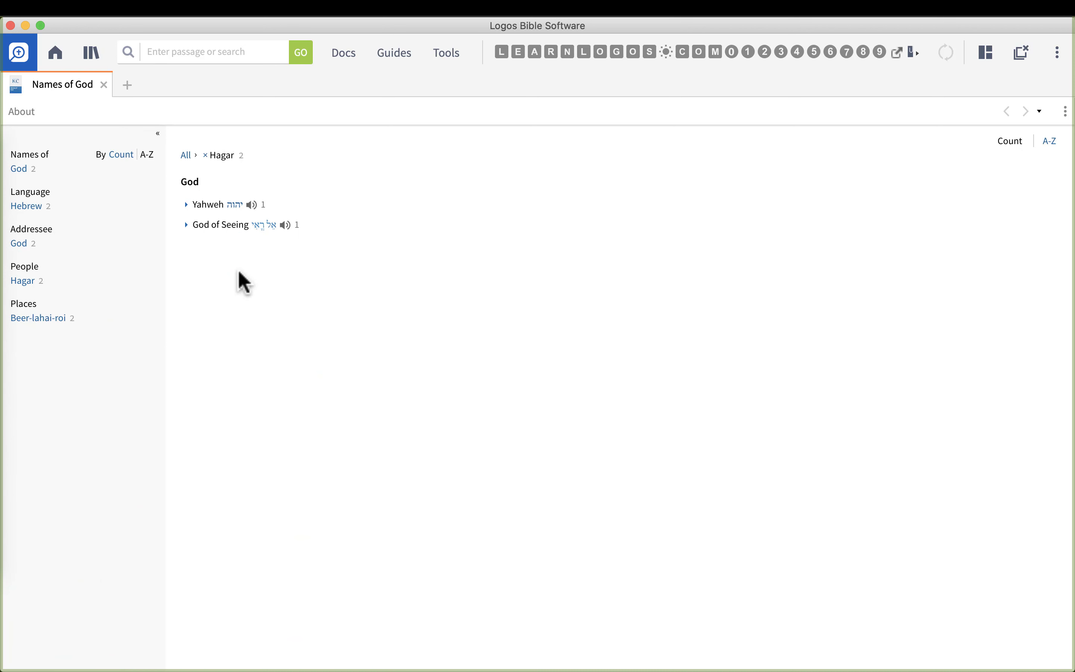
mouse_move(190, 216)
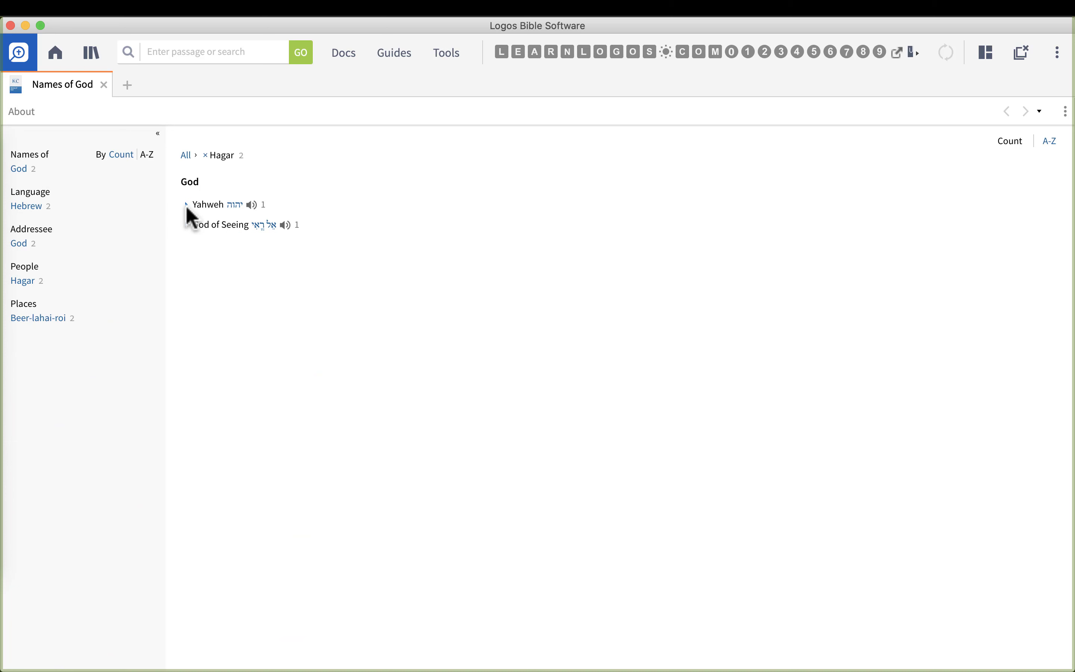
left_click(186, 204)
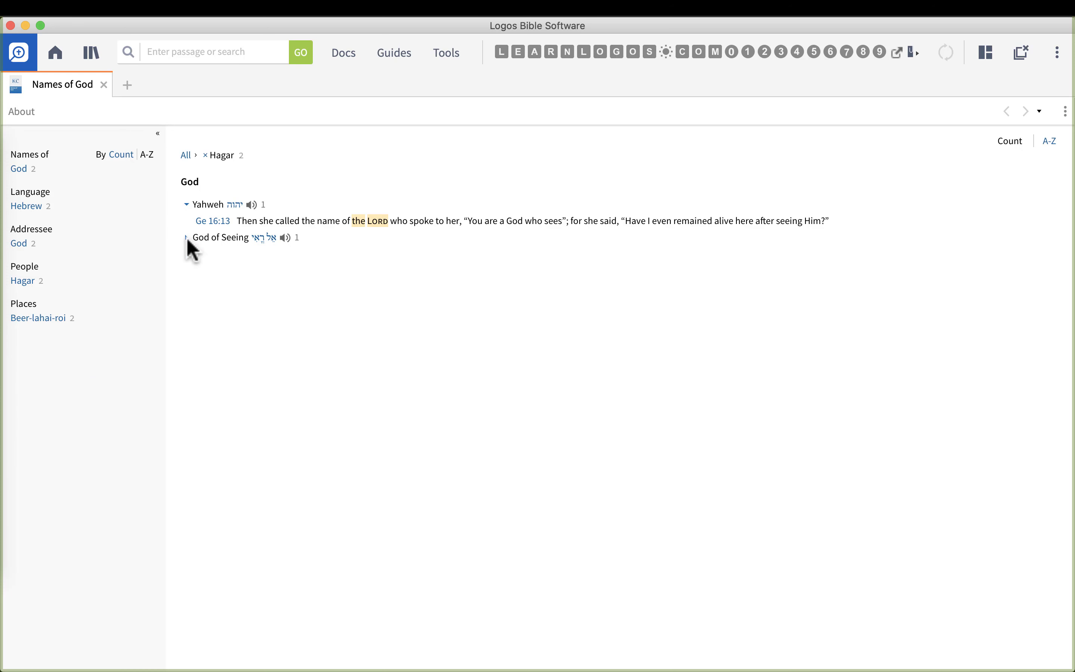
left_click(185, 237)
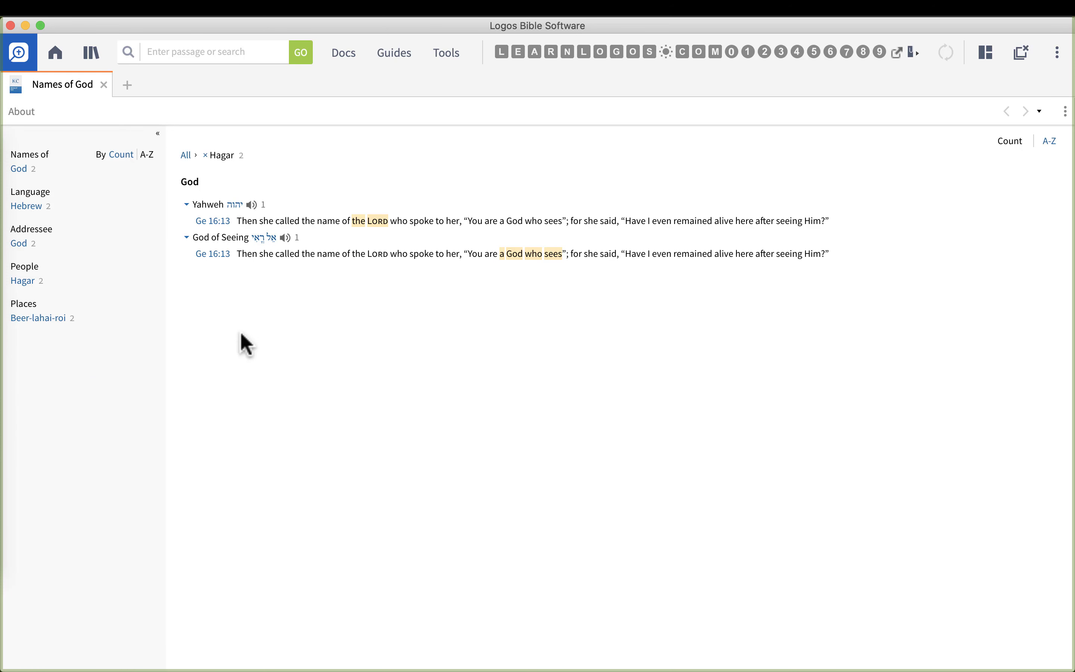
mouse_move(267, 233)
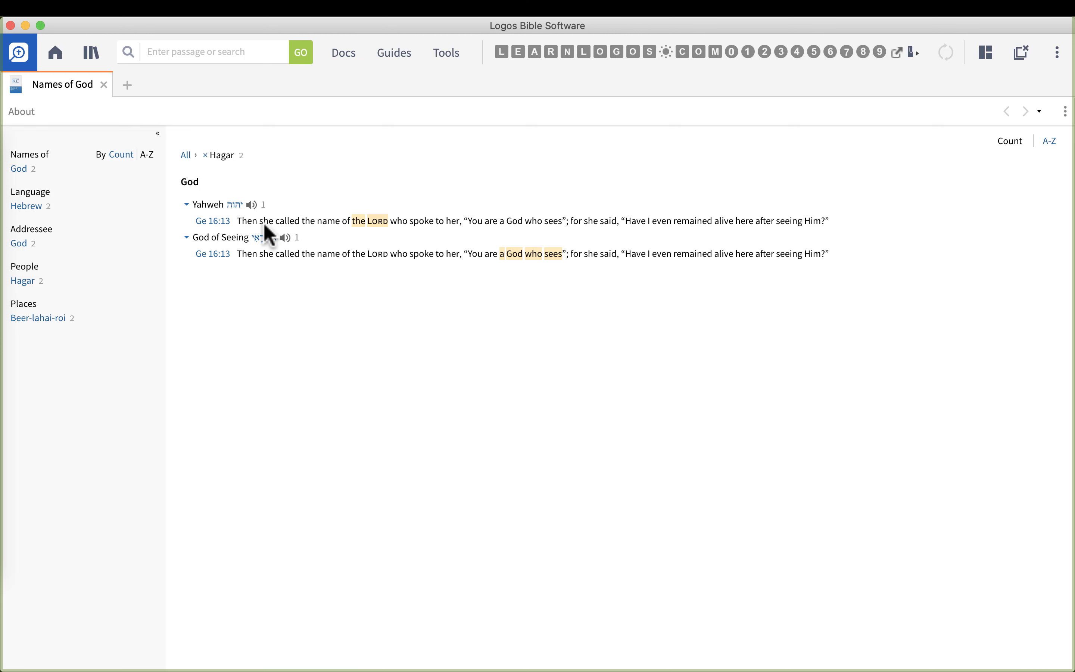
mouse_move(440, 280)
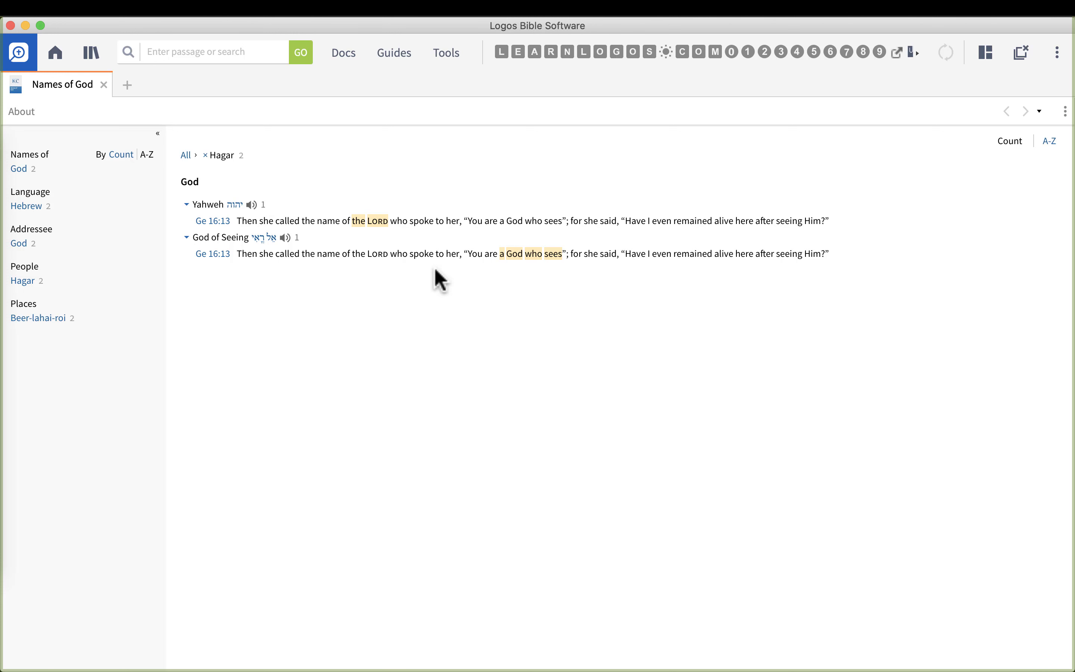
mouse_move(248, 228)
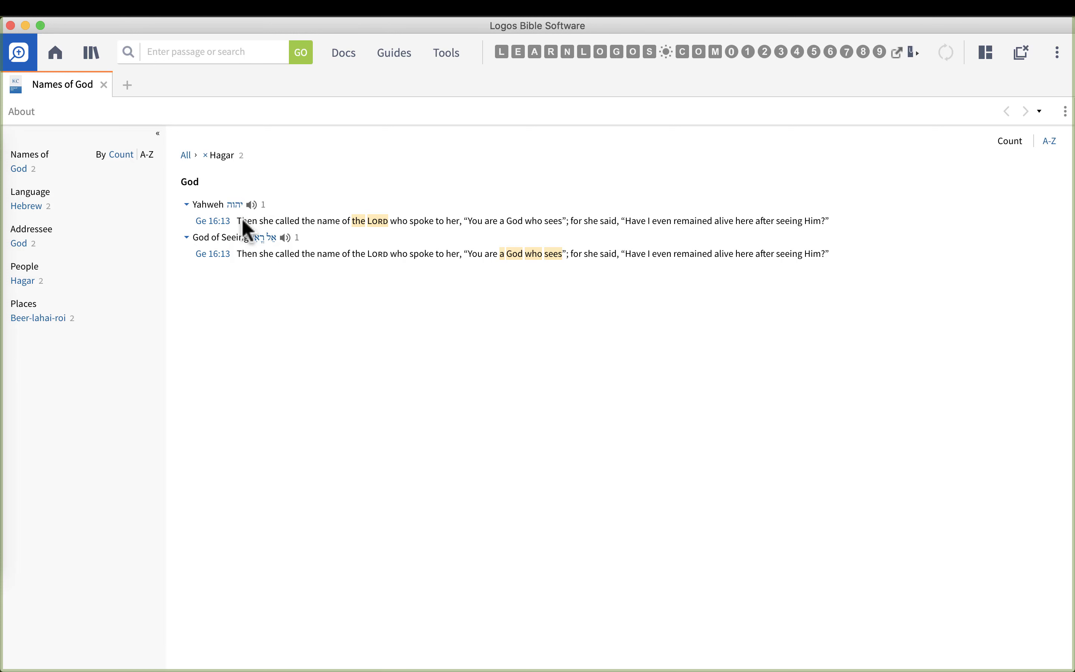
mouse_move(274, 299)
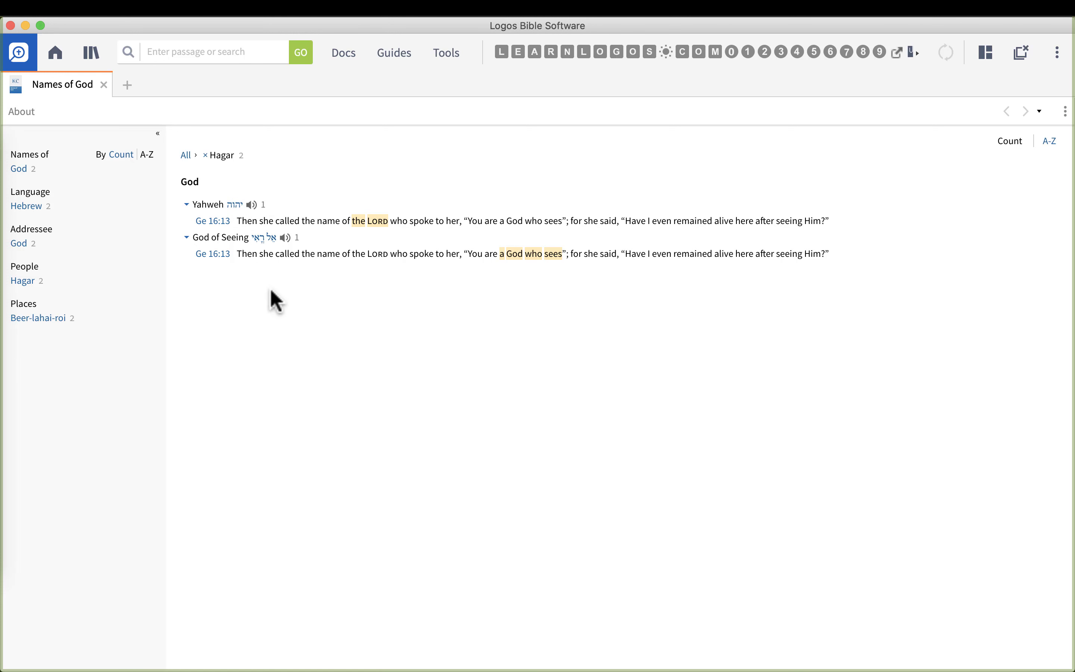
mouse_move(542, 273)
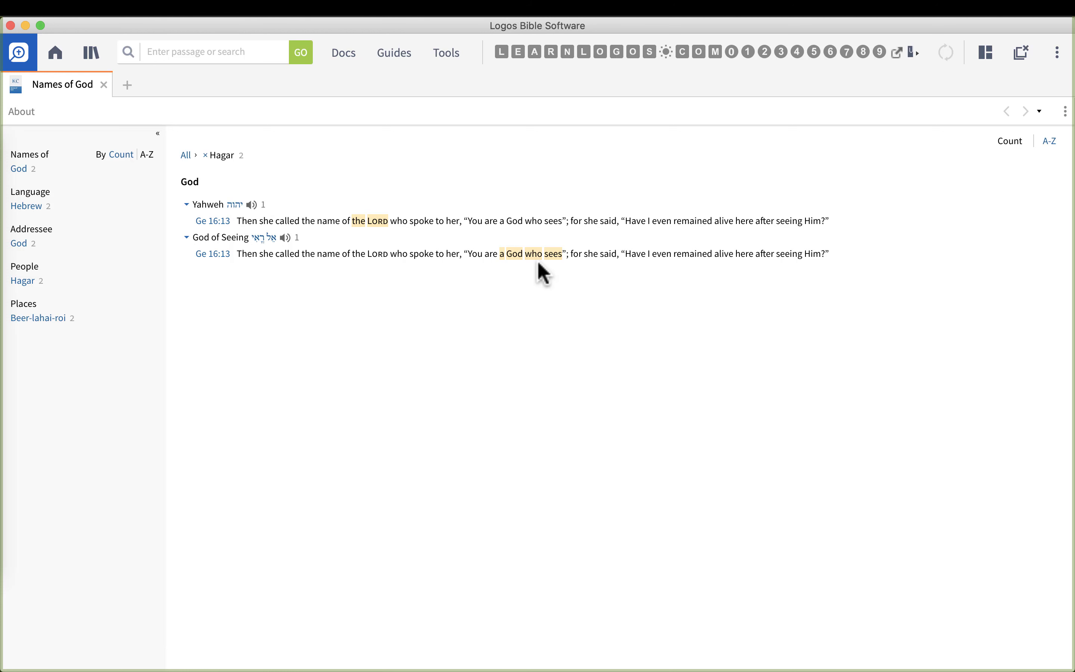
mouse_move(275, 259)
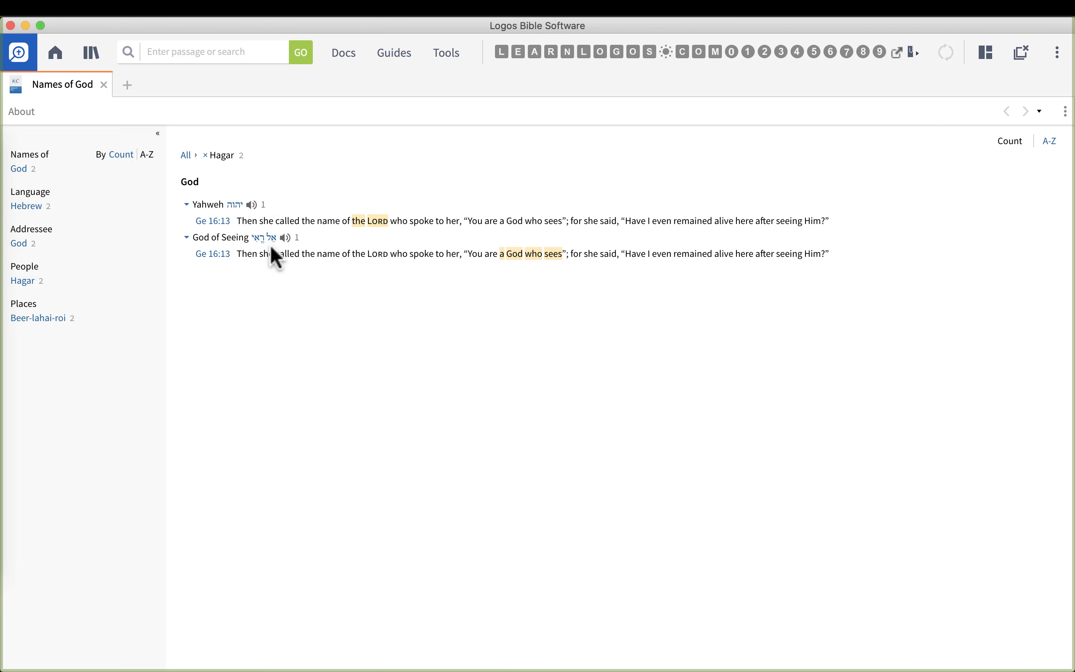
mouse_move(264, 237)
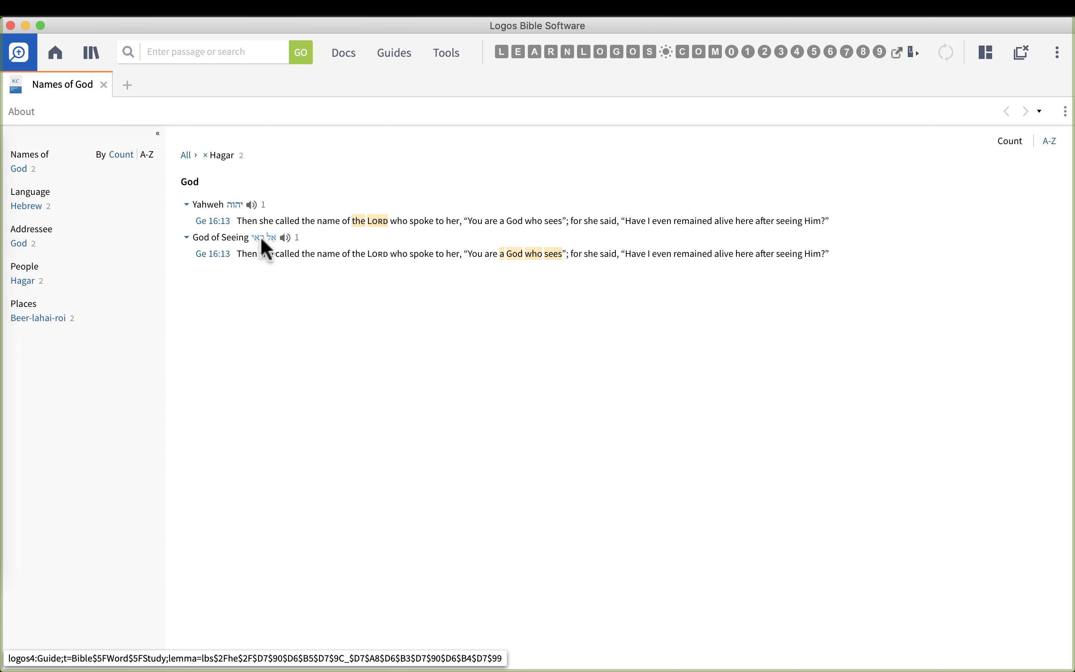
mouse_move(264, 237)
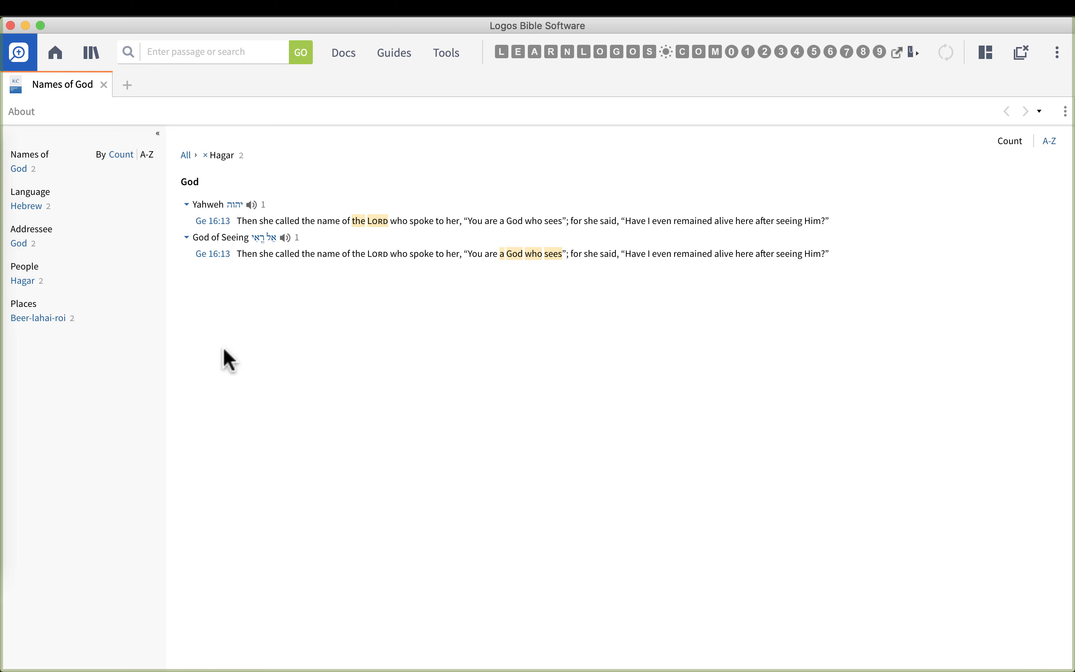
mouse_move(228, 345)
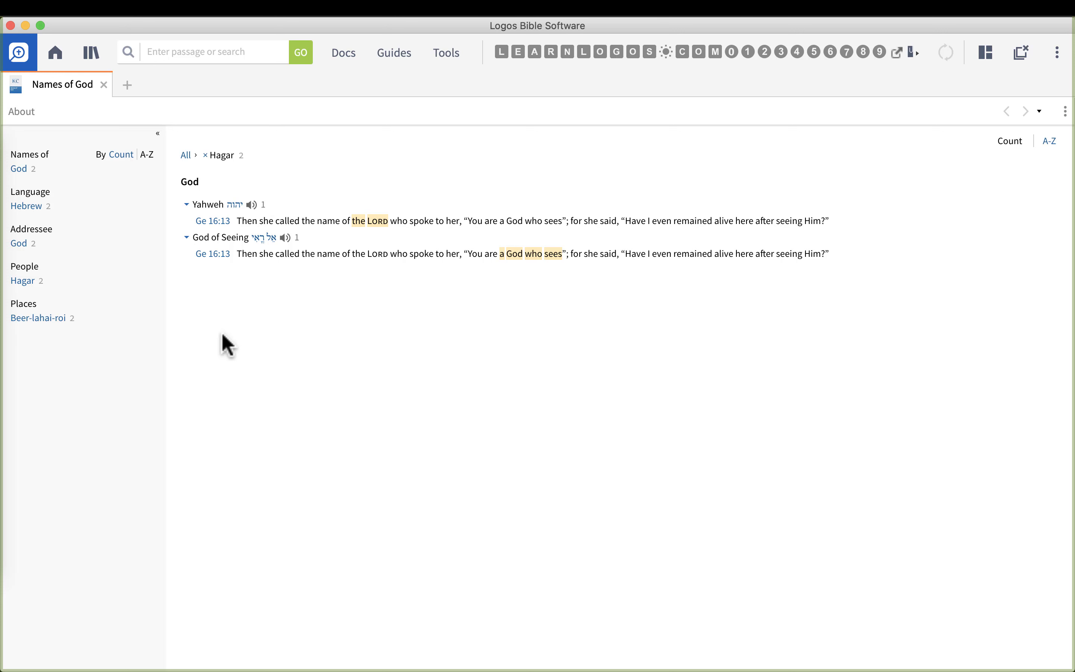
mouse_move(189, 155)
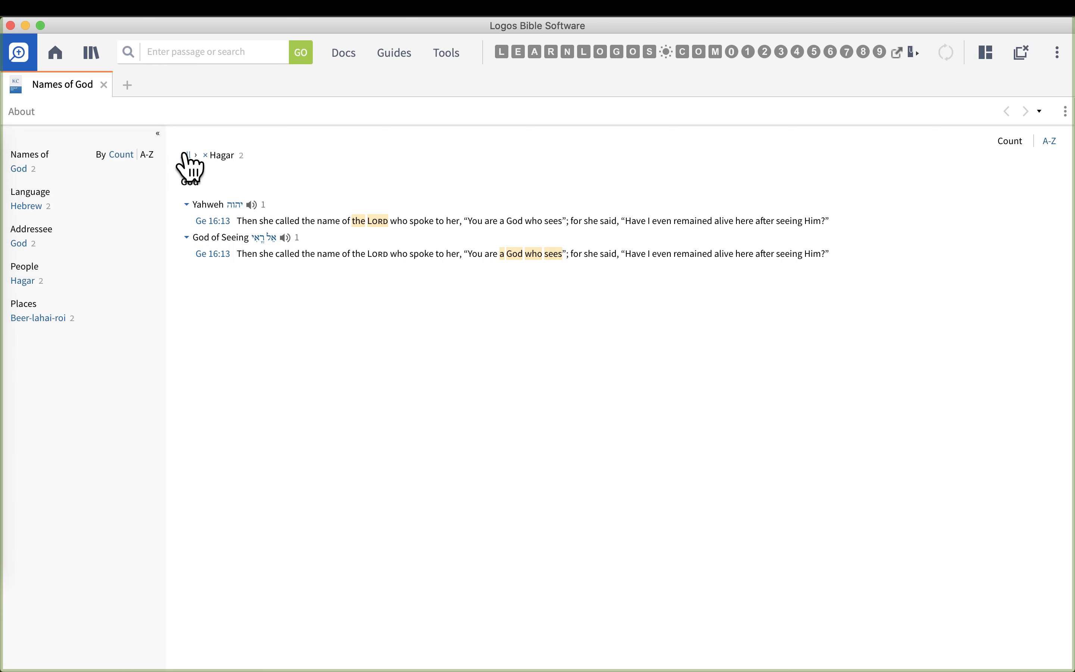
left_click(204, 156)
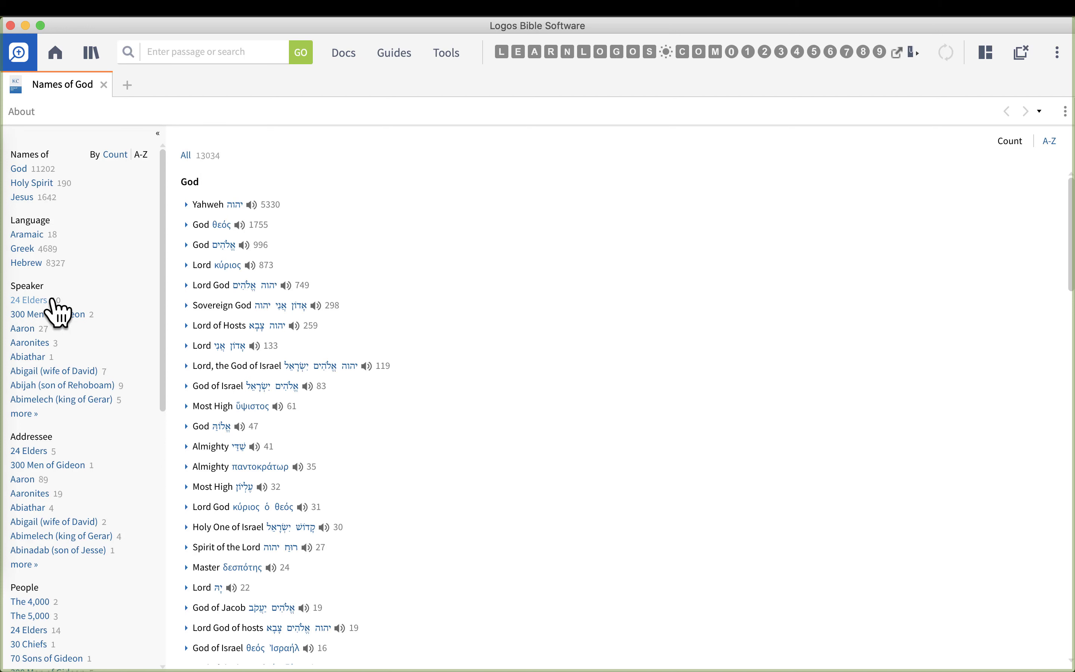
left_click(28, 299)
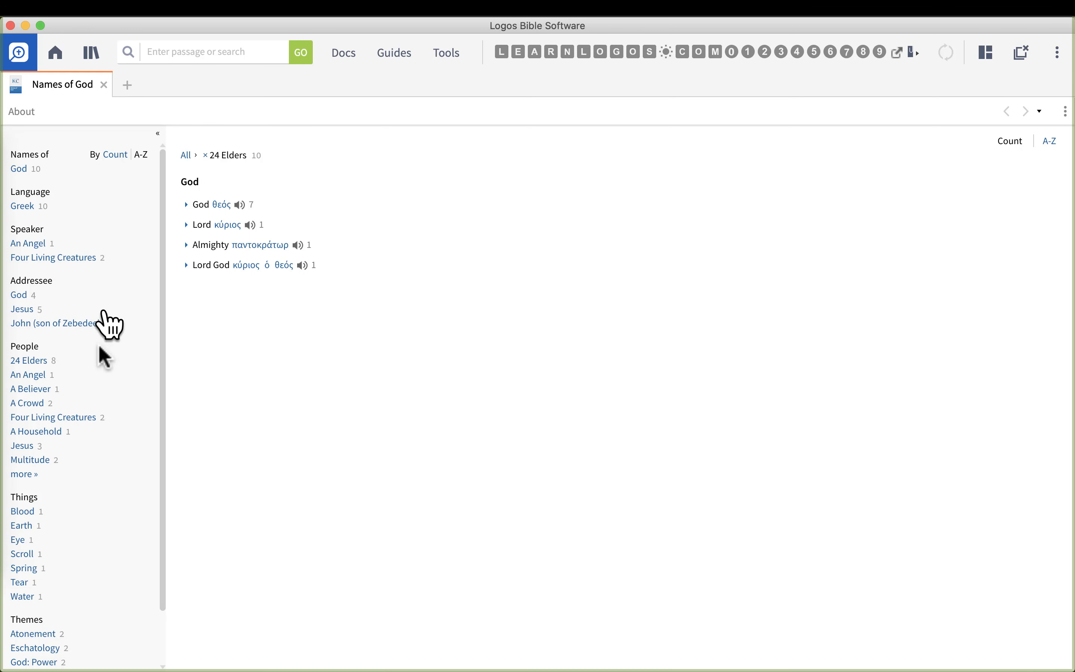
mouse_move(113, 349)
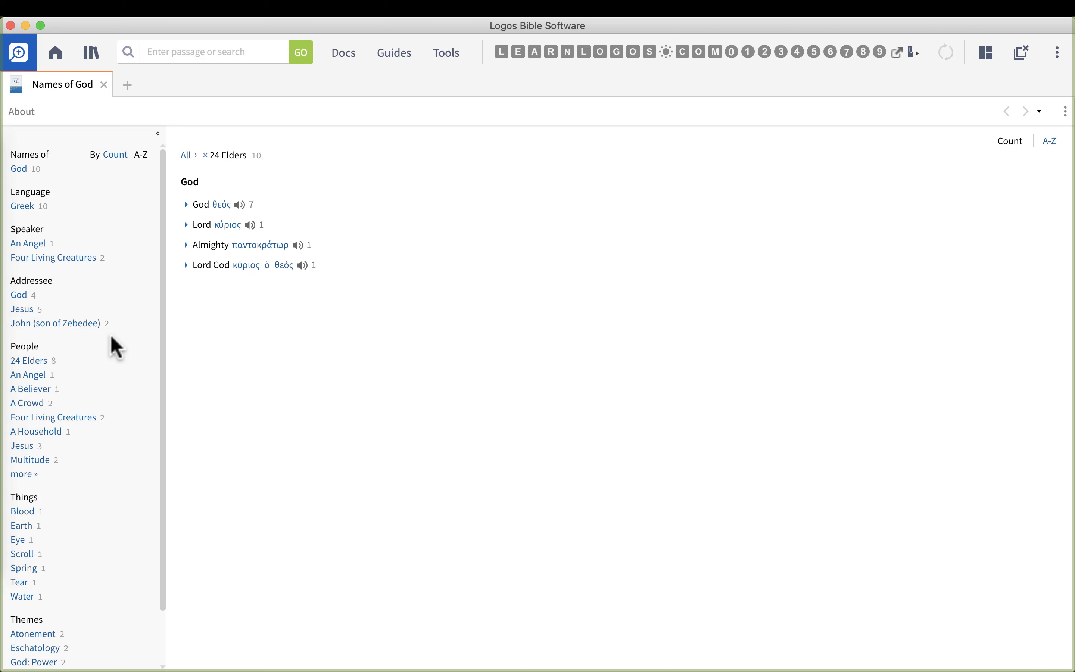
mouse_move(106, 419)
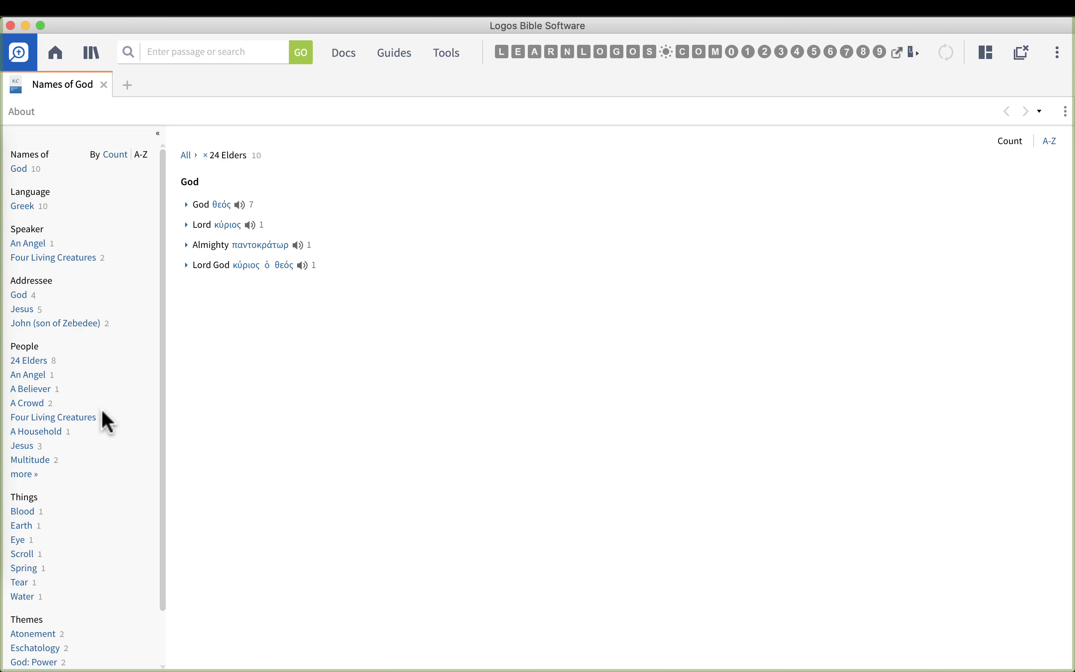
scroll("down", 3)
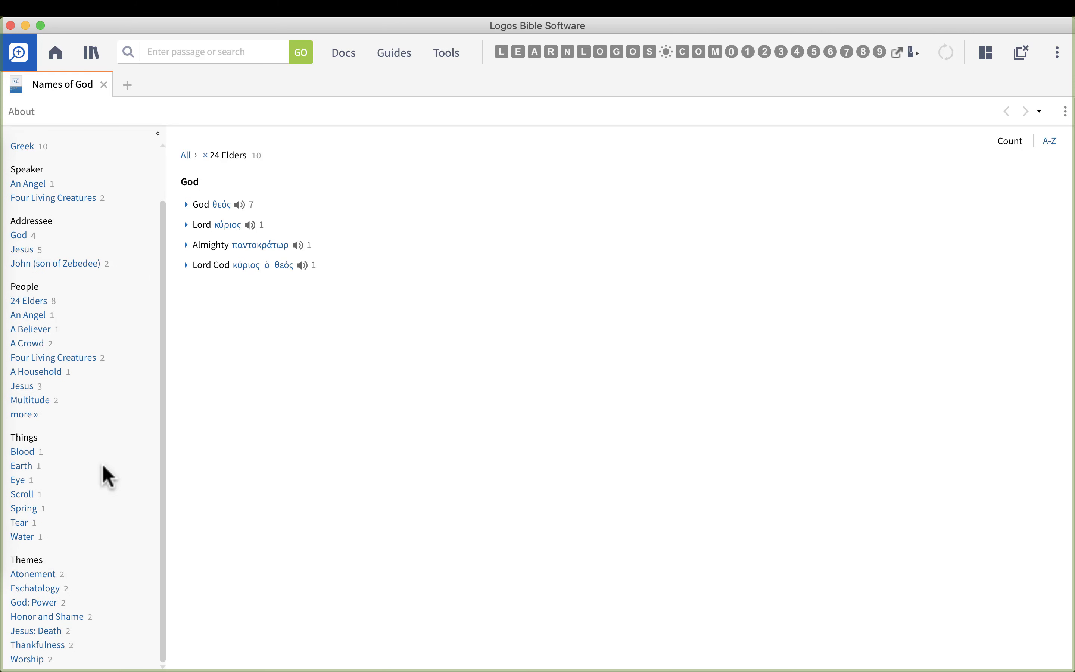
mouse_move(82, 488)
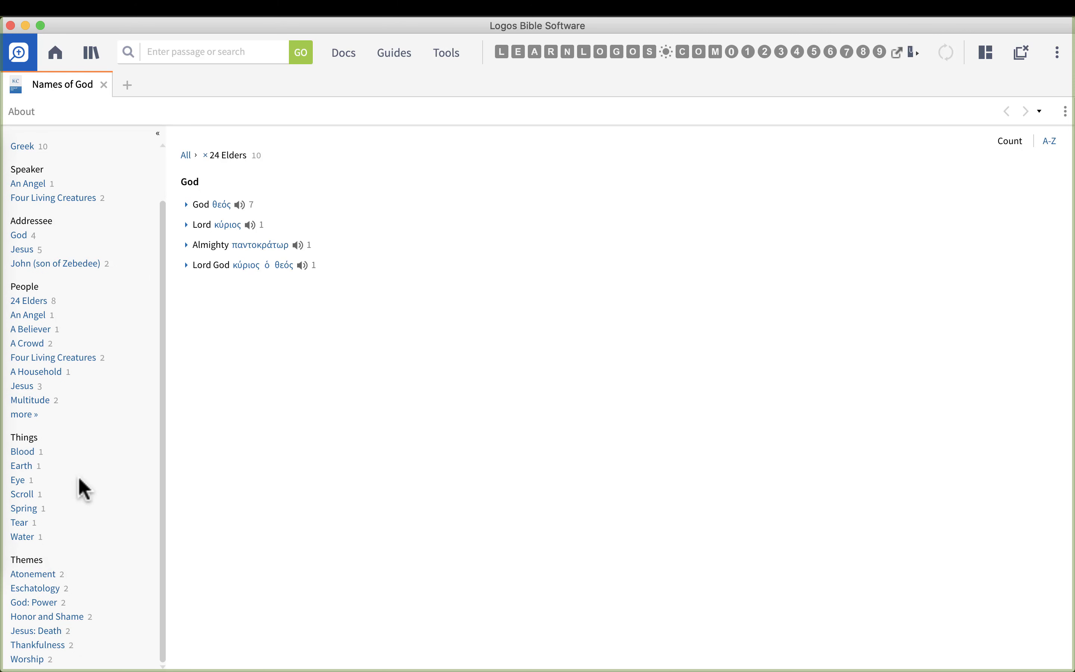
mouse_move(50, 568)
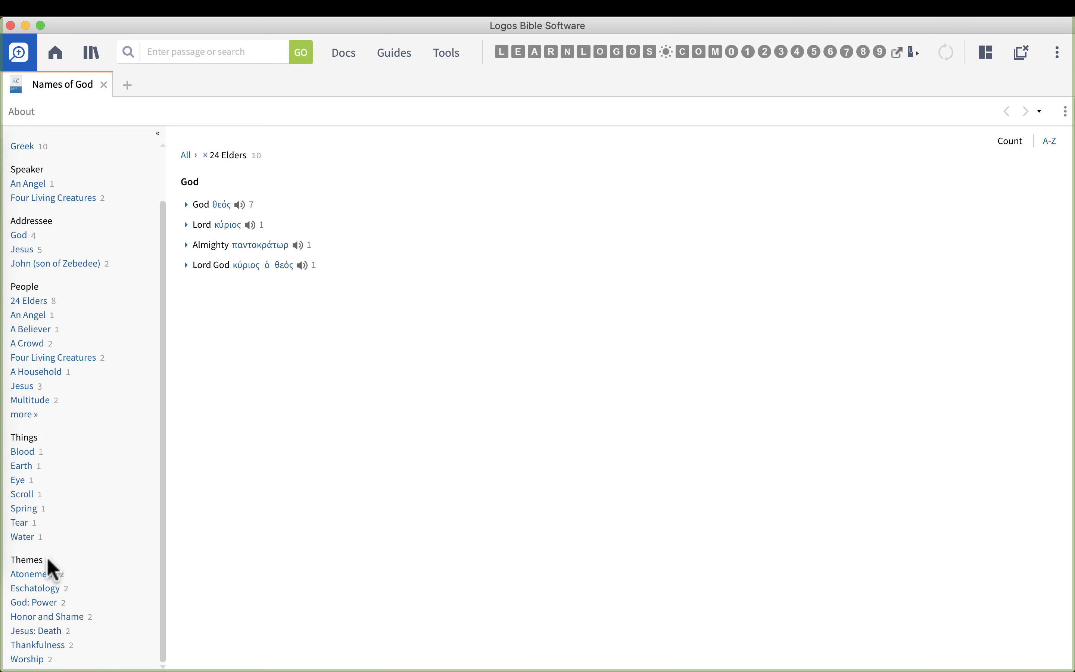
mouse_move(47, 597)
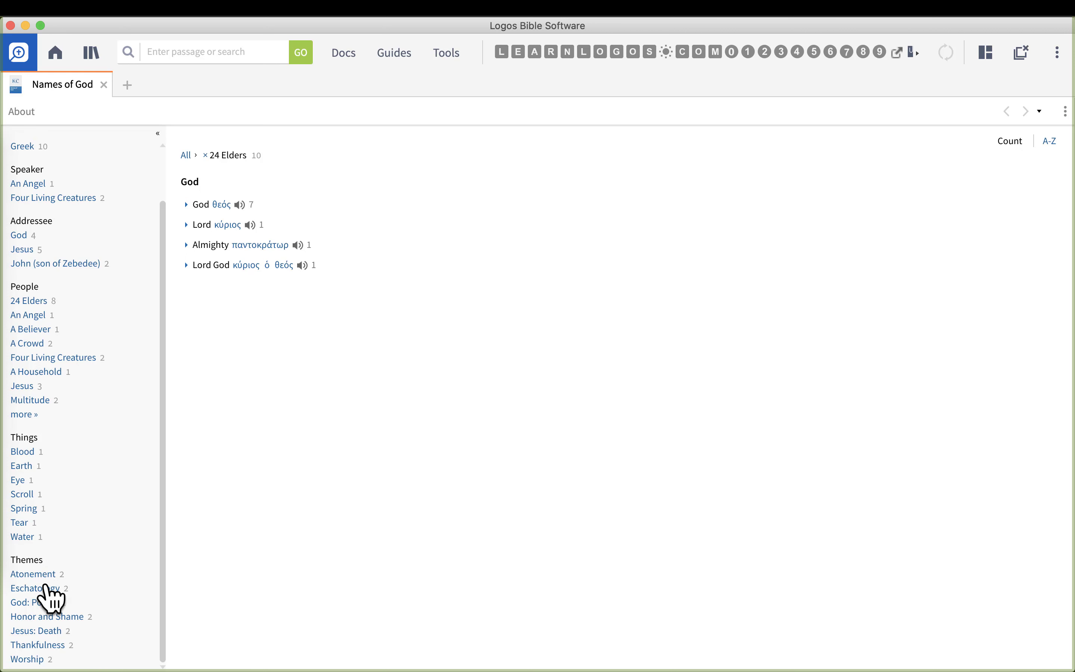
Filter to the Eschatology theme and expand Almighty and Lord God to Revelation 11:17
left_click(35, 588)
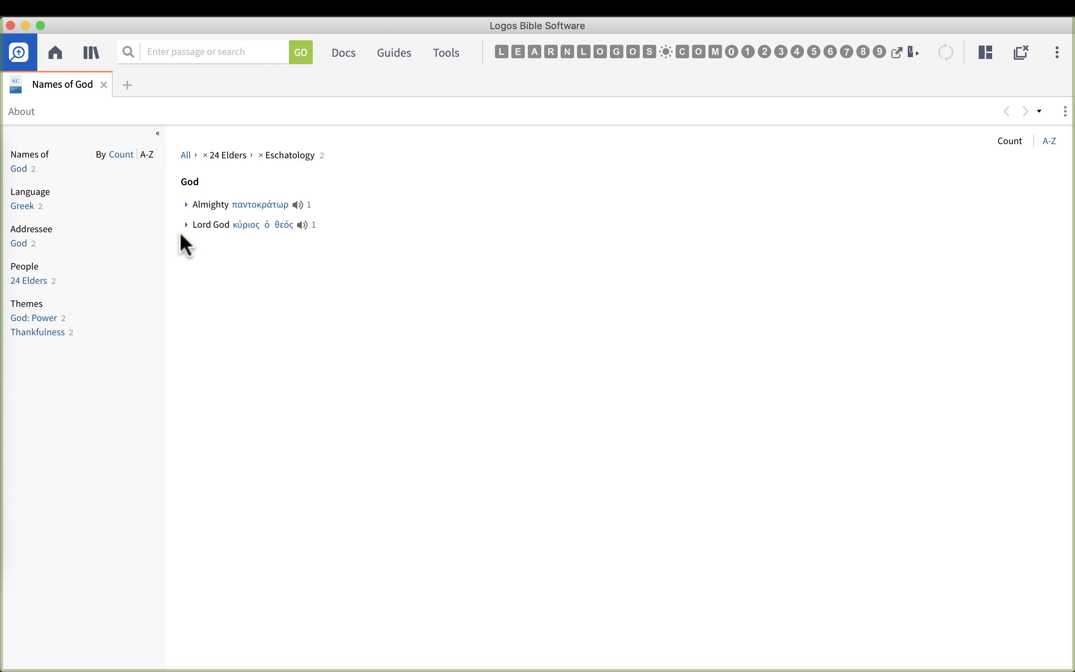
left_click(186, 205)
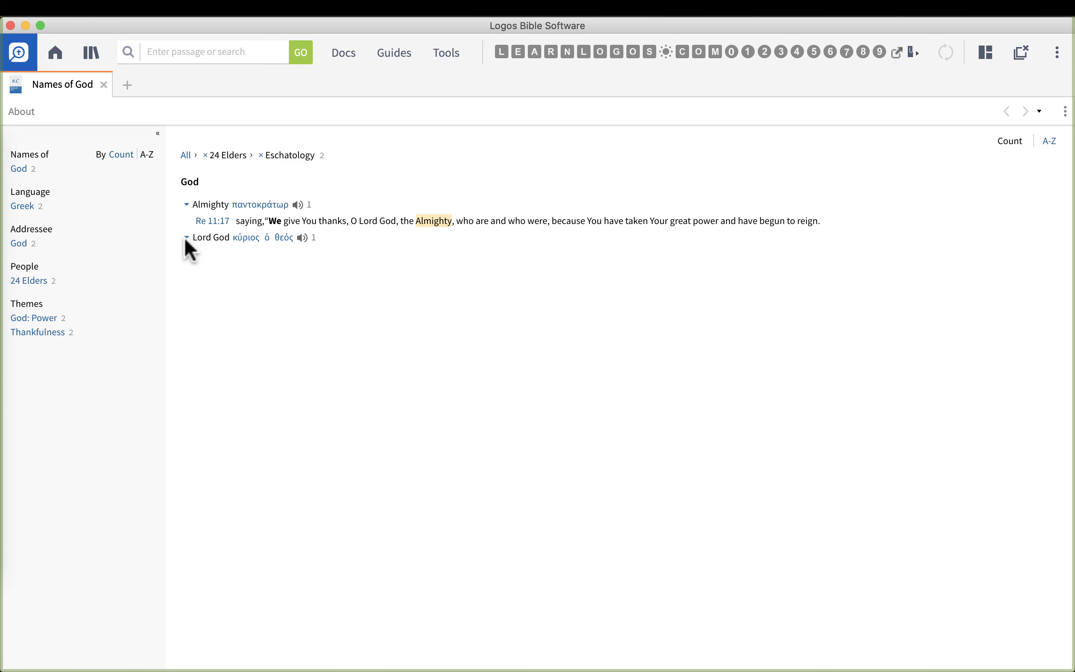
left_click(187, 238)
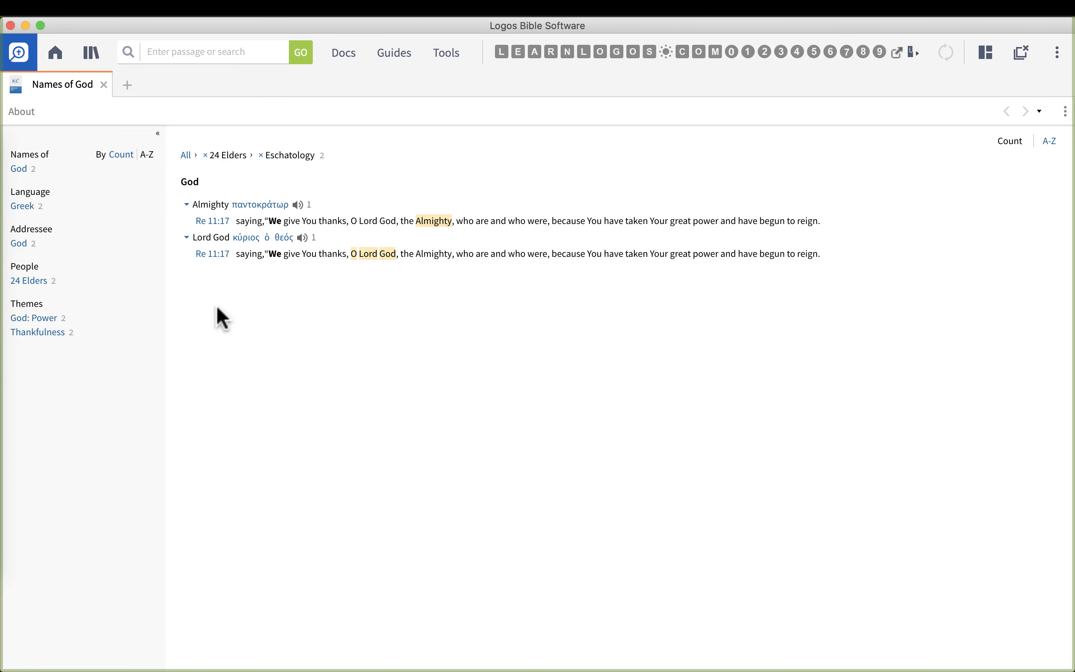
mouse_move(307, 320)
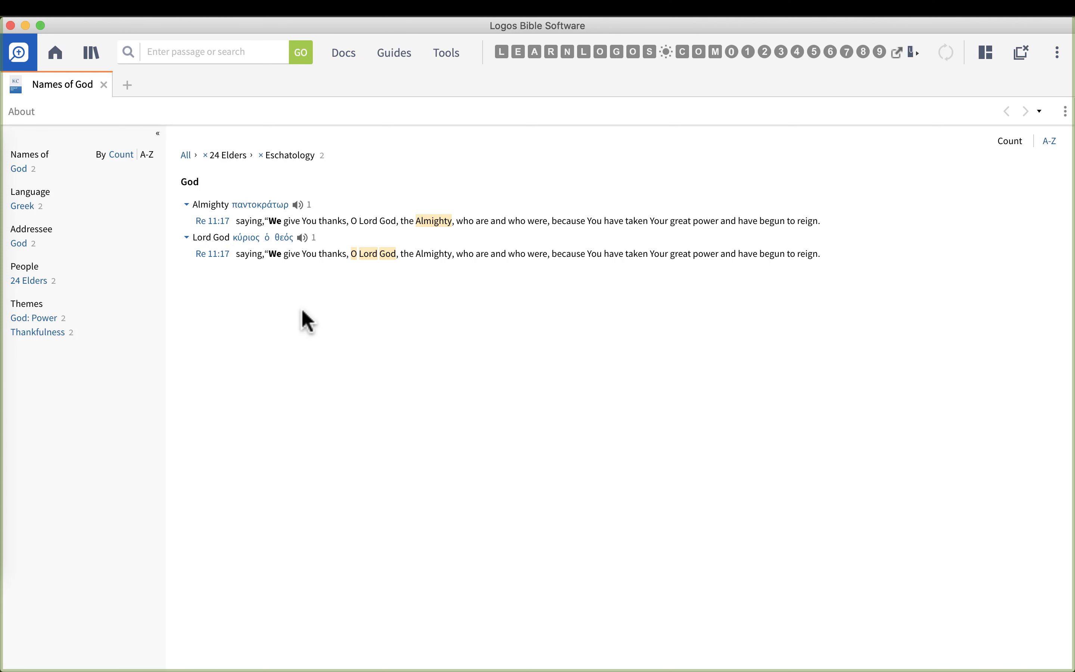
mouse_move(259, 228)
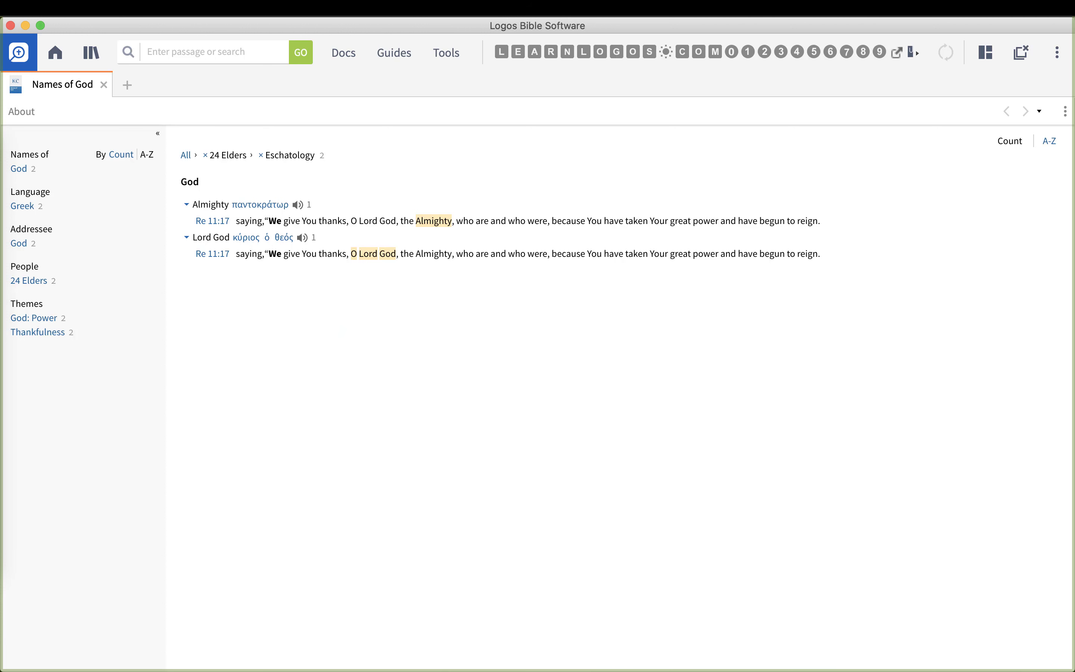
mouse_move(369, 274)
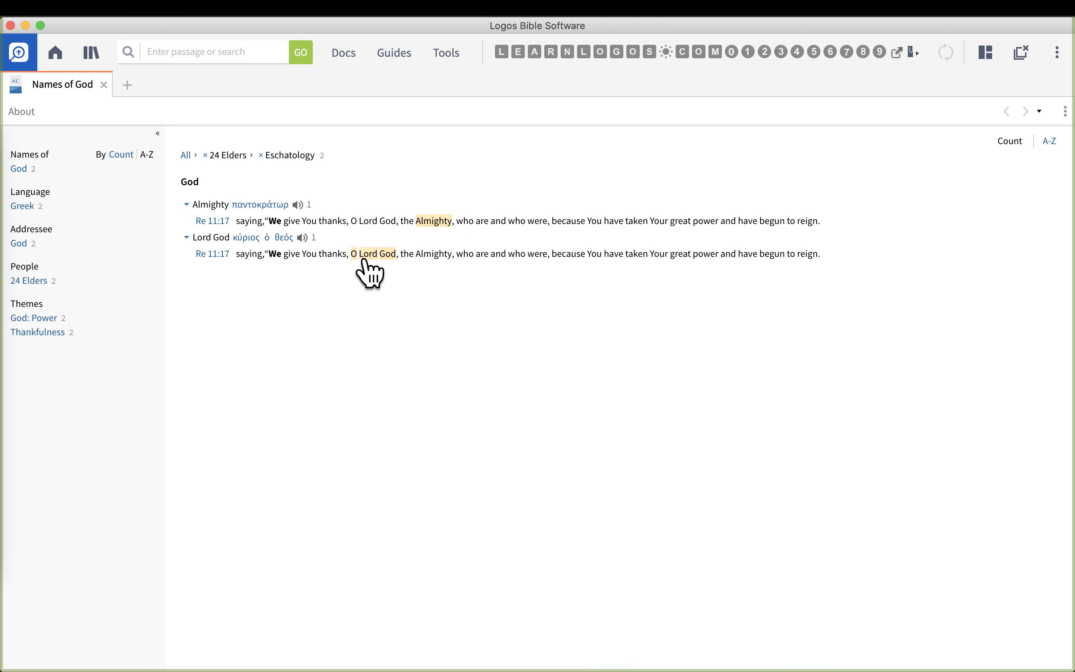
mouse_move(389, 272)
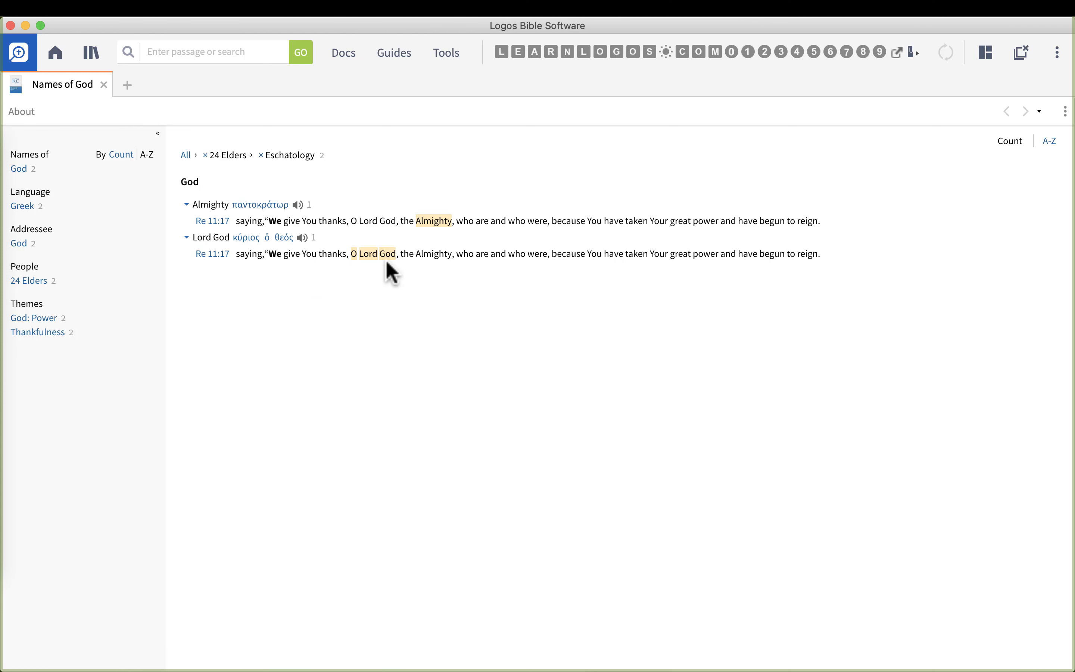
mouse_move(435, 247)
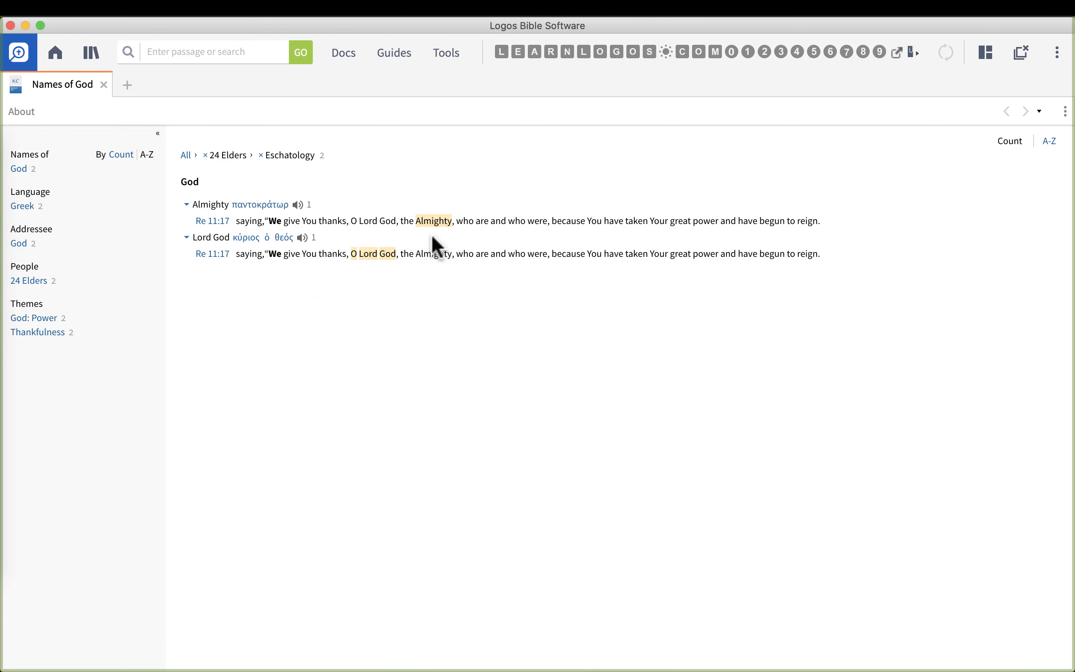
mouse_move(434, 221)
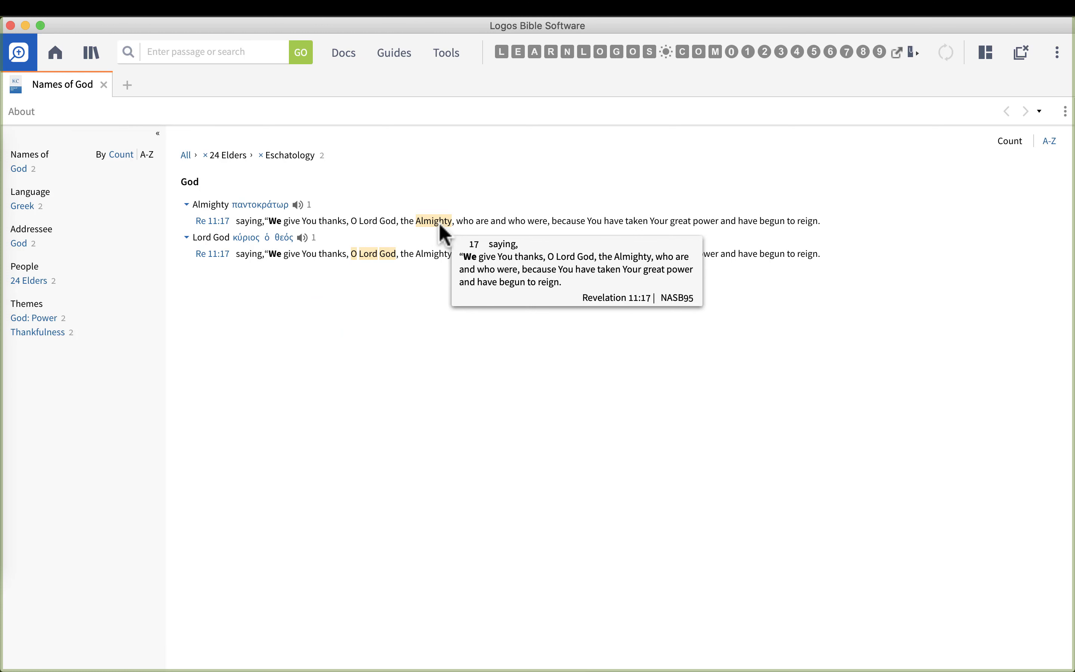
mouse_move(418, 408)
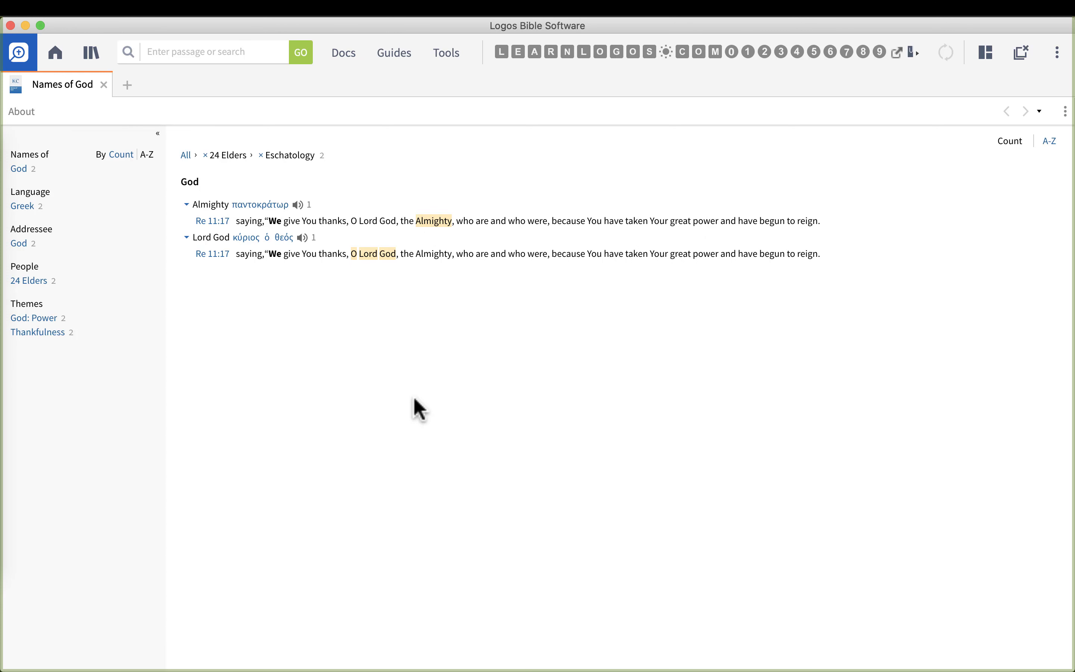
mouse_move(483, 336)
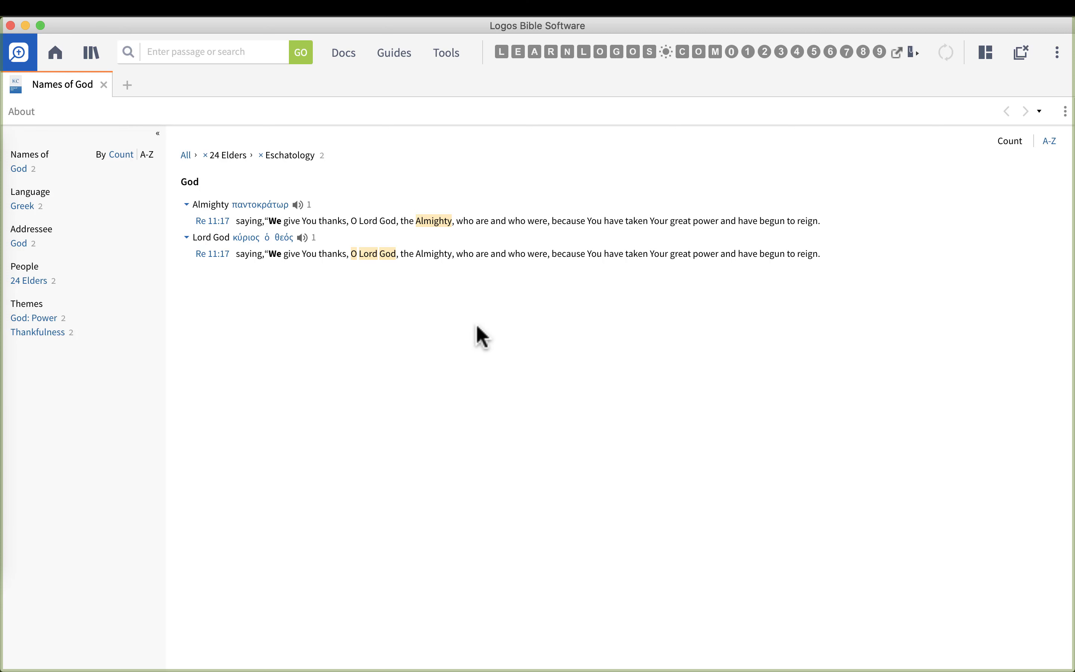
mouse_move(482, 400)
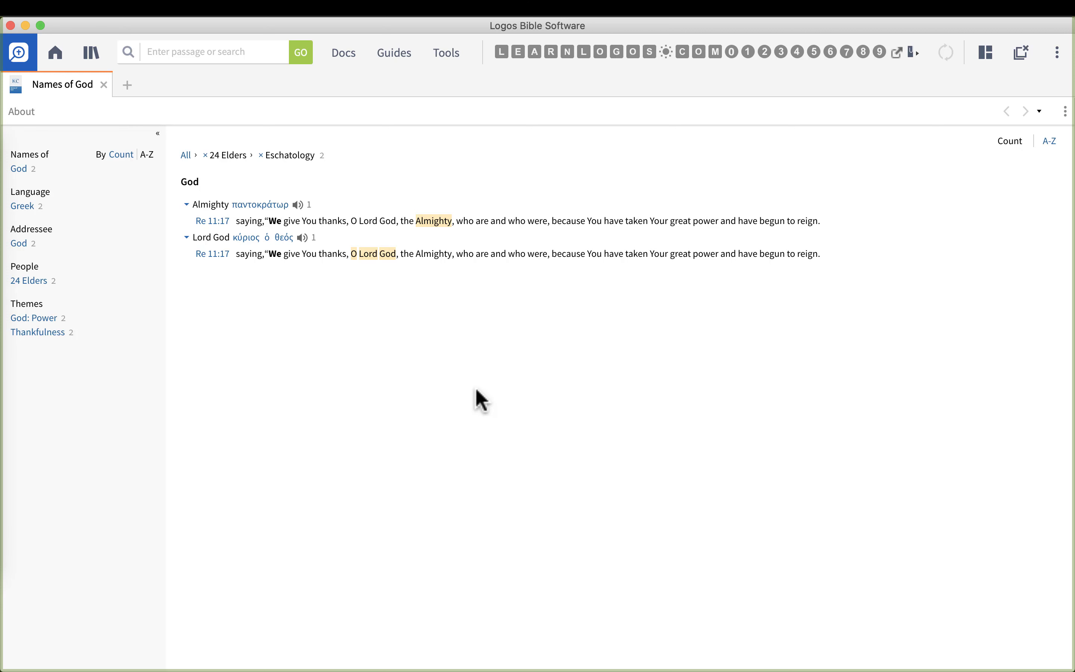
mouse_move(217, 191)
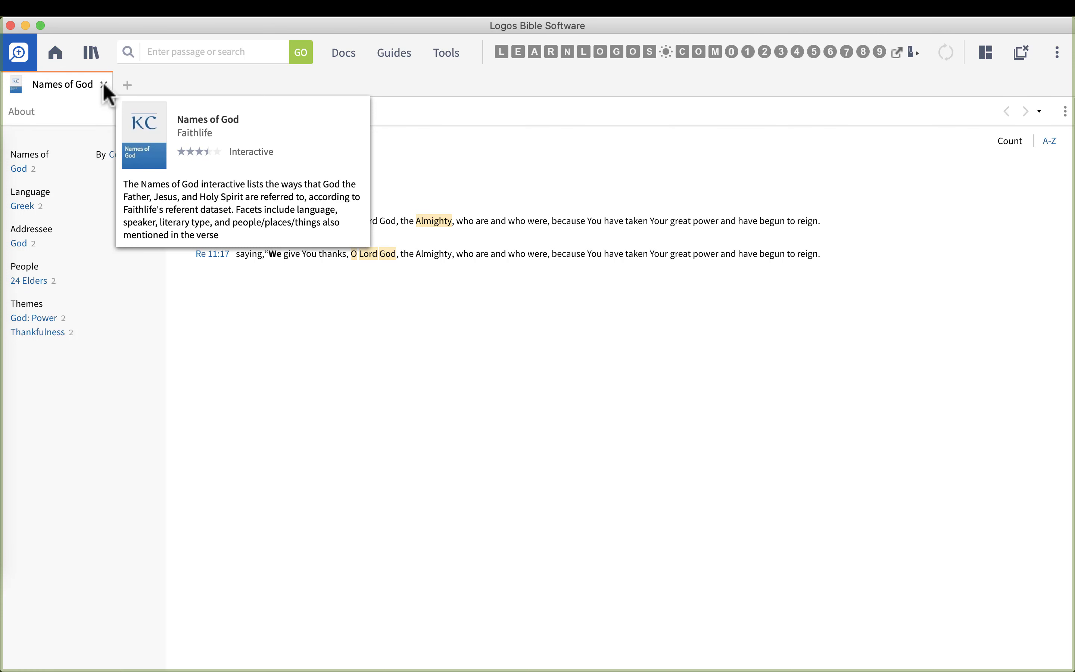
Close Names of God, search 'theolog' and launch the Systematic Theologies interactive listing 187 works
left_click(104, 84)
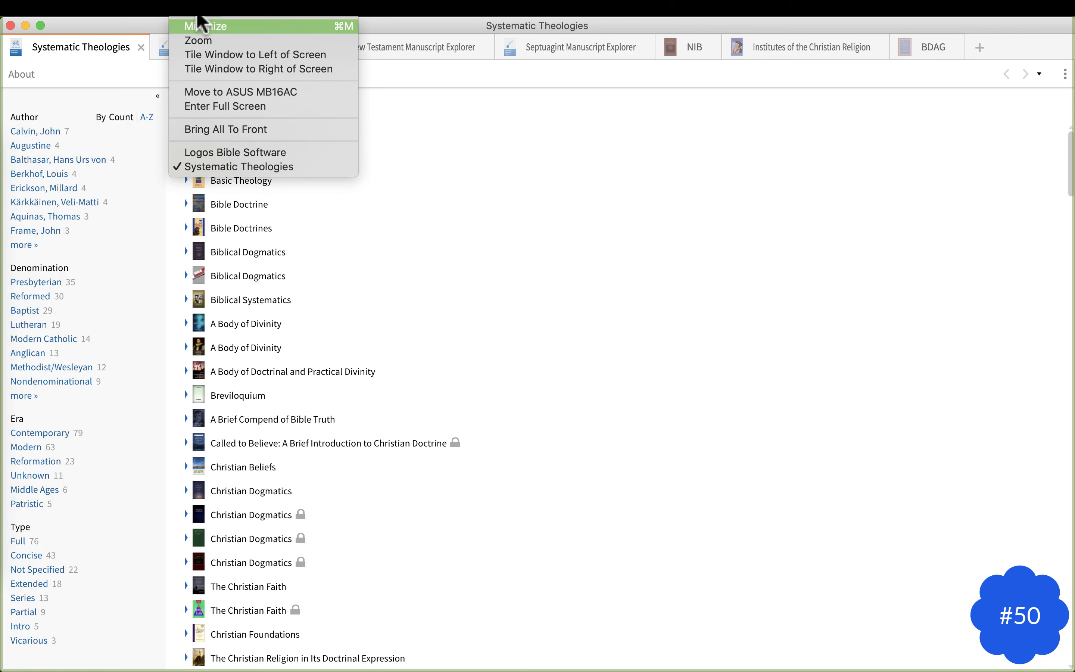
left_click(235, 152)
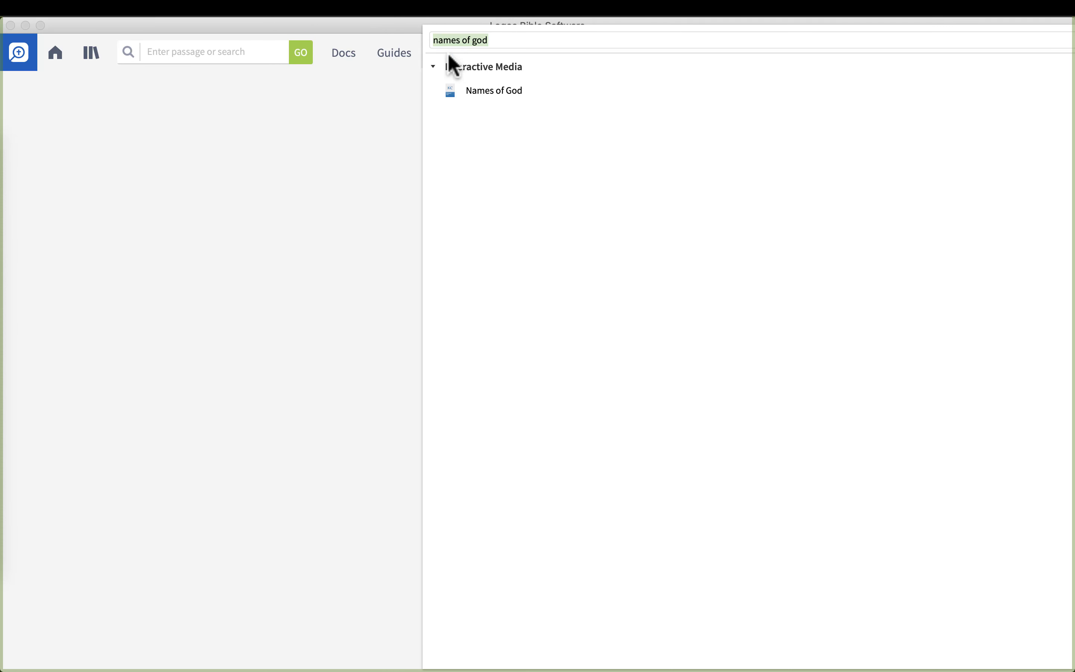
mouse_move(488, 62)
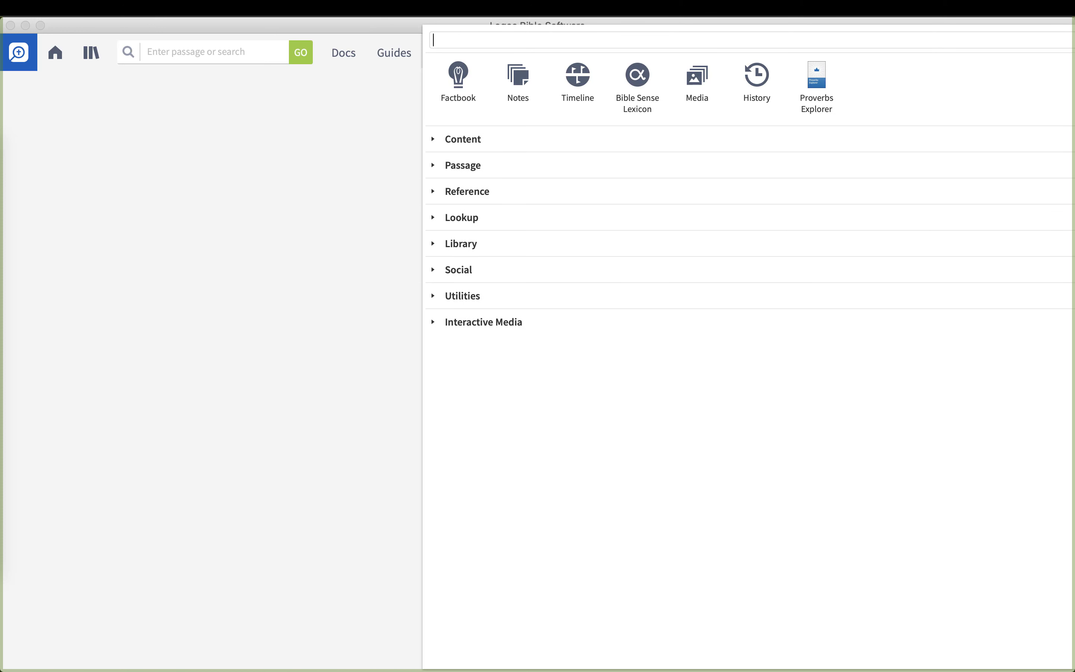
type("theologies")
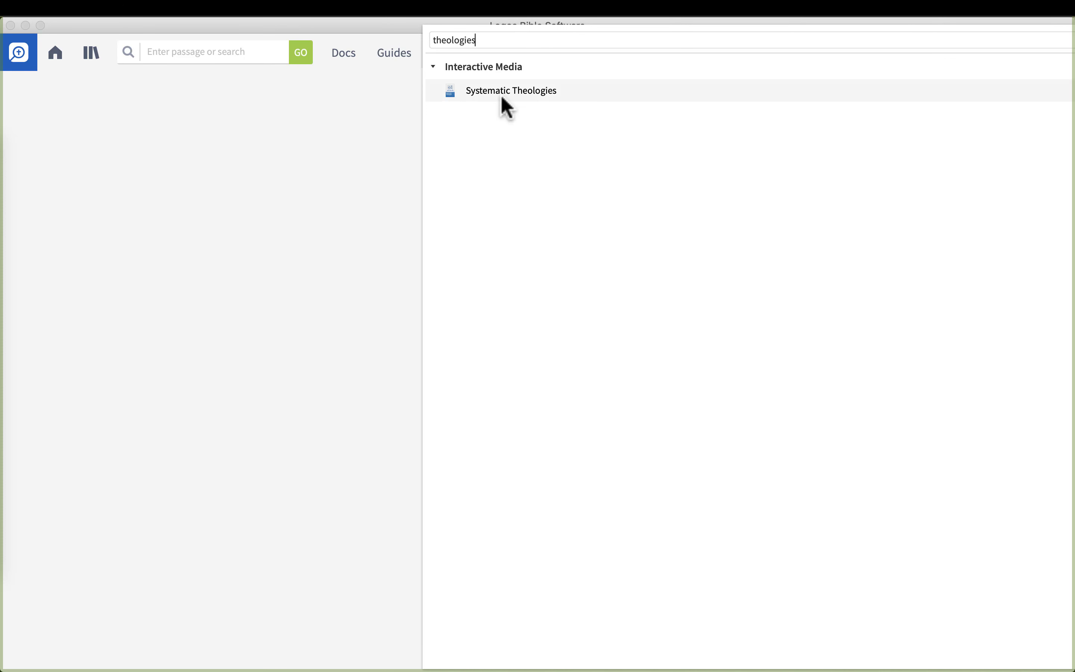
mouse_move(510, 89)
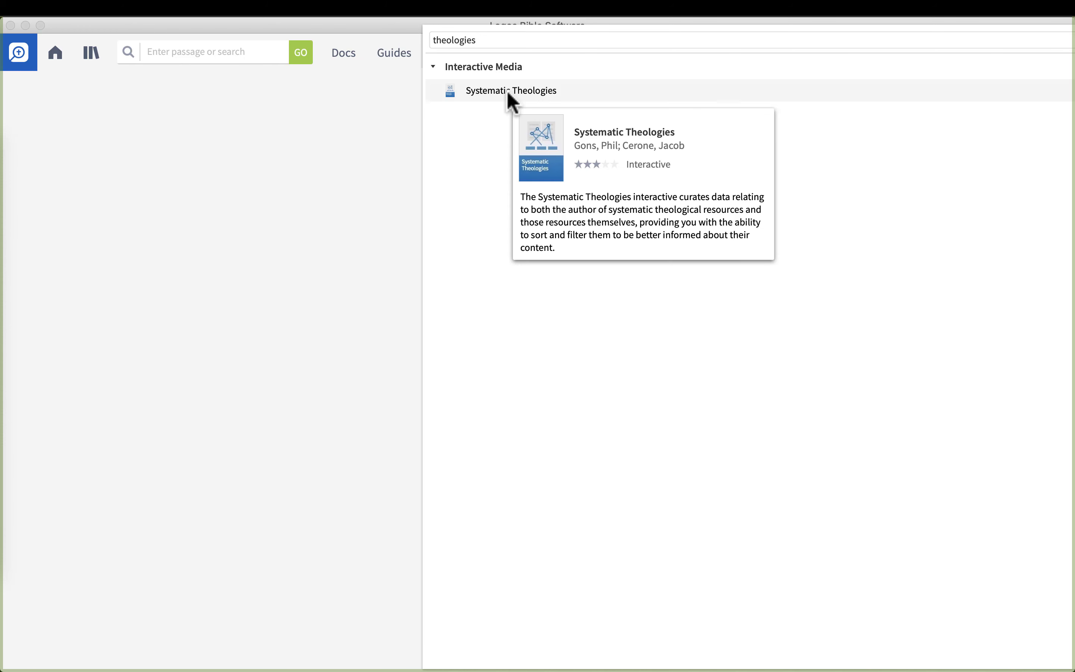
left_click(510, 90)
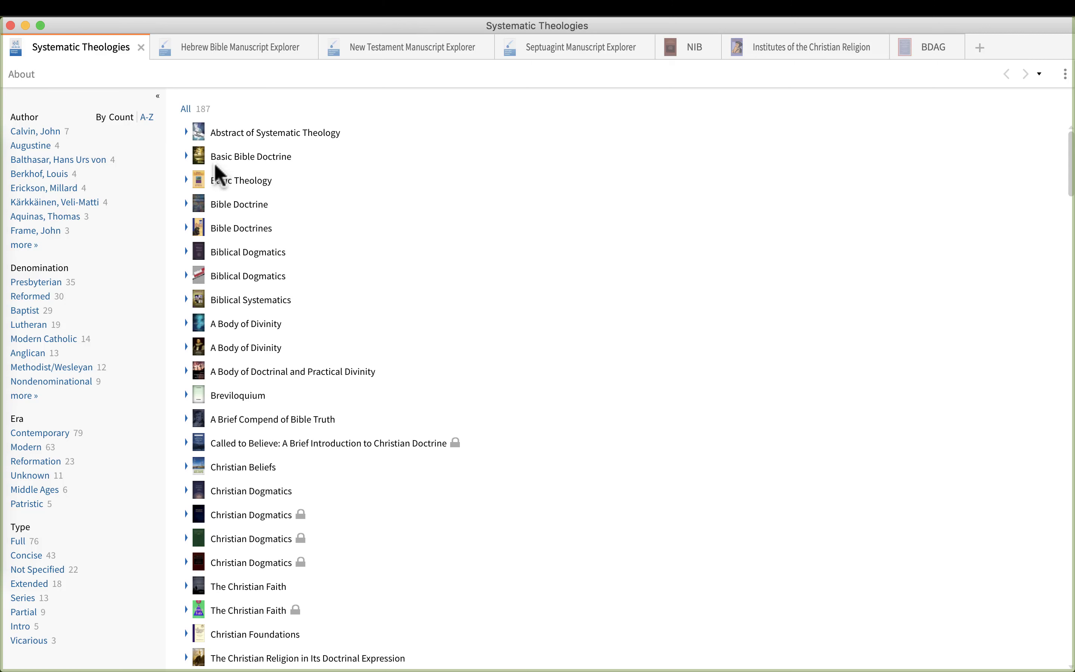
mouse_move(241, 224)
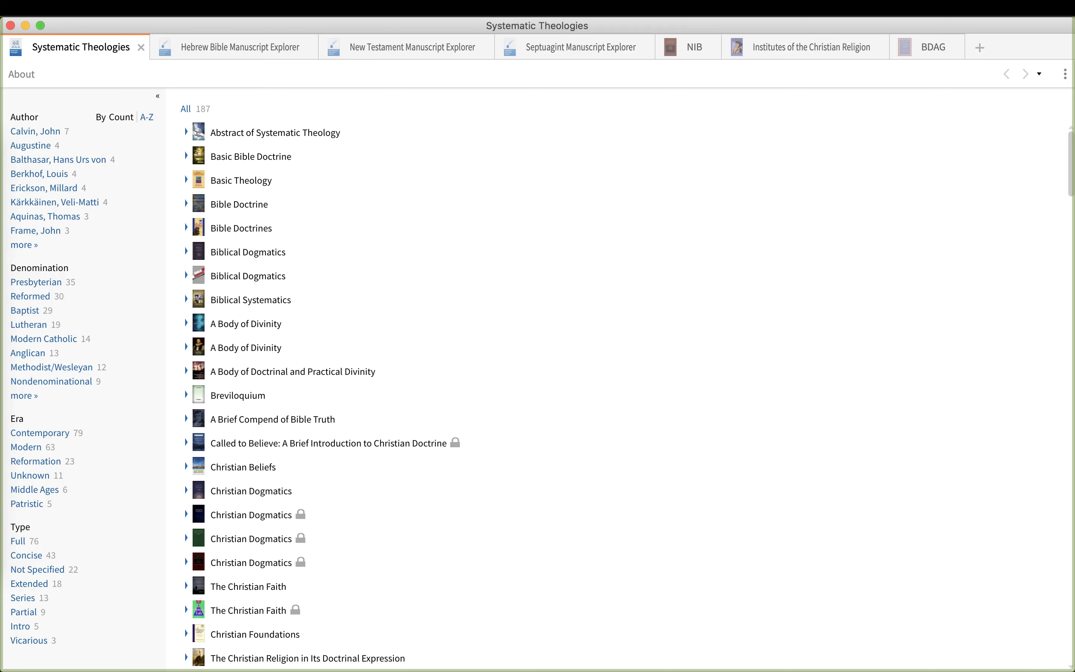
left_click(147, 117)
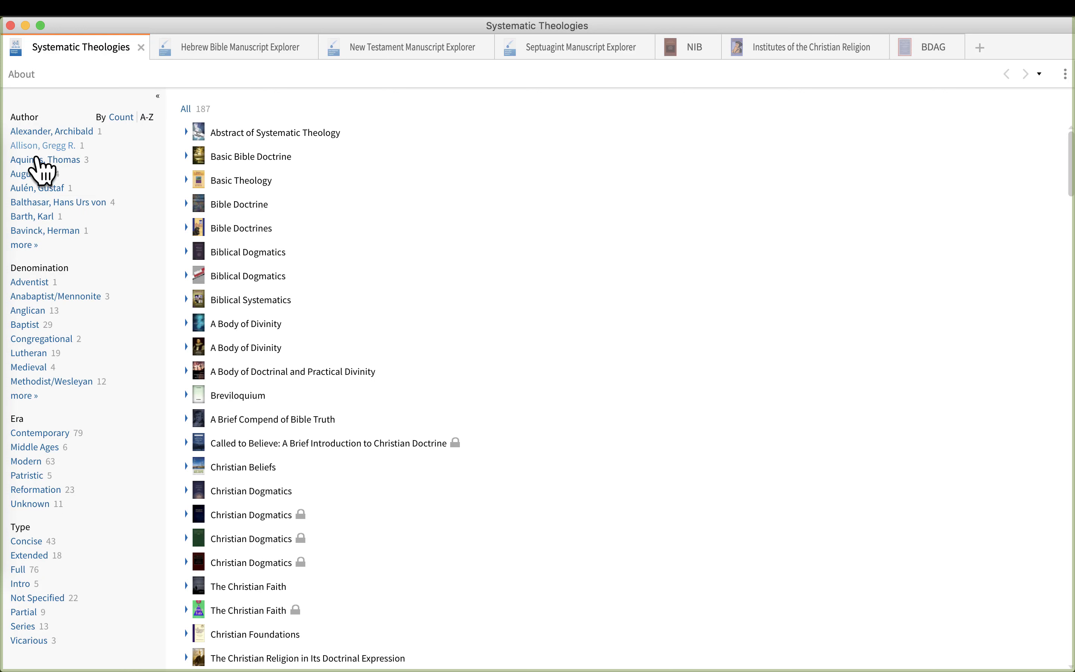
mouse_move(27, 281)
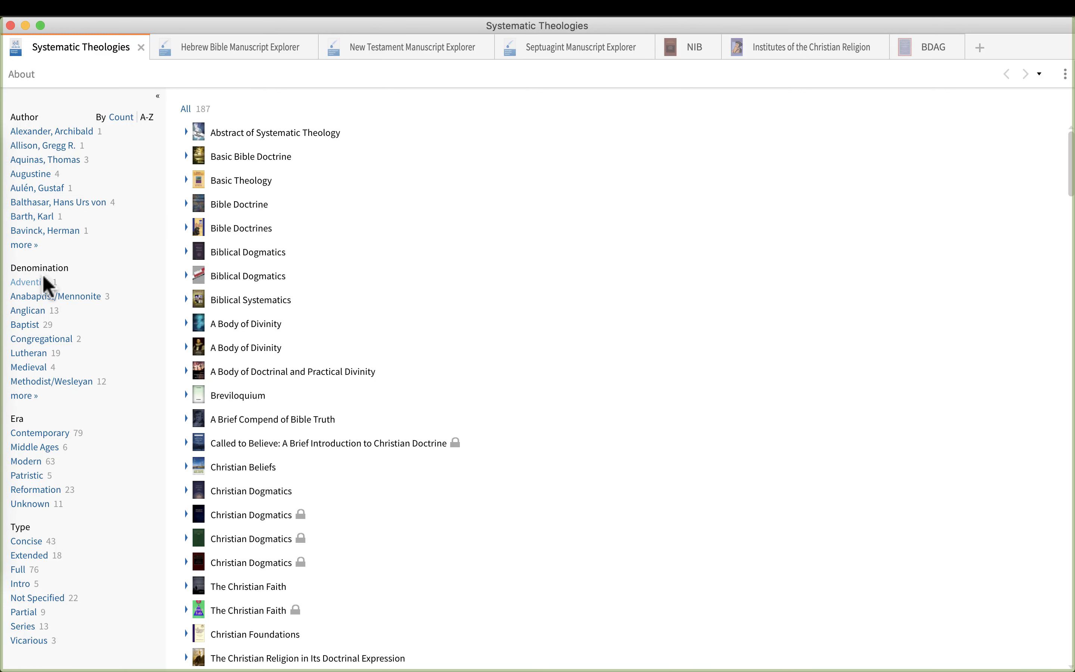
mouse_move(29, 282)
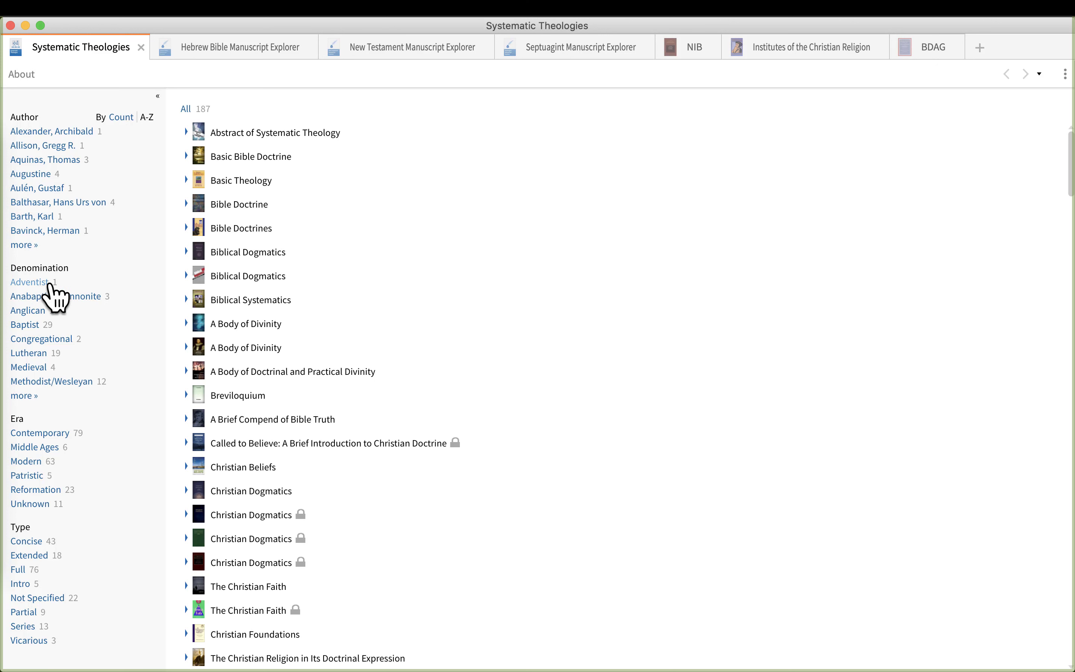
mouse_move(112, 332)
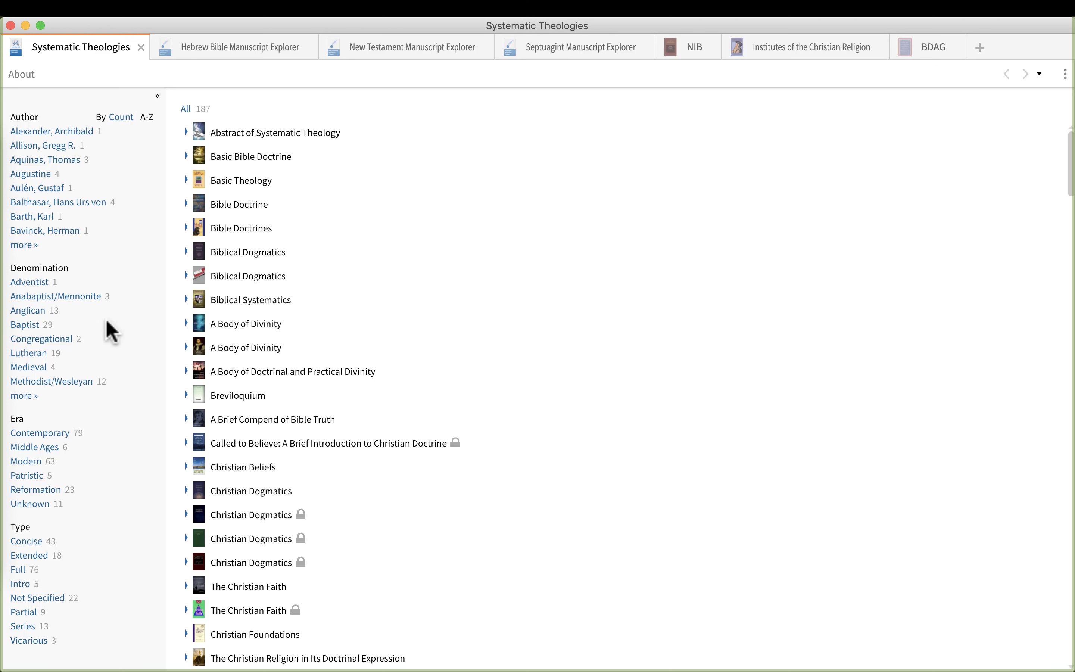
mouse_move(90, 333)
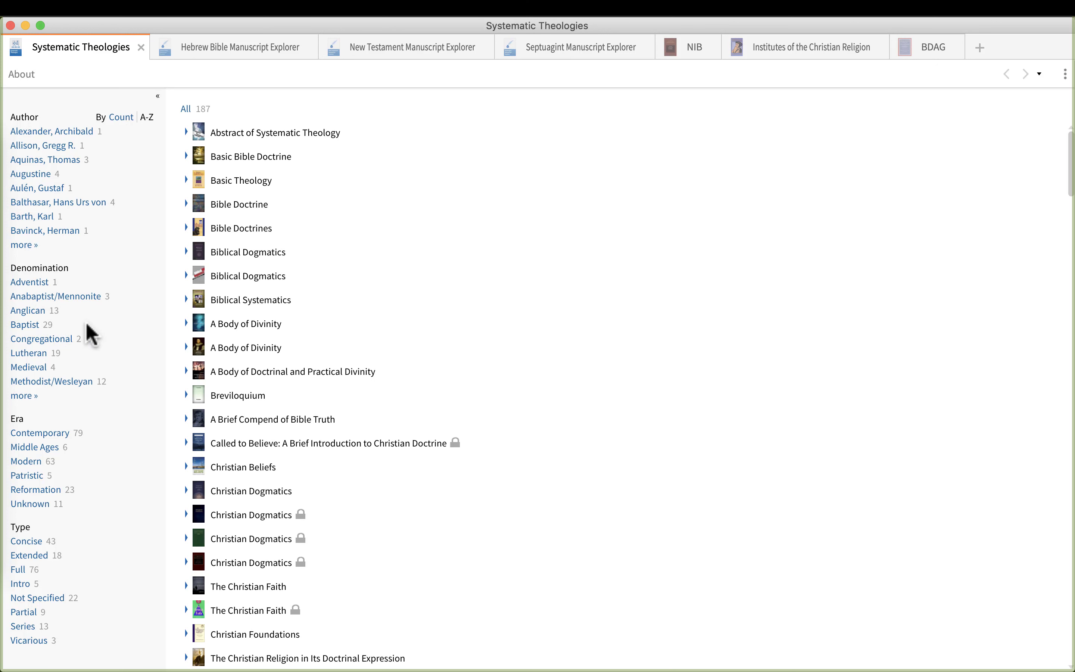
mouse_move(25, 395)
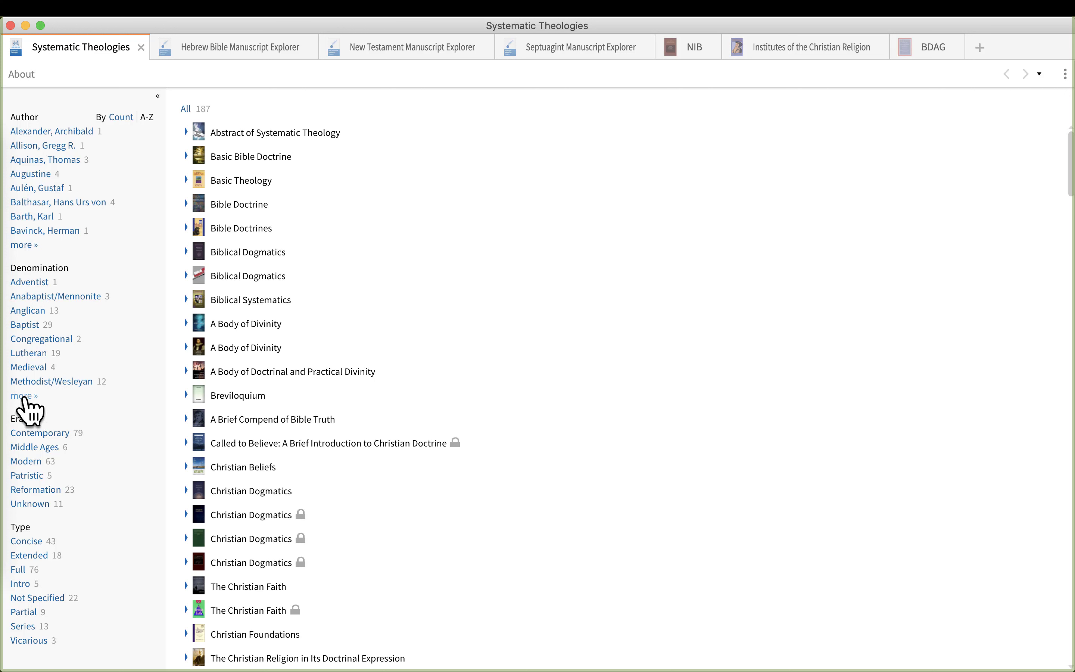
left_click(24, 395)
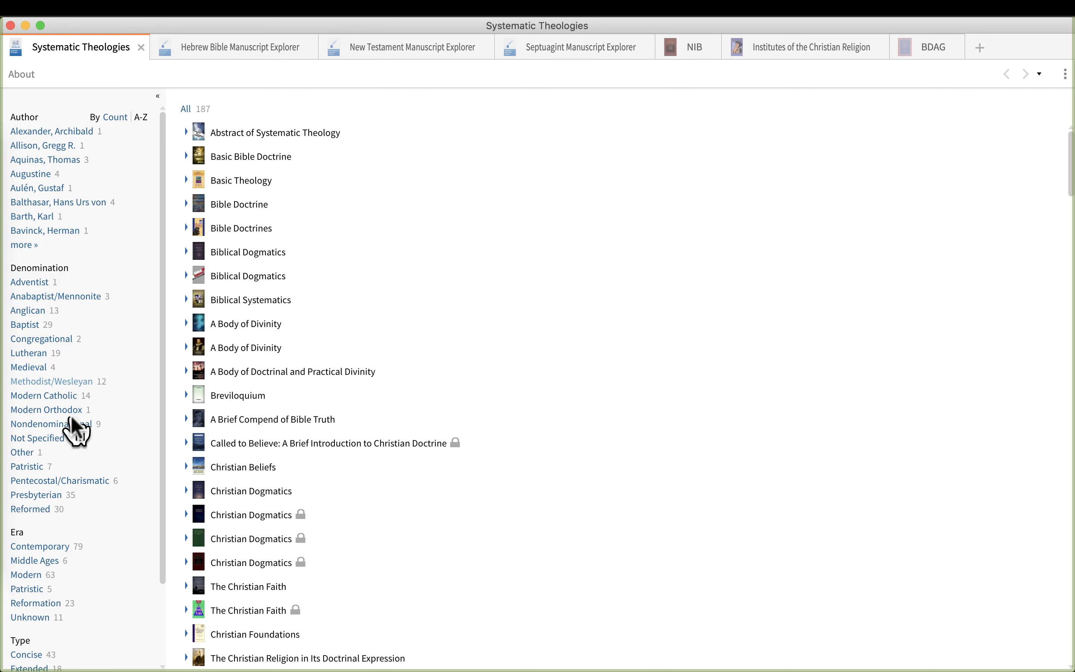
mouse_move(55, 525)
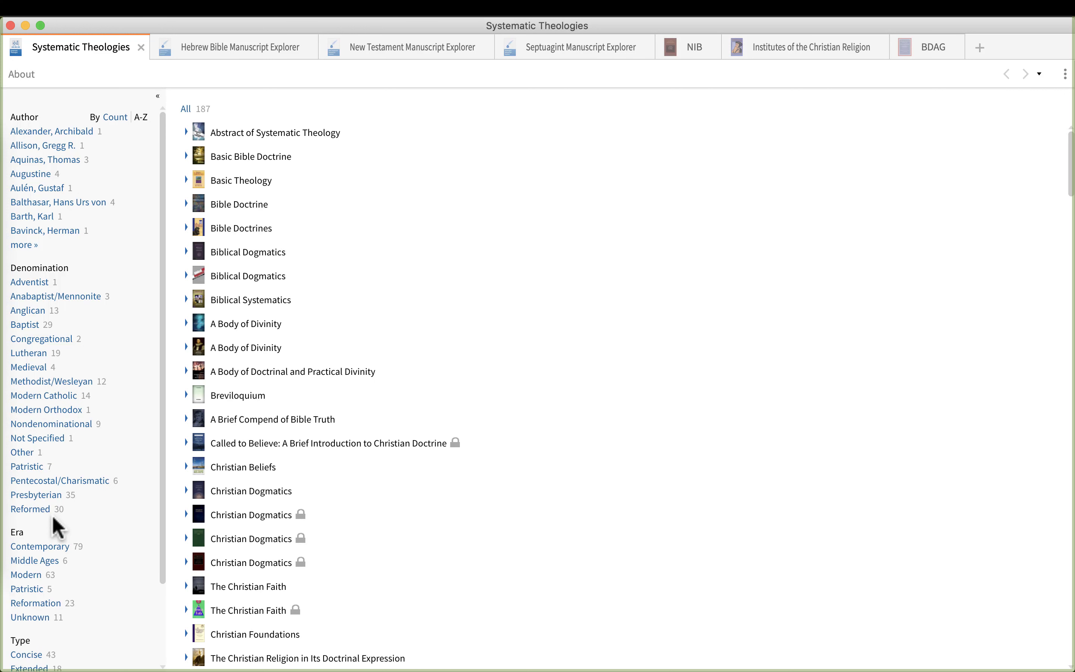
scroll("down", 3)
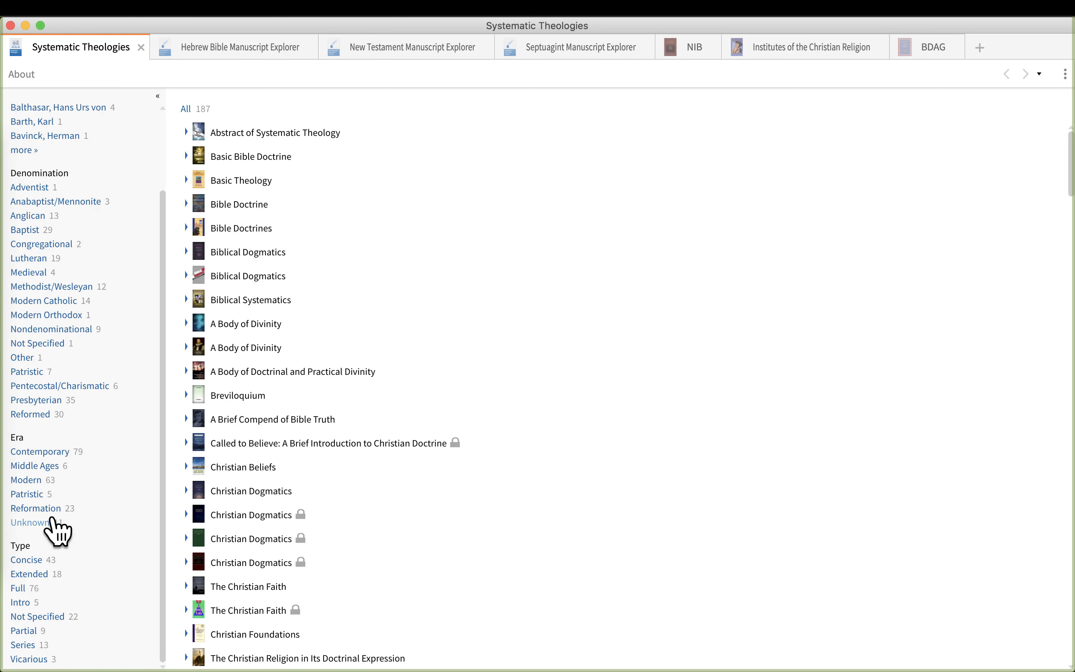
mouse_move(24, 449)
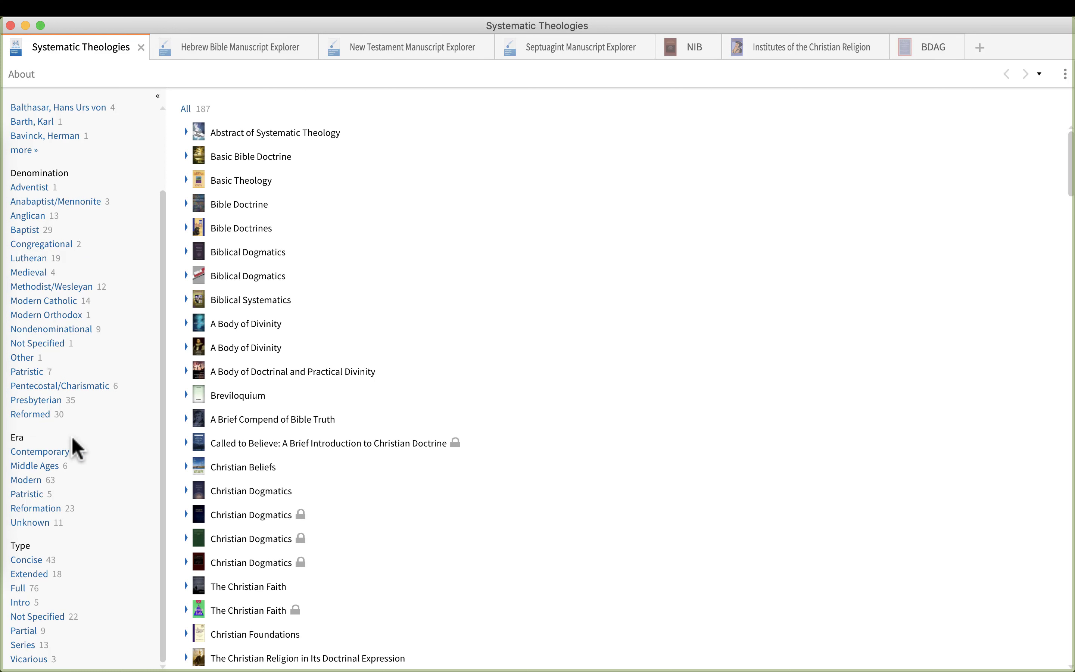
mouse_move(35, 466)
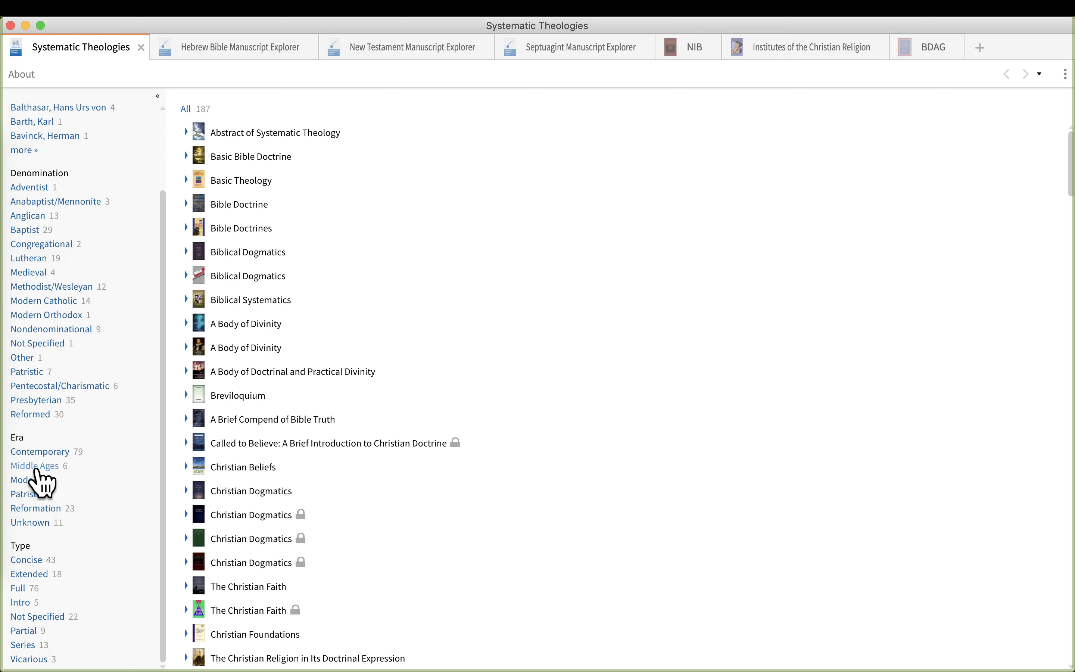
mouse_move(48, 521)
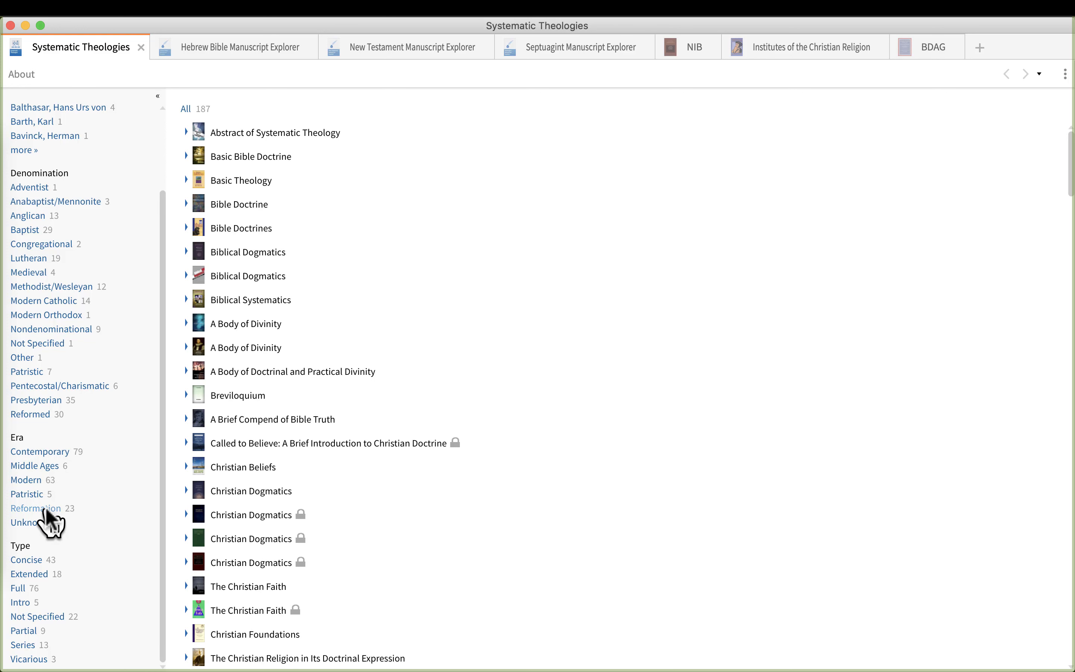
Filter to Reformation era and author Calvin, John, leaving seven Institutes of the Christian Religion editions
left_click(35, 508)
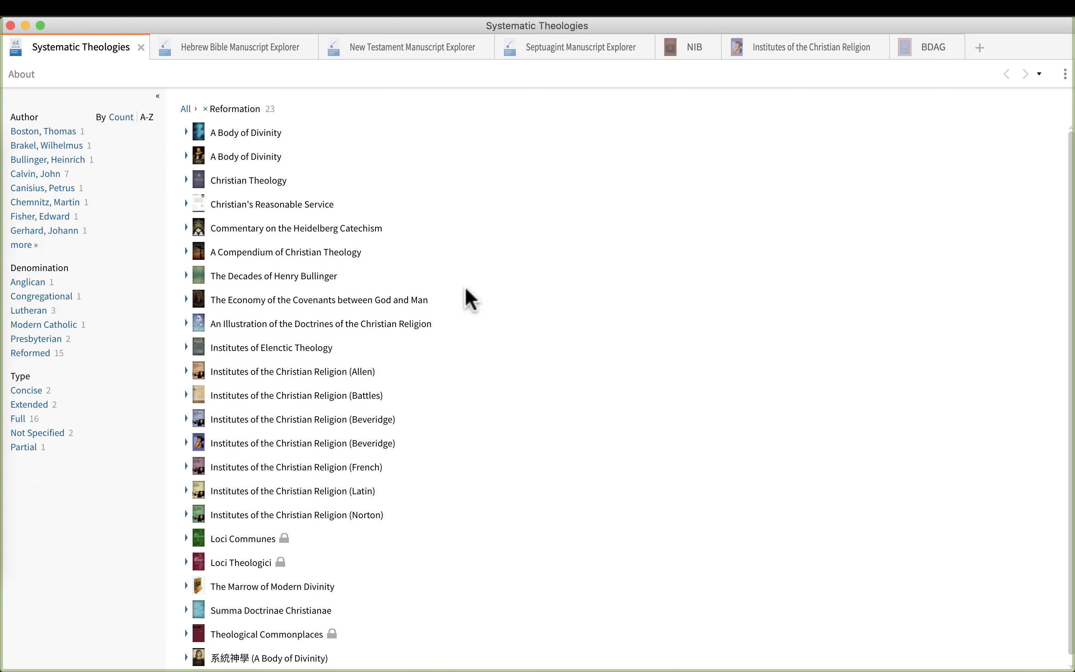
mouse_move(466, 310)
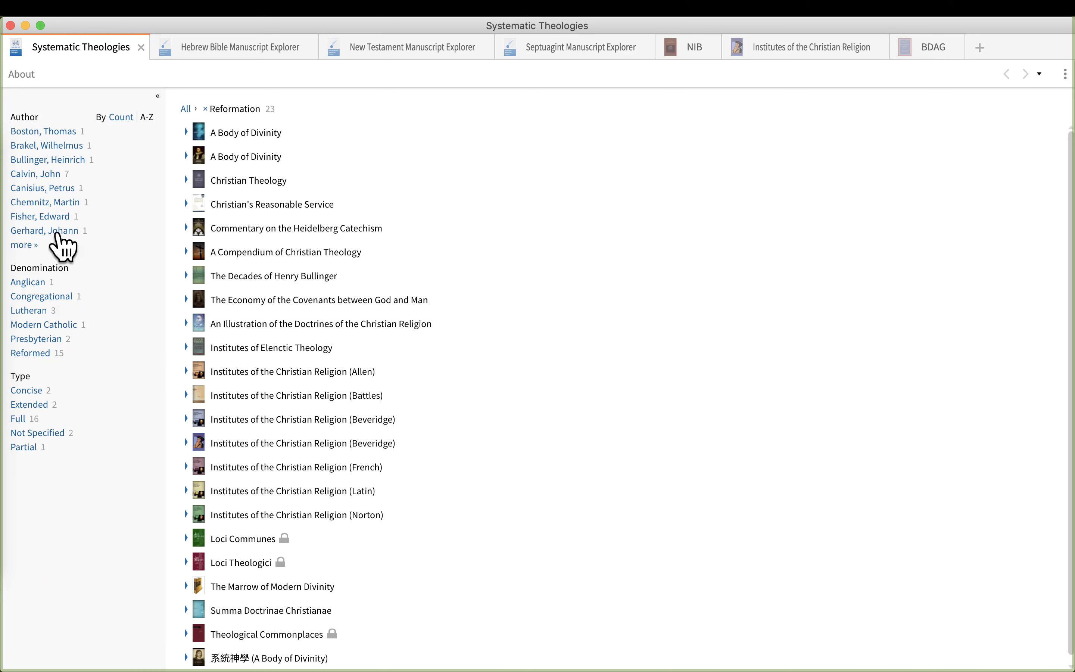
left_click(24, 245)
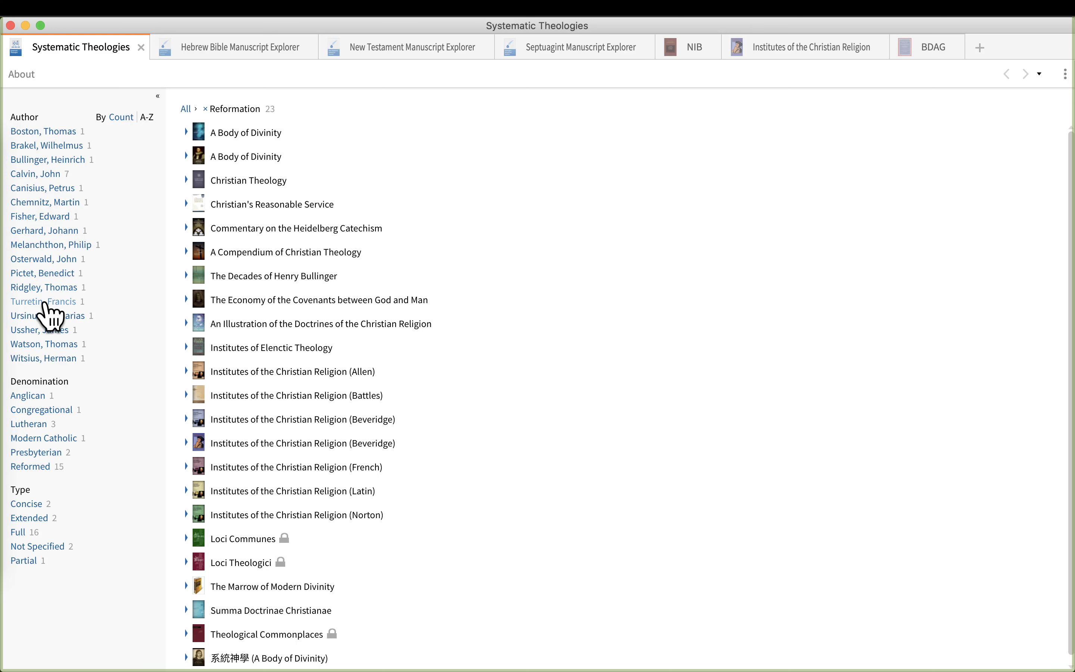
mouse_move(53, 294)
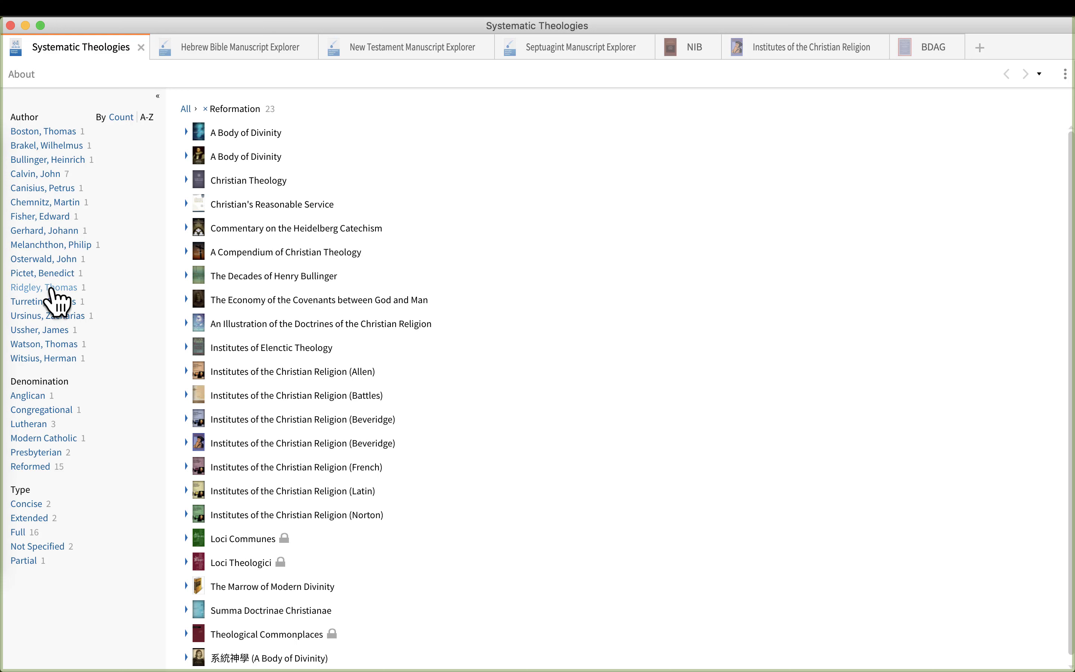
mouse_move(56, 295)
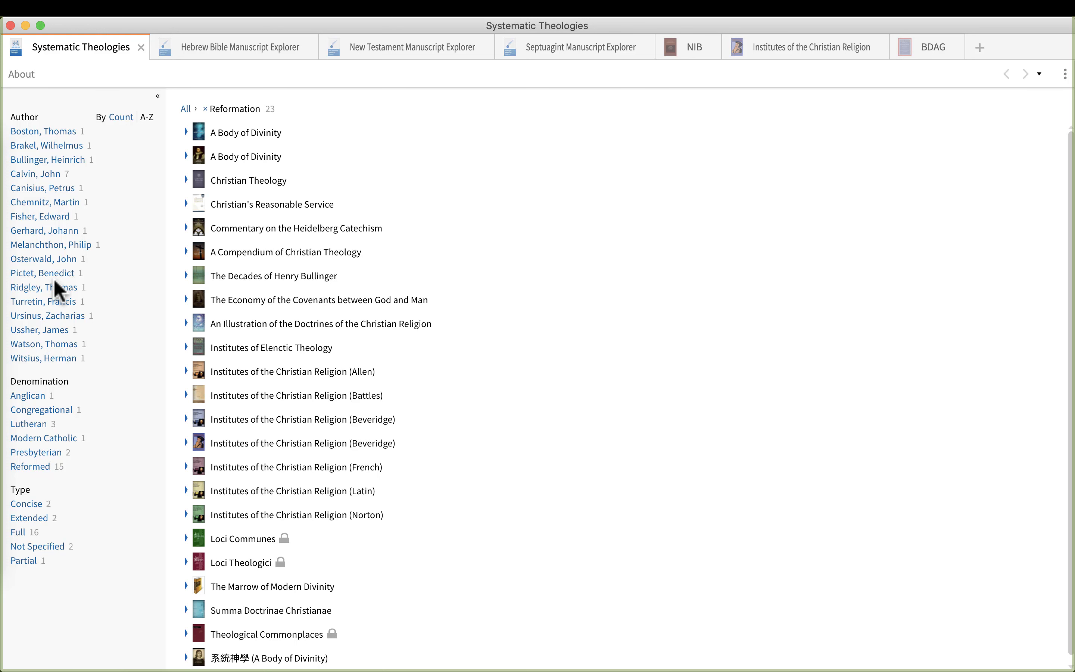
left_click(35, 173)
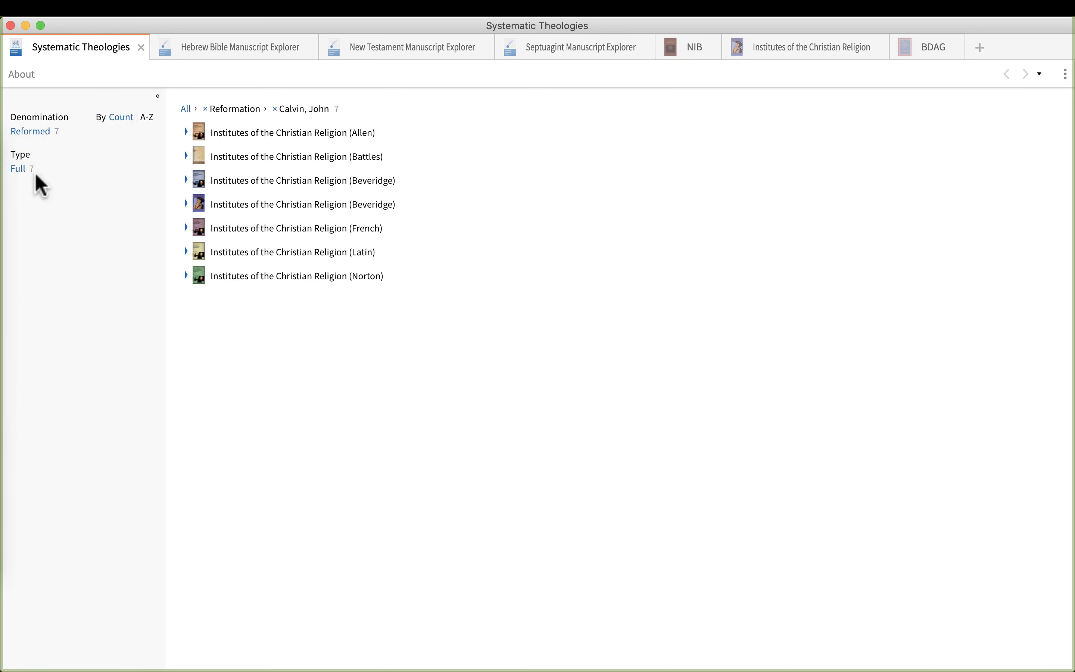
mouse_move(73, 127)
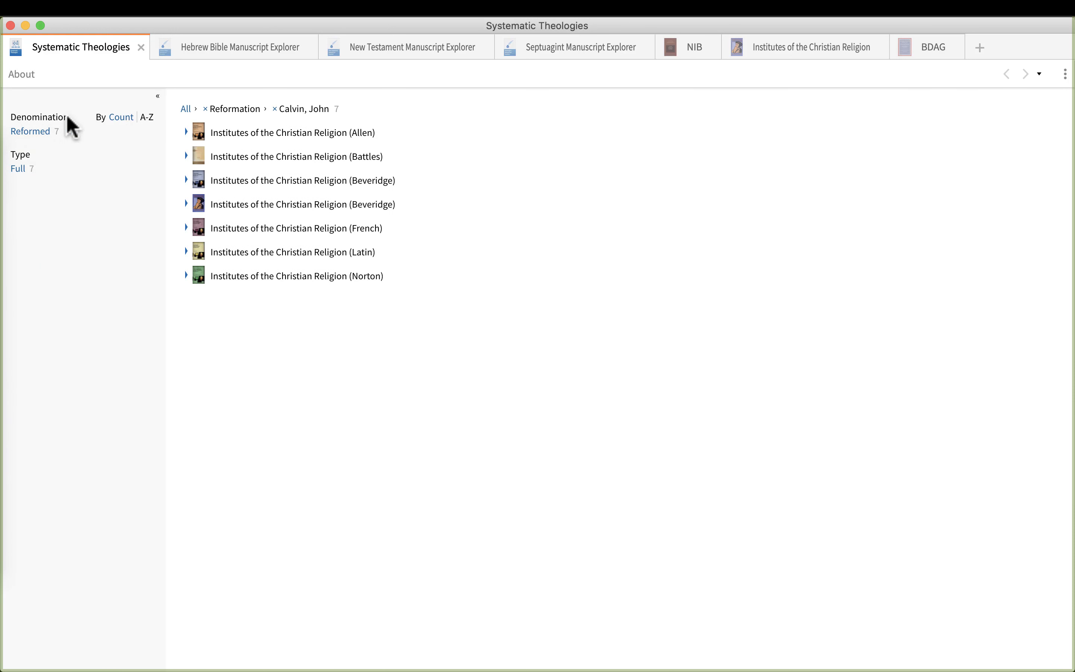
mouse_move(77, 177)
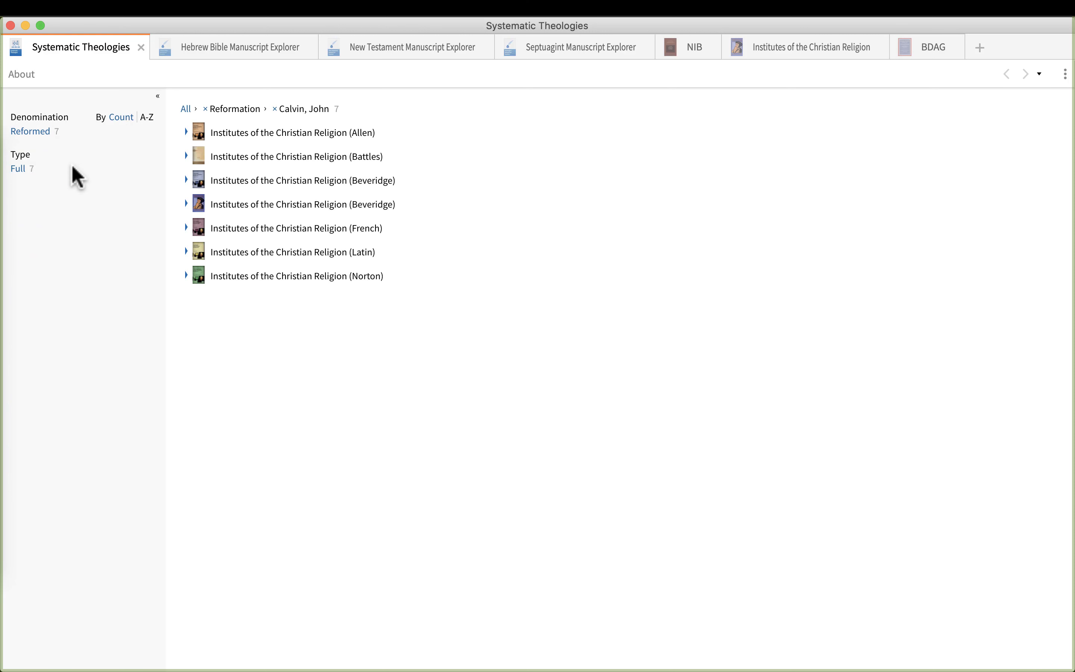
mouse_move(88, 204)
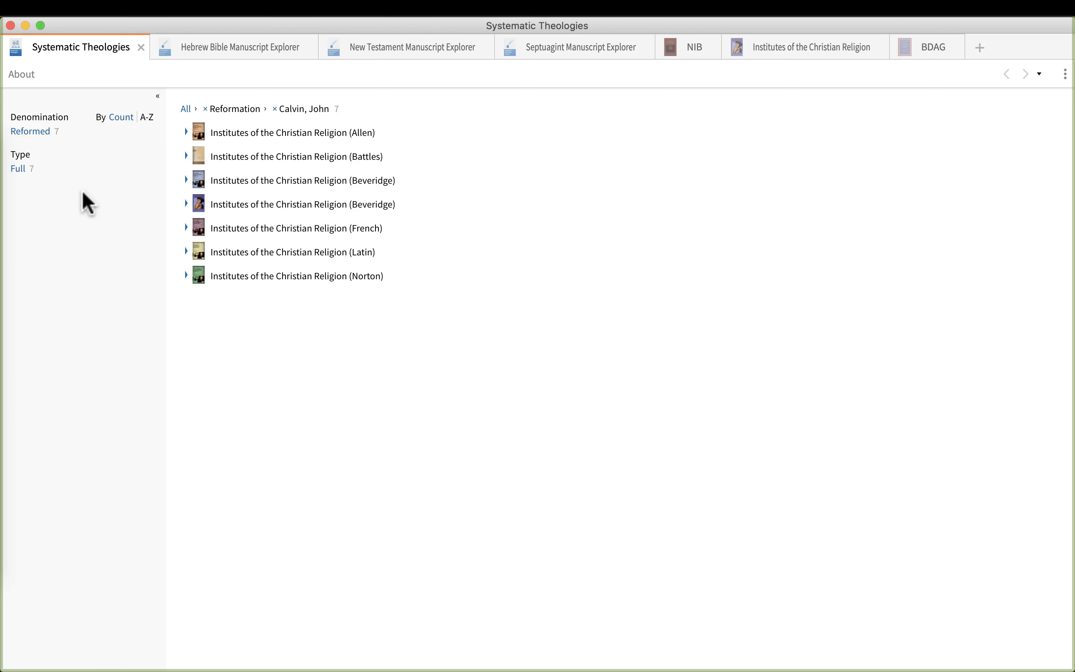
mouse_move(93, 246)
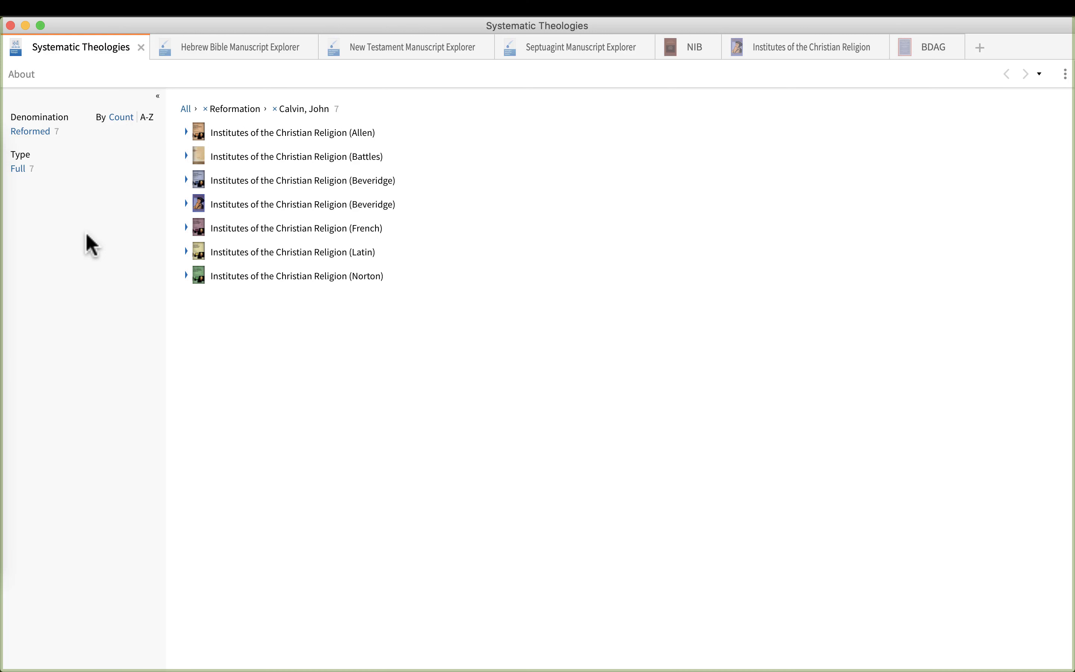
mouse_move(71, 193)
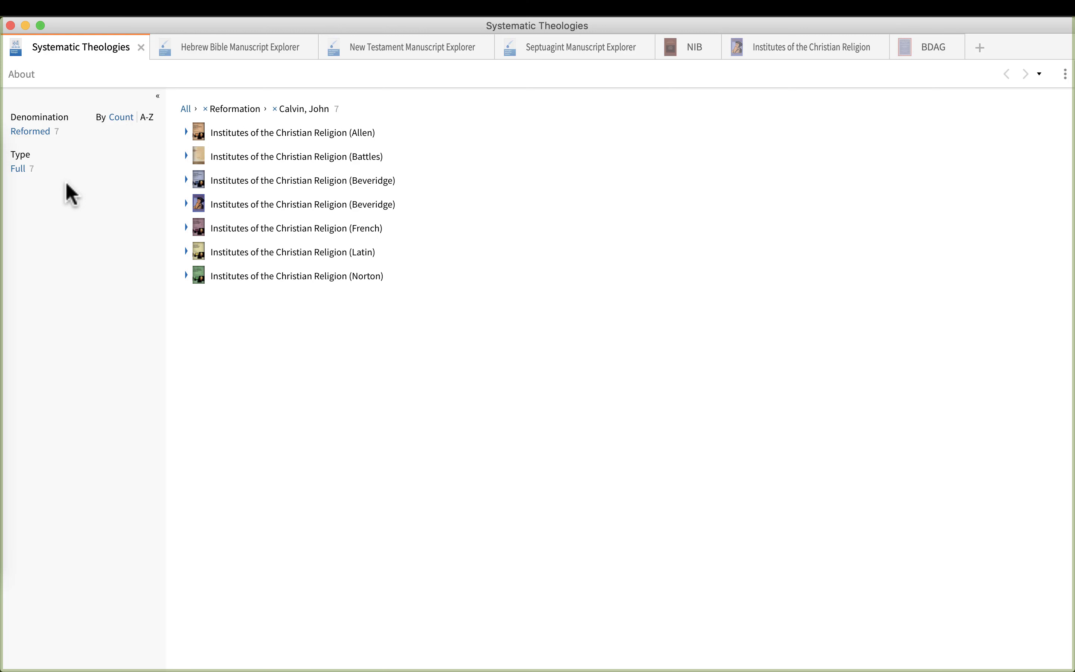
Replace the Calvin filter with Modern Catholic and expand Summa Doctrinae Christianae (Petrus Canisius, 1558) details
left_click(274, 109)
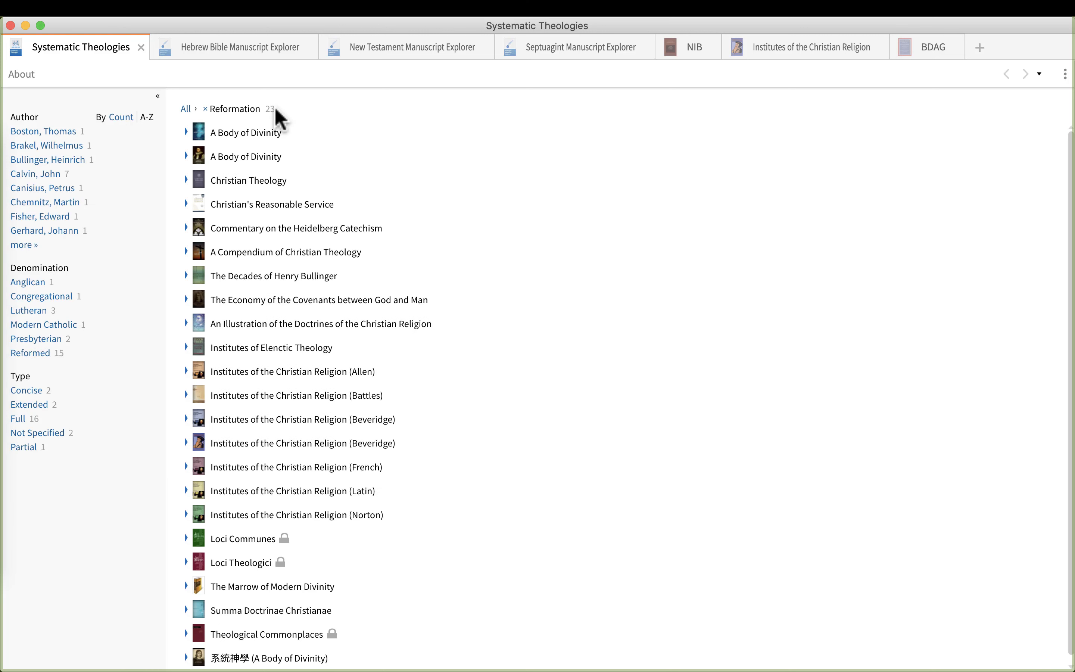
mouse_move(123, 348)
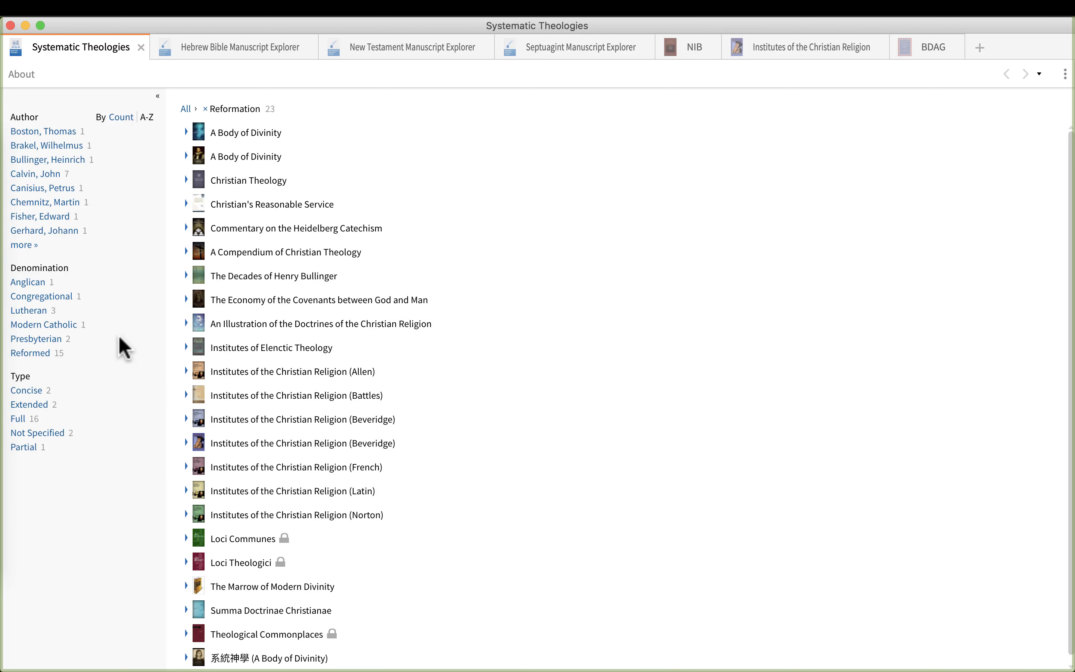
mouse_move(52, 332)
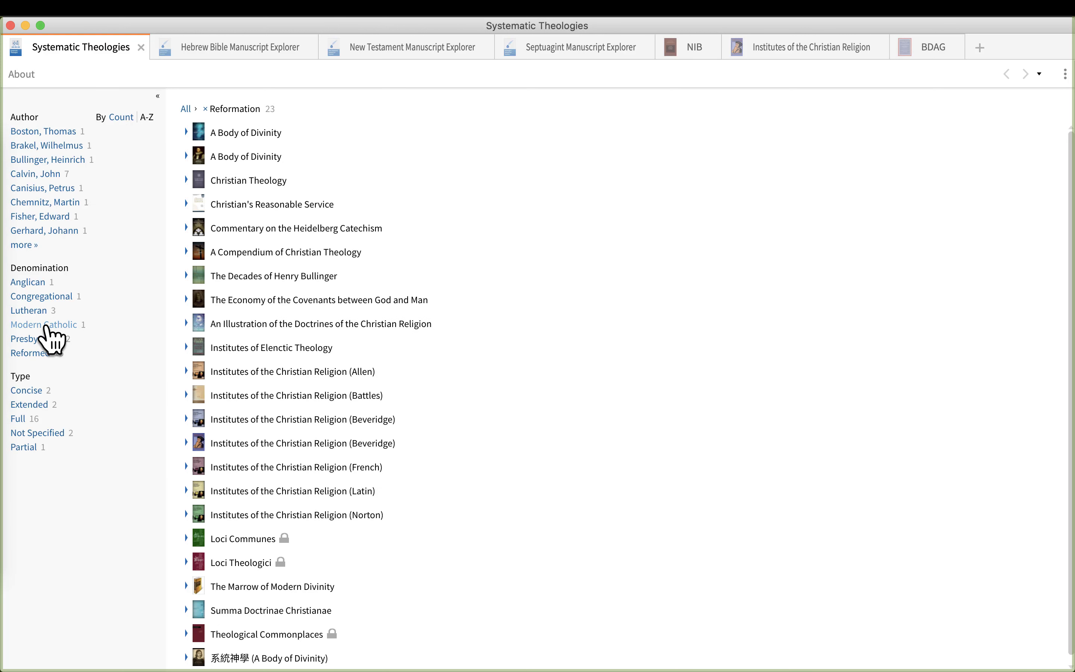
left_click(43, 324)
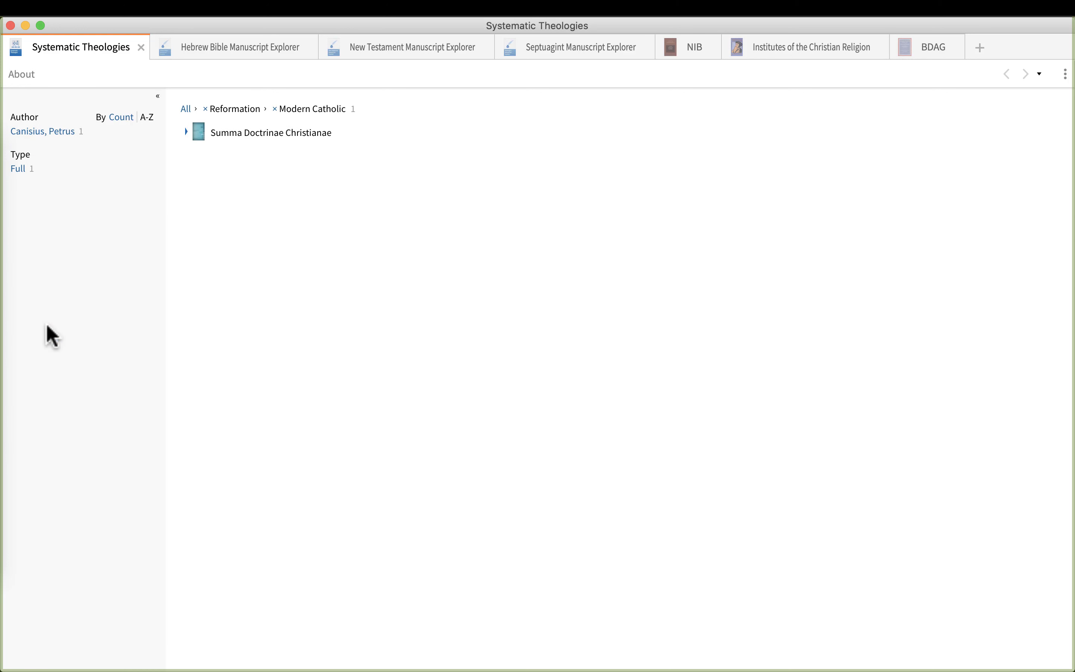
left_click(186, 131)
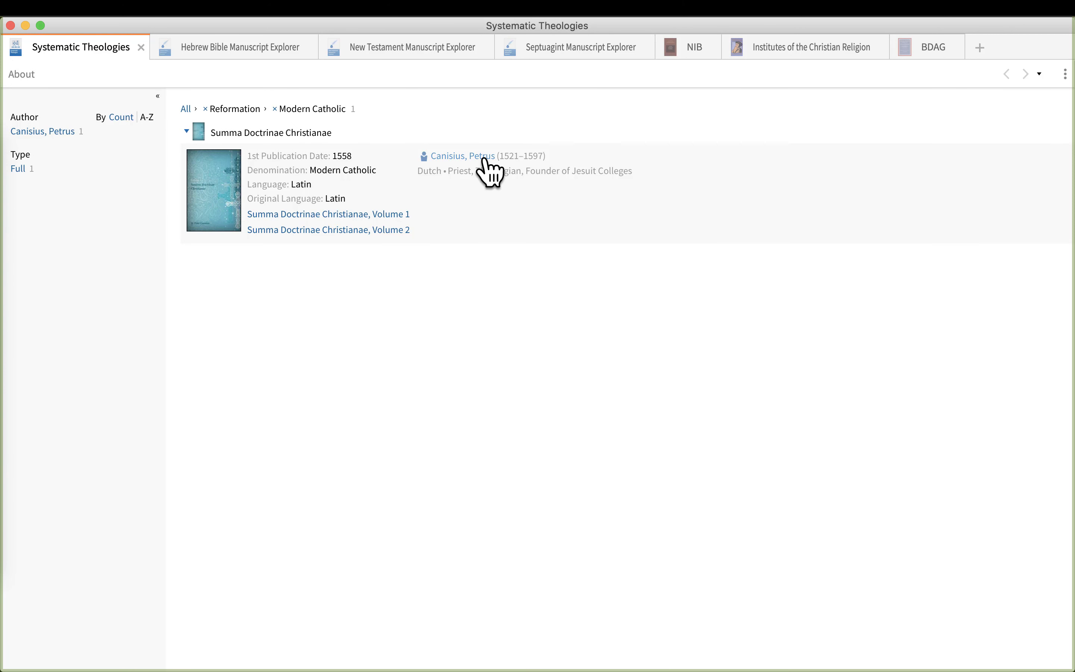
mouse_move(484, 203)
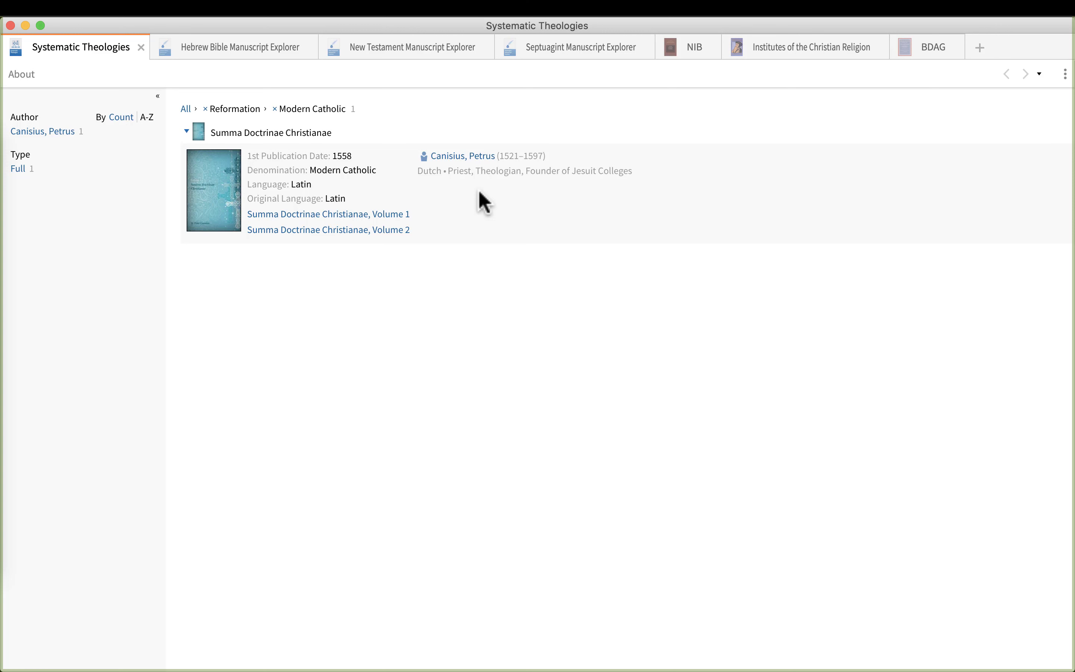
mouse_move(606, 193)
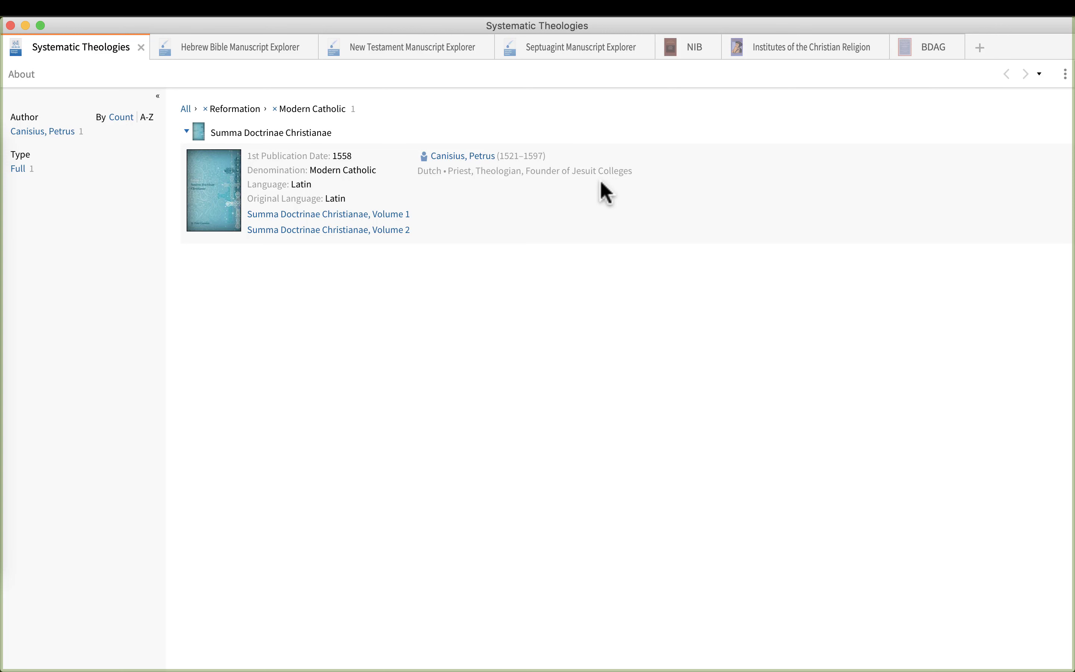
mouse_move(256, 209)
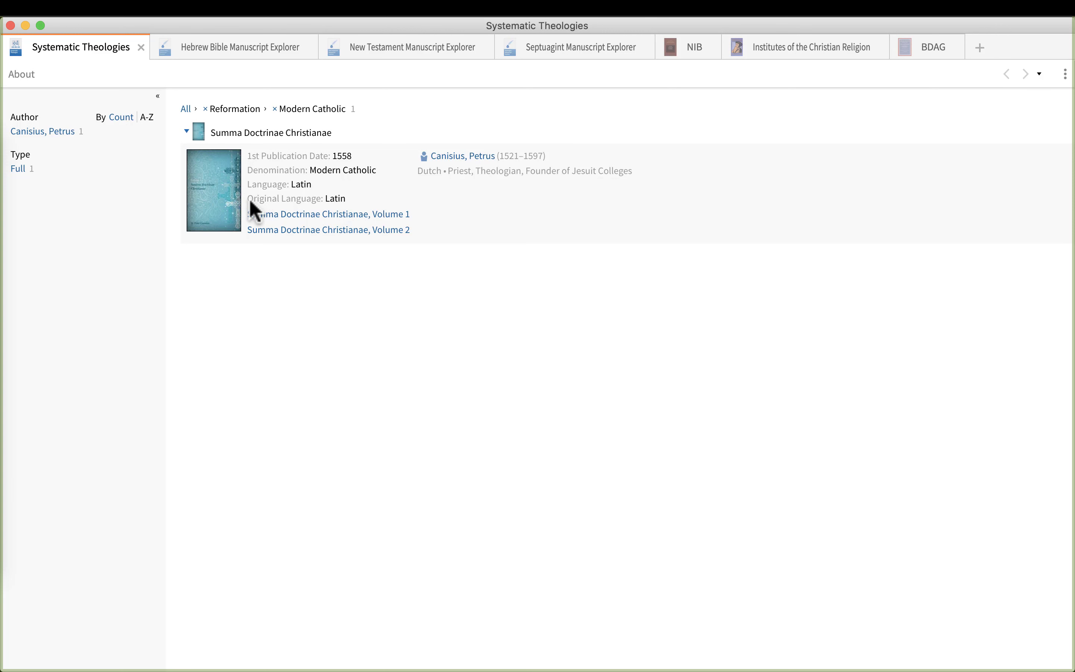
double_click(295, 198)
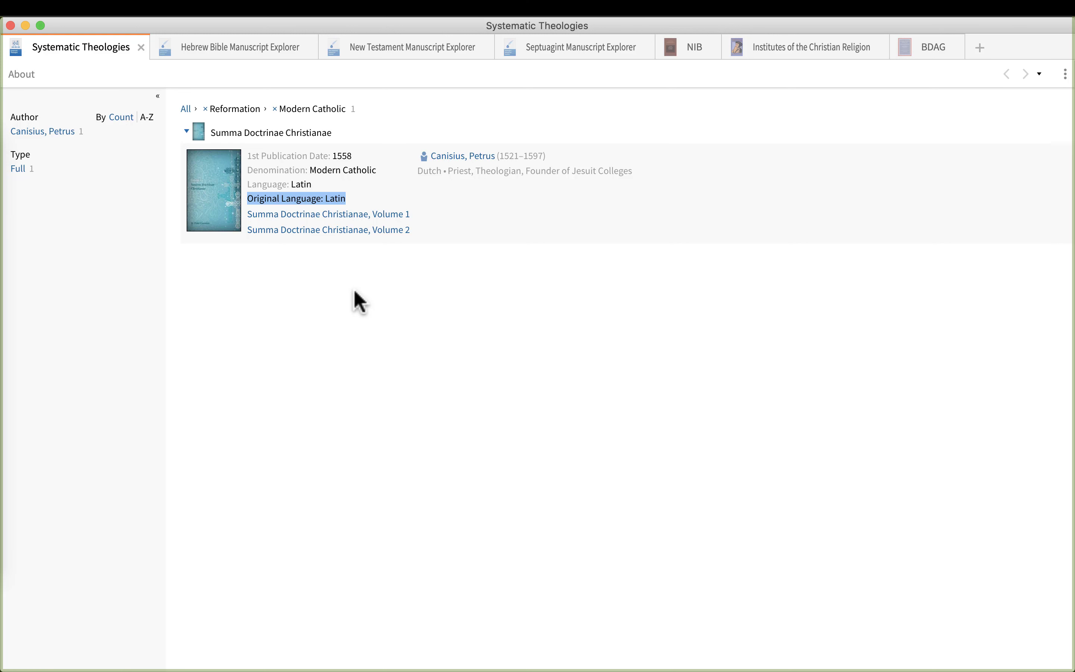
mouse_move(310, 300)
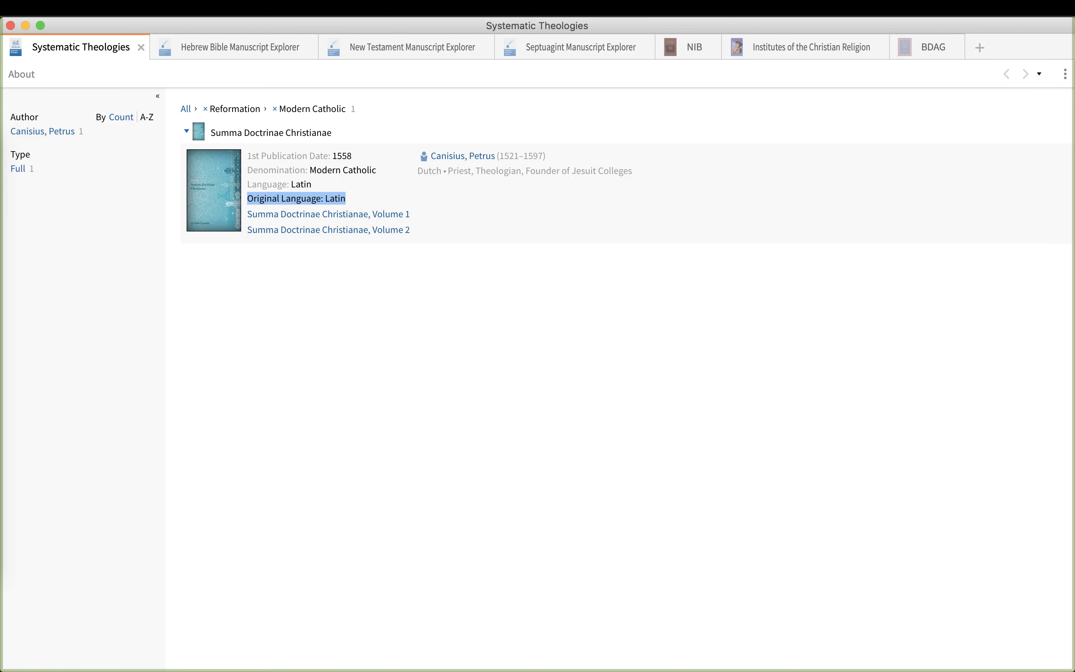
Clear the Modern Catholic and Reformation filters to list all 187 works and browse the full denomination list
left_click(275, 108)
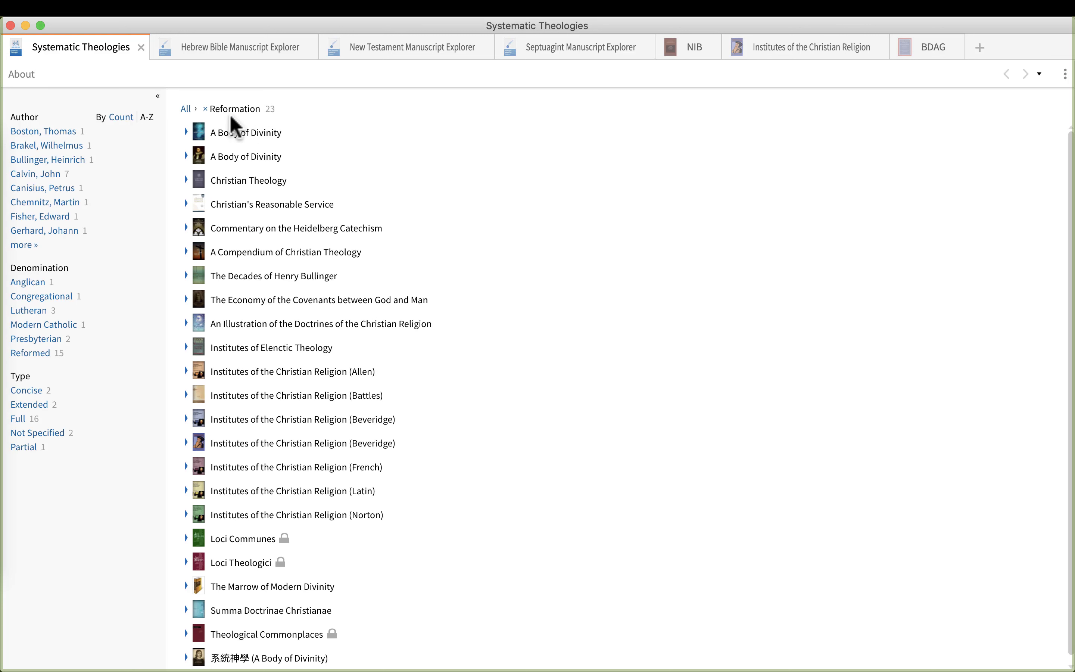
left_click(205, 108)
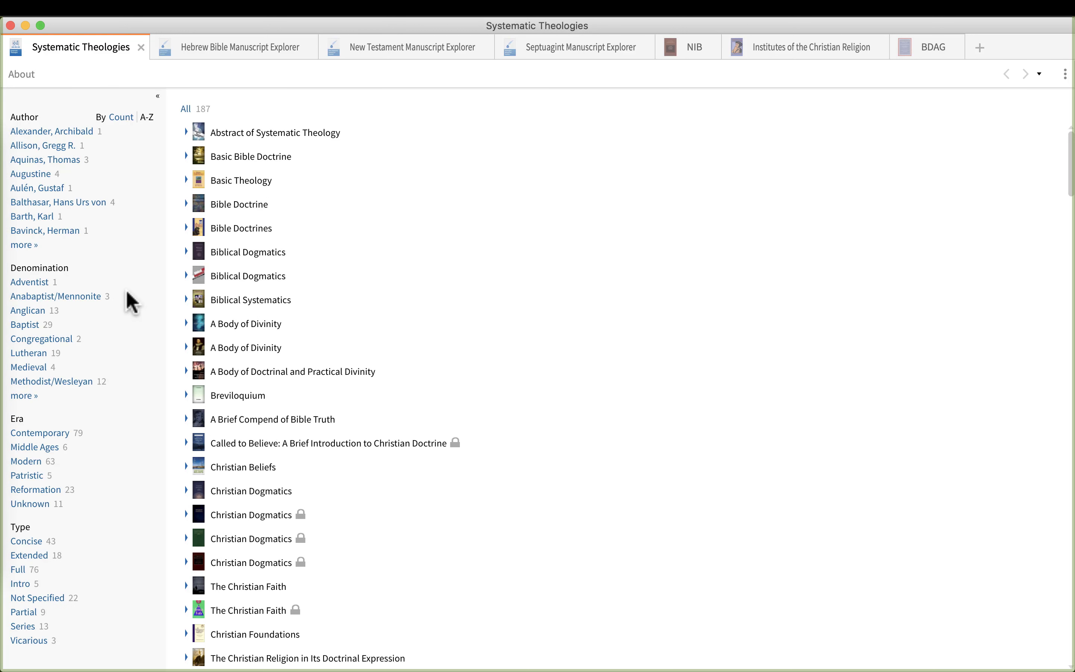
left_click(23, 395)
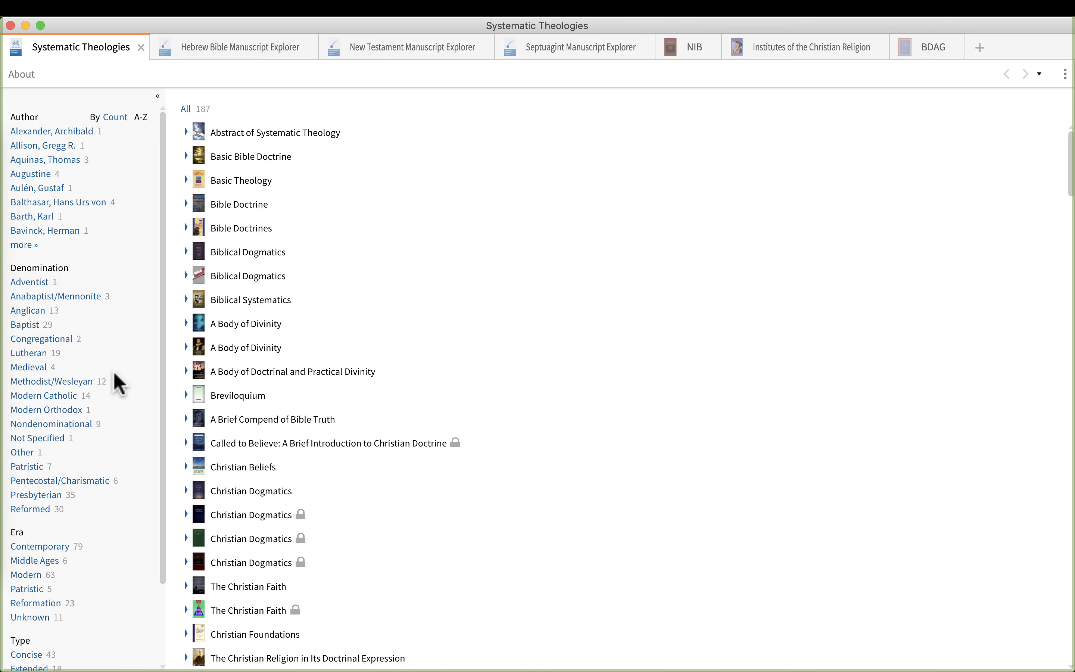
scroll("down", 3)
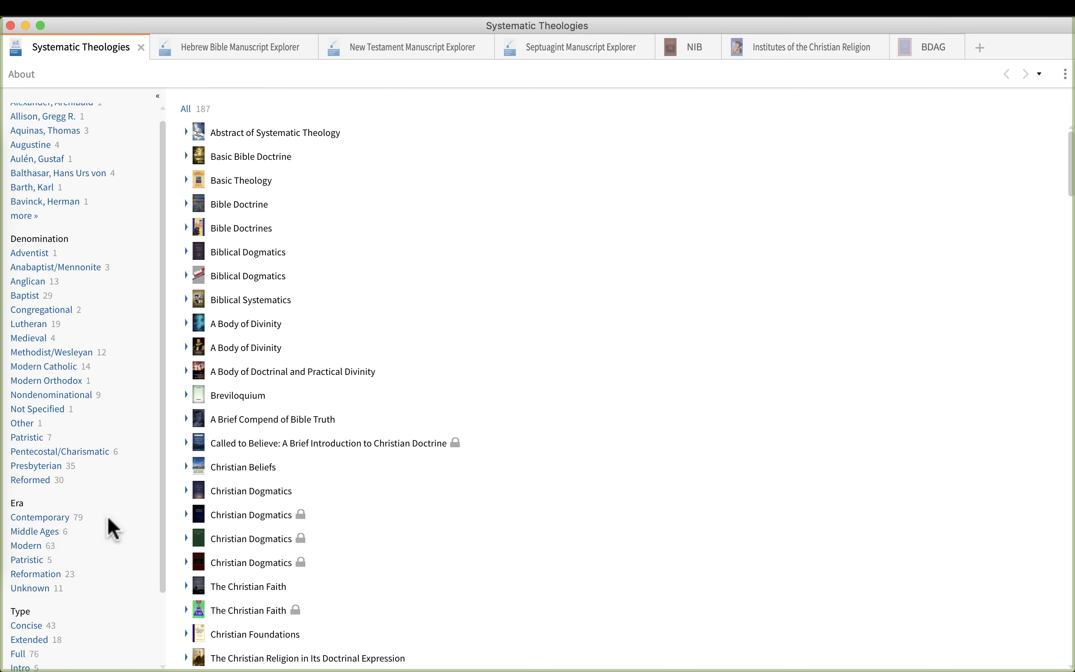
scroll("down", 3)
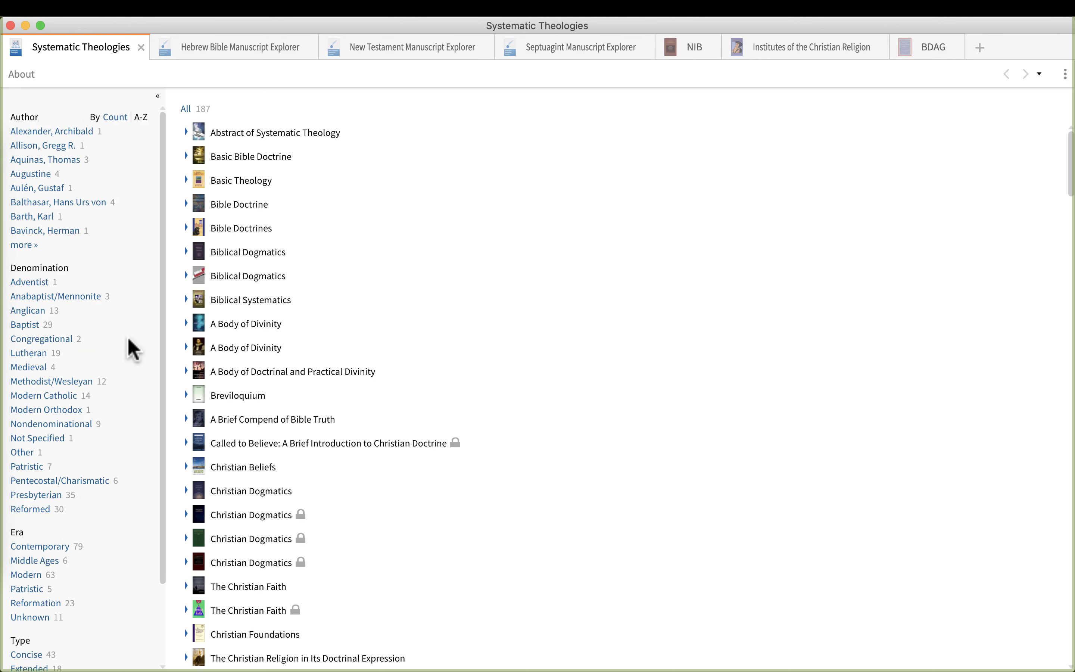
mouse_move(108, 500)
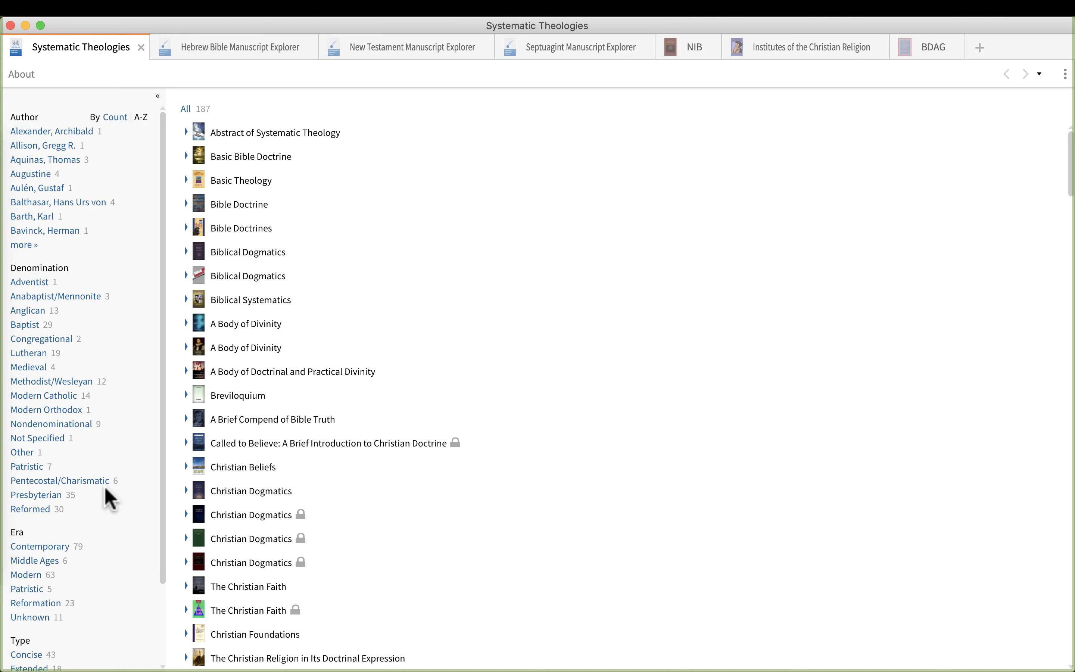
mouse_move(110, 530)
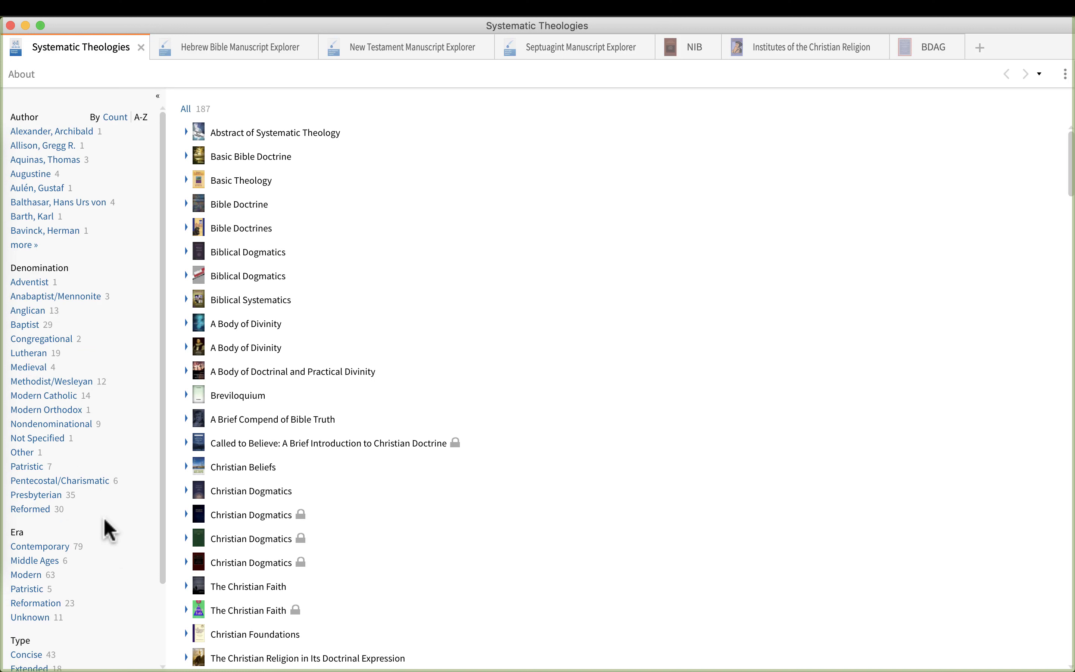
mouse_move(104, 540)
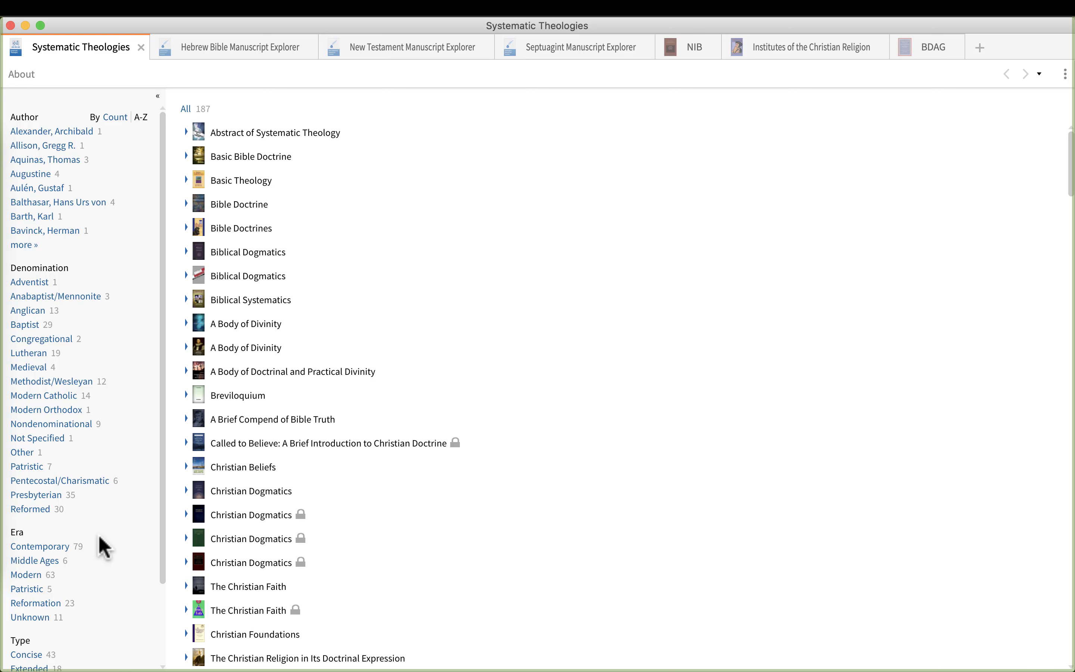
mouse_move(113, 558)
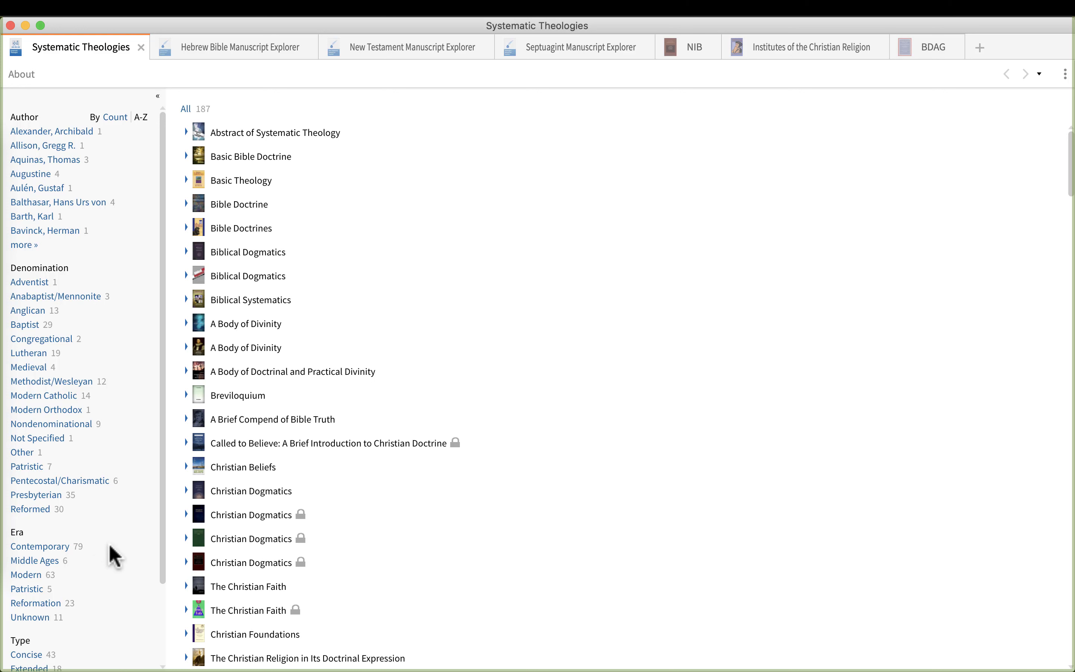
scroll("down", 3)
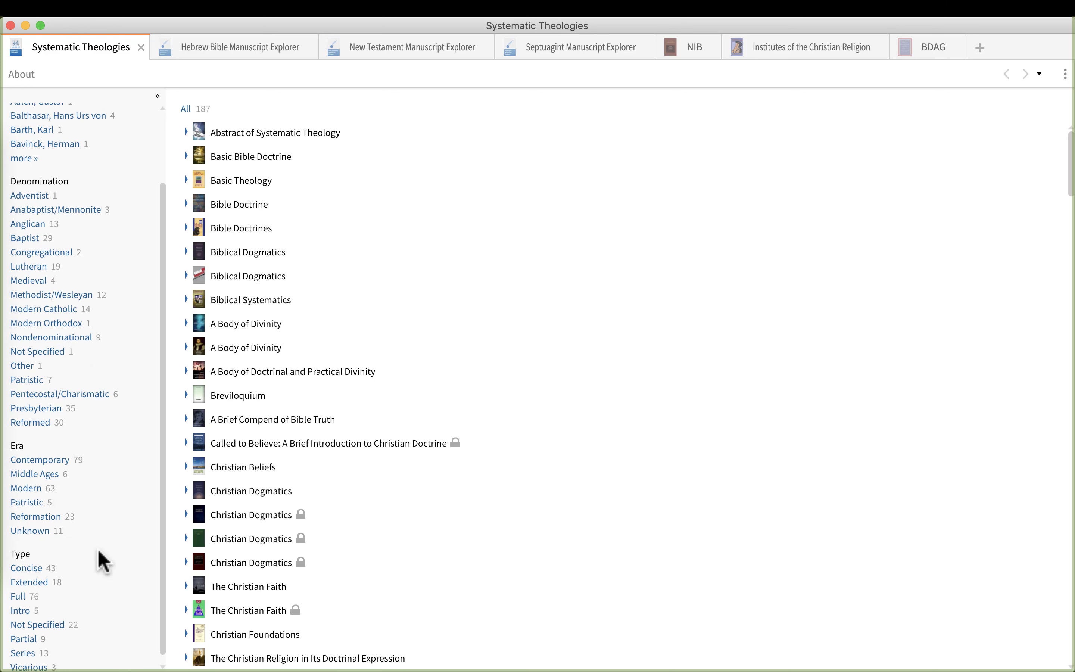
mouse_move(108, 411)
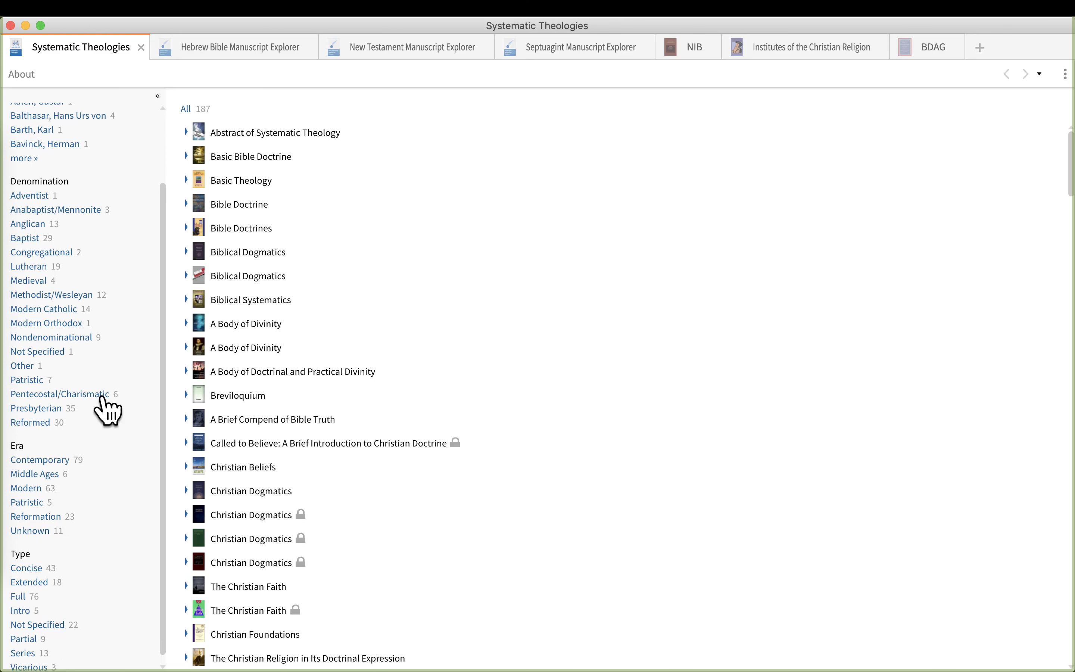
mouse_move(382, 344)
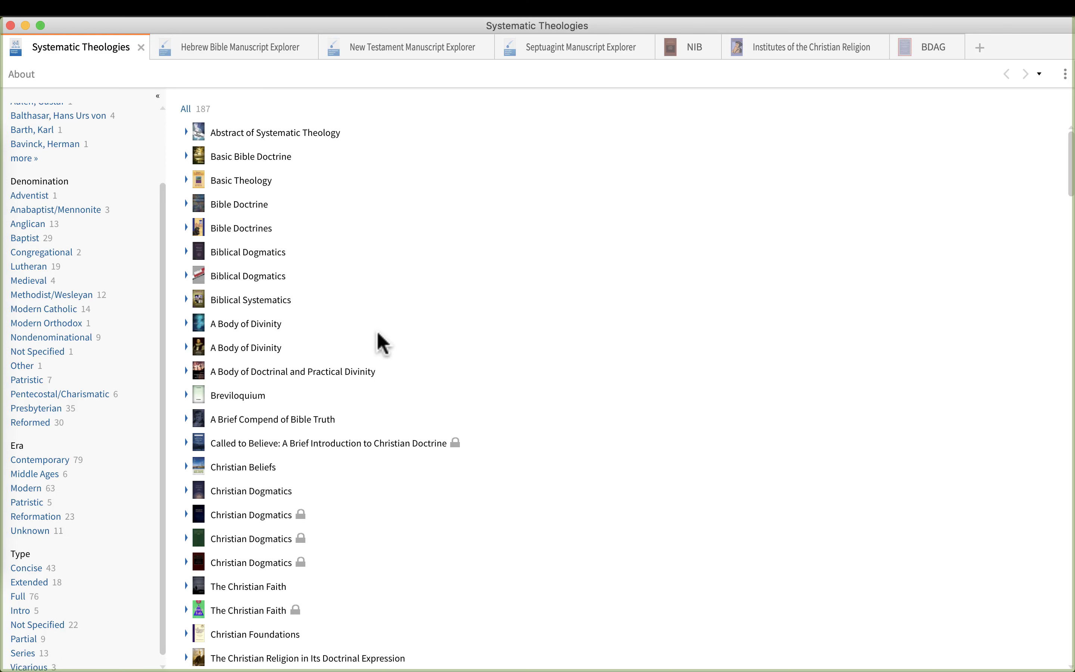
mouse_move(28, 238)
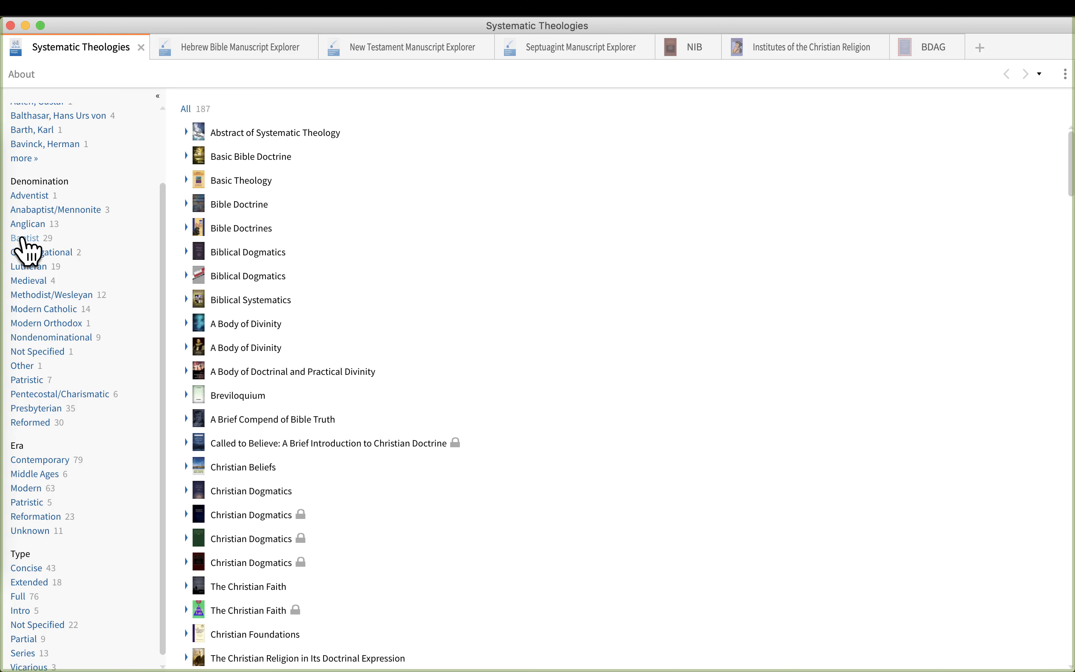
mouse_move(368, 166)
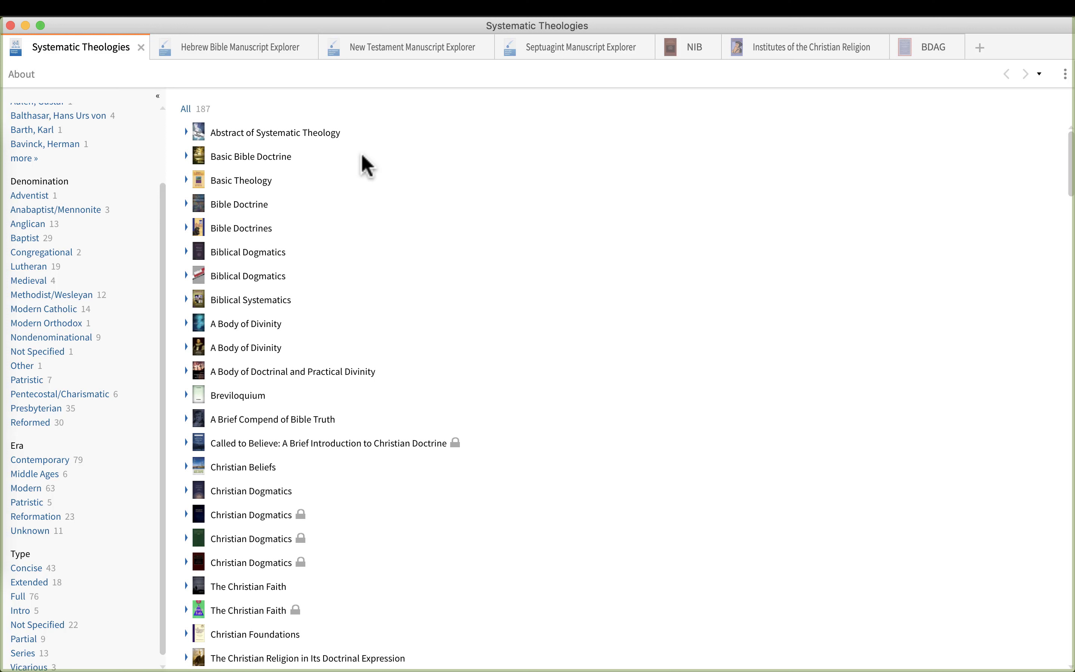
mouse_move(123, 284)
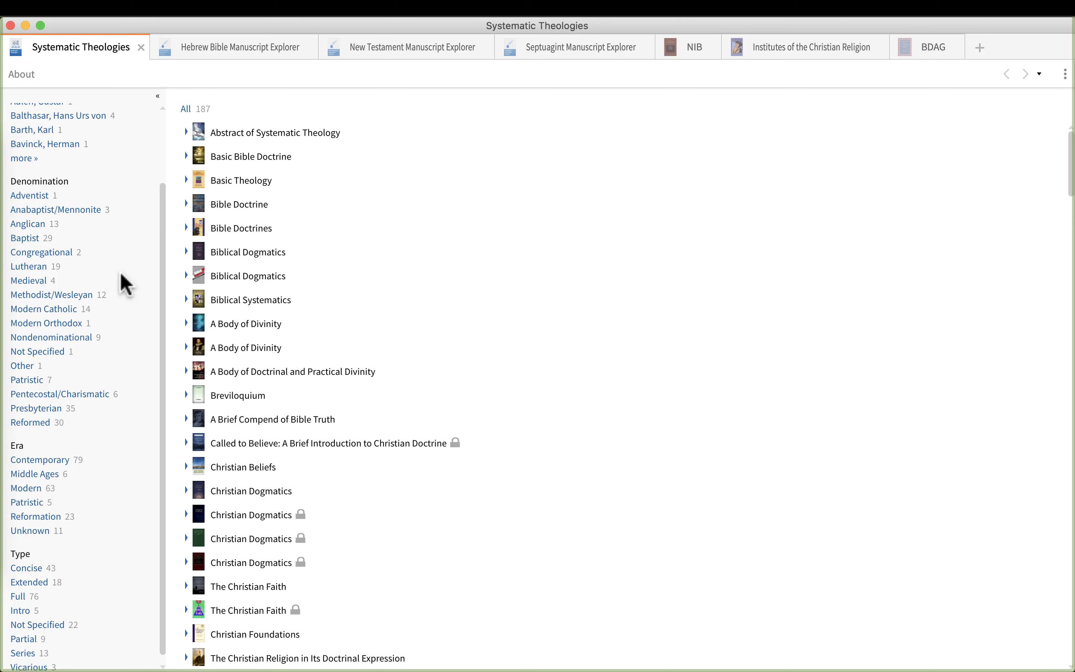
mouse_move(41, 47)
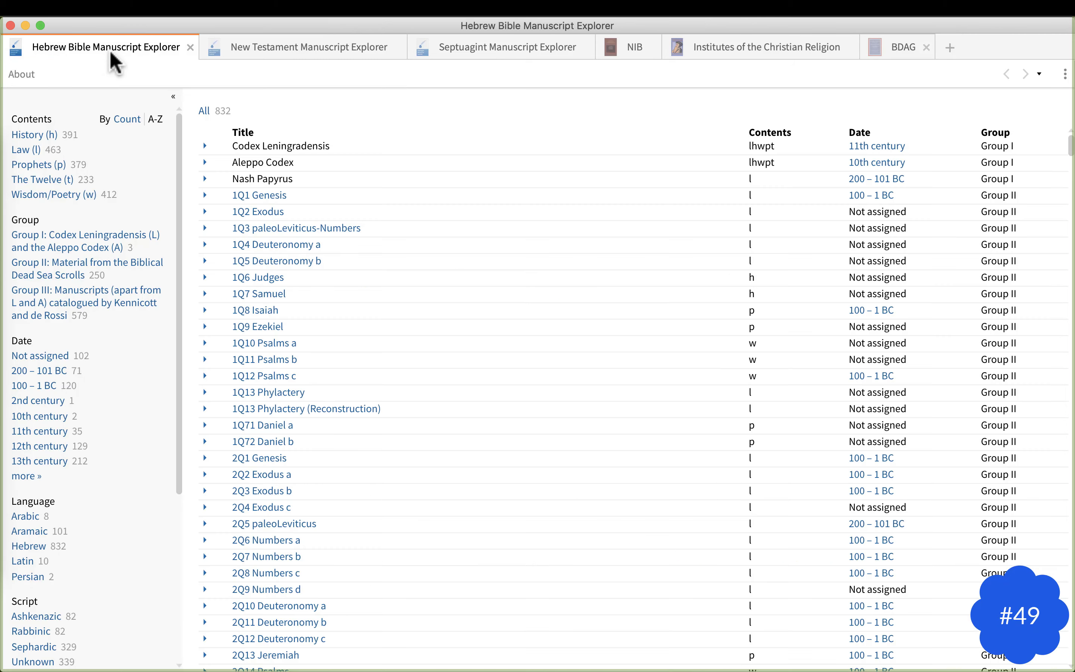
scroll("down", 3)
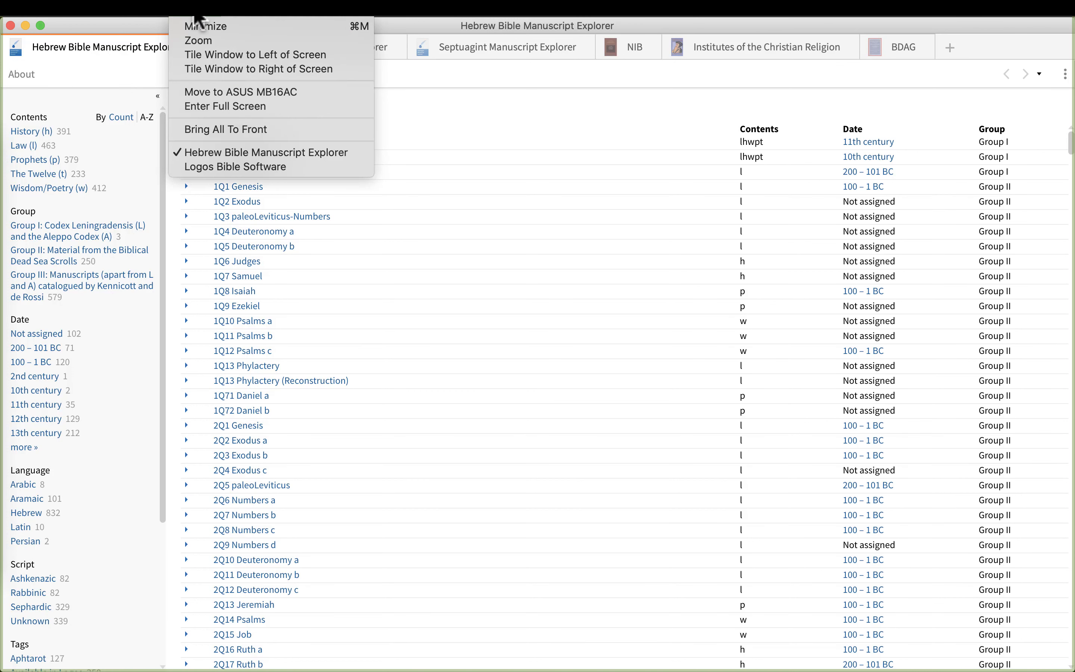
left_click(237, 167)
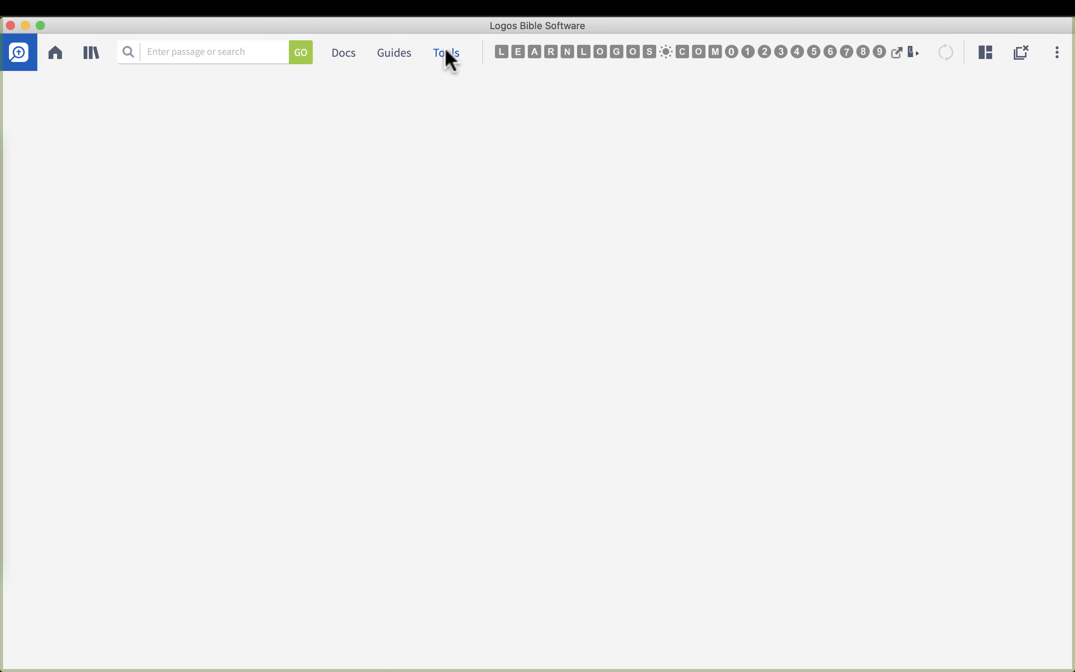
type("mansu")
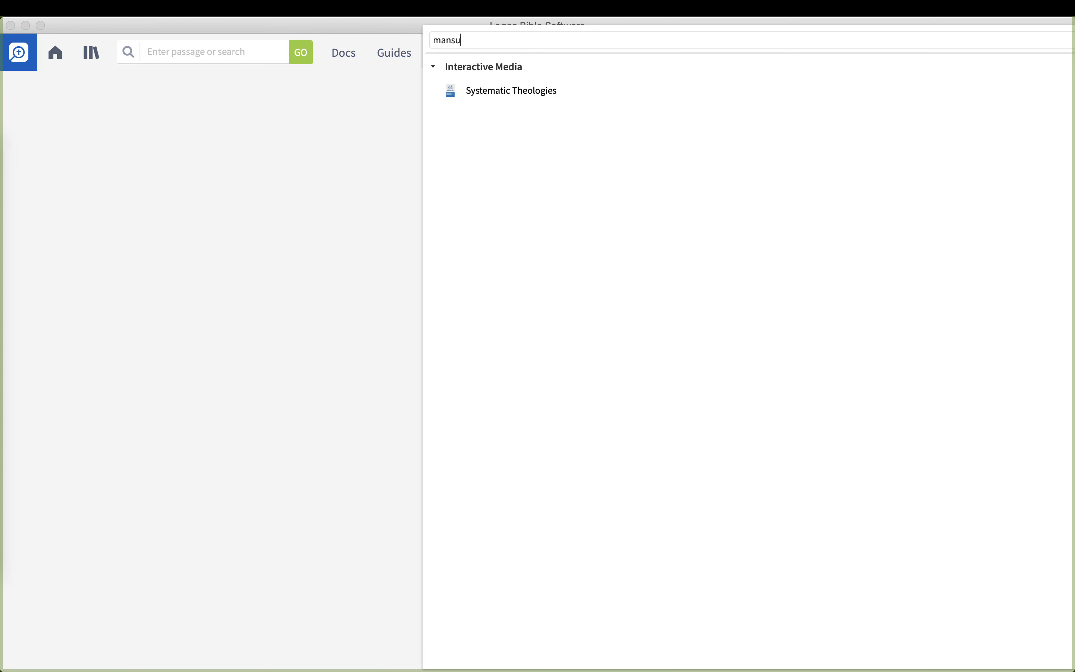
type("cript")
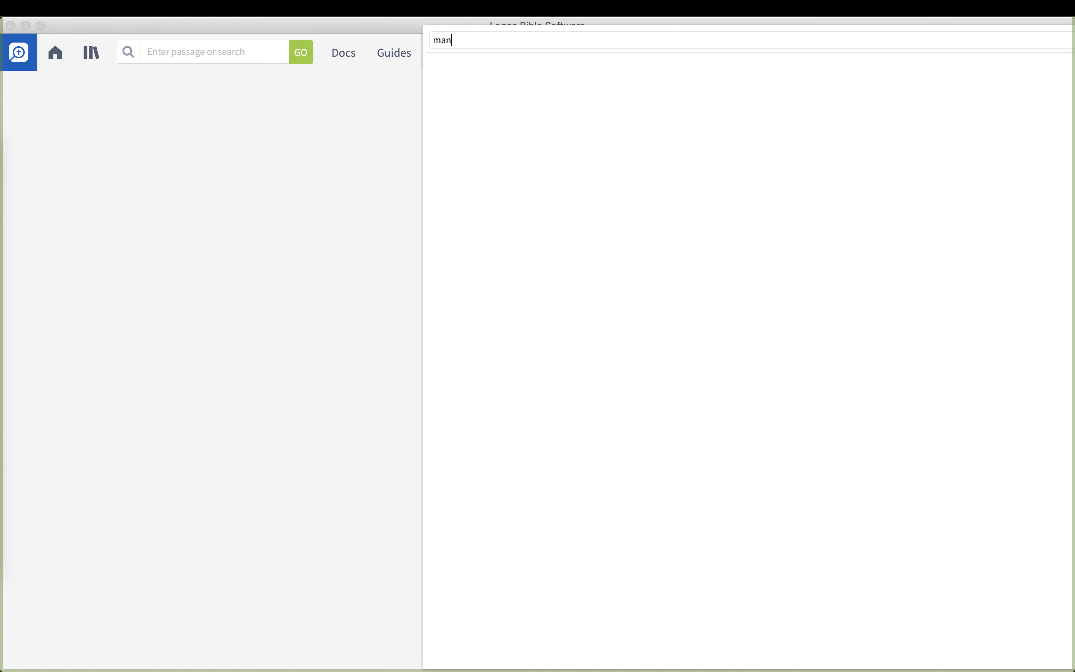
type("uscript")
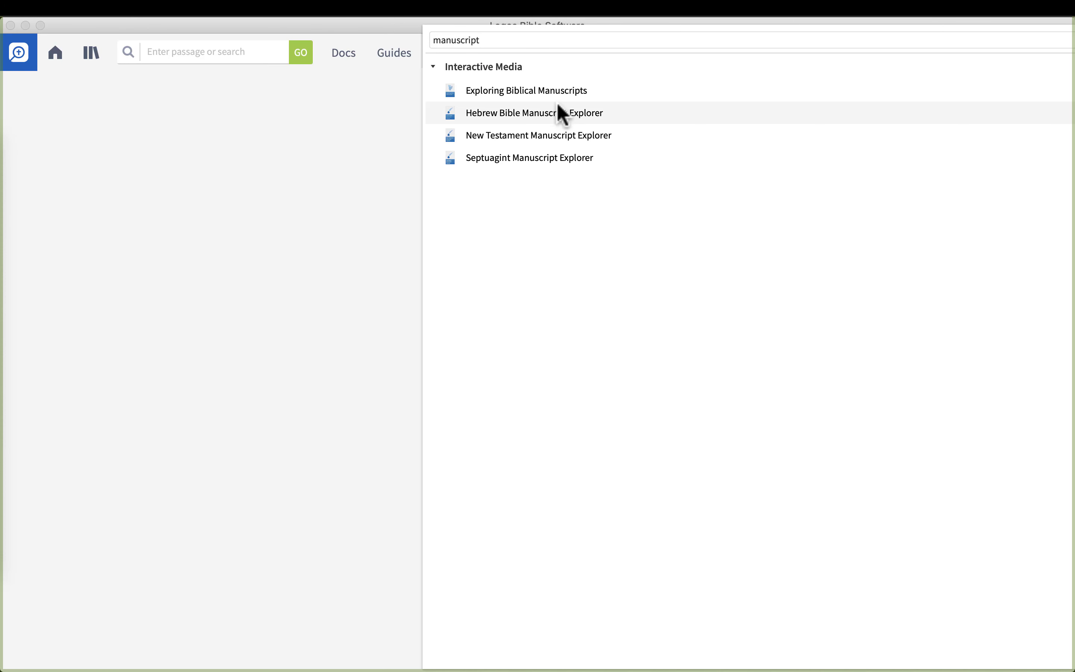
mouse_move(538, 135)
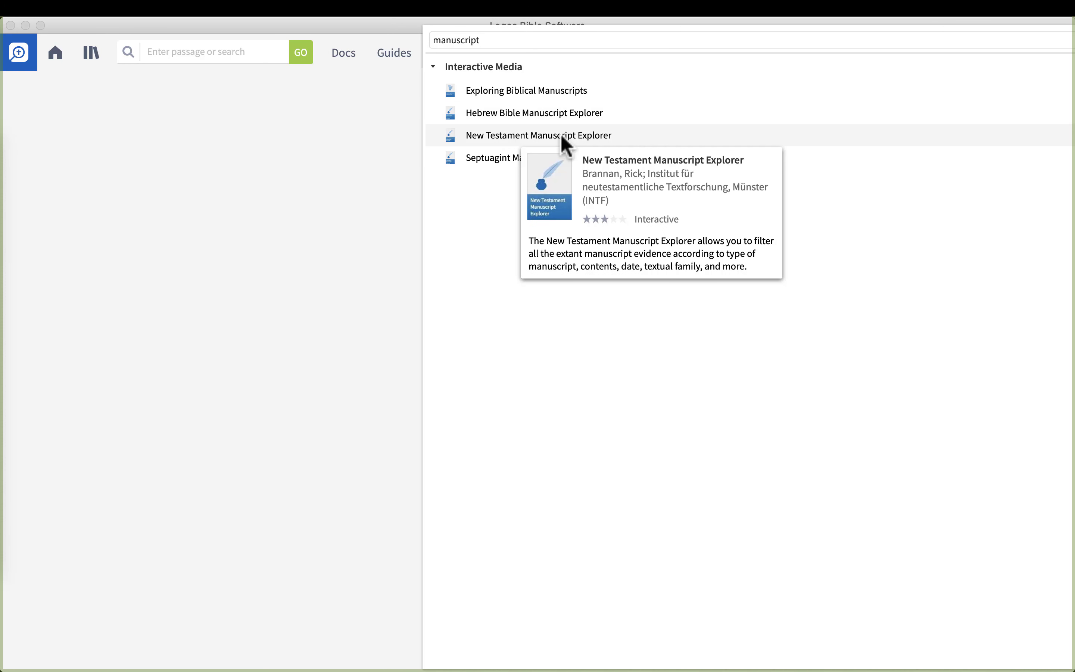
mouse_move(528, 158)
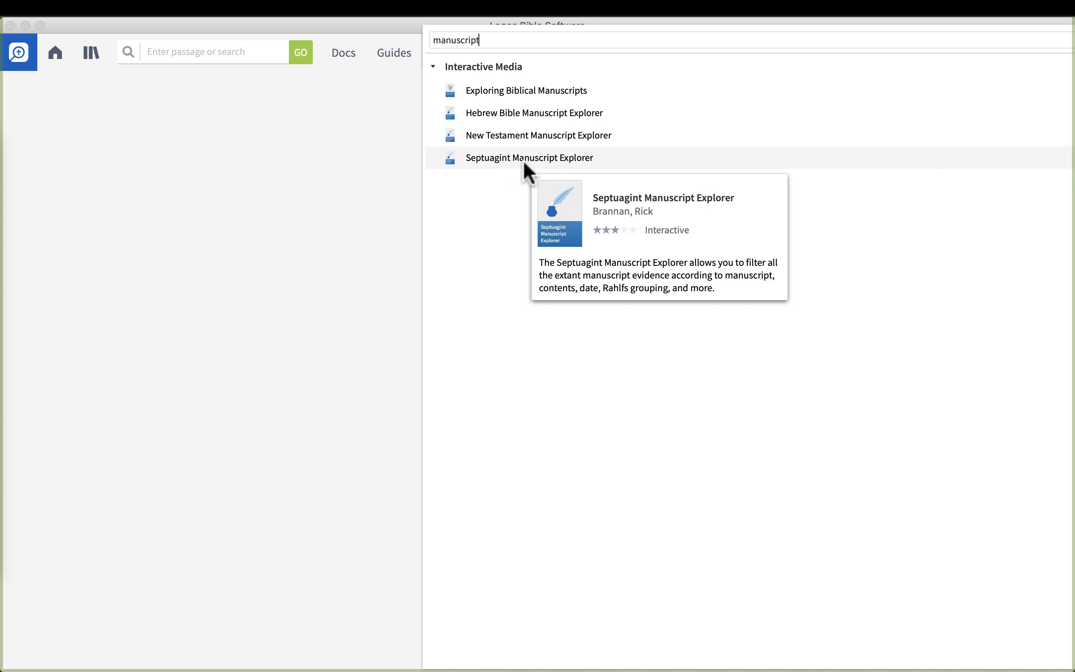
left_click(198, 7)
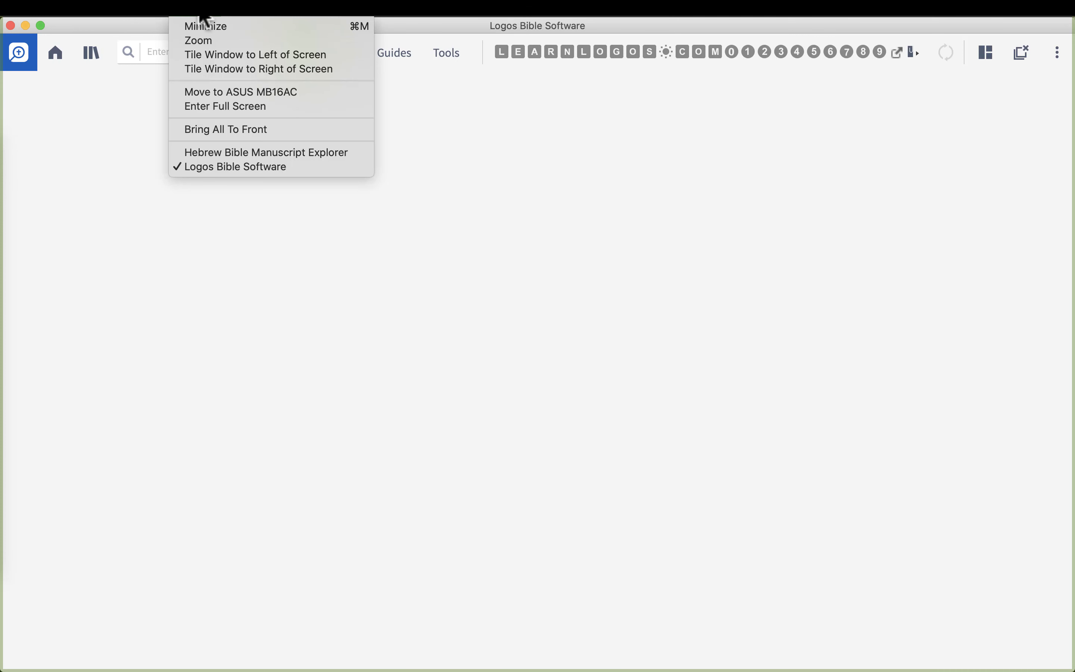
left_click(265, 153)
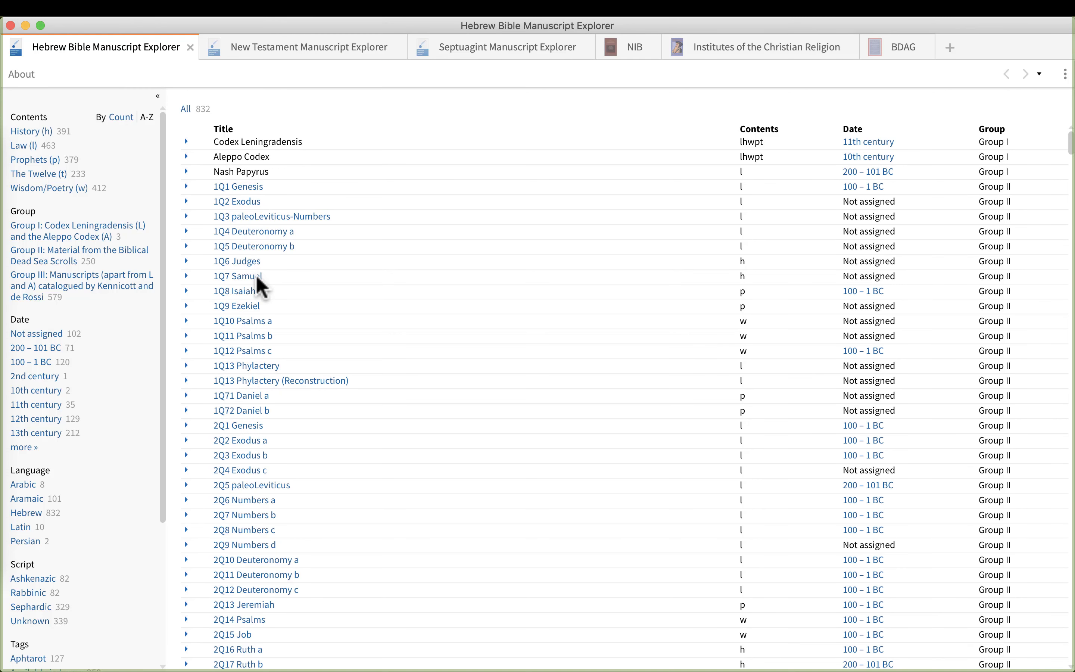
mouse_move(145, 195)
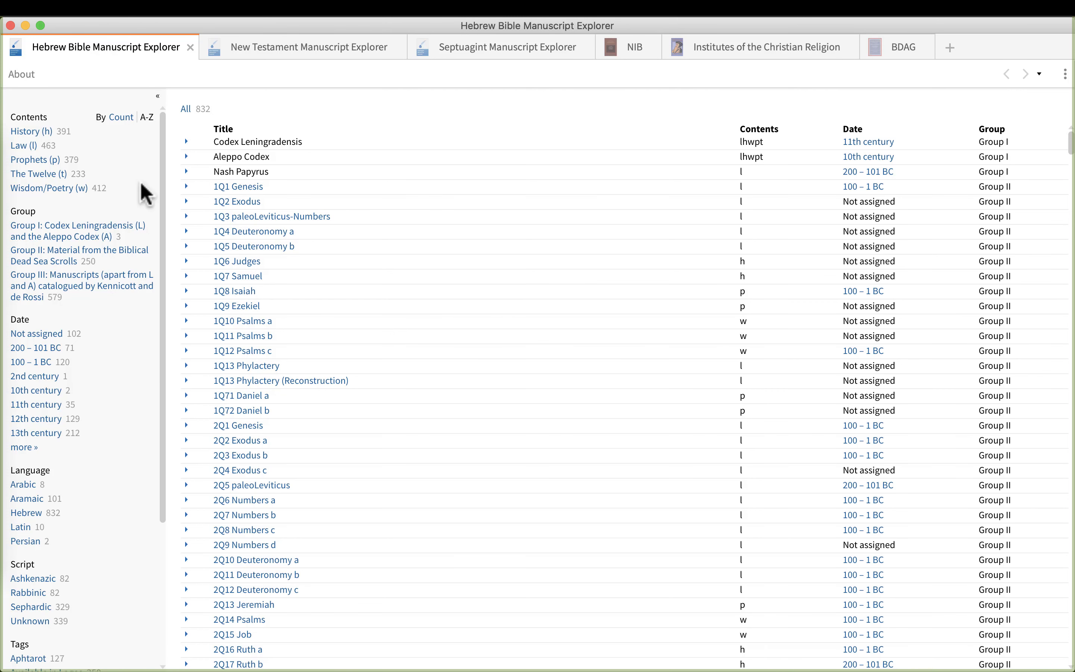
mouse_move(53, 131)
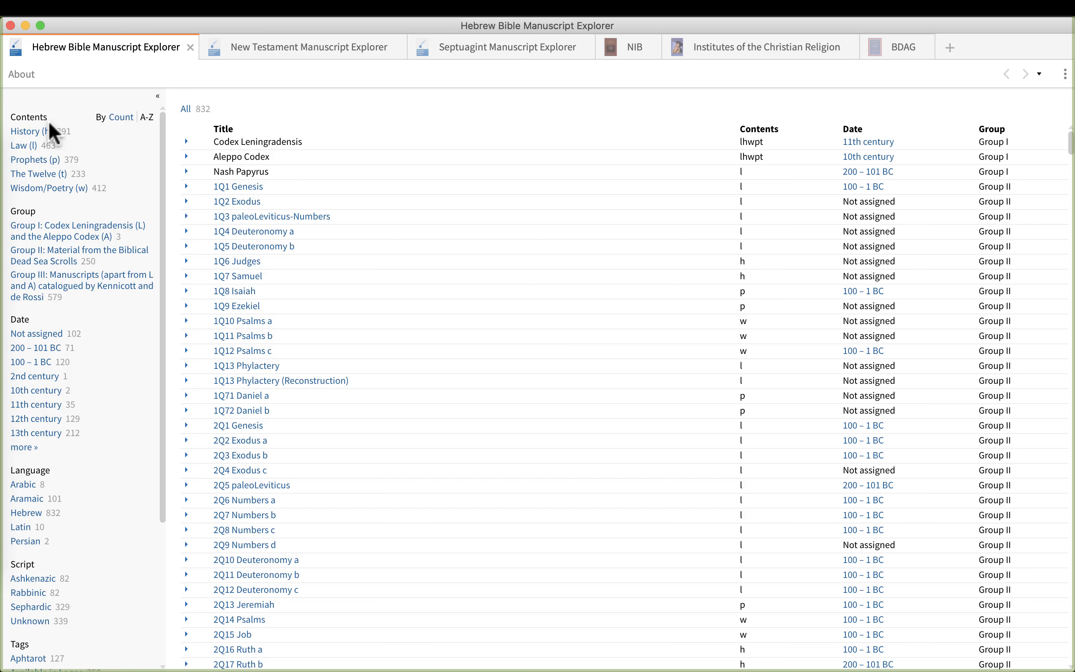
mouse_move(56, 226)
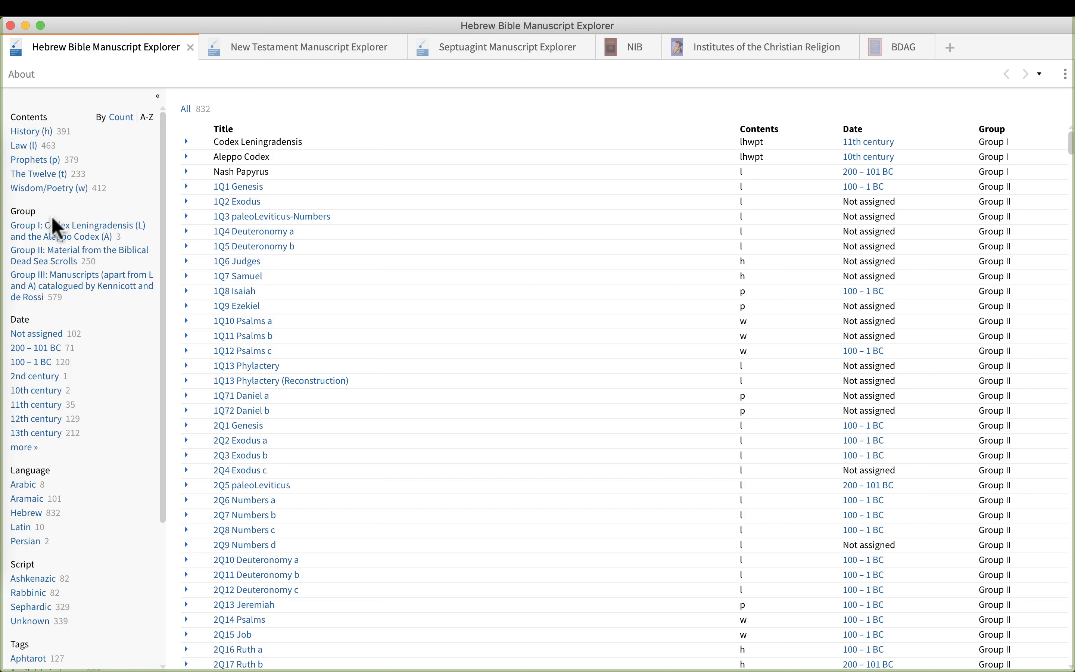
mouse_move(100, 439)
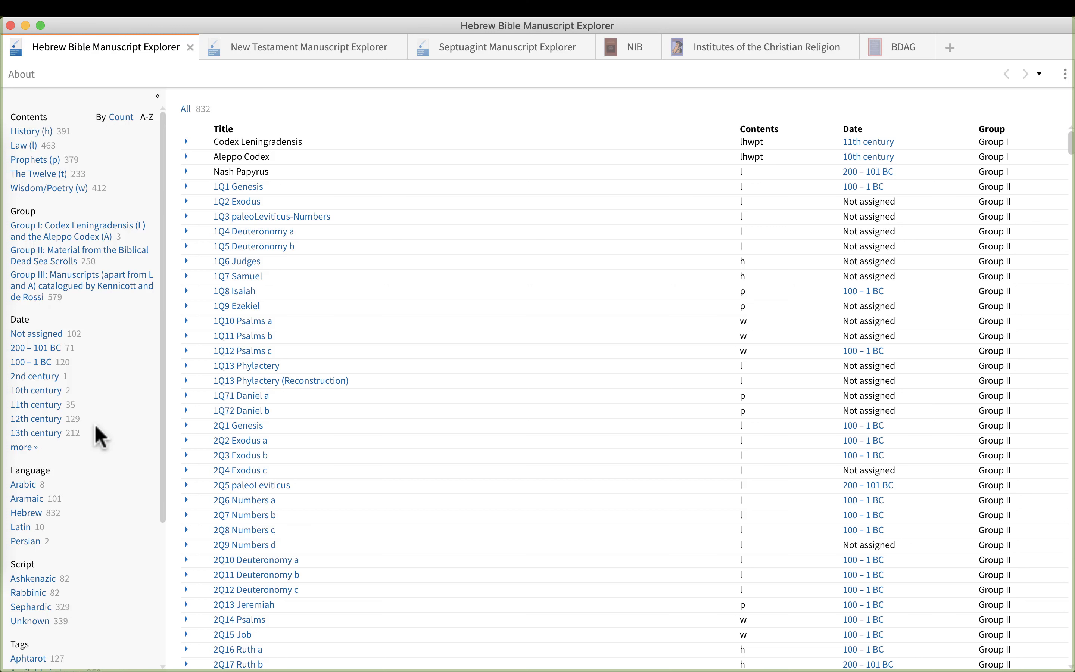
scroll("down", 3)
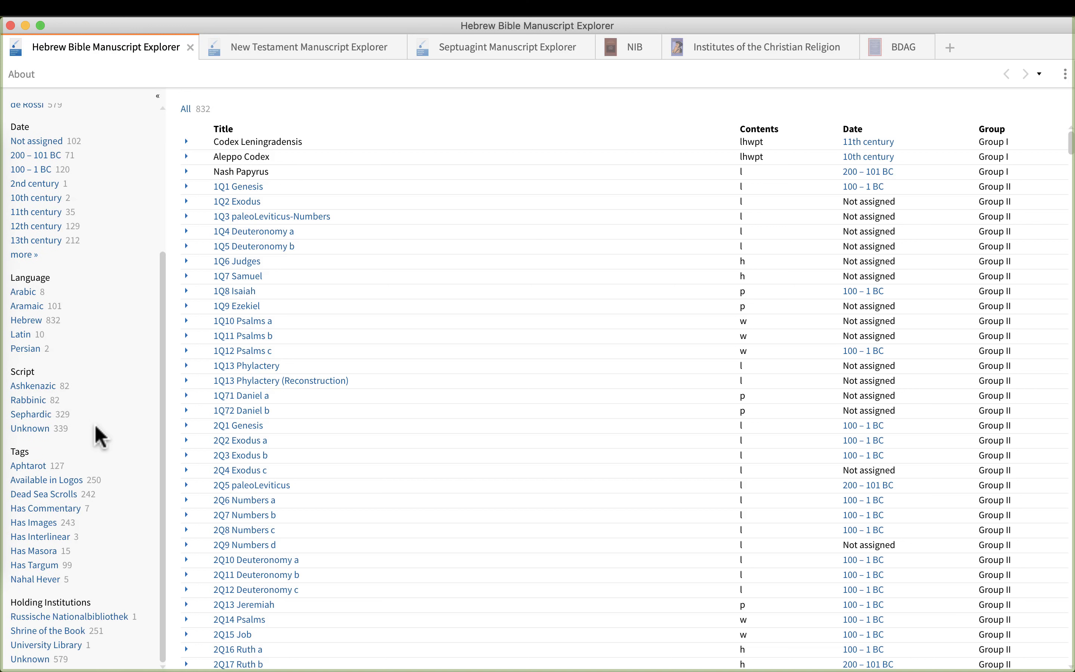
mouse_move(78, 459)
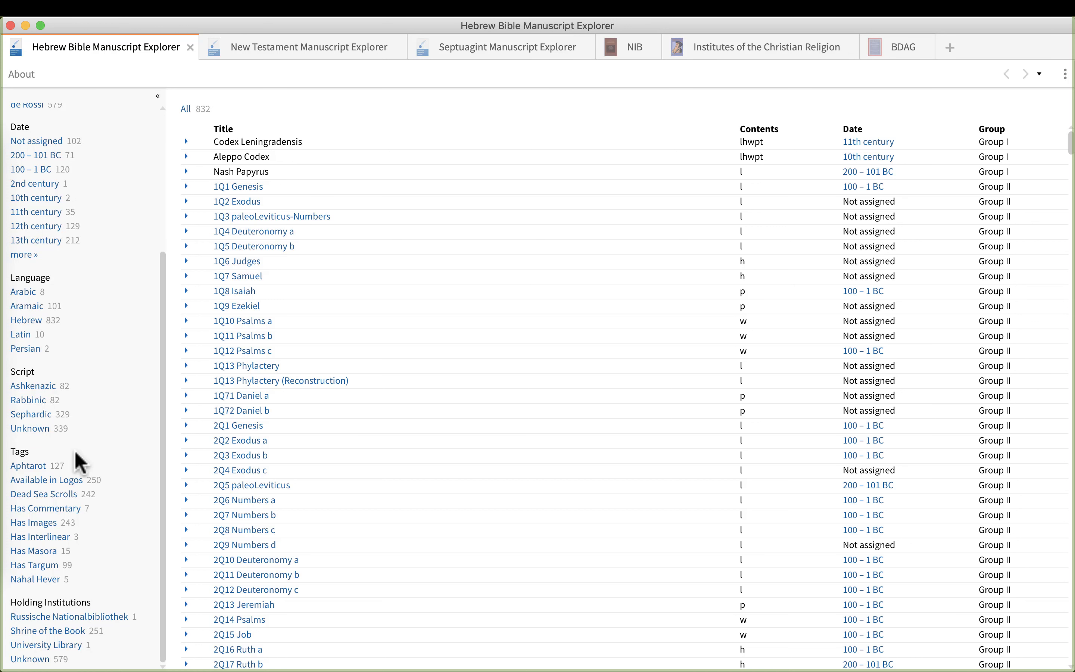
mouse_move(80, 608)
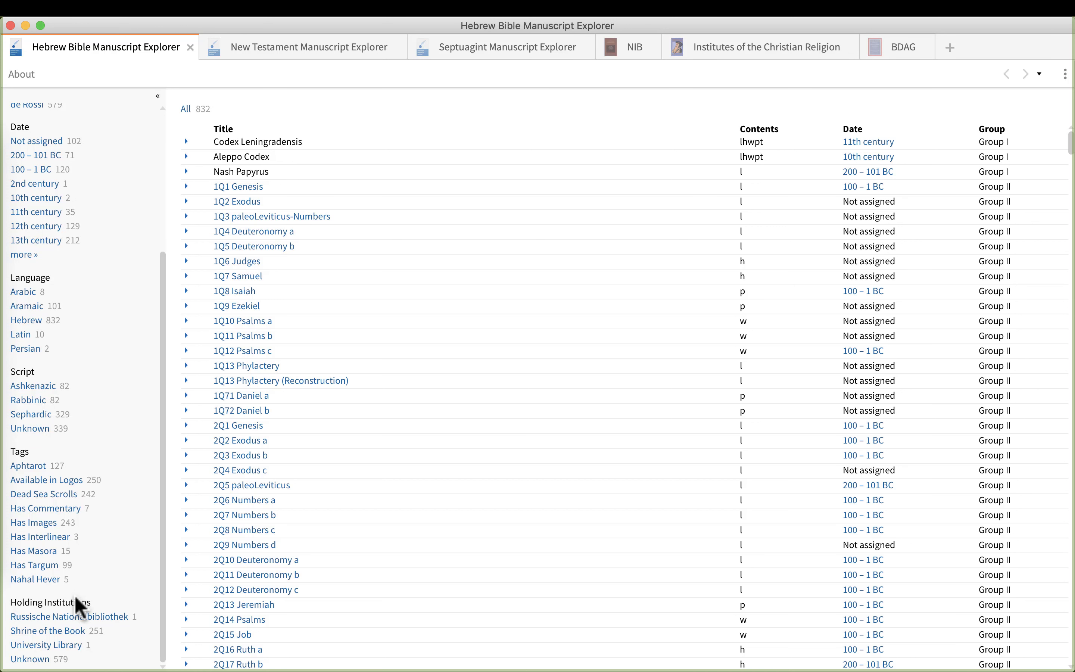
mouse_move(381, 284)
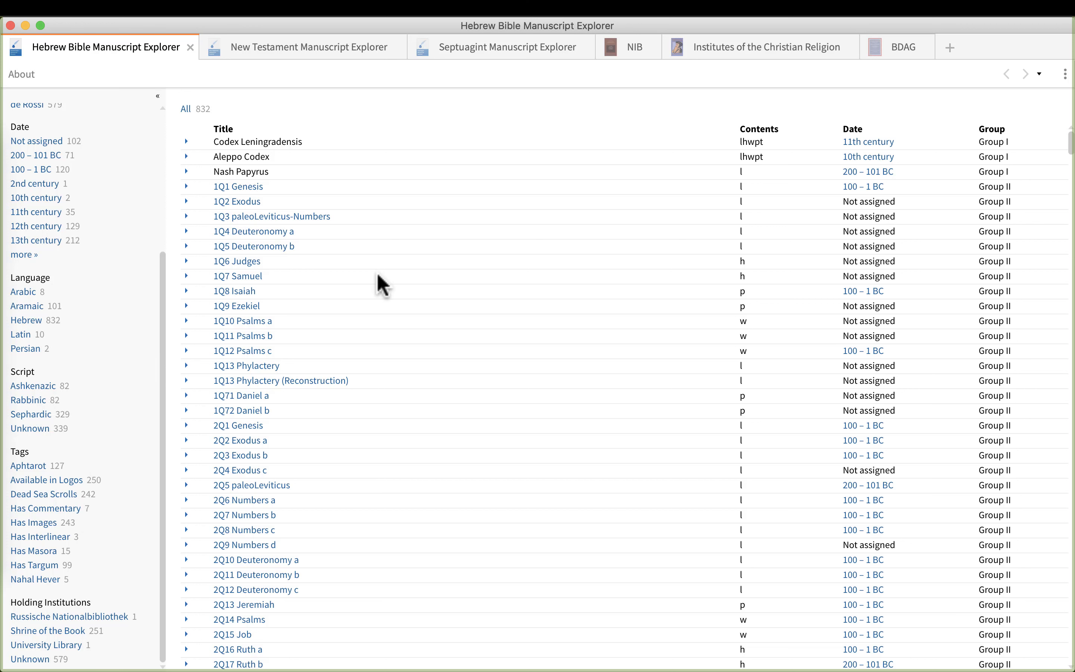
mouse_move(338, 194)
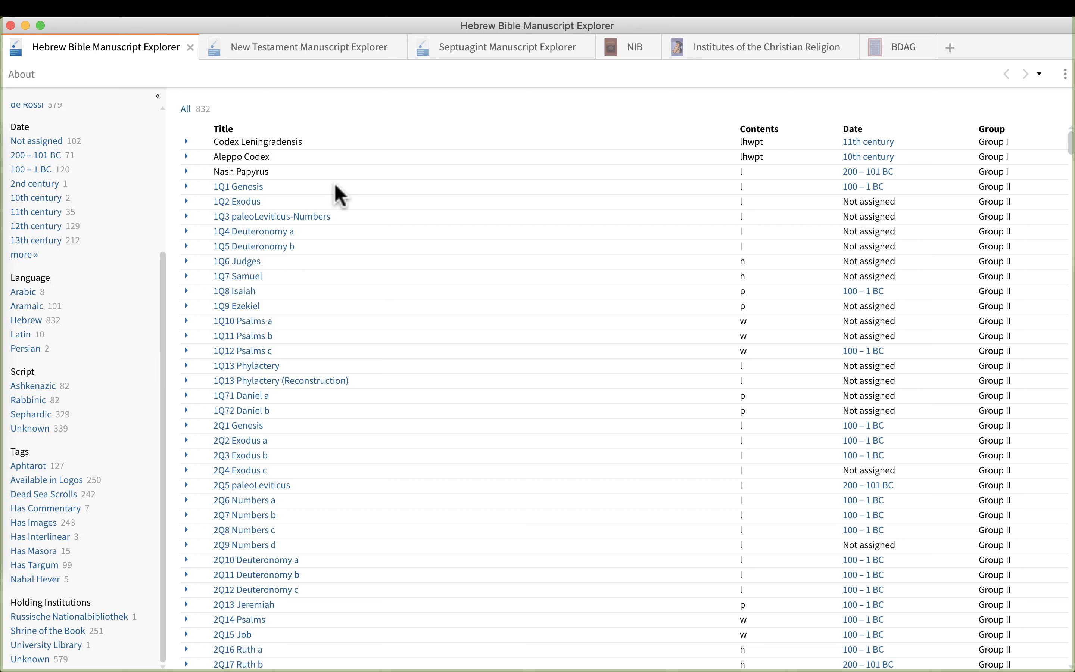
mouse_move(452, 243)
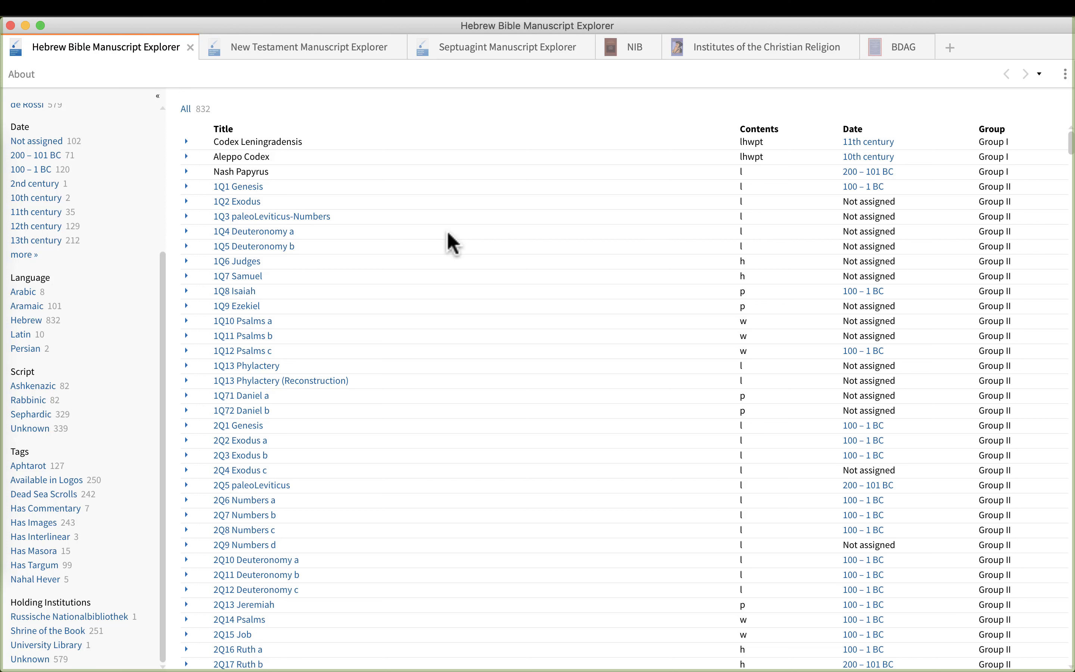
mouse_move(750, 228)
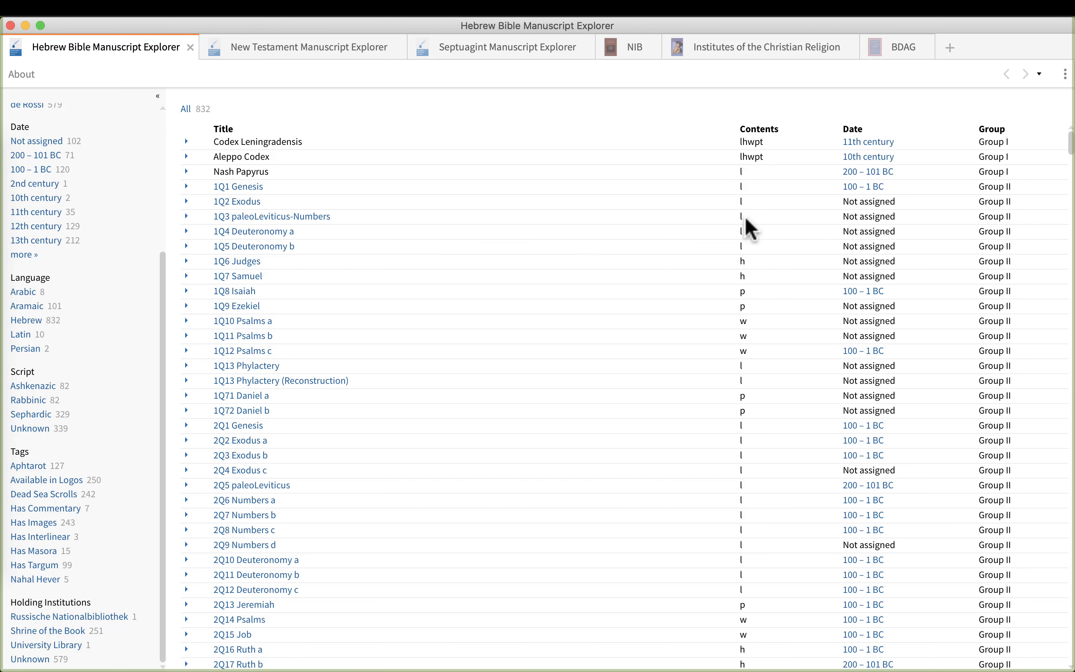
mouse_move(875, 288)
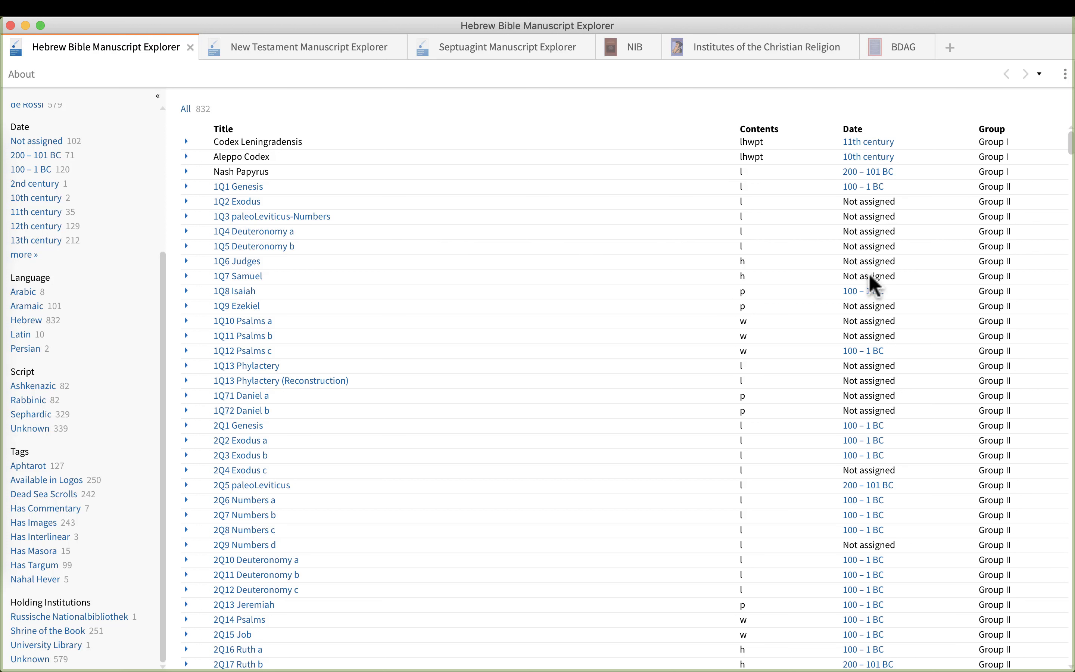
mouse_move(350, 192)
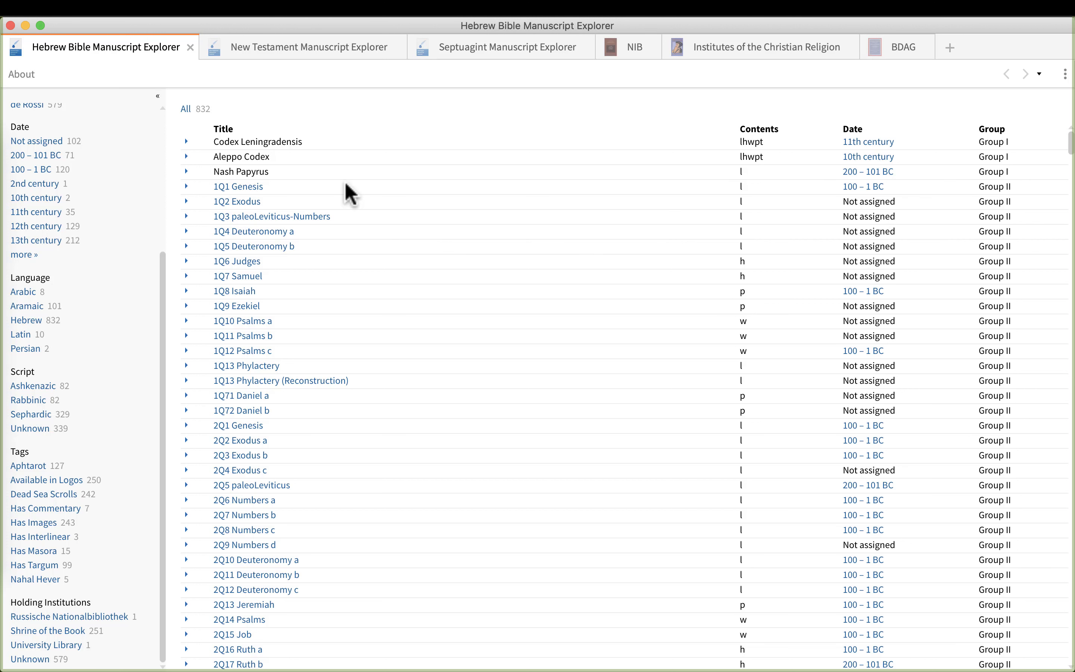
mouse_move(178, 149)
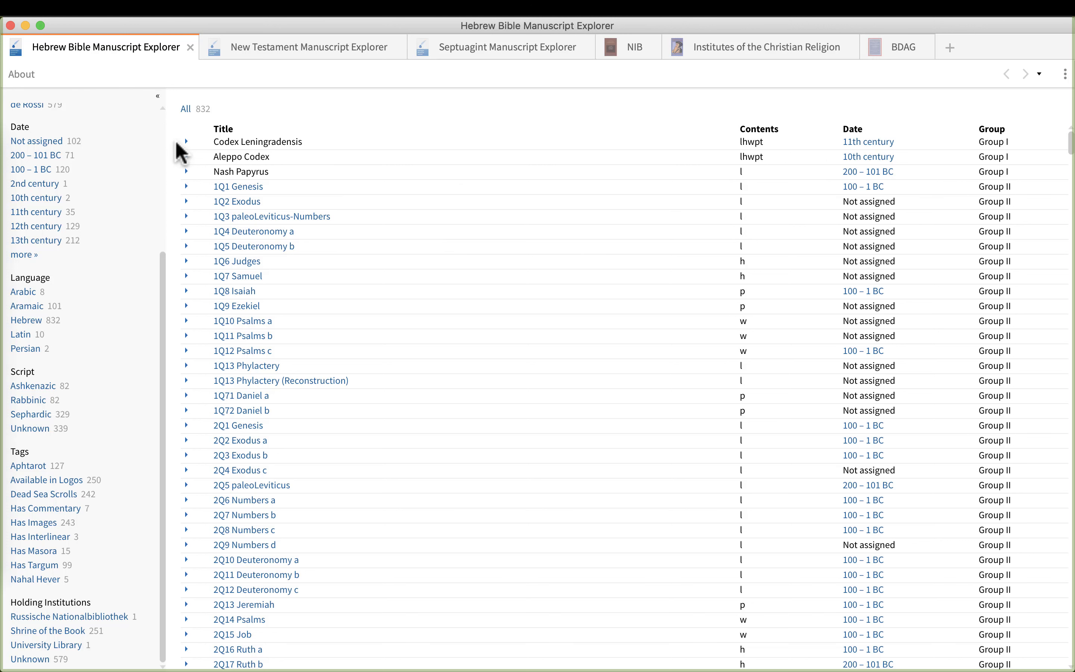
Expand Codex Leningradensis to show Hebrew language, contents and Russische Nationalbibliothek holding
left_click(186, 141)
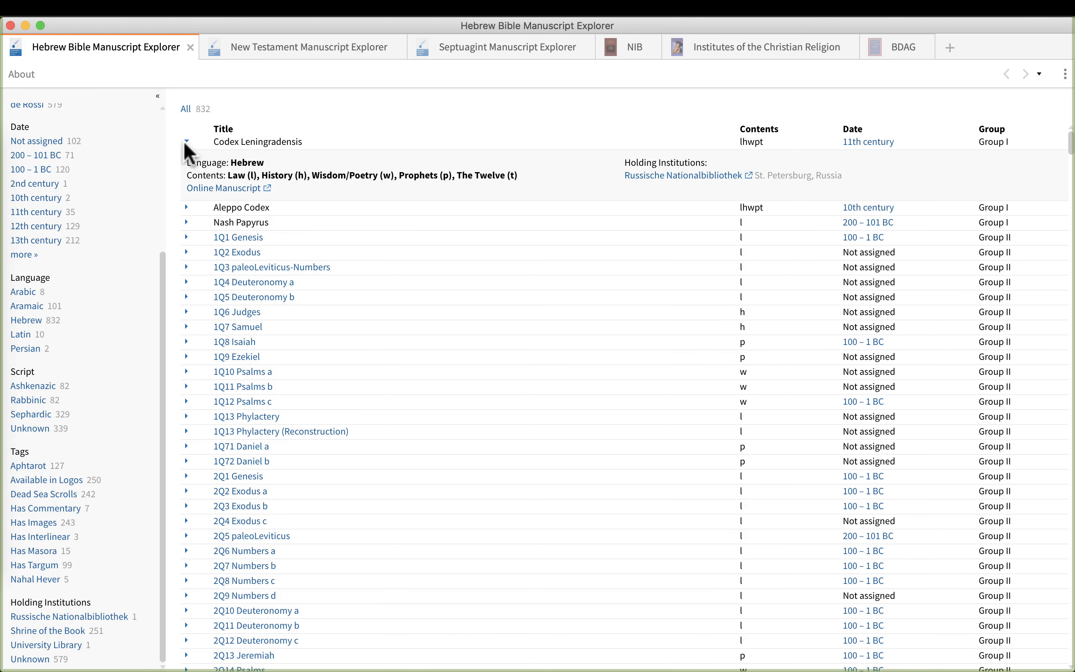
mouse_move(304, 183)
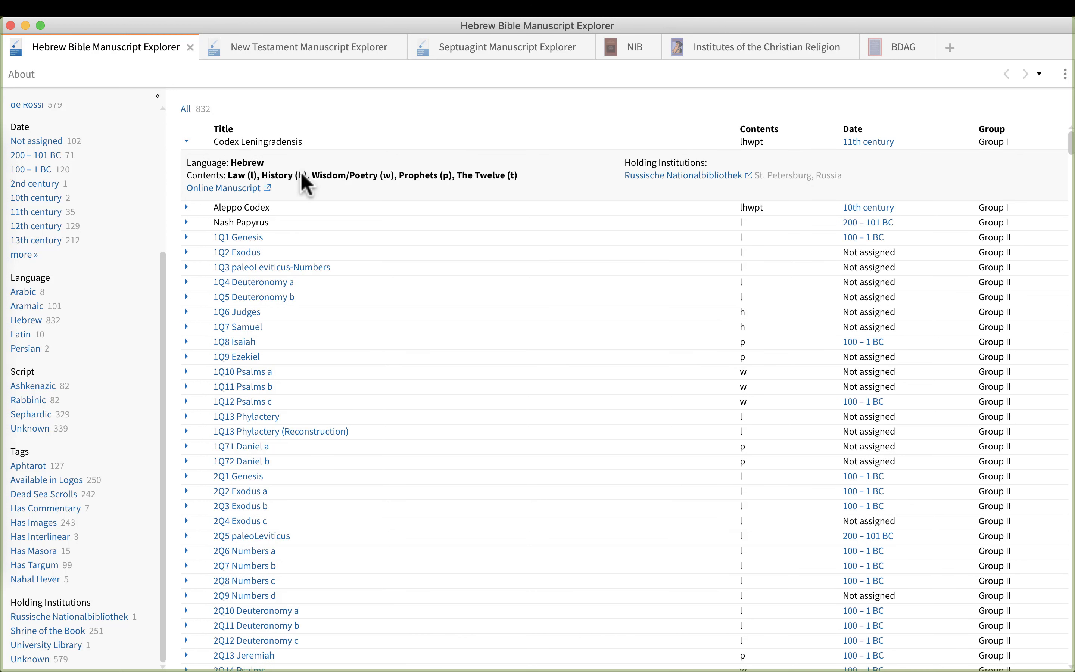
mouse_move(351, 213)
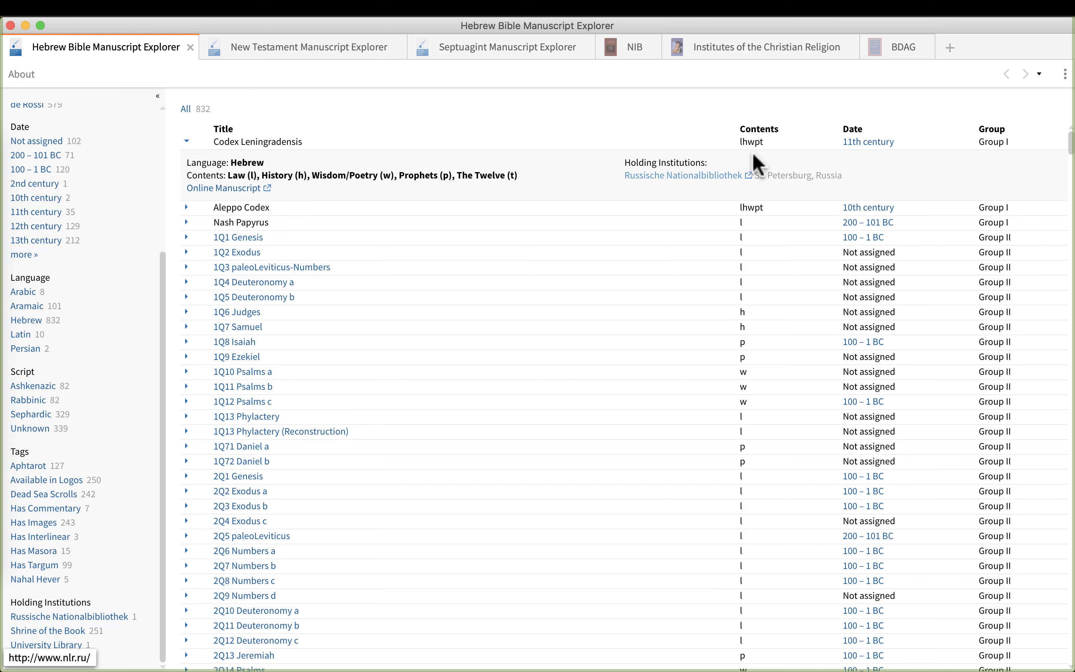
mouse_move(156, 314)
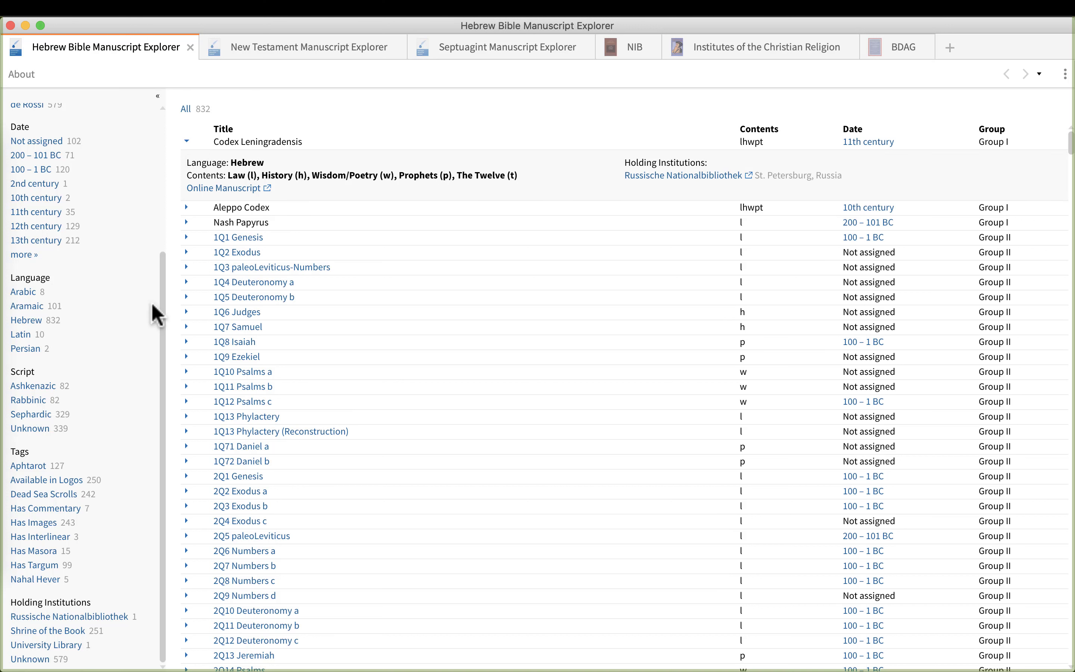
scroll("up", 3)
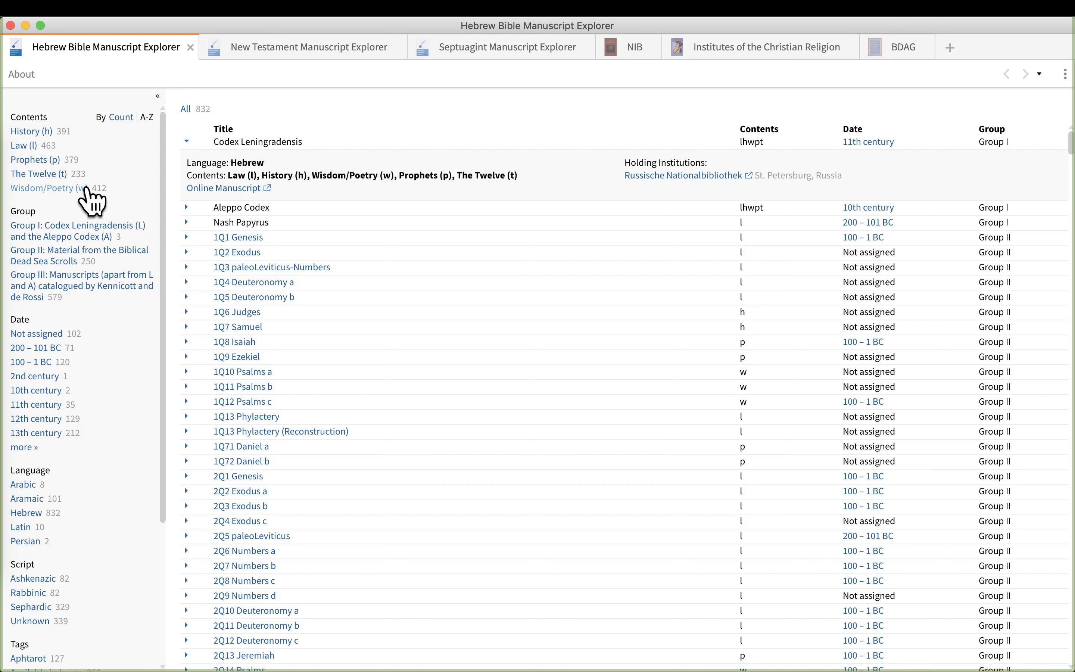
mouse_move(95, 206)
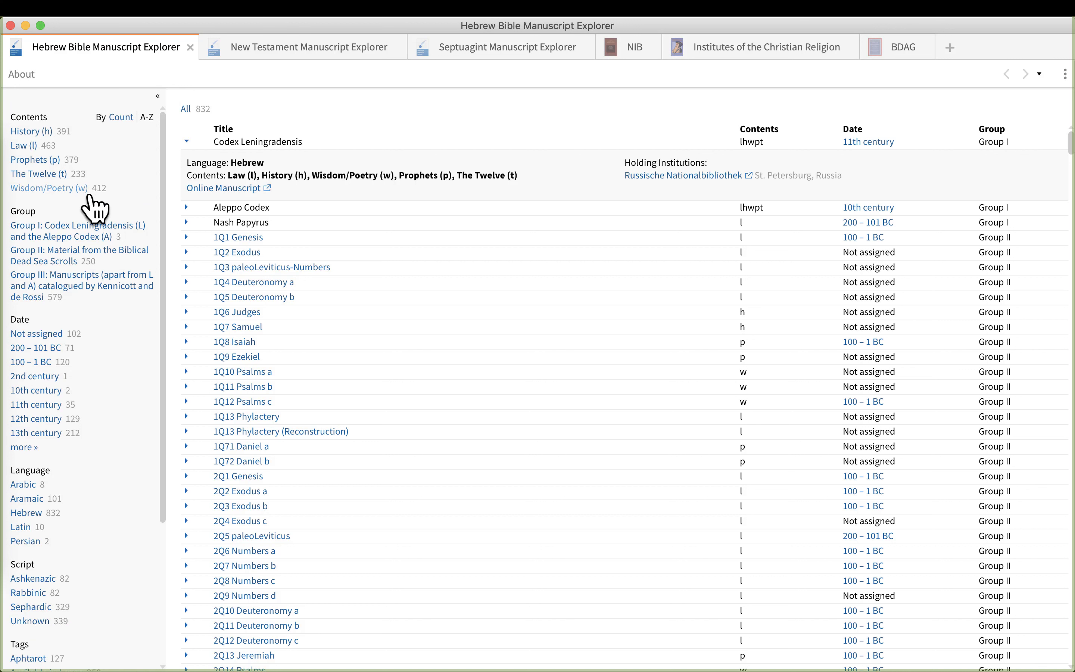
mouse_move(80, 222)
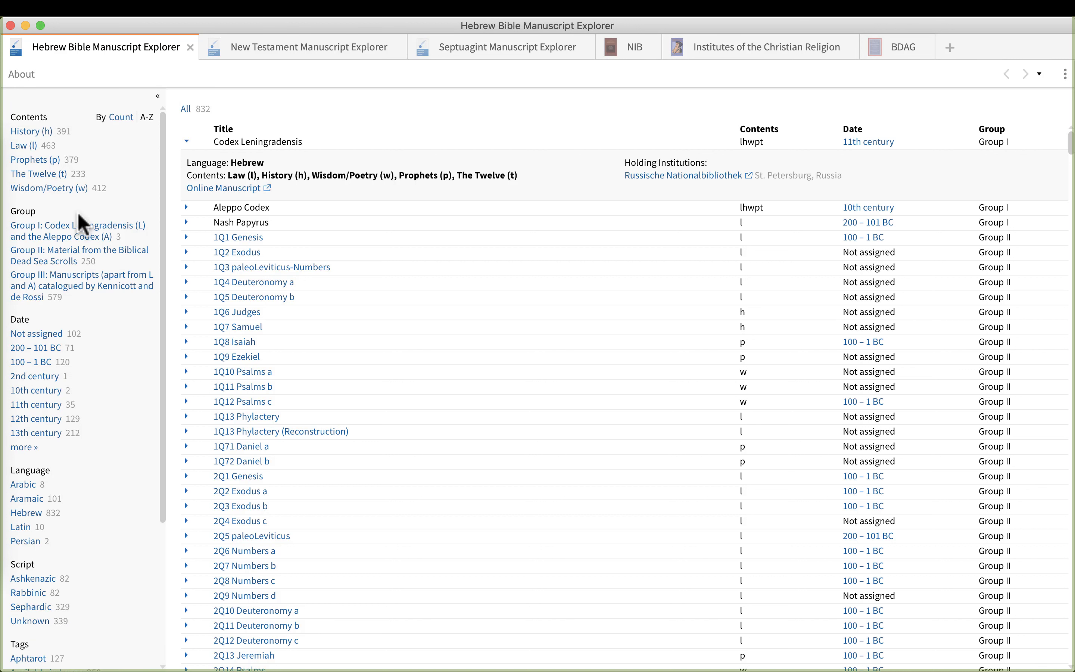
mouse_move(273, 167)
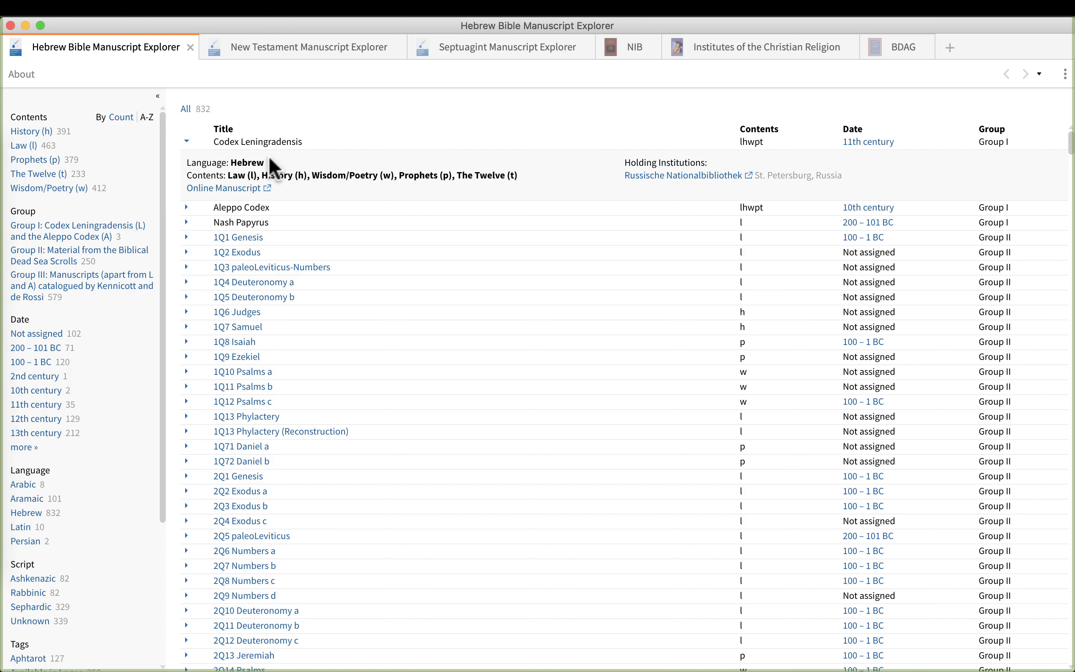
mouse_move(262, 177)
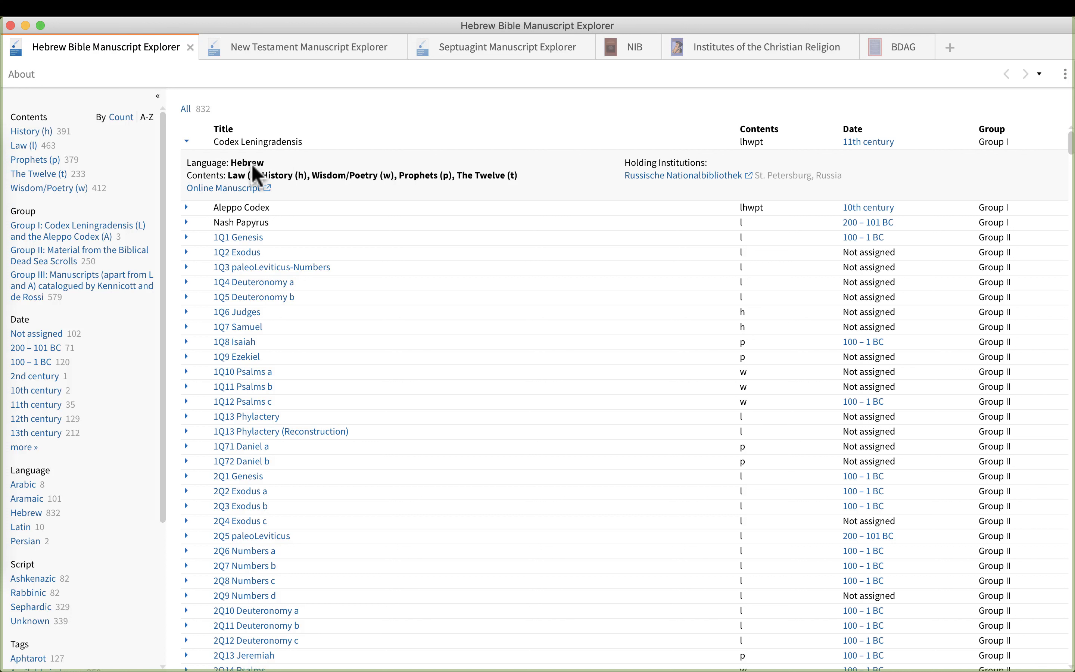
mouse_move(530, 180)
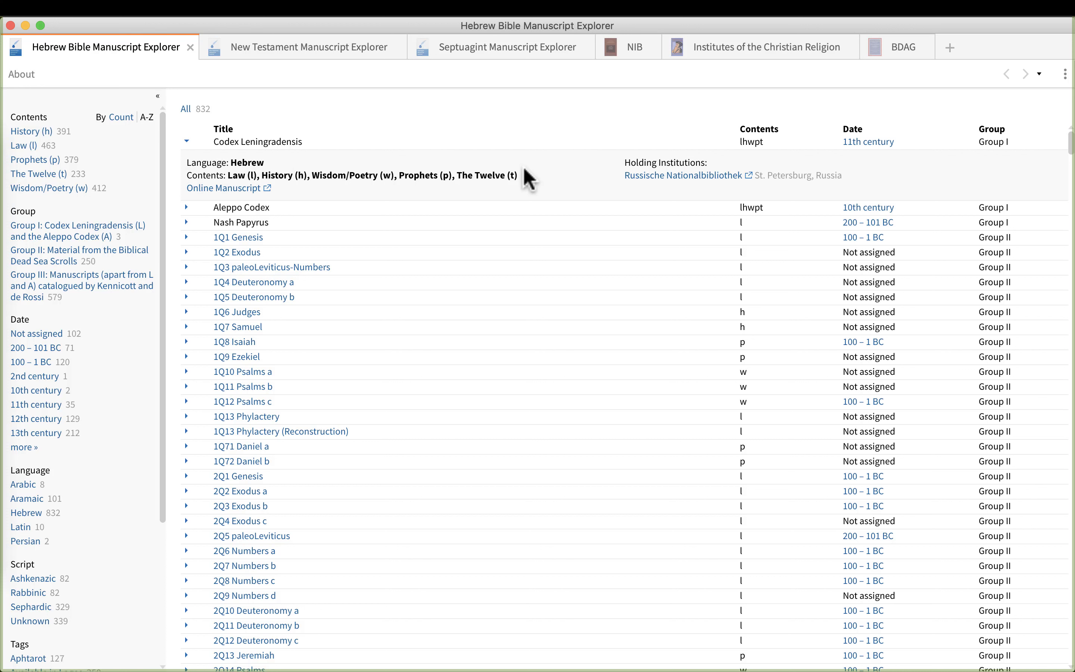
mouse_move(267, 199)
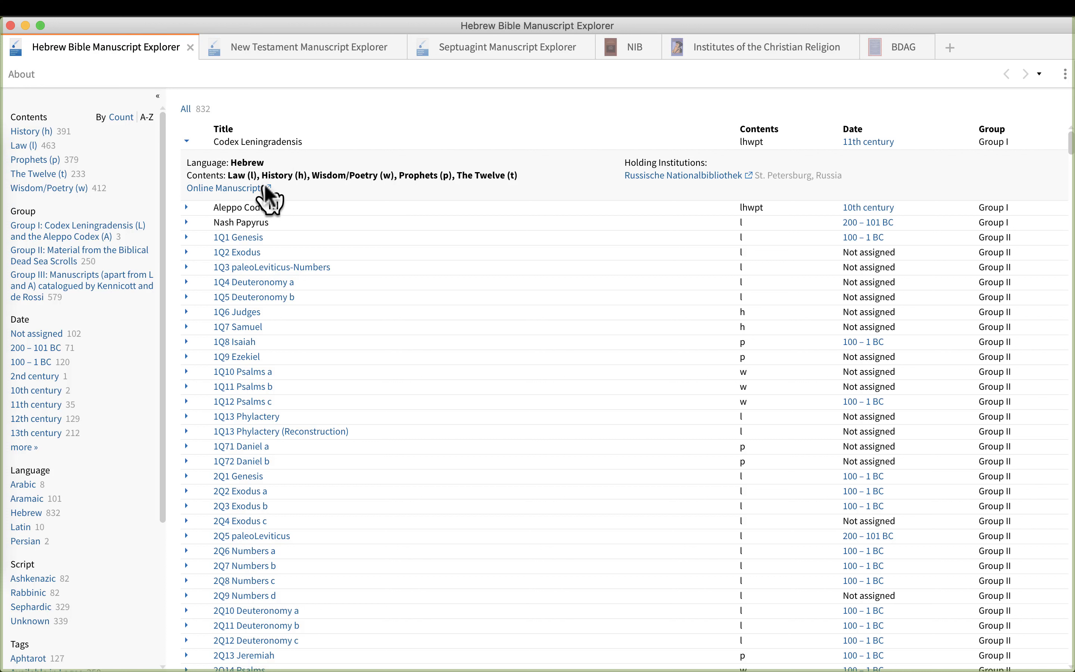
mouse_move(226, 188)
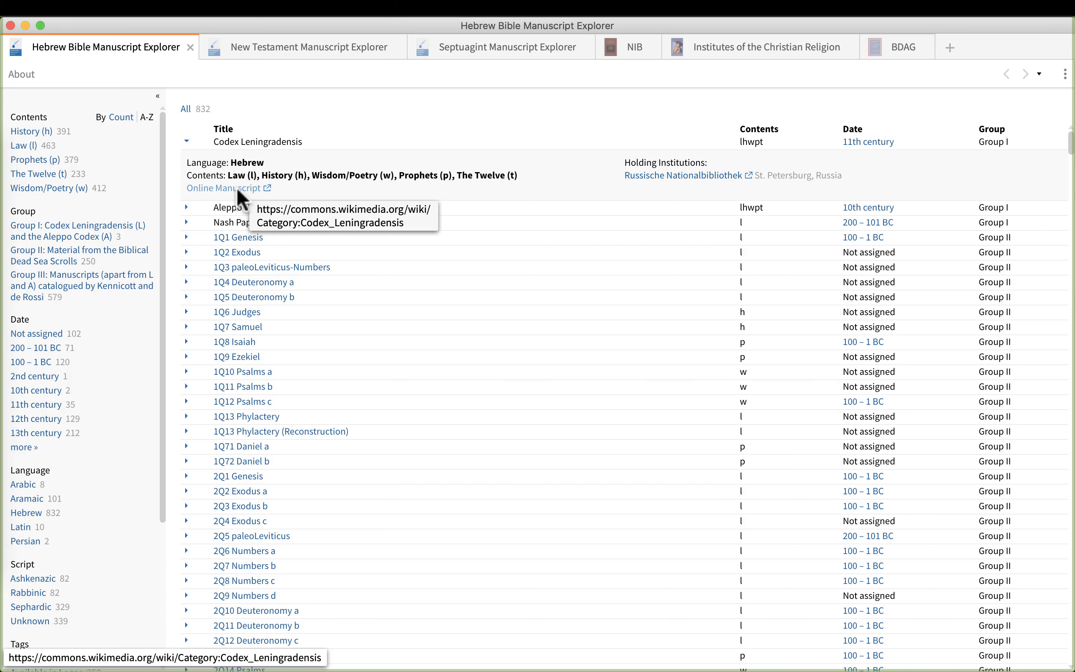
mouse_move(192, 151)
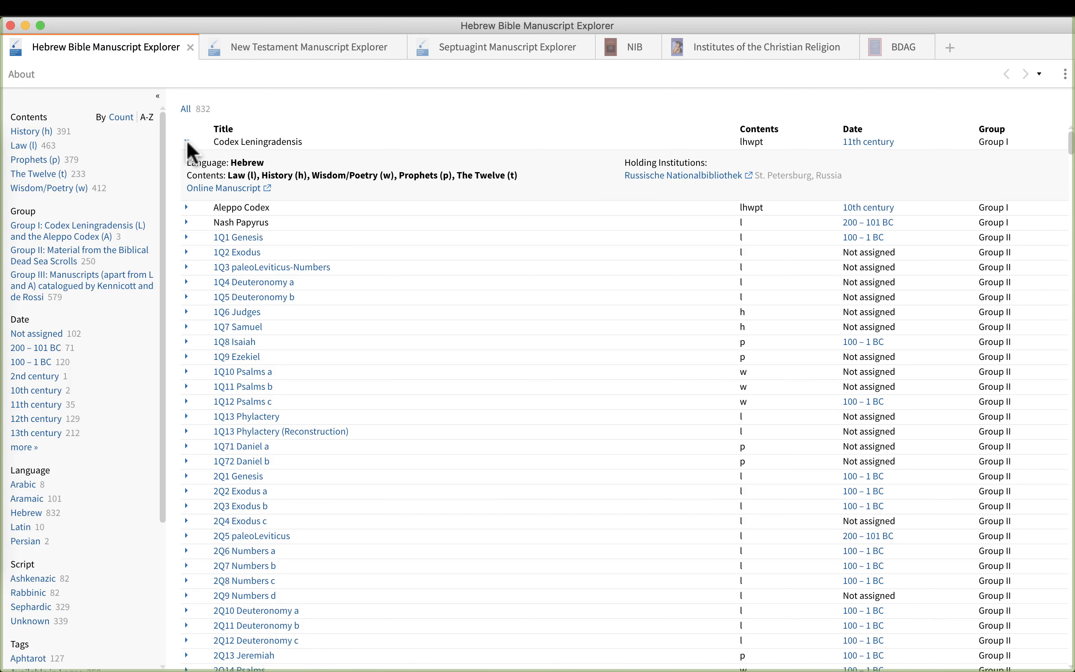
Collapse Codex Leningradensis and filter to Law (I), 200–101 BC, Dead Sea Scrolls and Has Images, leaving 28 manuscripts
left_click(187, 141)
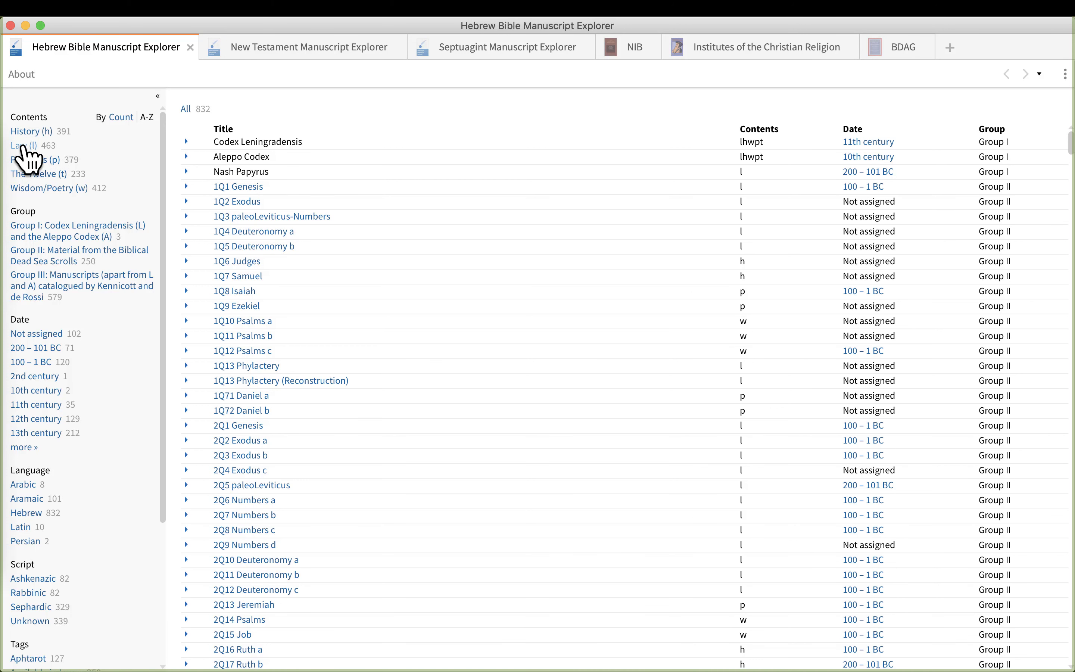
left_click(20, 145)
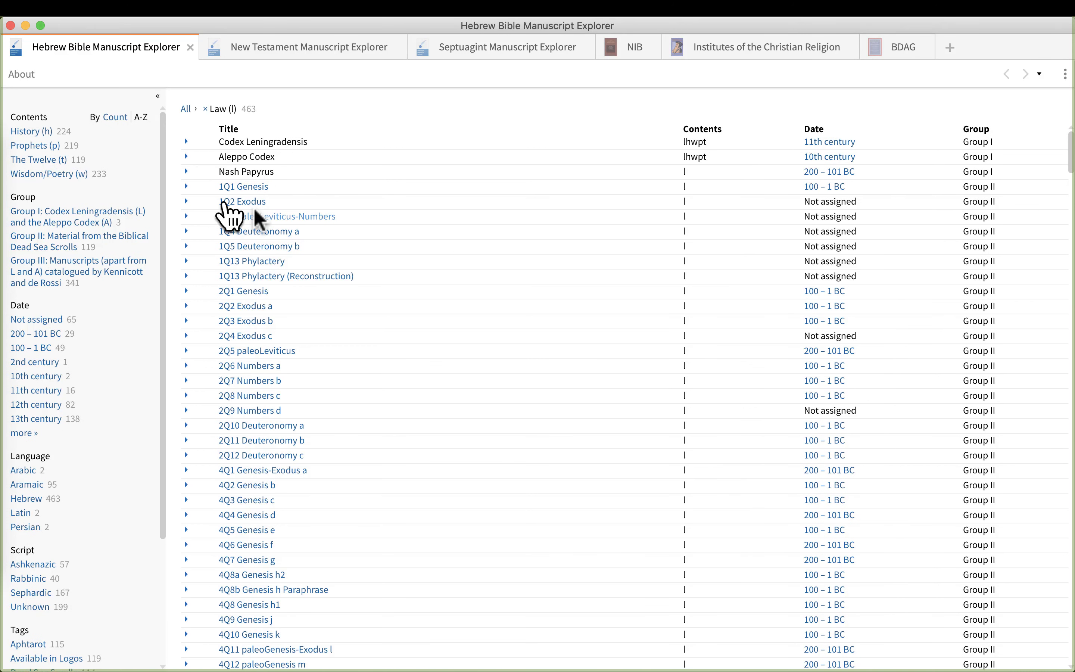
mouse_move(438, 203)
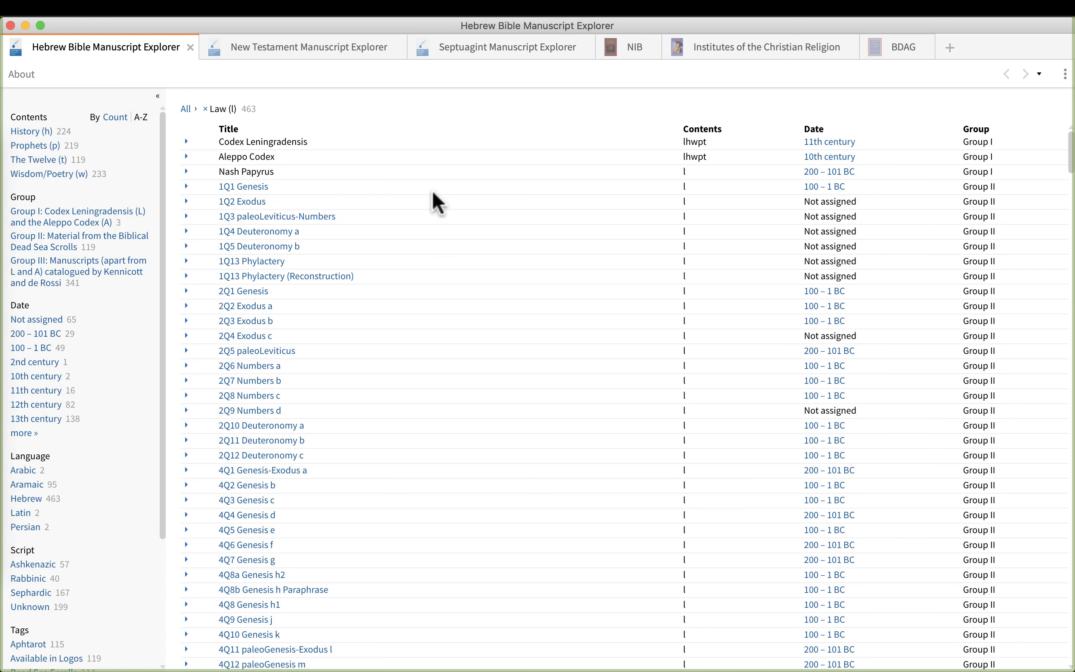
mouse_move(437, 235)
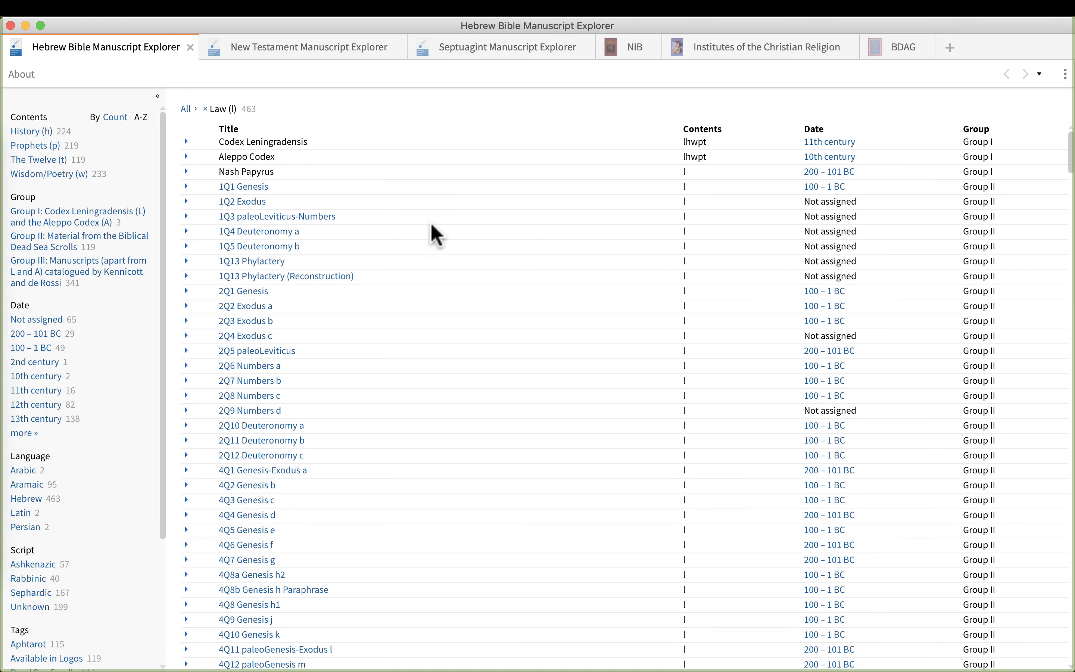
mouse_move(528, 248)
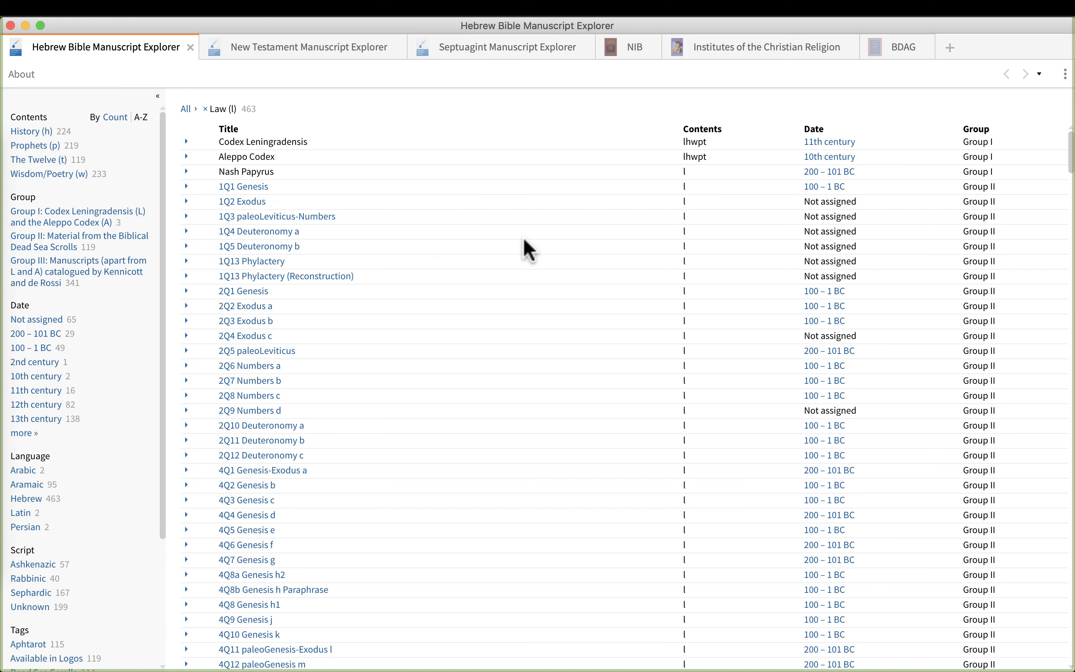
scroll("down", 3)
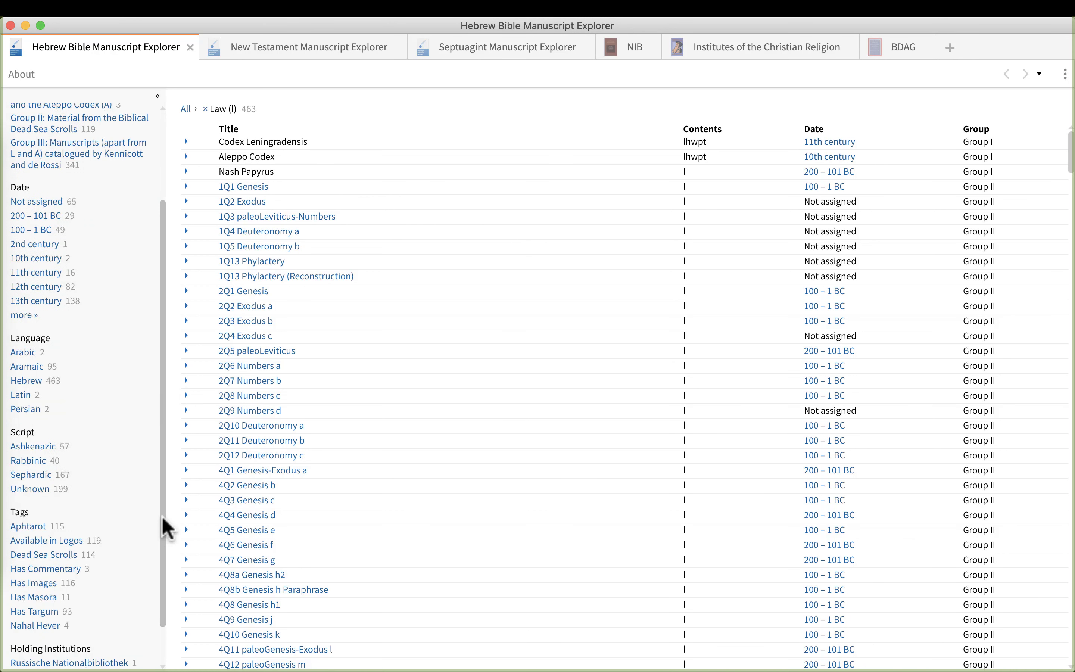
scroll("up", 3)
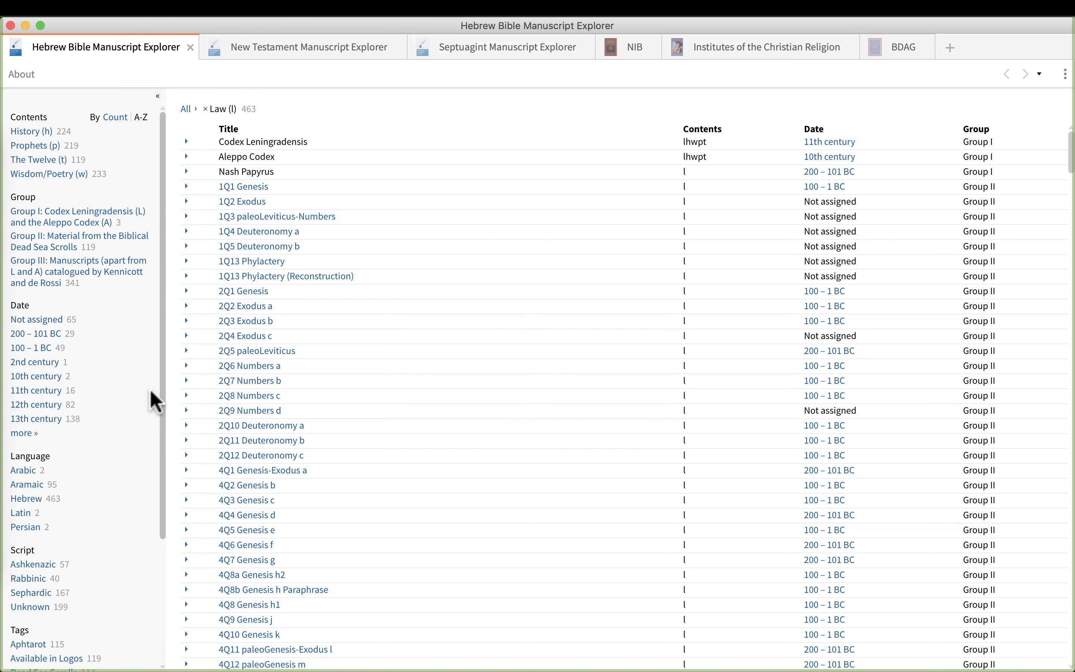
mouse_move(38, 371)
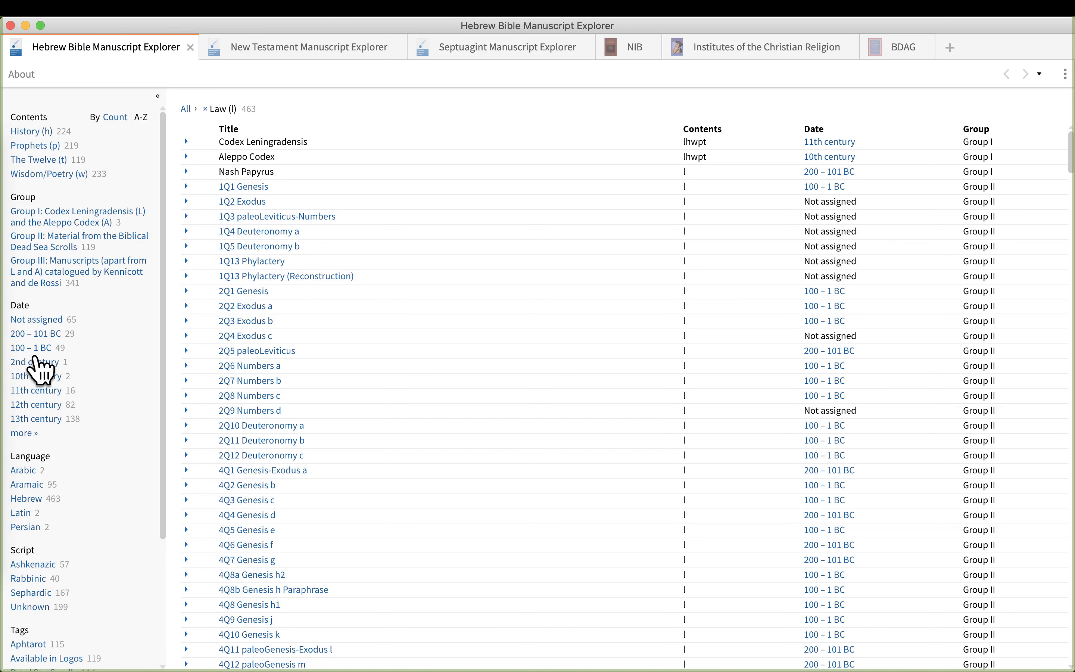
mouse_move(47, 347)
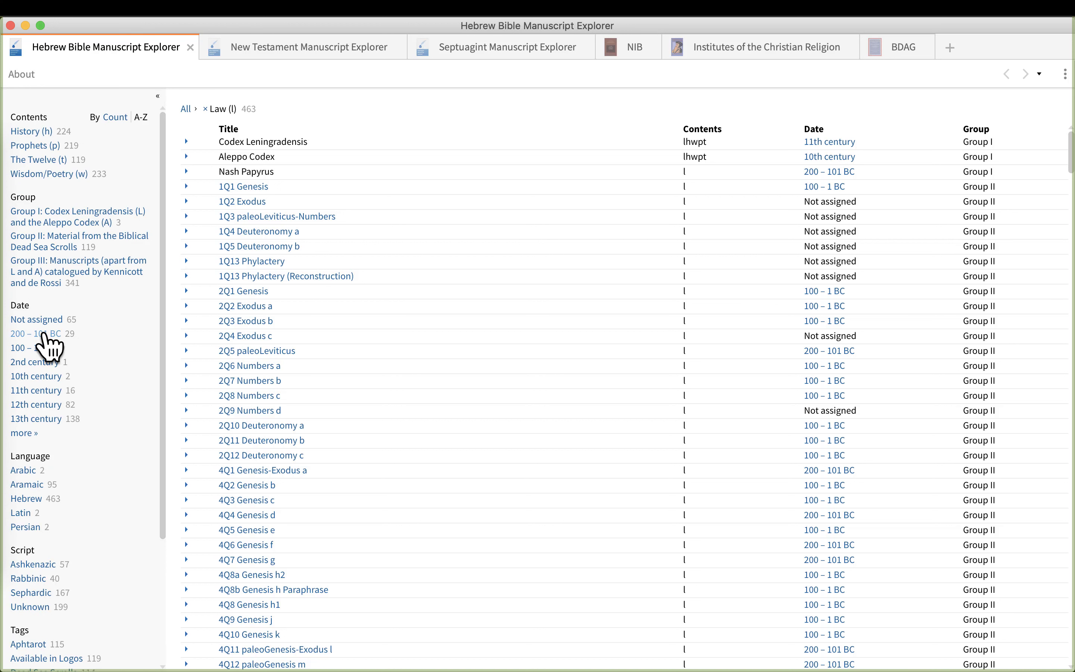
left_click(29, 333)
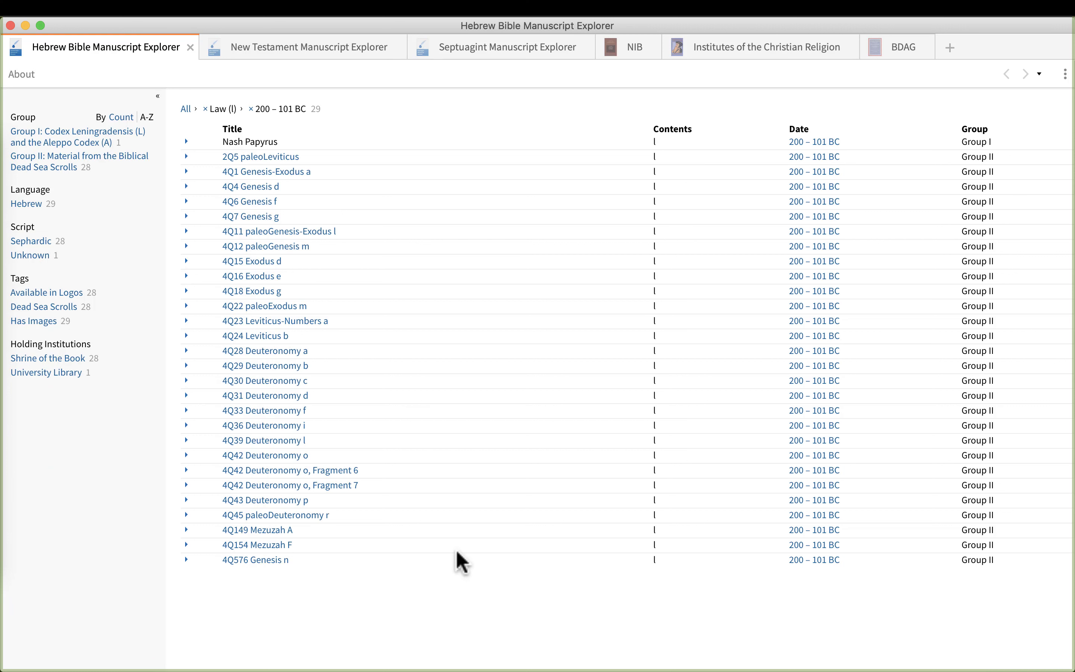
mouse_move(395, 600)
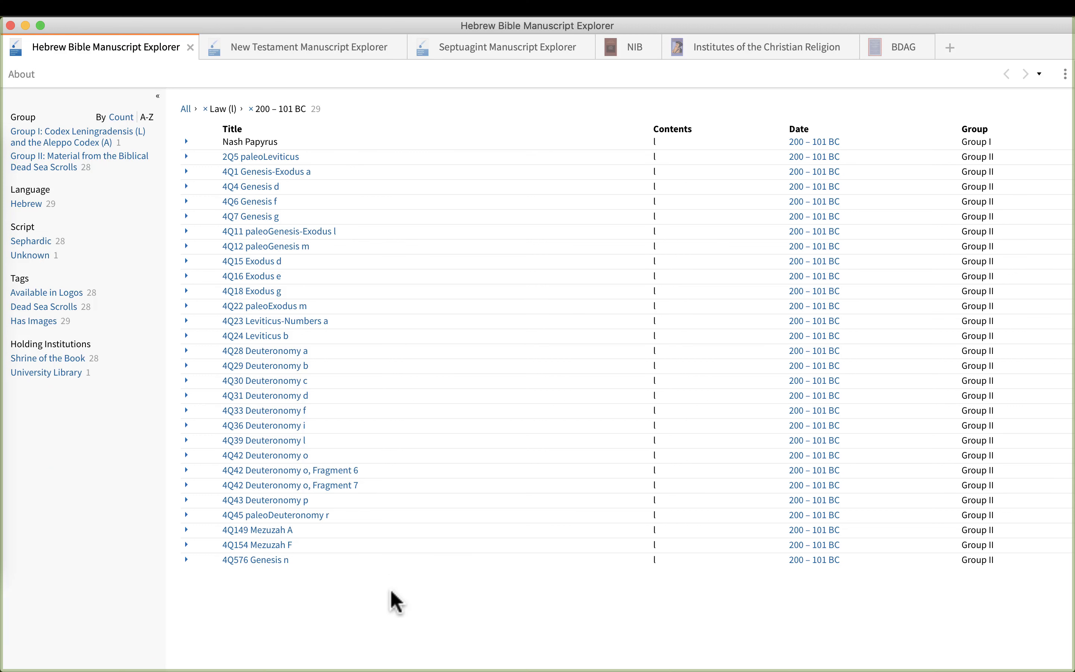
mouse_move(144, 405)
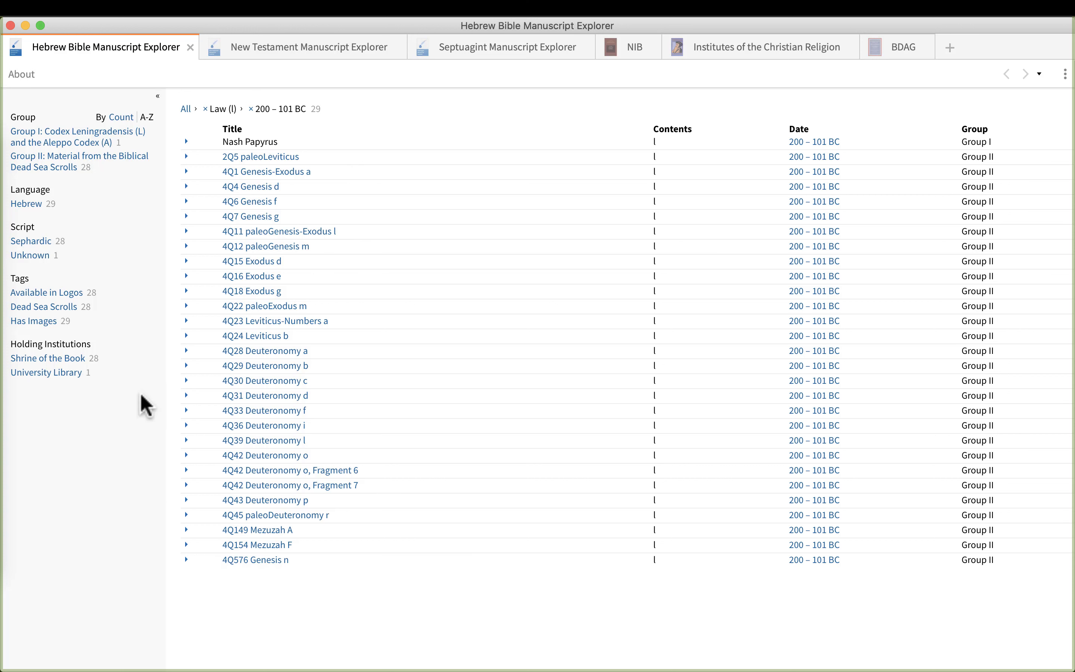
mouse_move(43, 307)
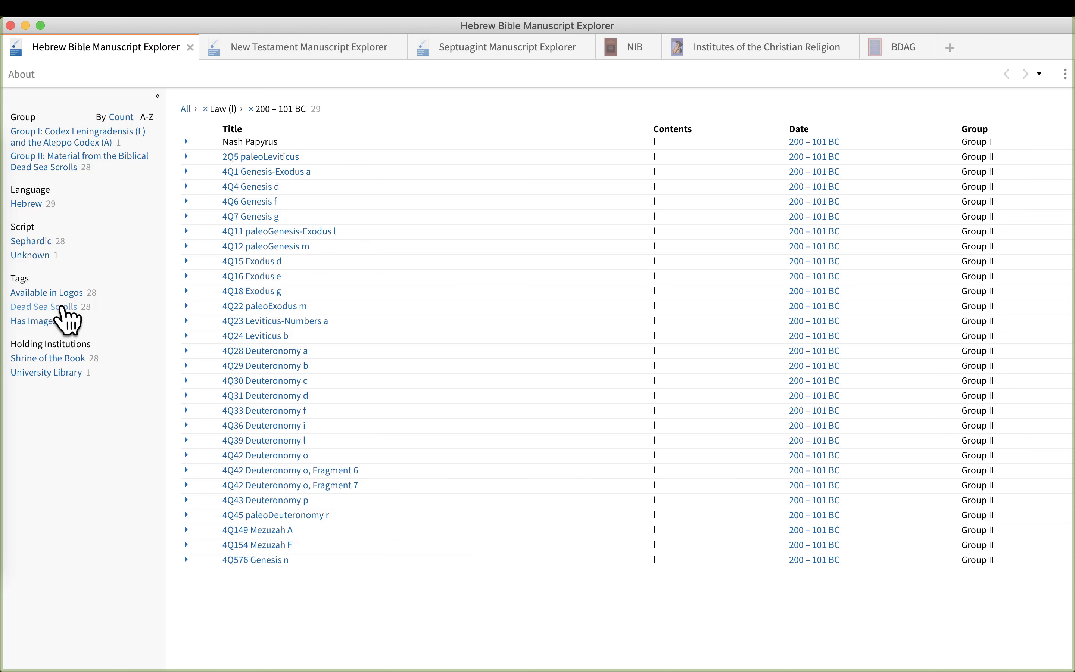
left_click(44, 307)
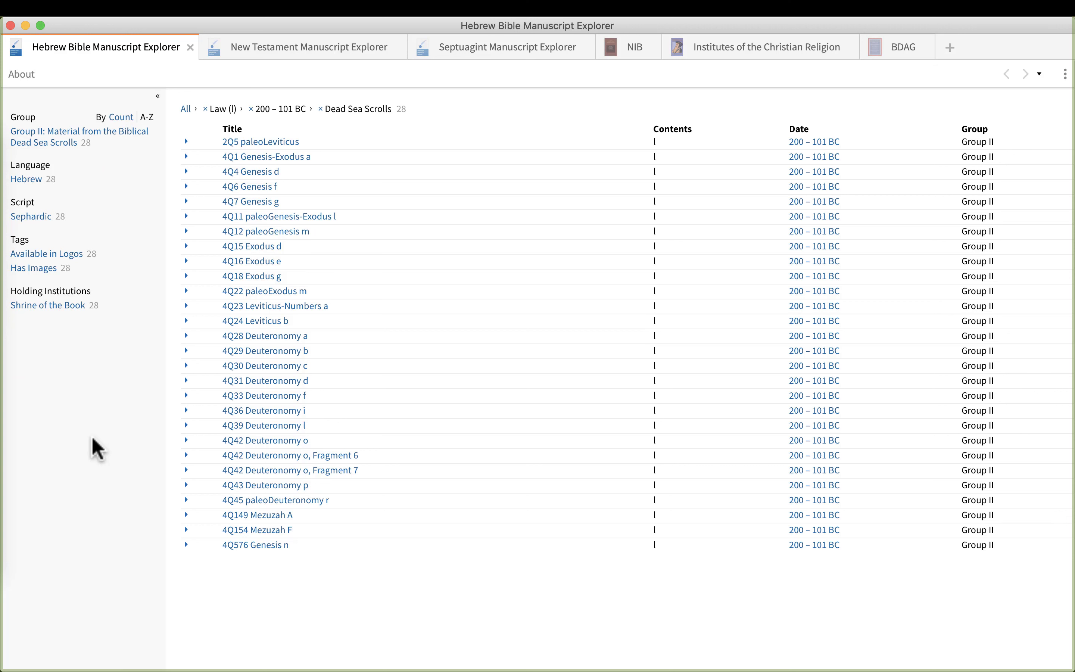
mouse_move(46, 274)
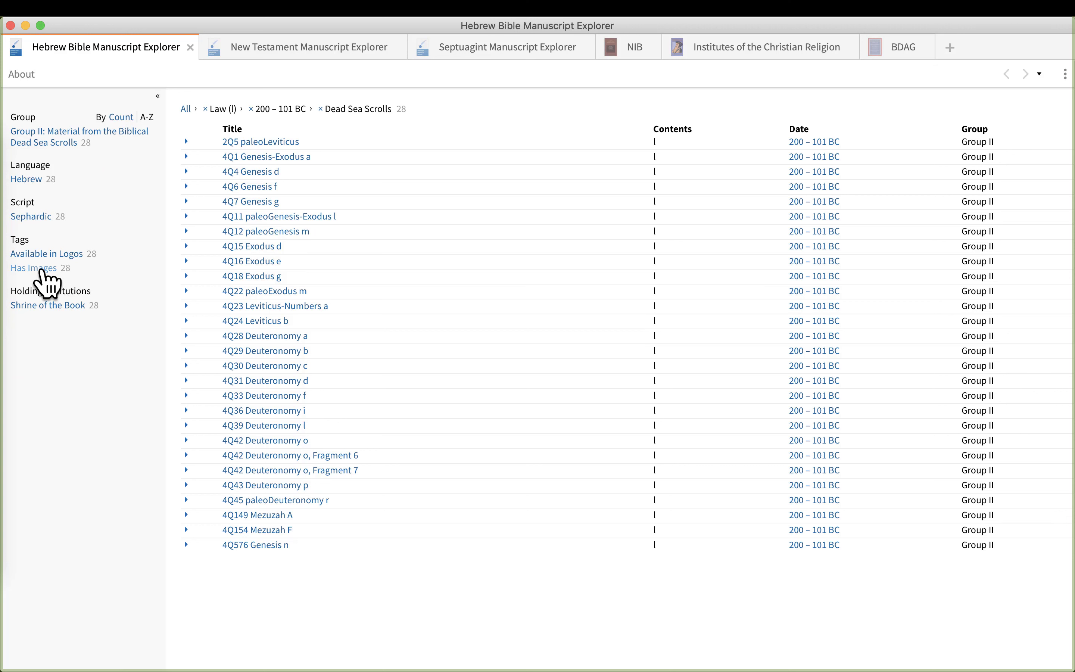
mouse_move(74, 265)
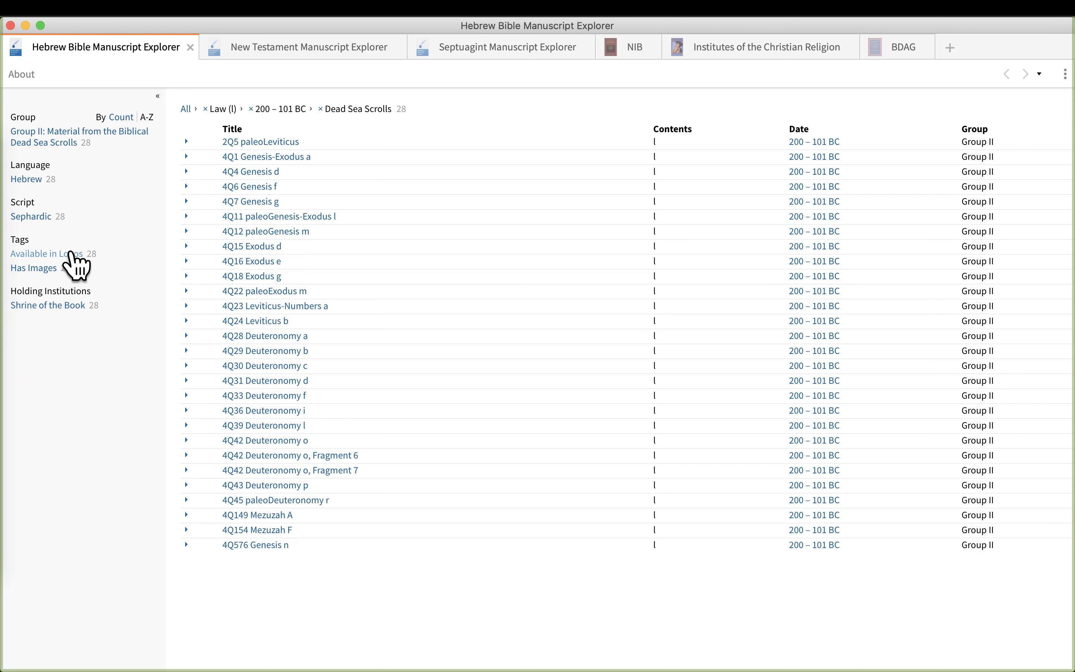
left_click(33, 268)
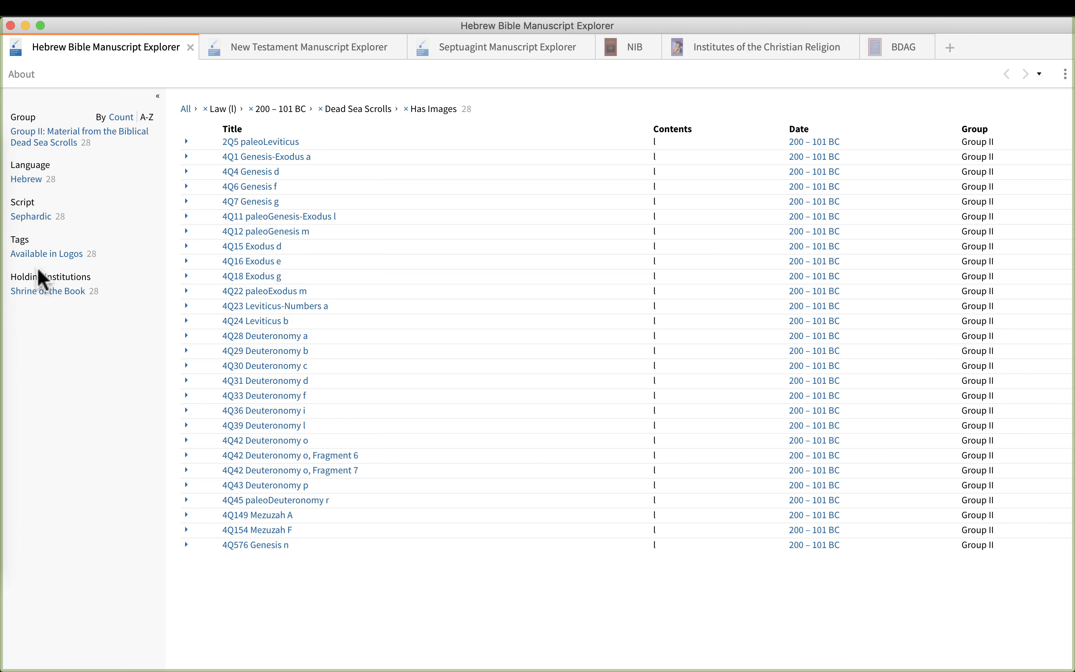
mouse_move(427, 170)
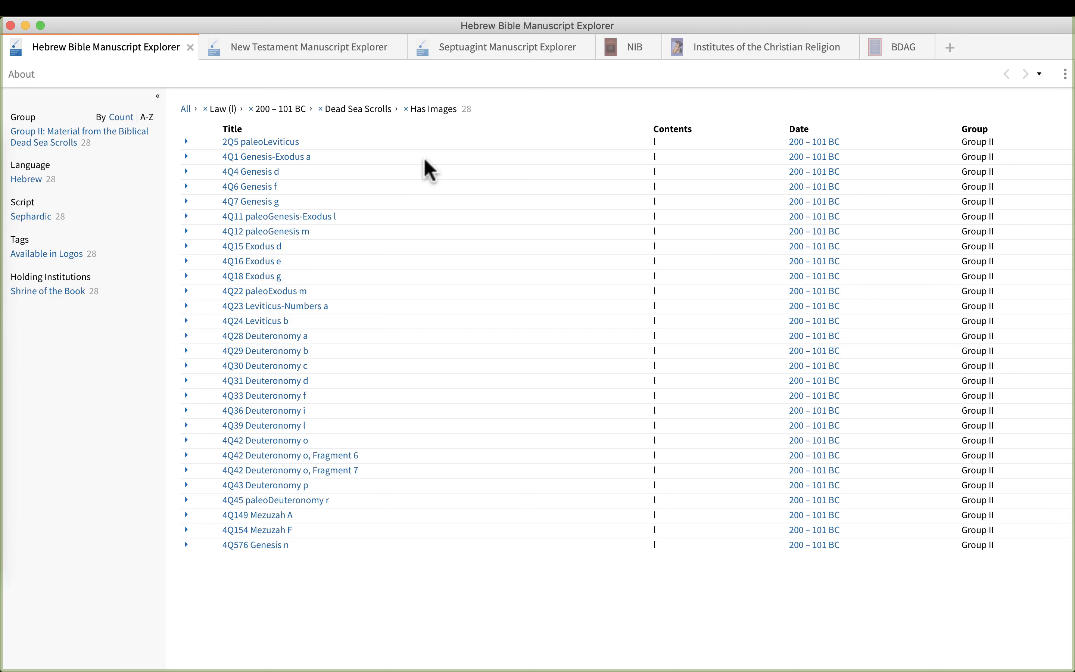
mouse_move(266, 156)
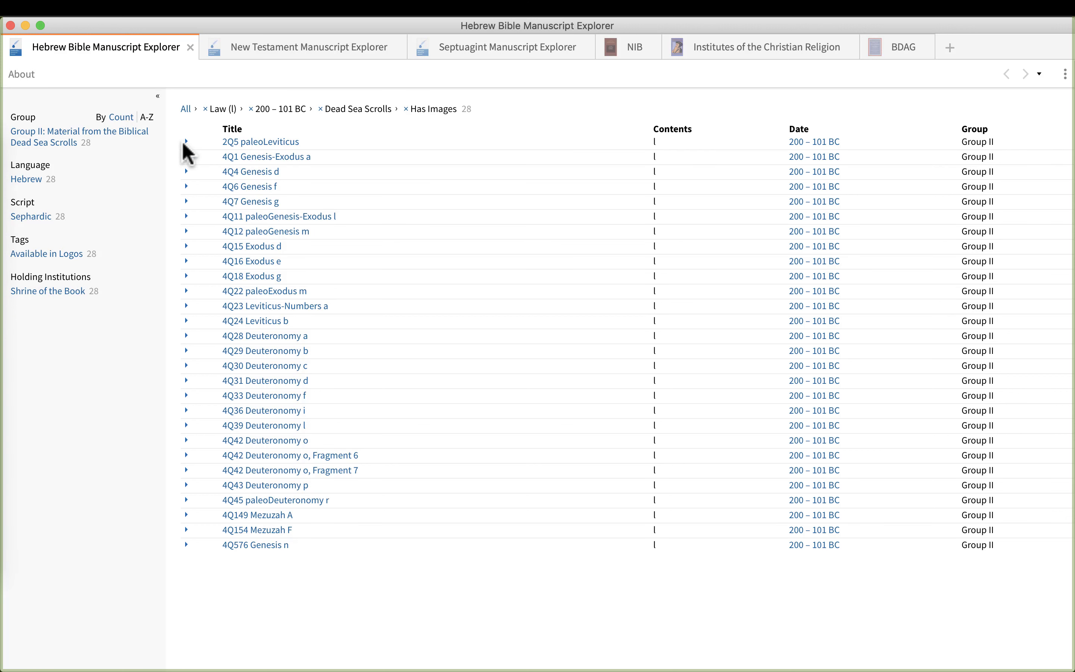
Briefly expand and collapse the 2Q5 paleoLeviticus row's details in the manuscript list
left_click(186, 142)
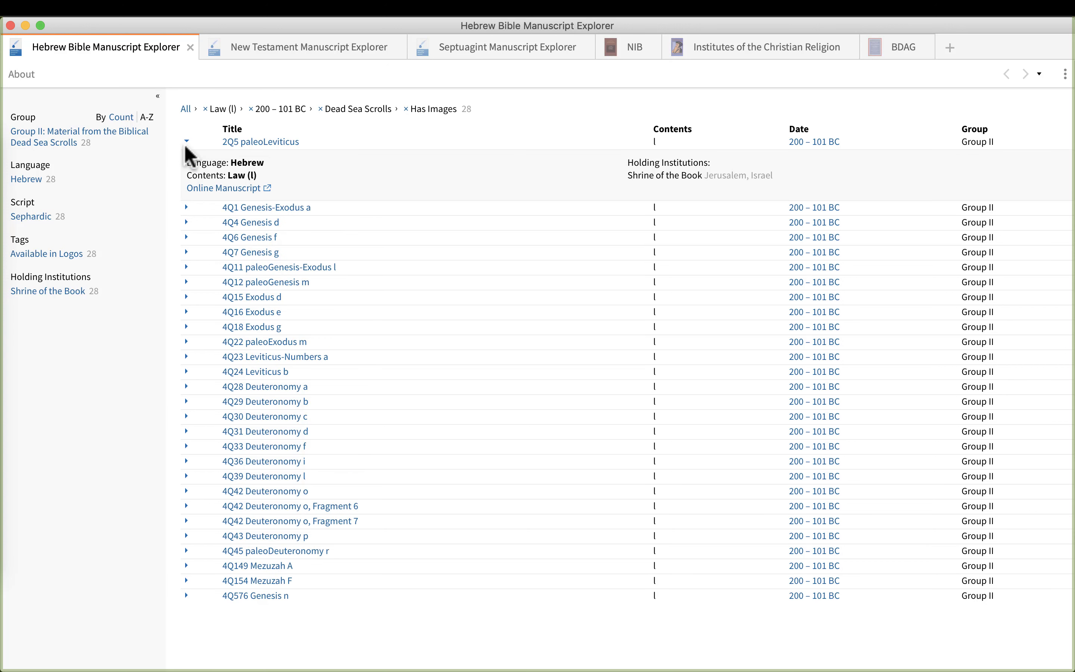
left_click(186, 141)
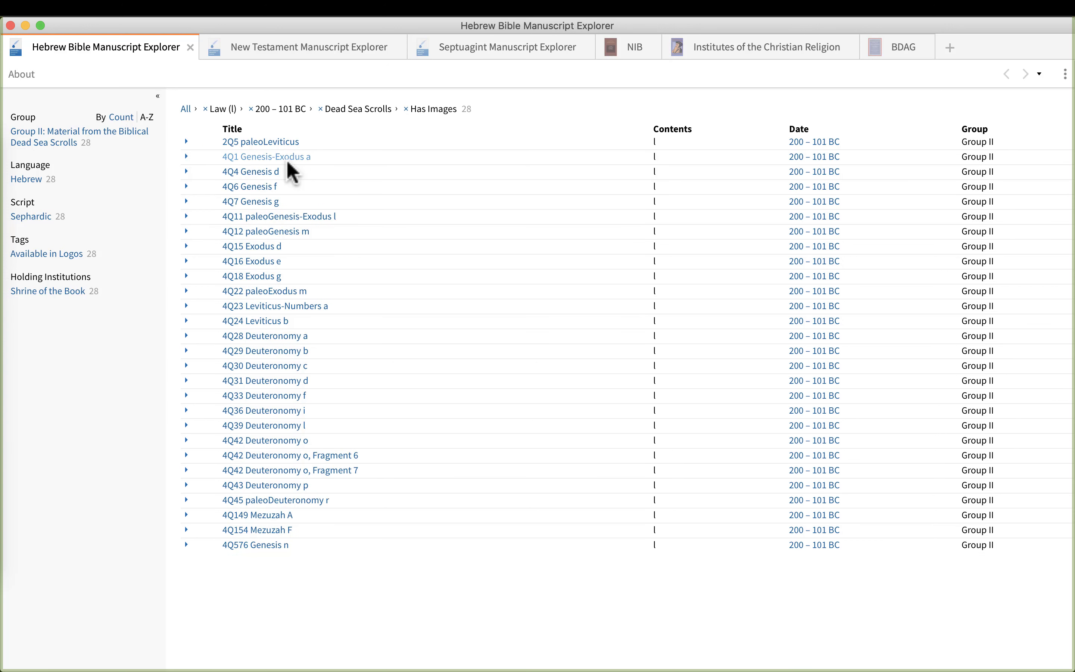
mouse_move(270, 527)
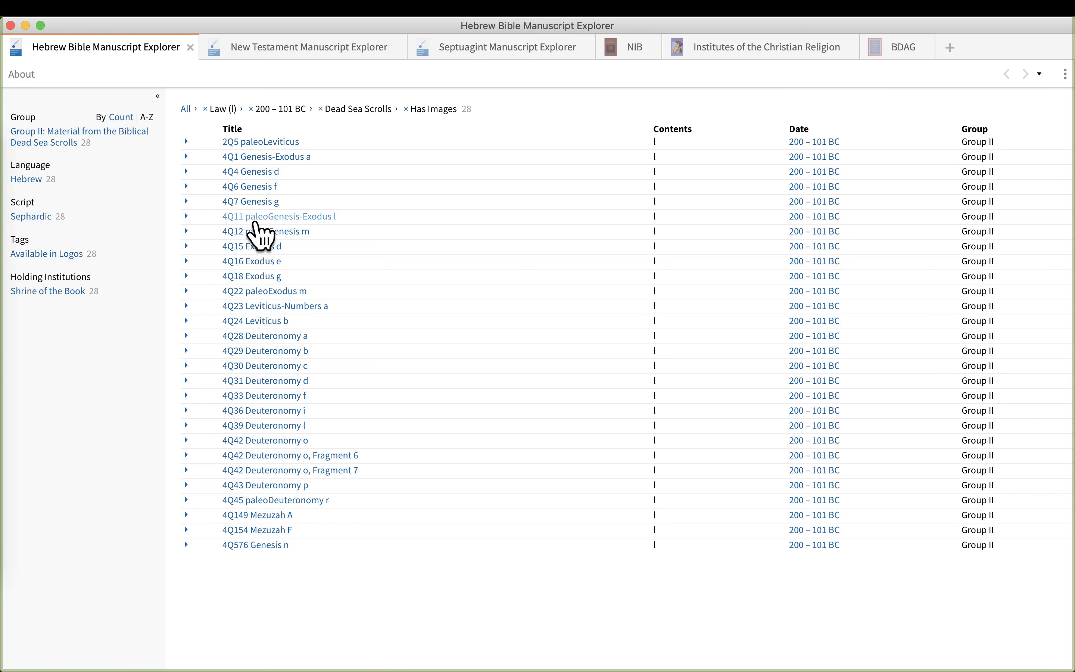
mouse_move(250, 172)
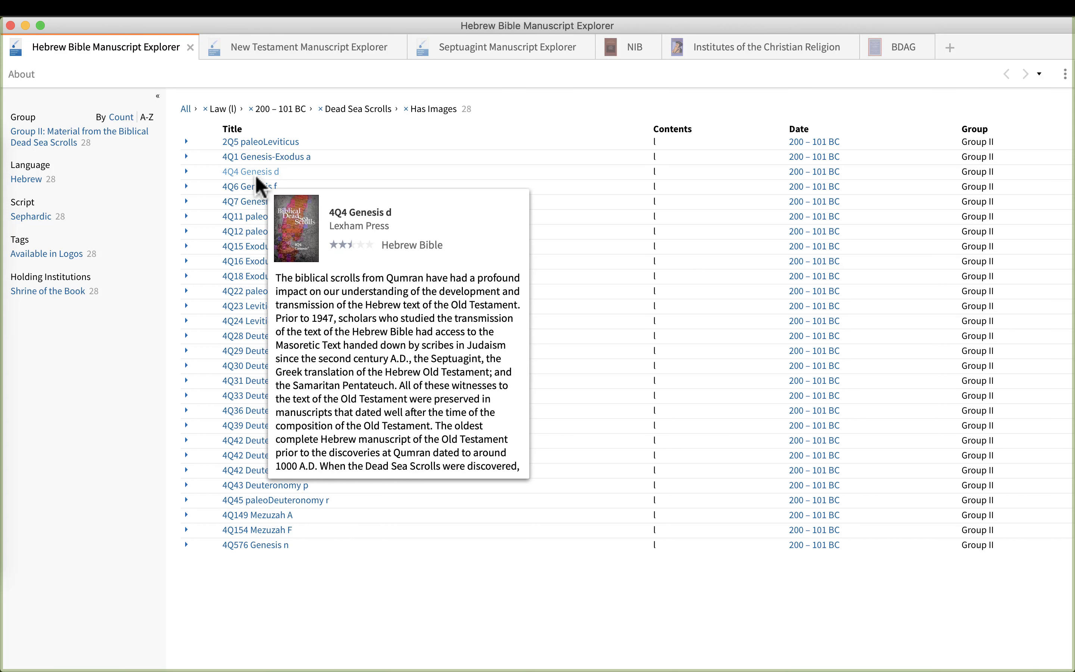
mouse_move(265, 177)
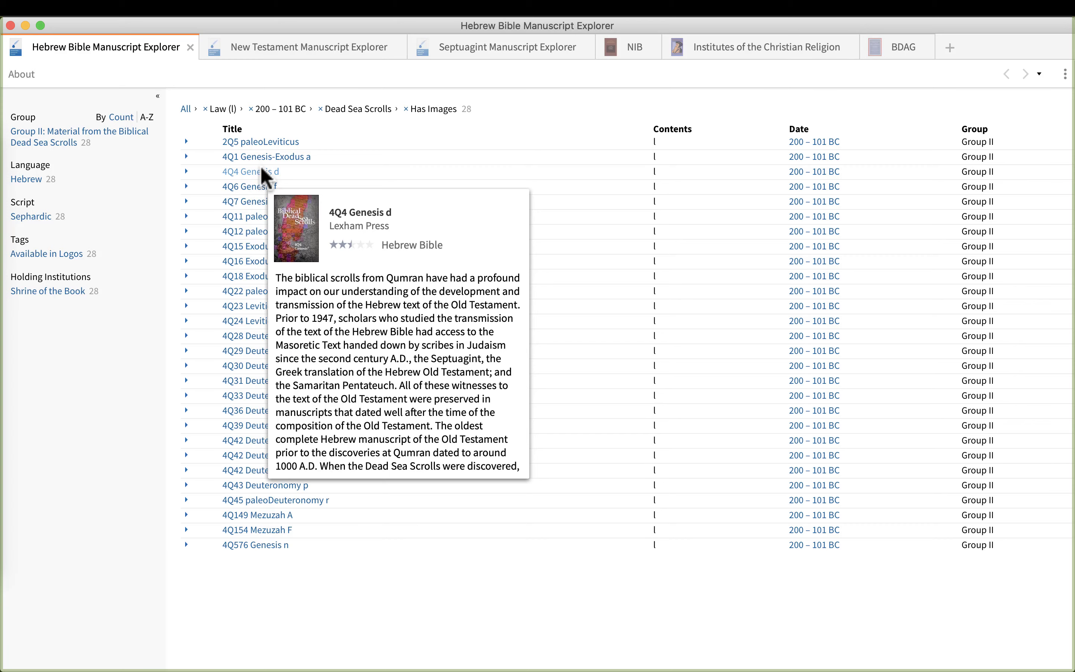
Open 4Q4 Genesis d and select a word in its Hebrew text to sync the reference to Genesis 1:19
left_click(250, 172)
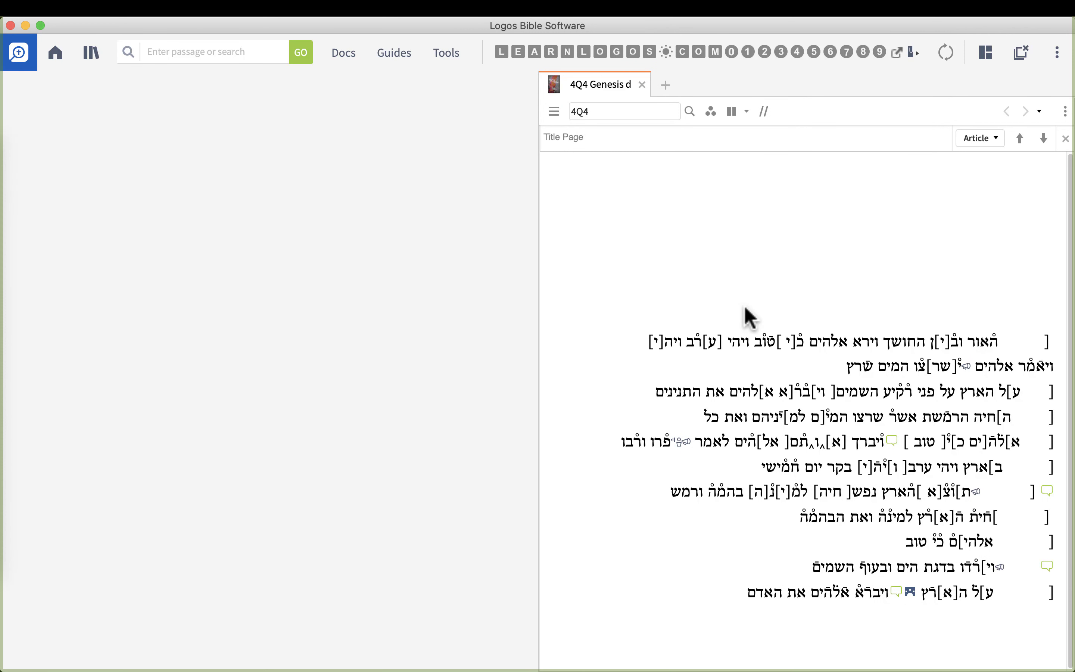
mouse_move(760, 361)
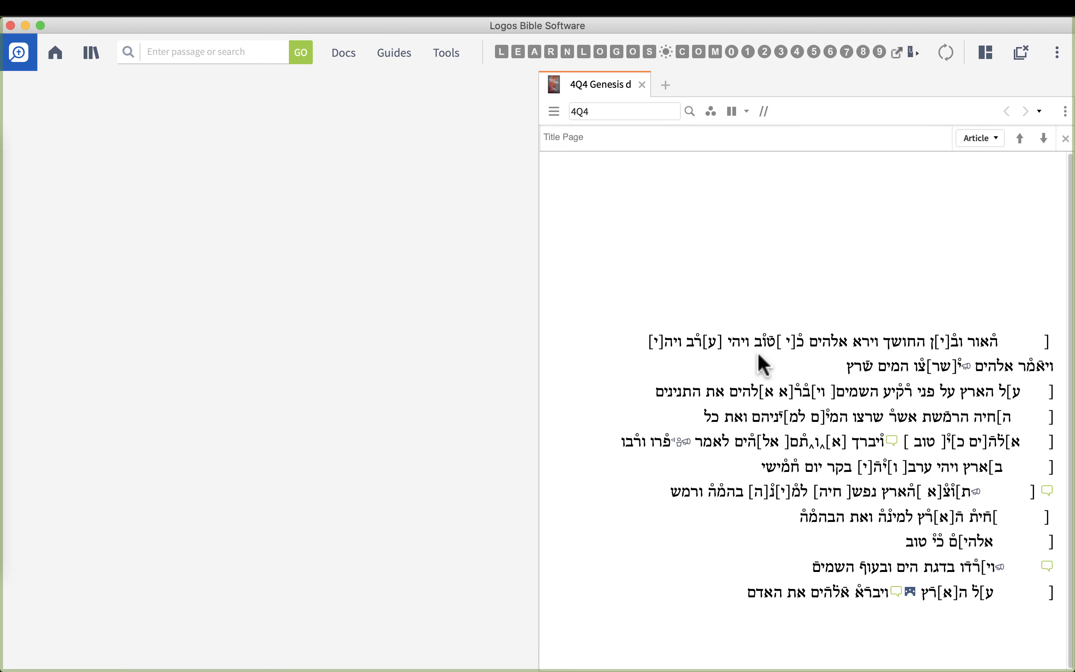
mouse_move(823, 470)
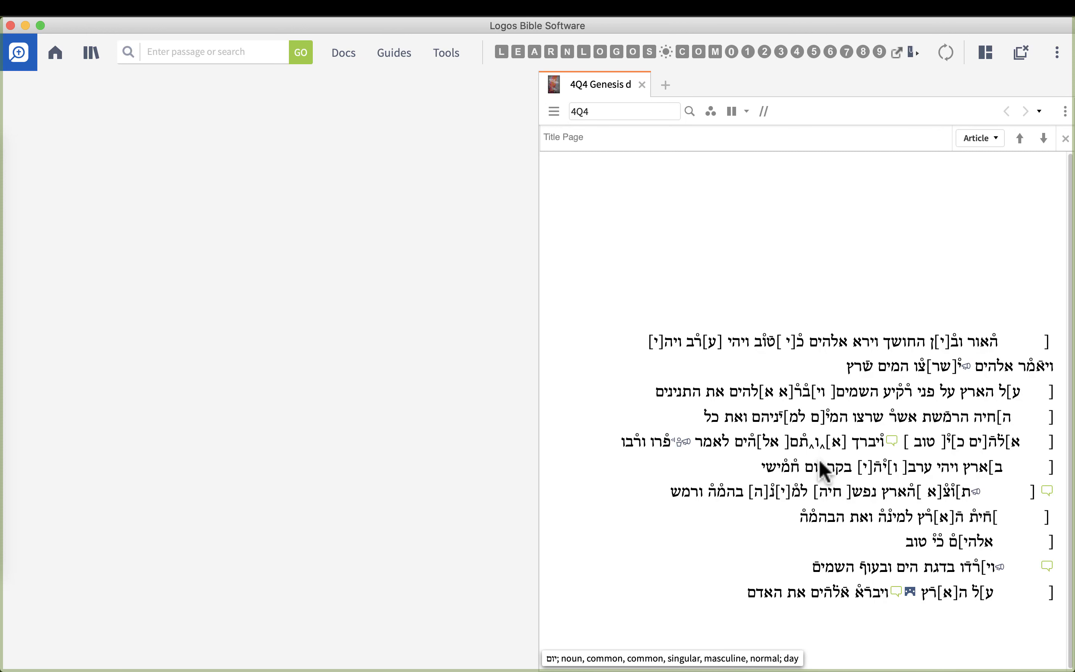
left_click(694, 345)
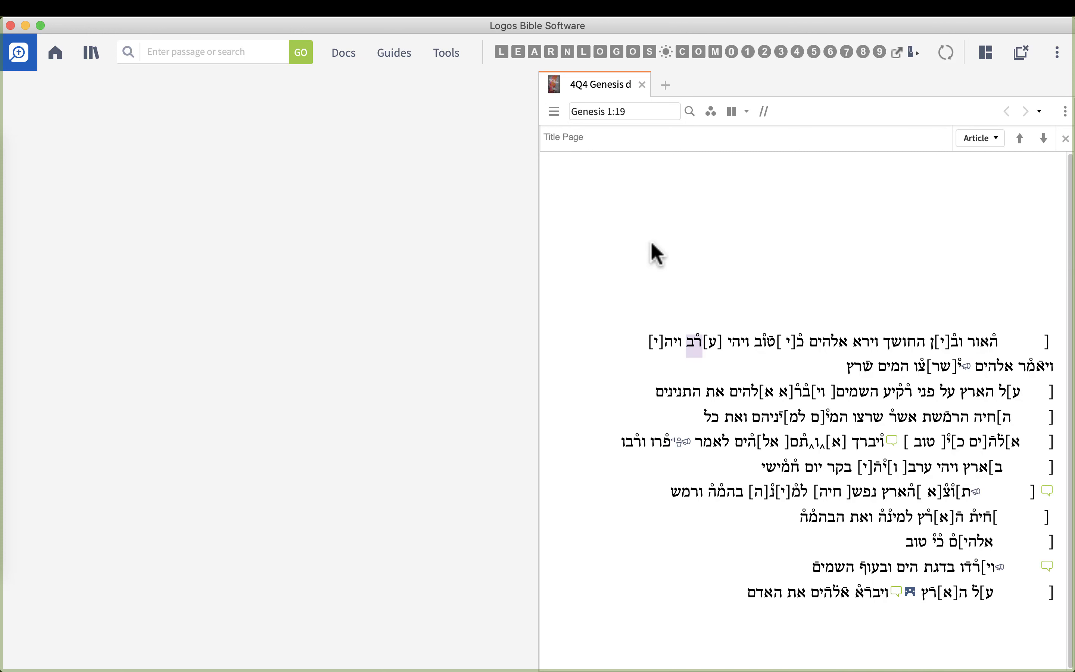
mouse_move(1028, 347)
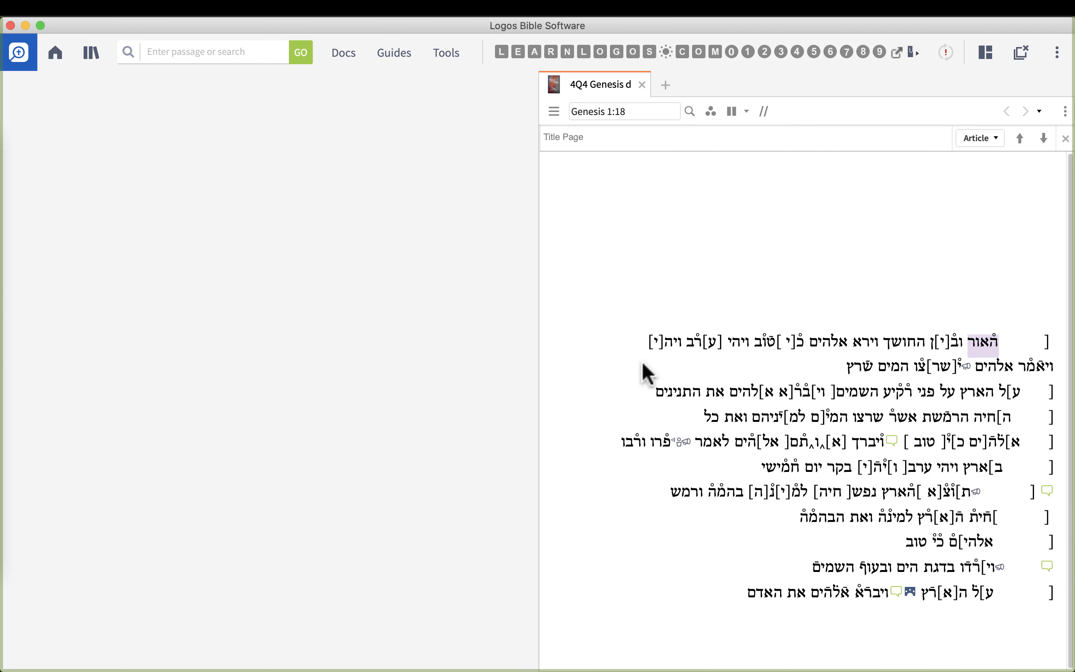
mouse_move(123, 68)
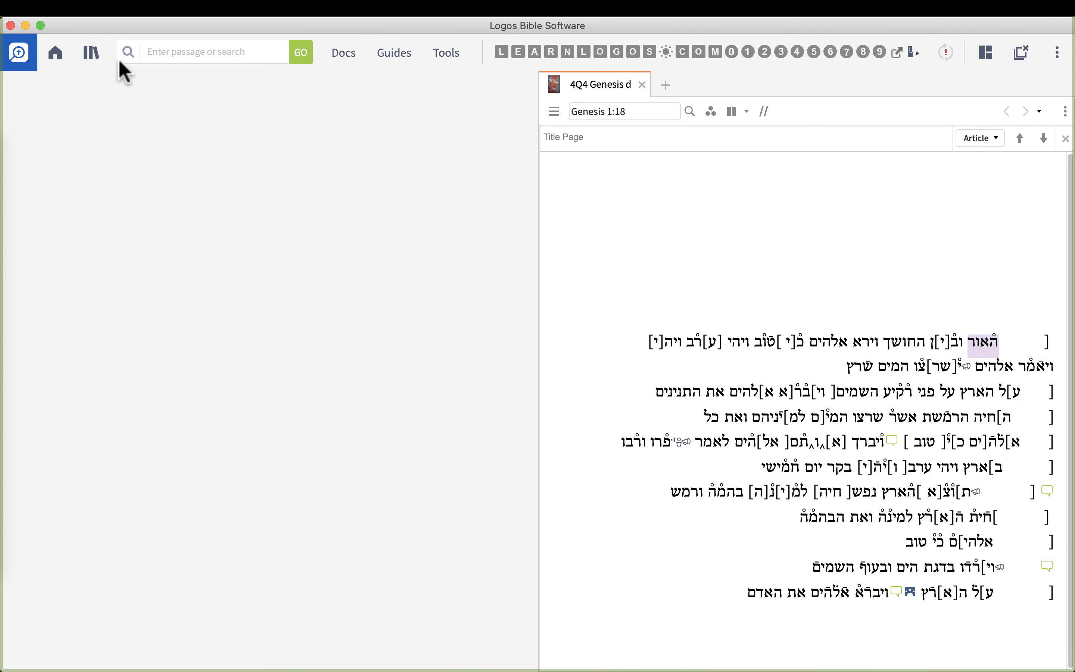
Show the Library panel listing the BHS-related resources
left_click(90, 52)
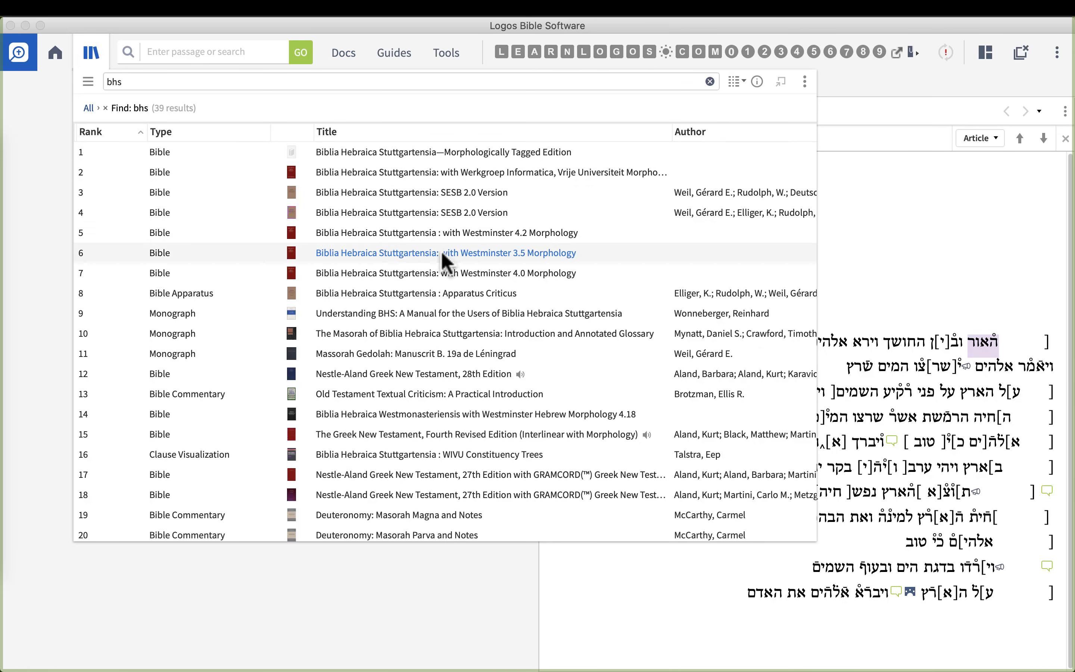
mouse_move(508, 426)
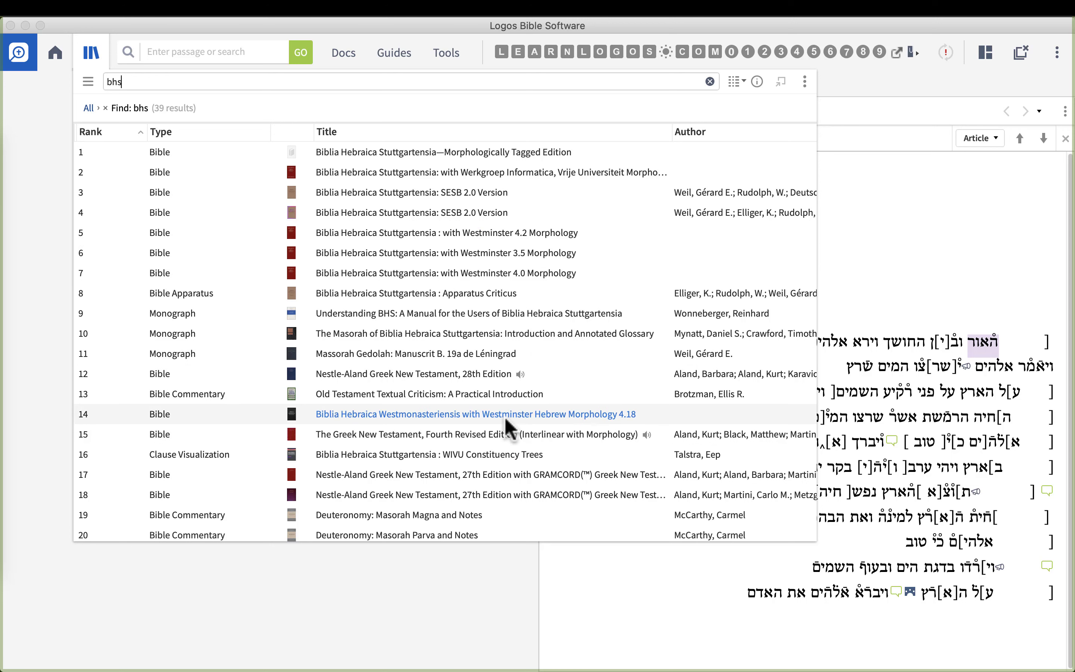
mouse_move(349, 405)
type("gen 1 18")
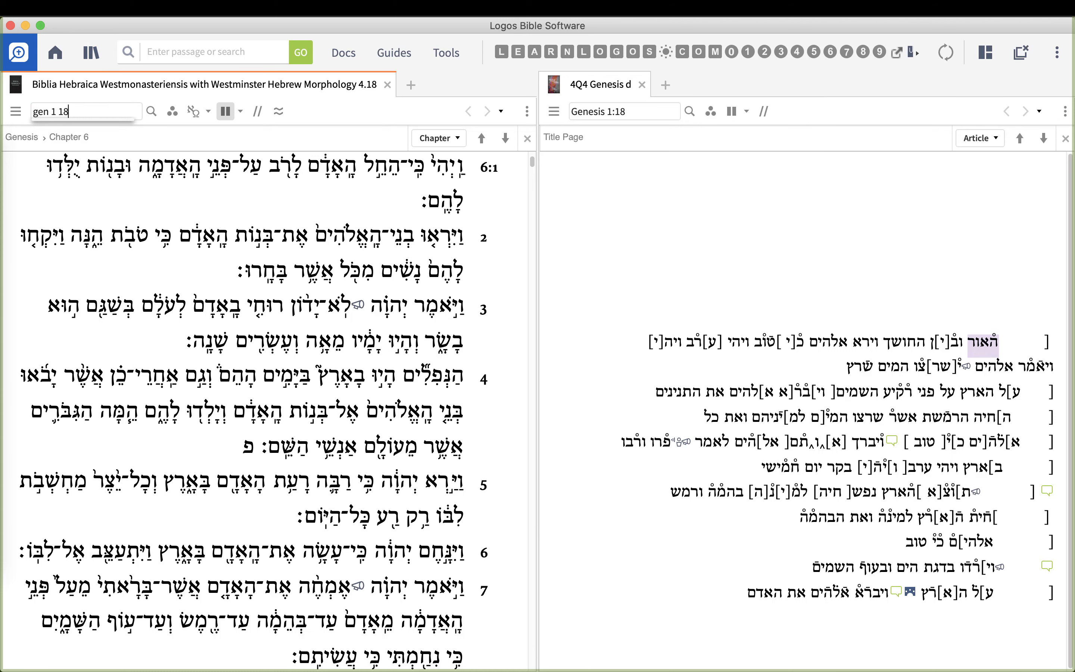
Jump BHW 4.18 to Genesis 1:18 and mark the shared word in both BHW and 4Q4 Genesis d
key("Return")
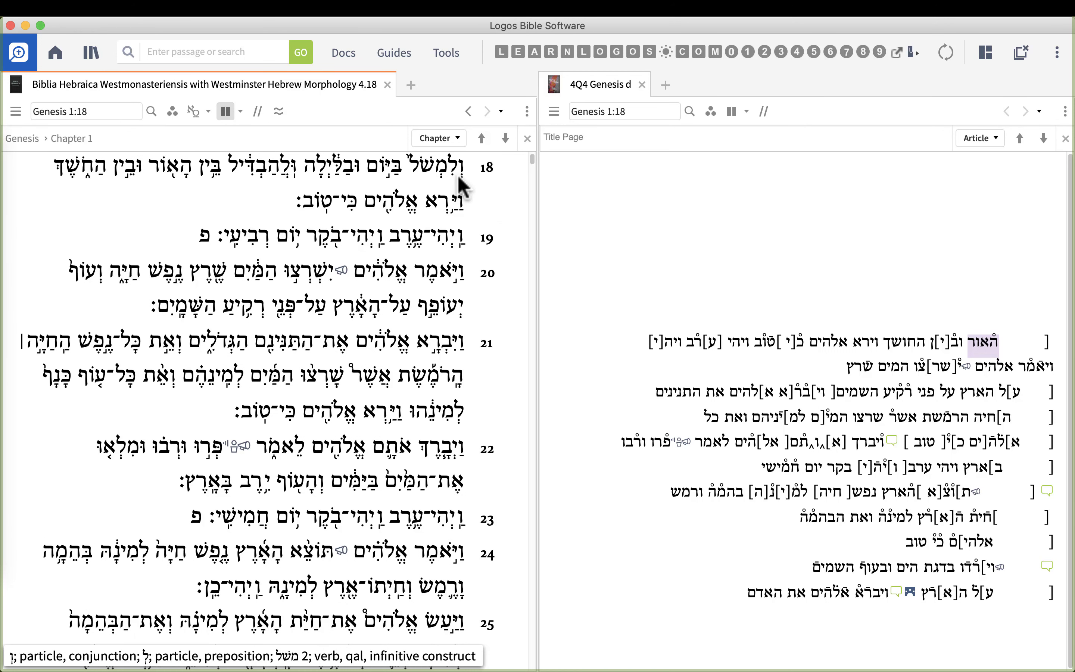
mouse_move(428, 201)
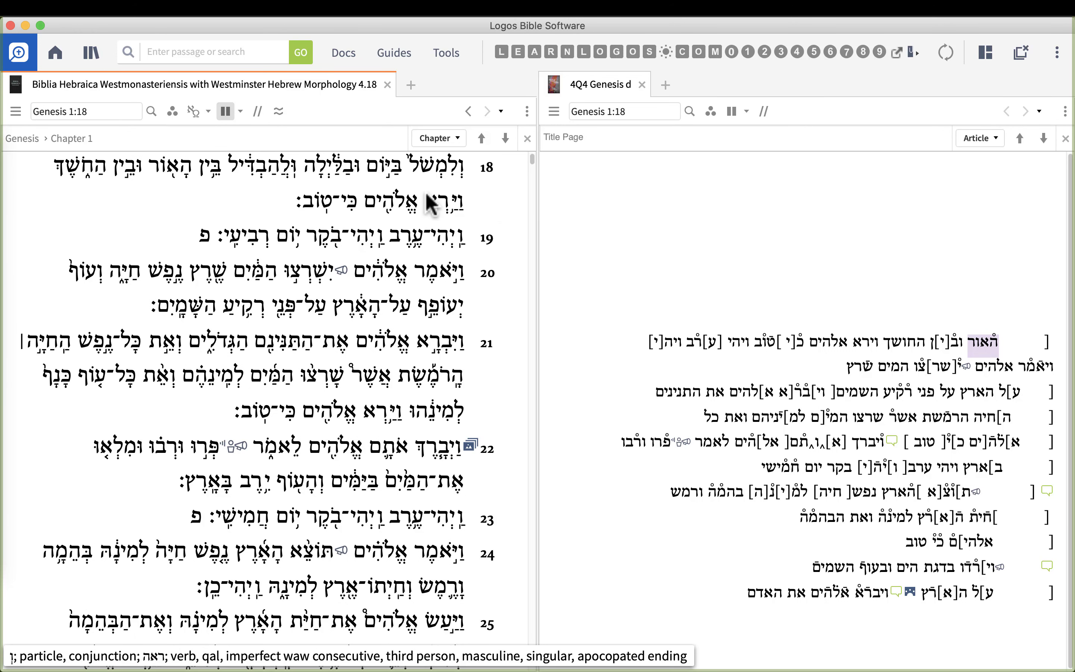
left_click(86, 111)
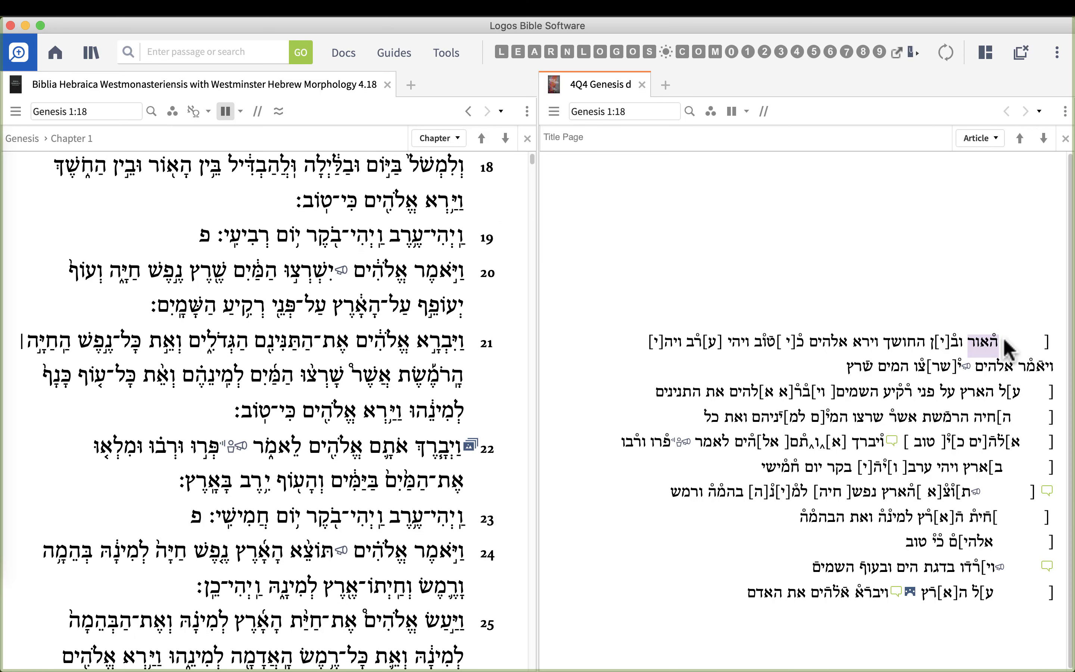
double_click(983, 341)
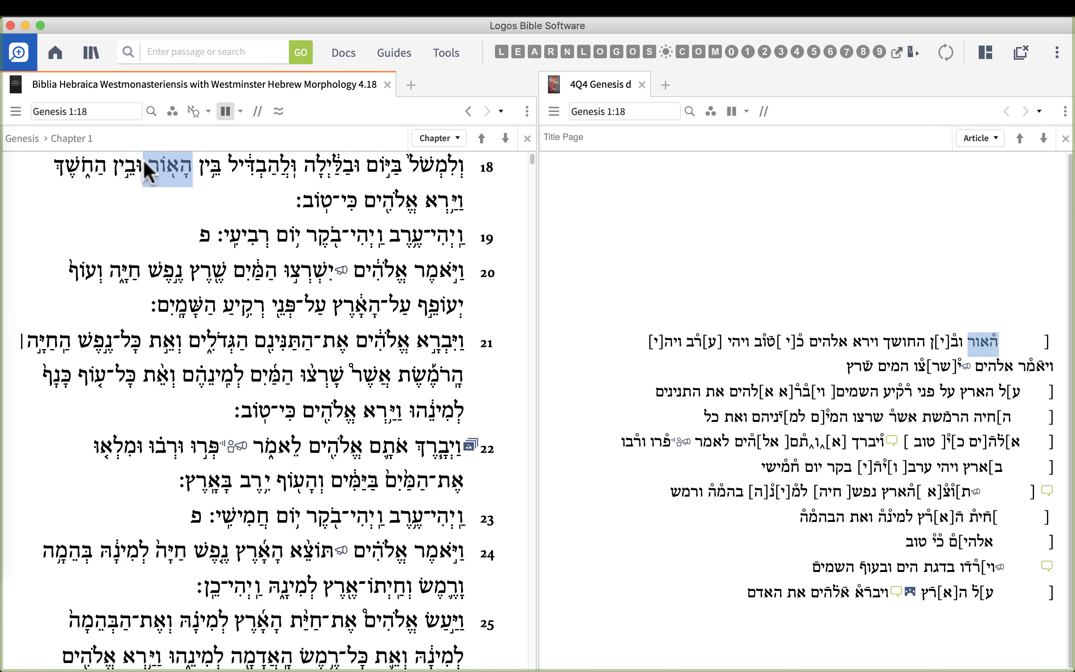
mouse_move(468, 174)
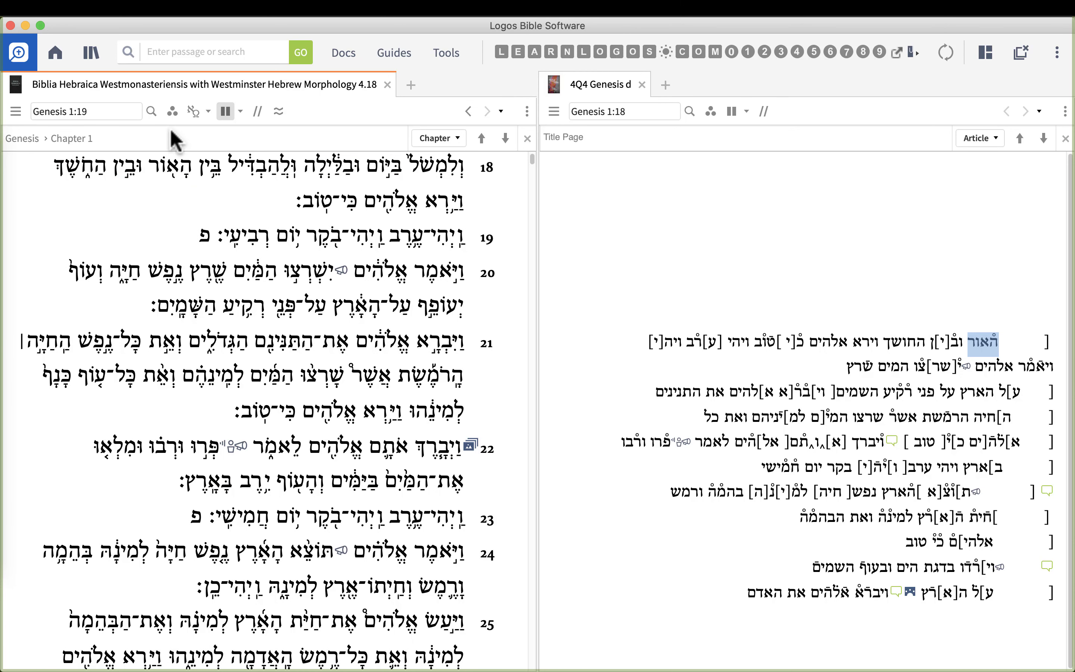
mouse_move(445, 53)
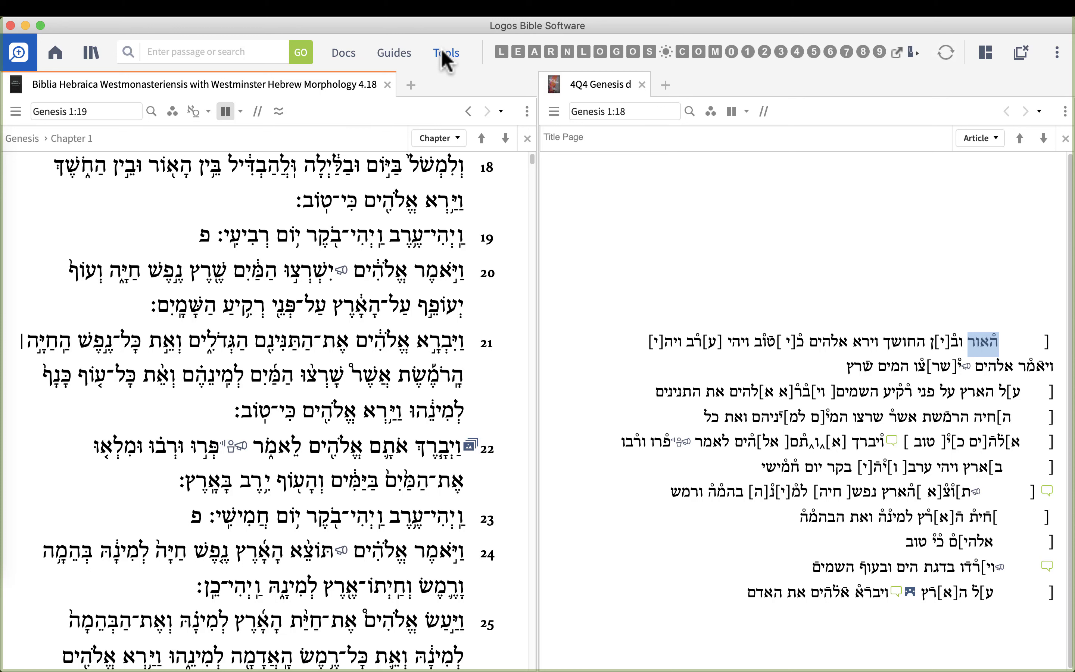
Launch the Text Comparison tool for Genesis 1:19 from Tools and bring up its resource picker
left_click(445, 53)
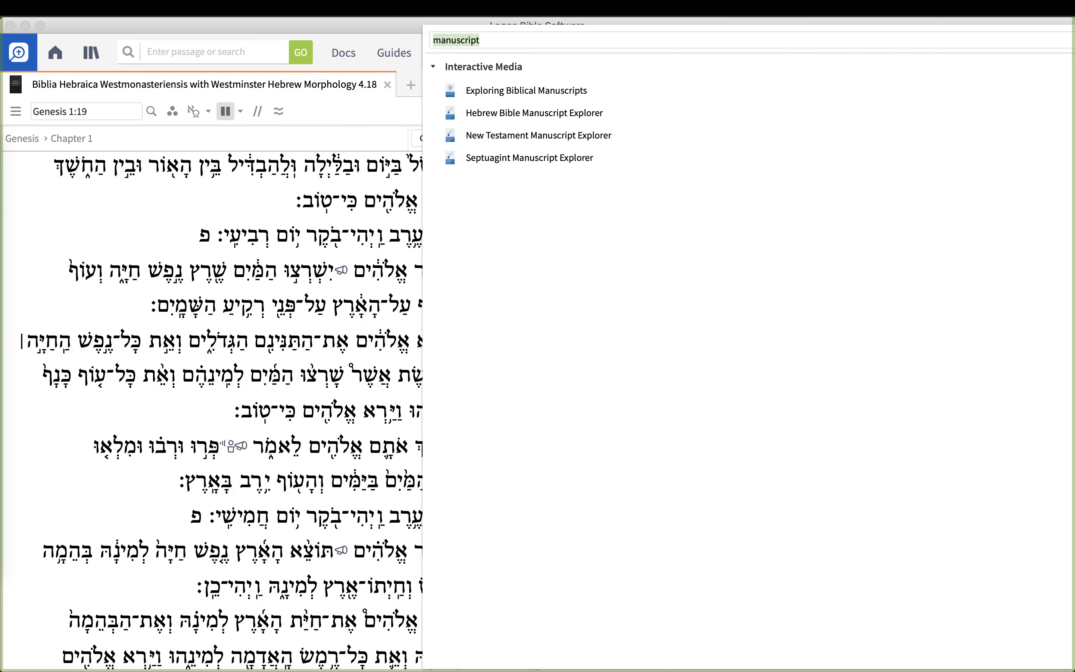
type("text")
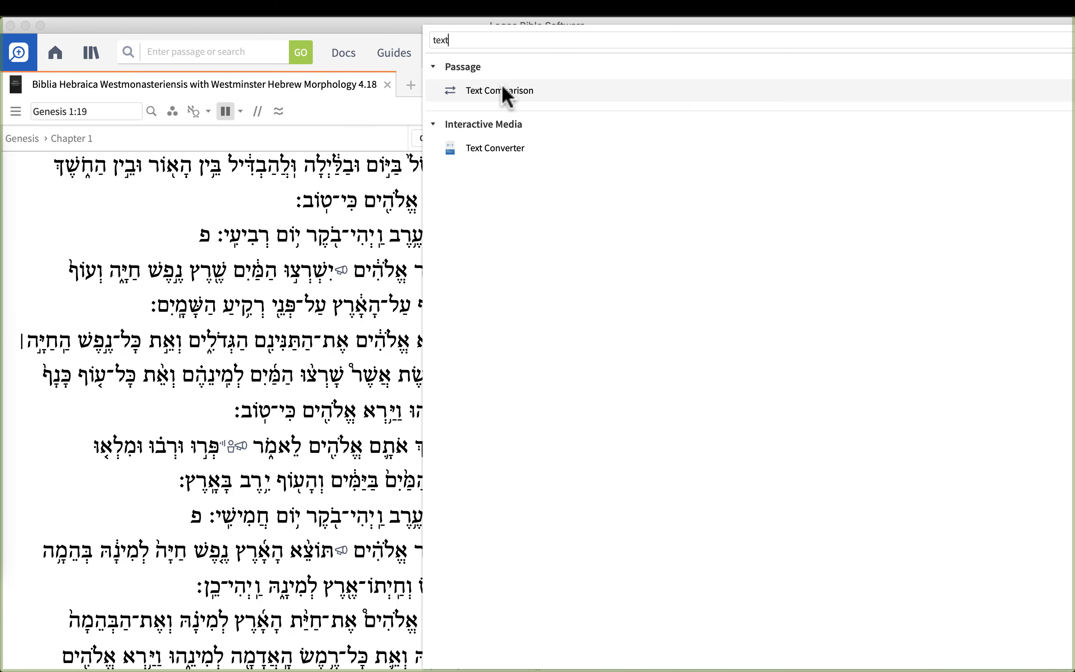
left_click(499, 90)
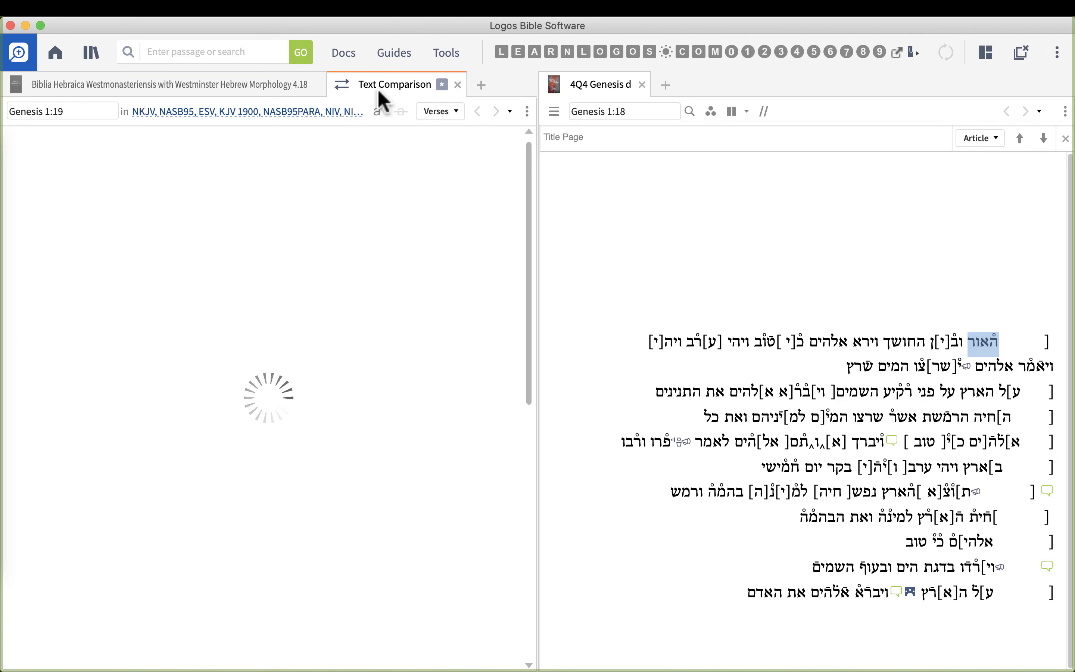
left_click(247, 111)
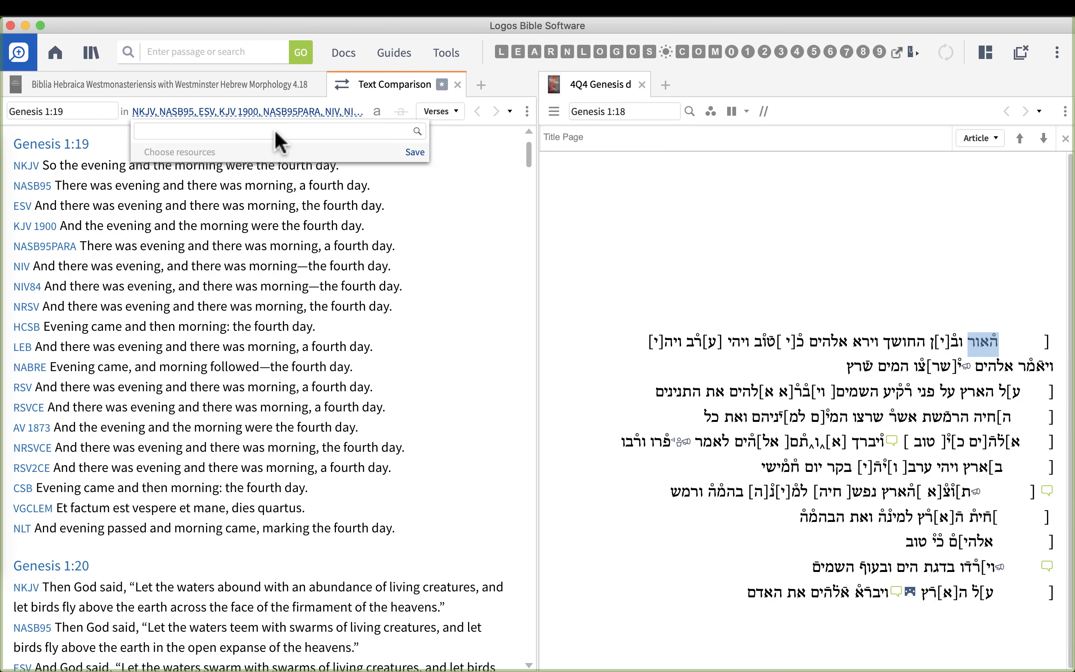
mouse_move(174, 138)
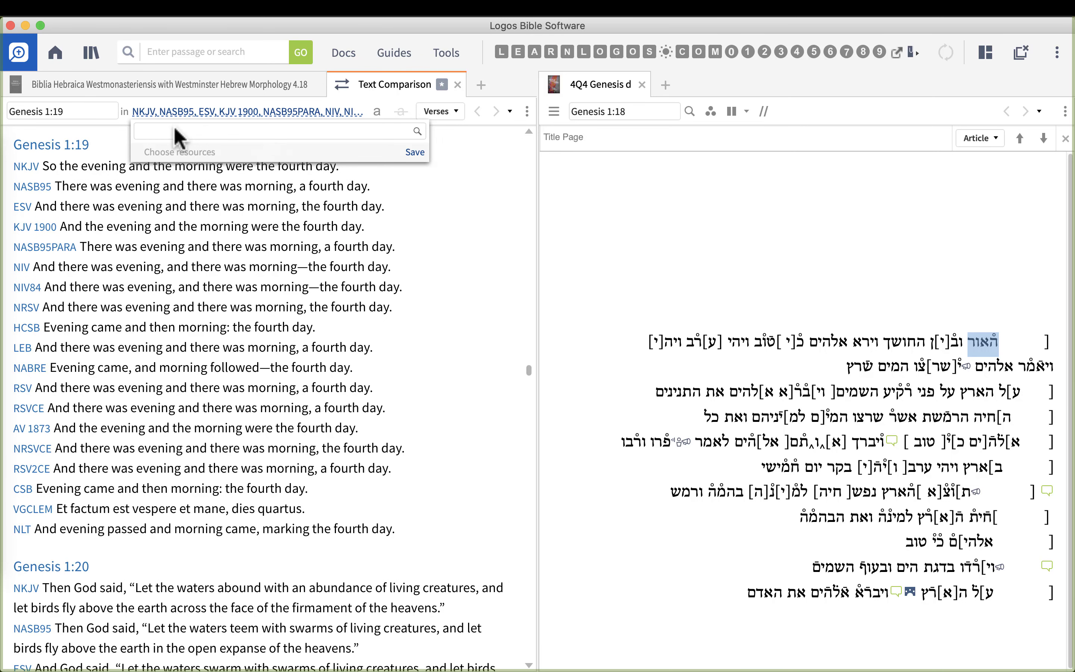
Search the picker for 'bhs 4.18' and check BHW 4.18 as a comparison resource
left_click(271, 129)
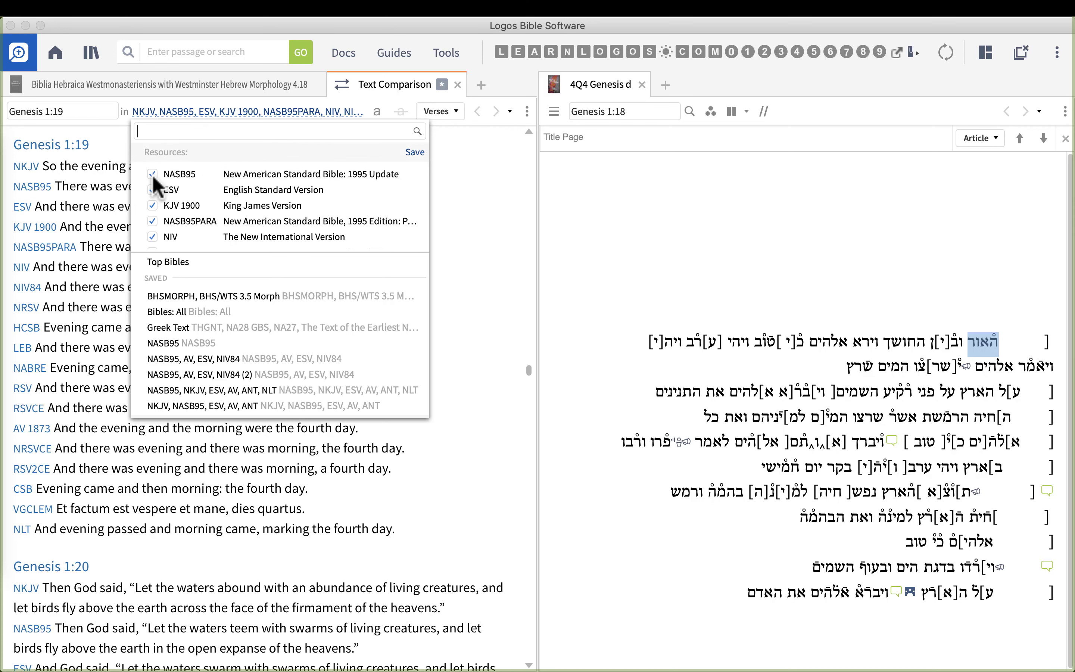
scroll("down", 3)
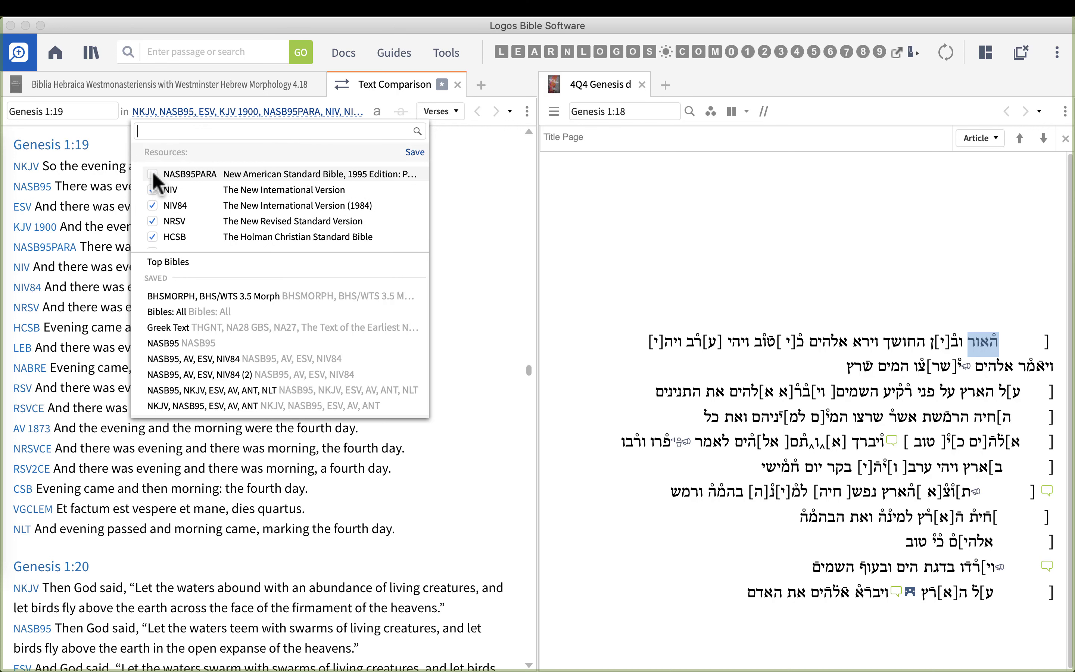
scroll("down", 3)
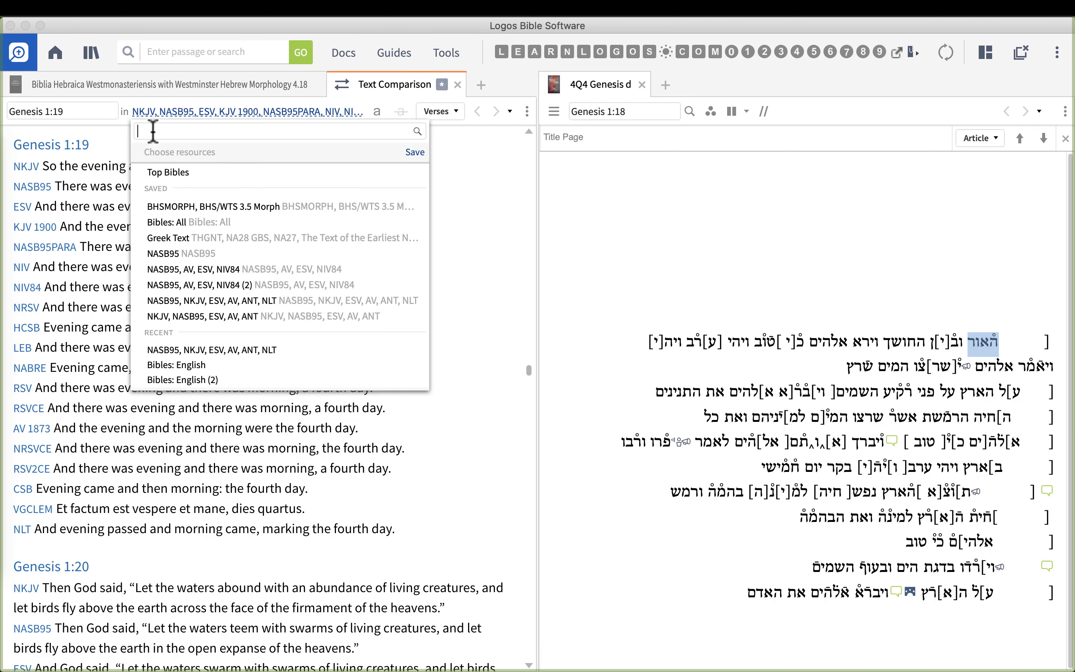
type("bhs")
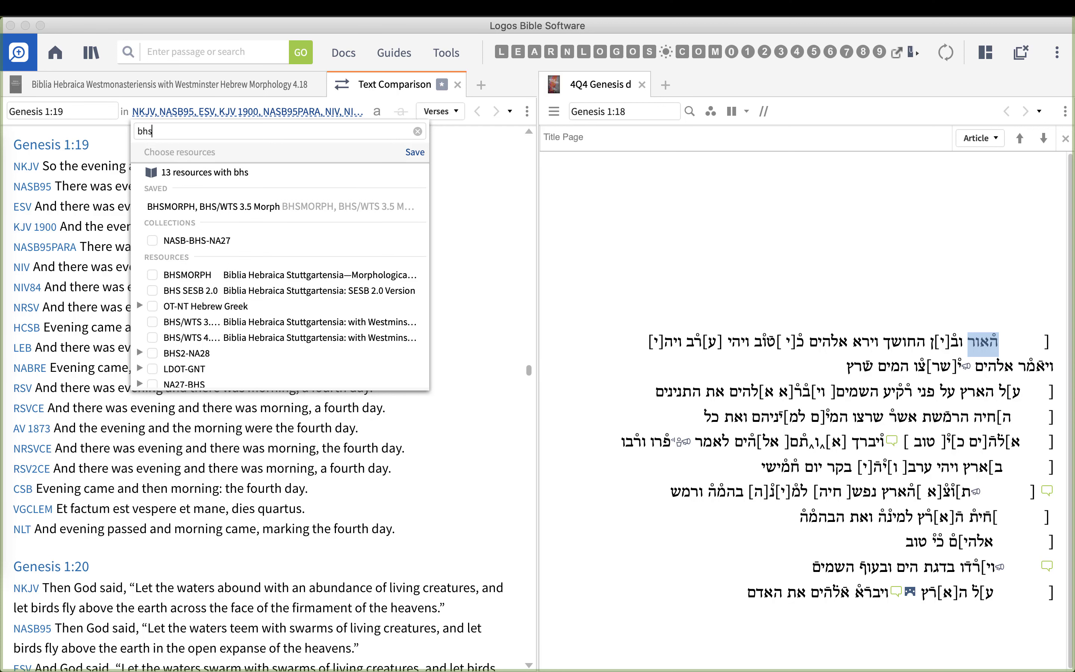
mouse_move(268, 289)
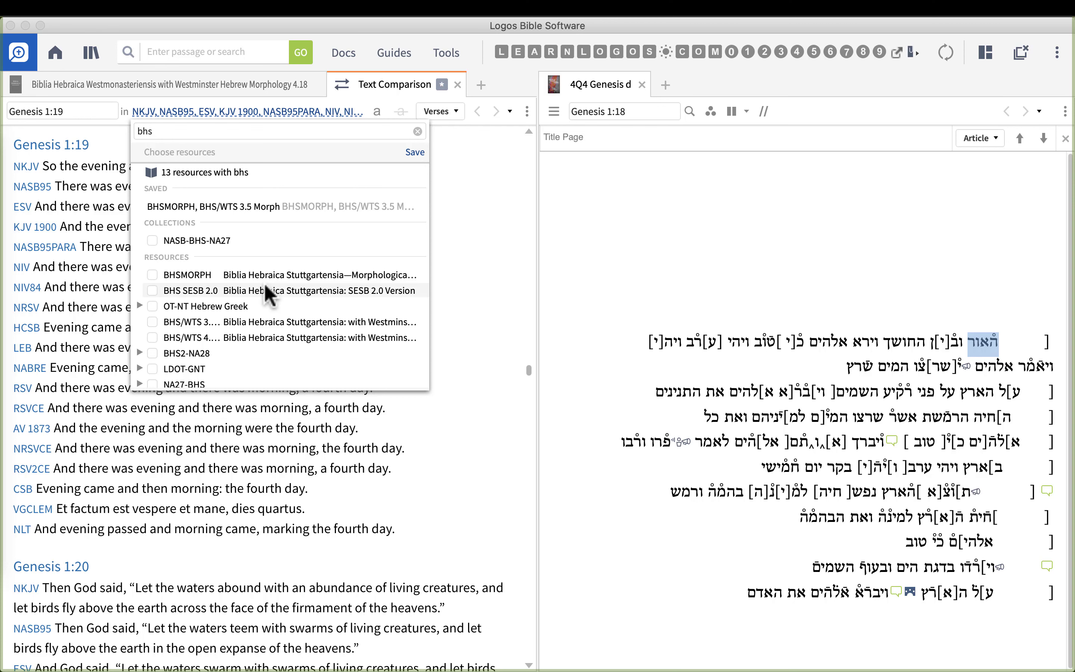
type("4.")
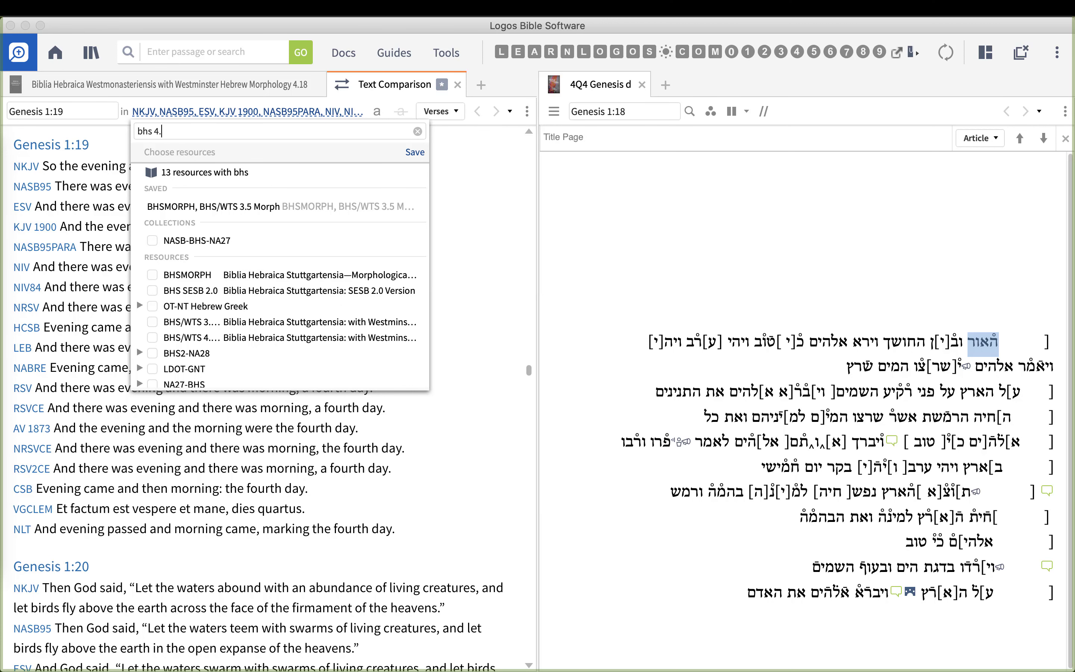
type("18")
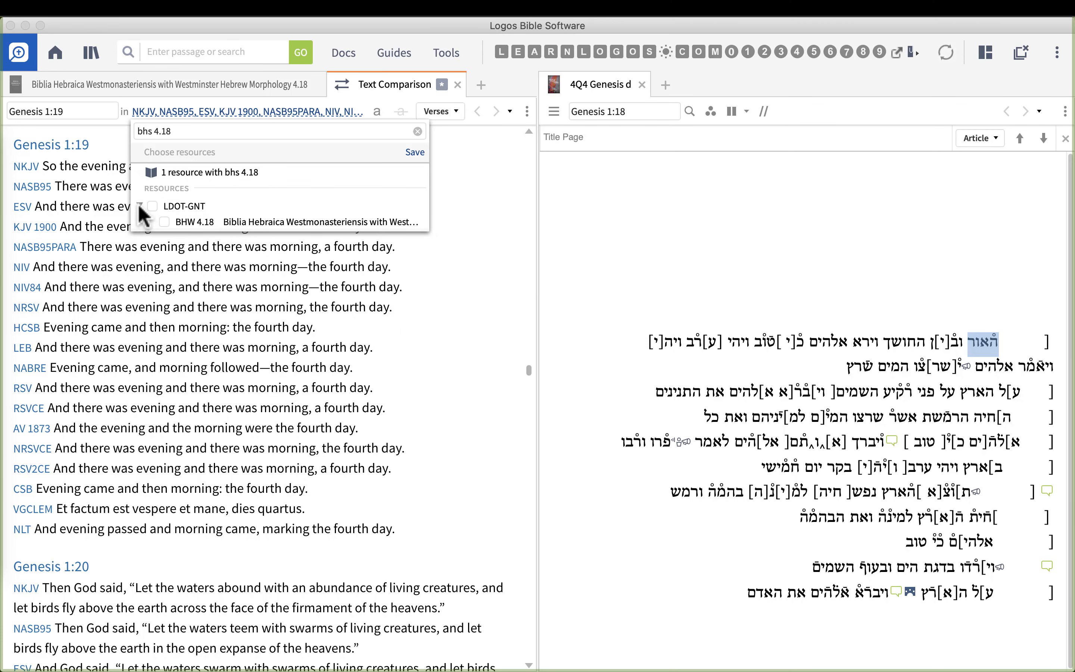
left_click(164, 222)
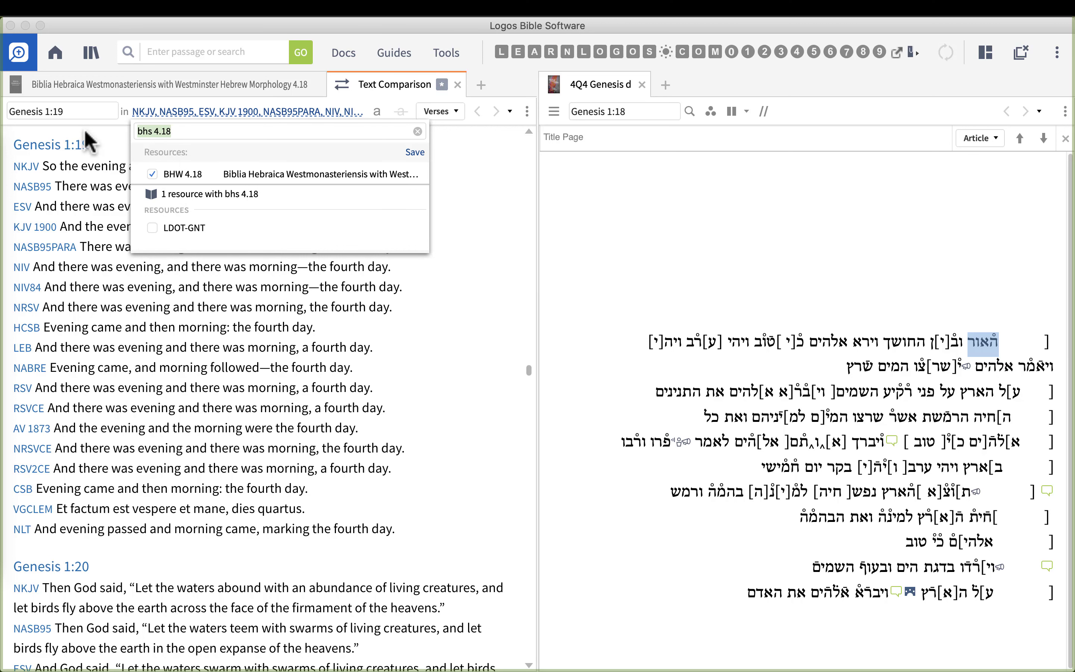
Search for '4q4', check 4Q4 Genesis d, and apply so only BHW 4.18 and 4QGenD are compared
type("4q")
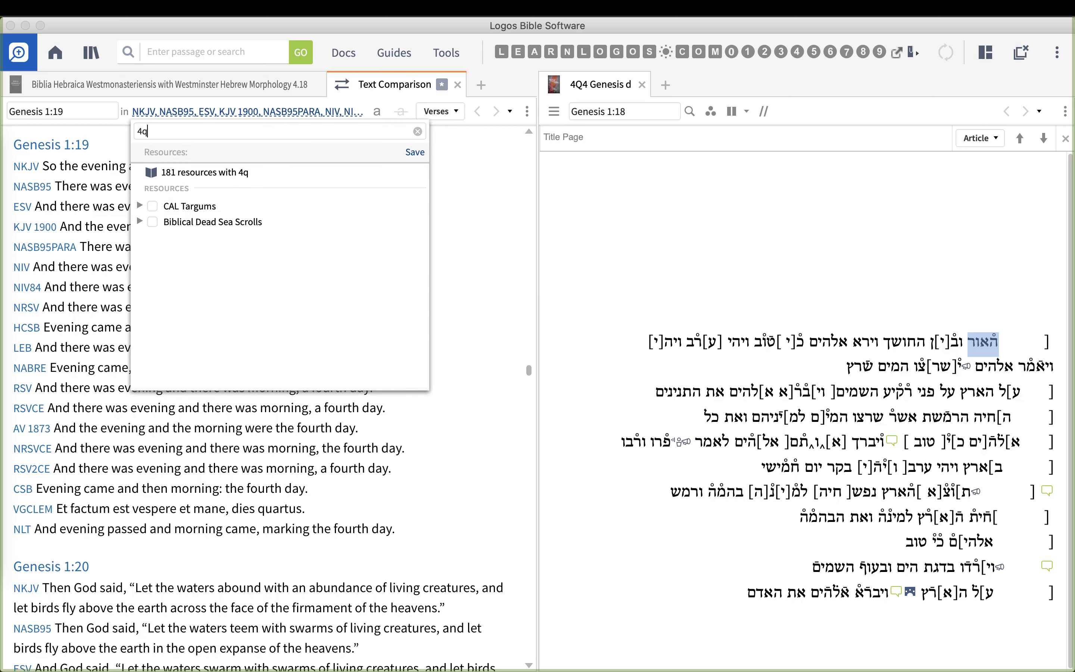
type("4 genesis d")
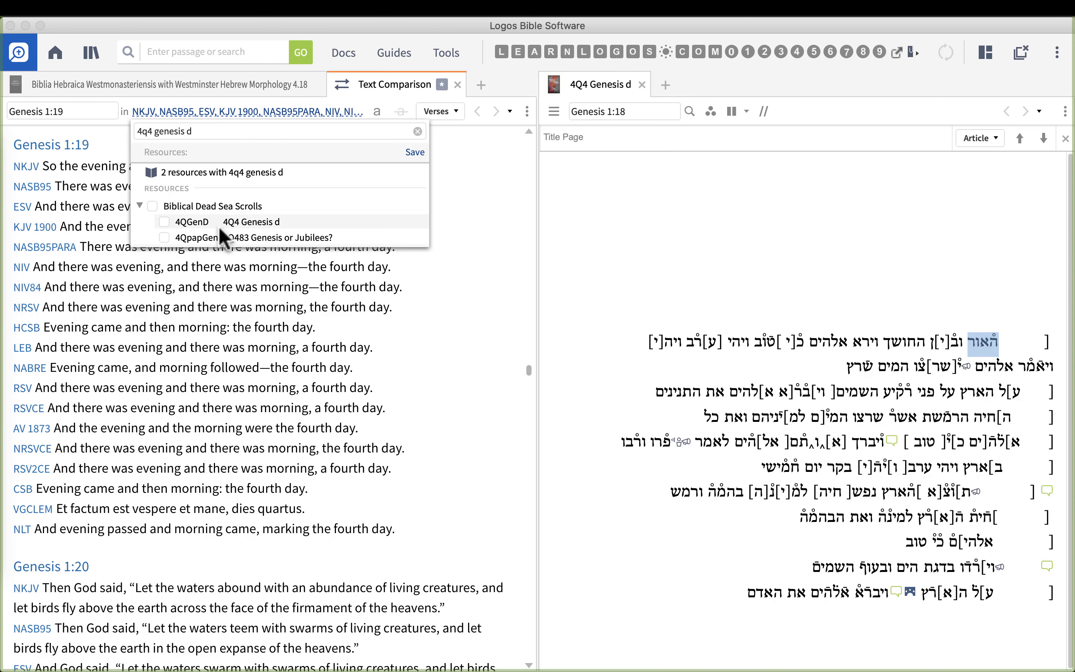
left_click(165, 222)
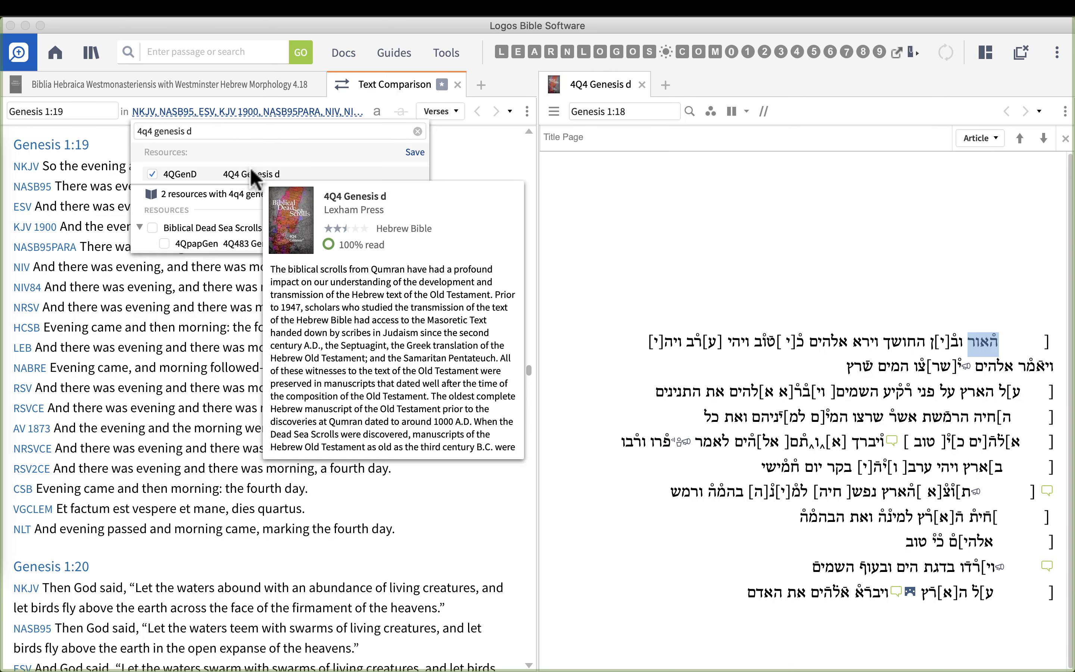
mouse_move(311, 172)
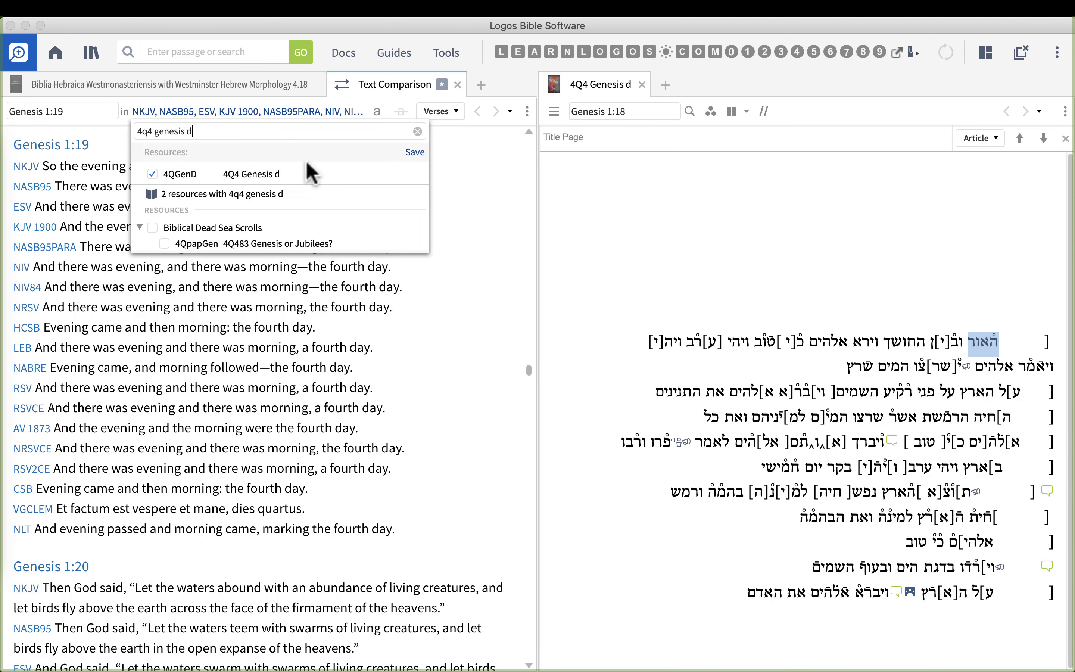
left_click(415, 152)
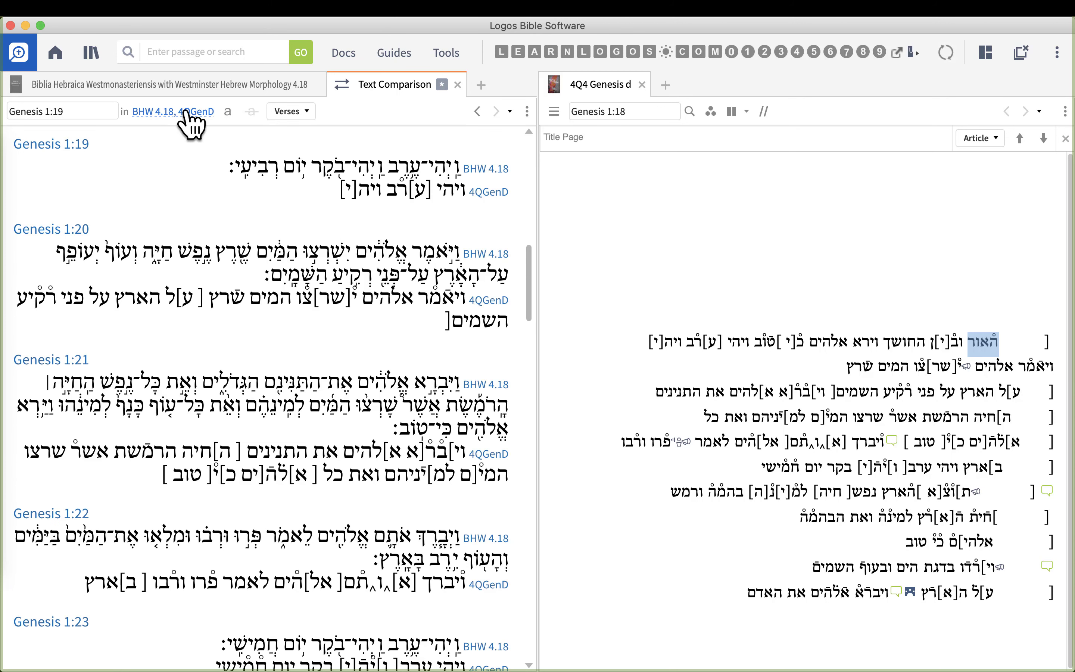
mouse_move(335, 230)
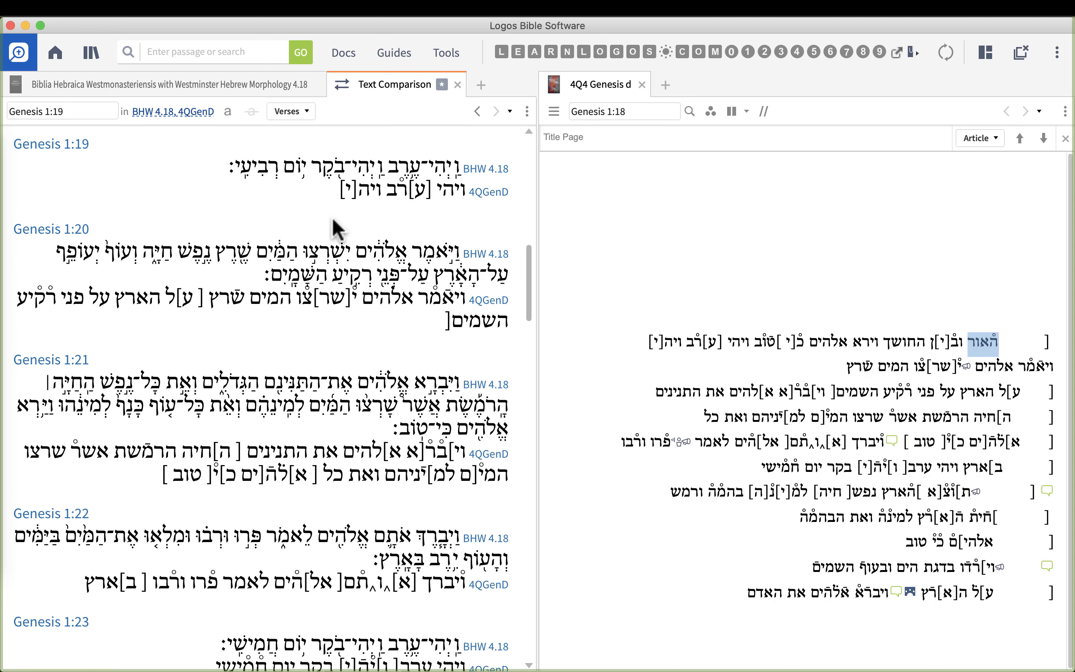
left_click(289, 111)
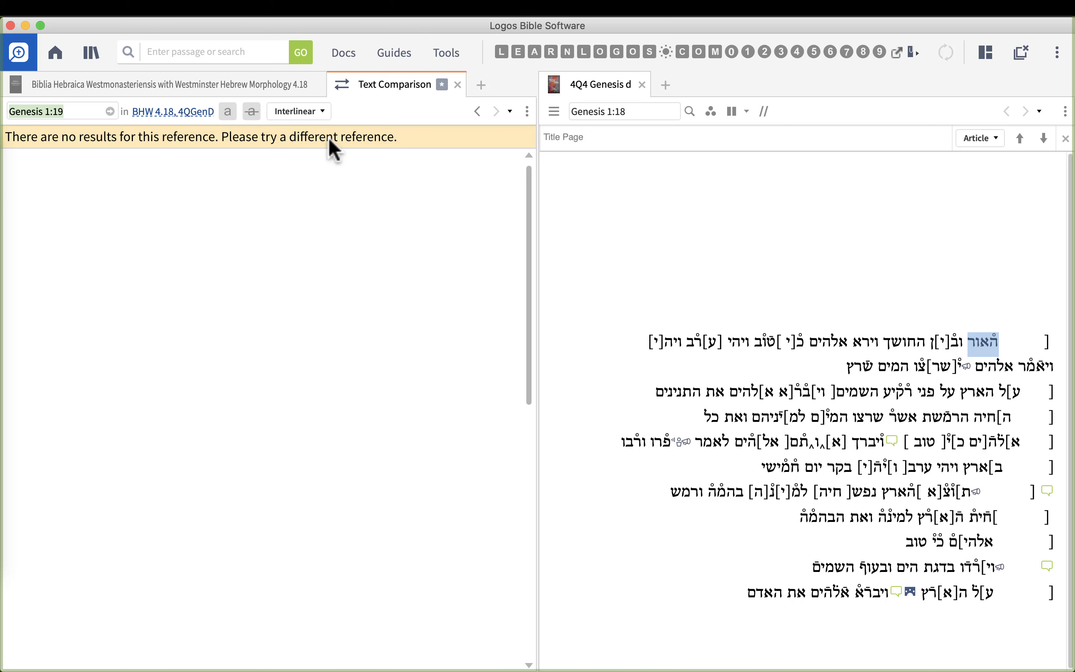
left_click(298, 111)
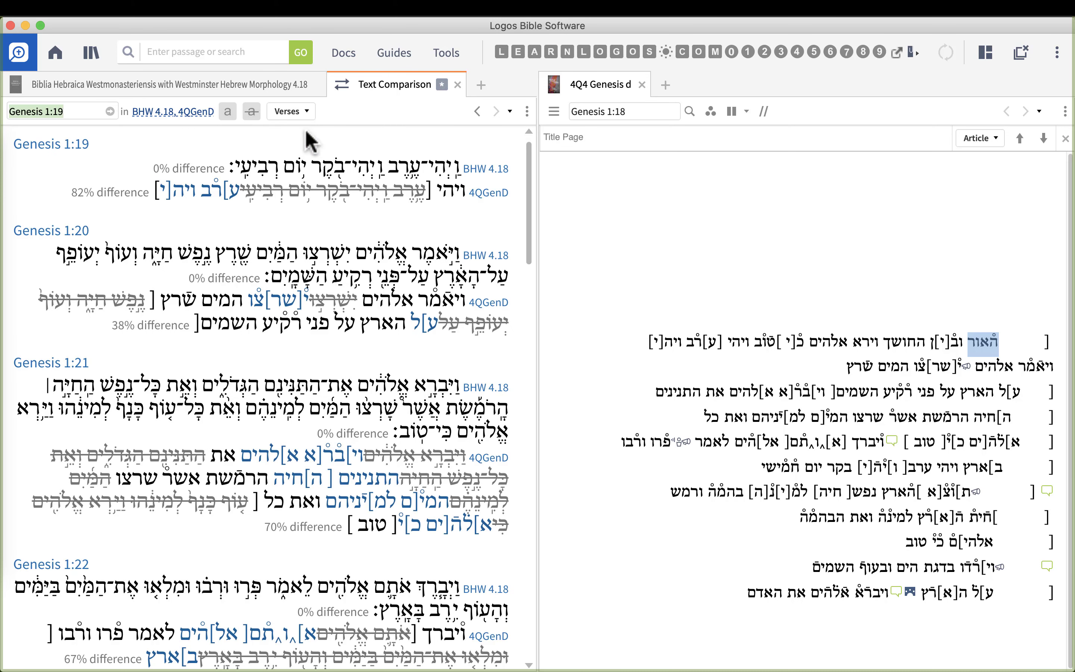
mouse_move(175, 245)
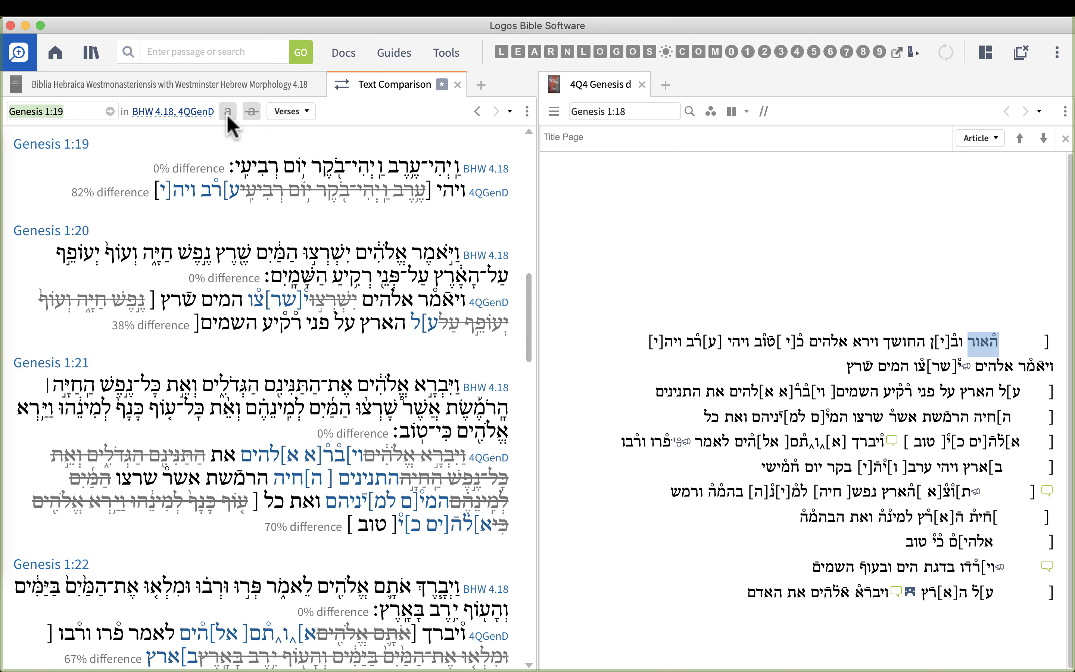
left_click(227, 111)
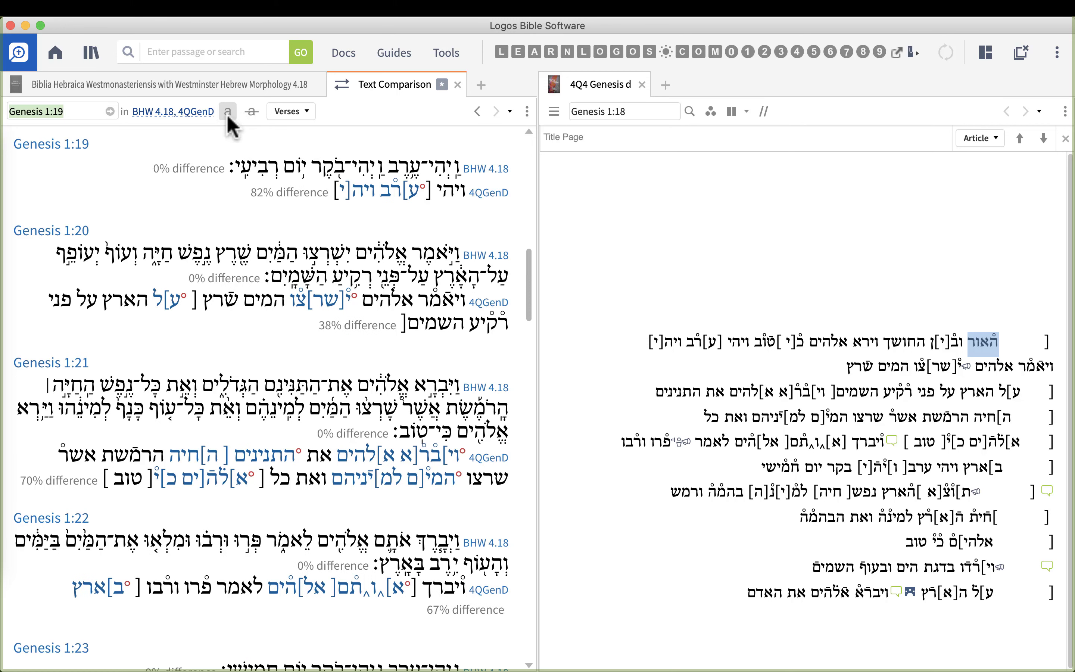
left_click(227, 111)
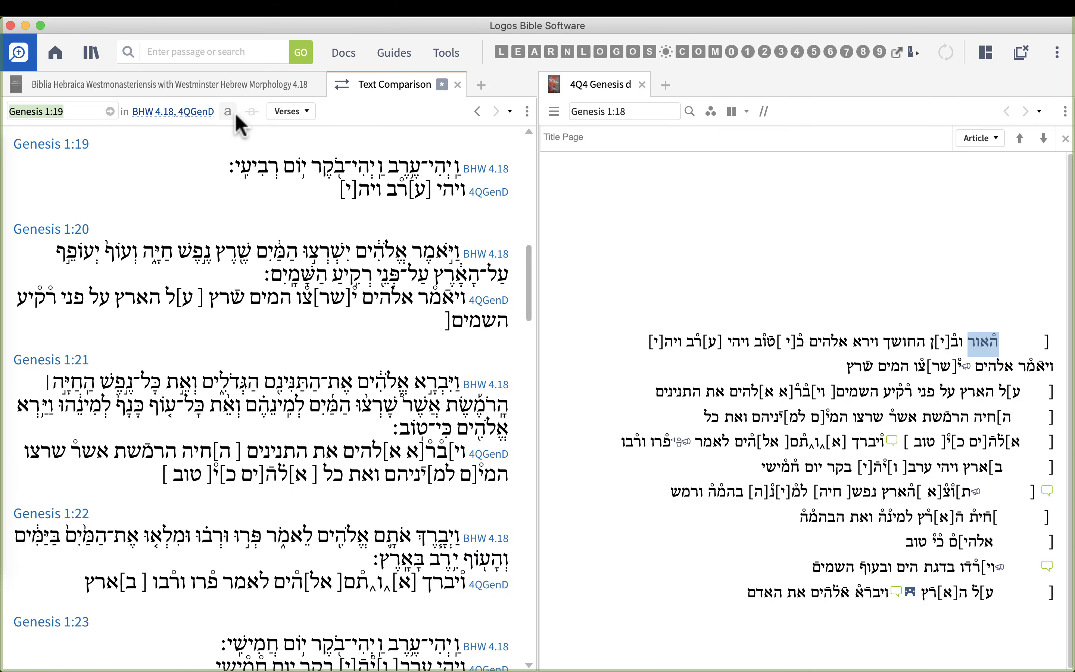
left_click(251, 111)
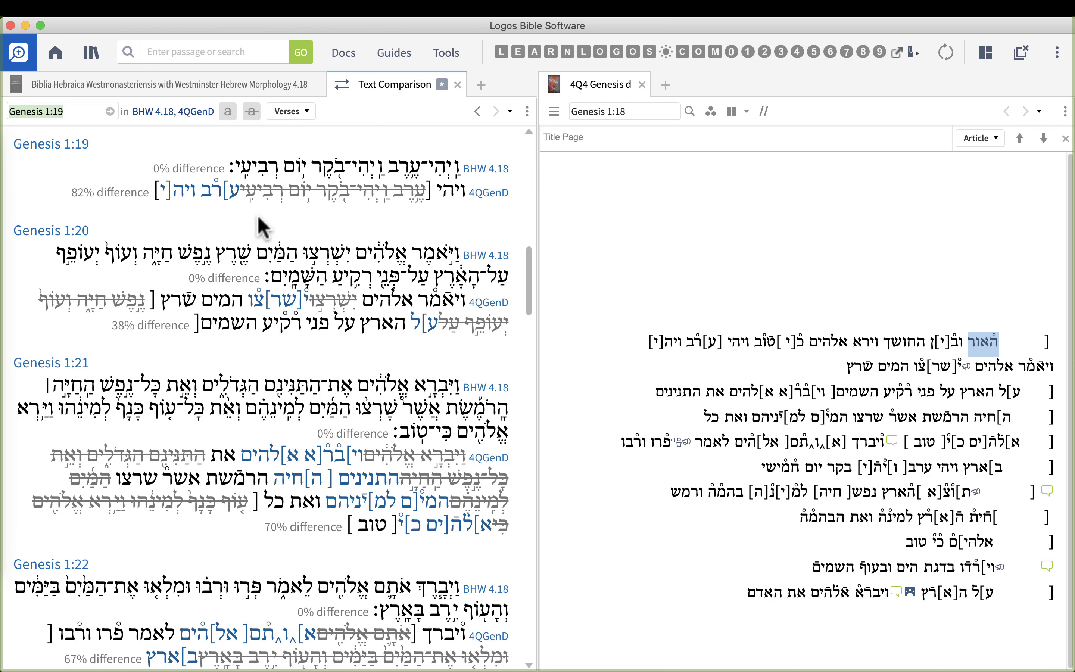
mouse_move(374, 244)
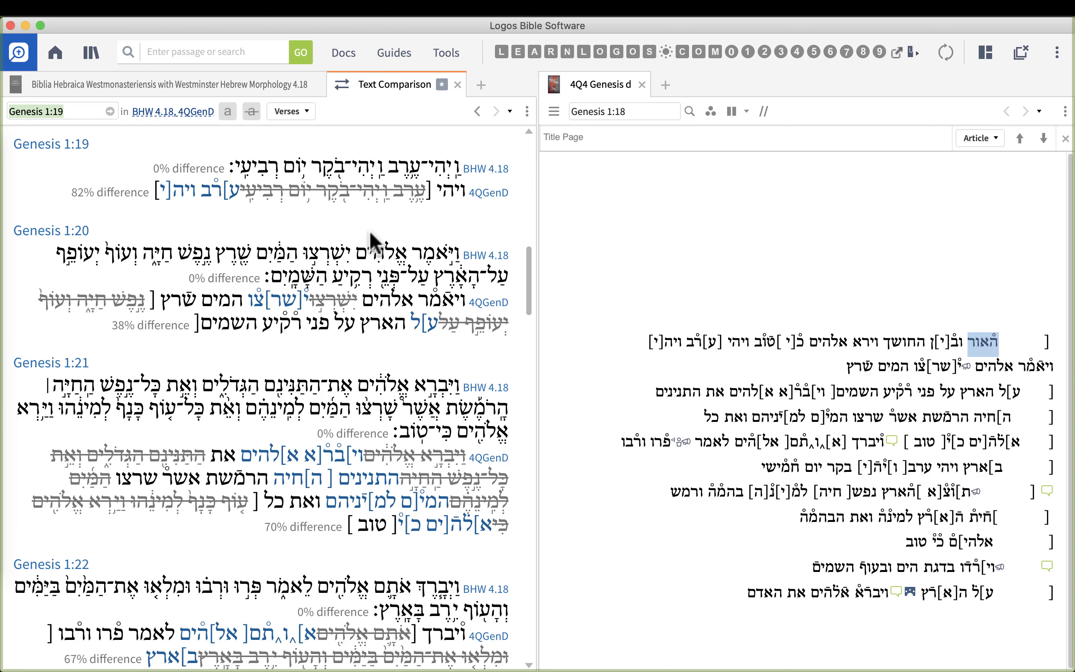
mouse_move(216, 206)
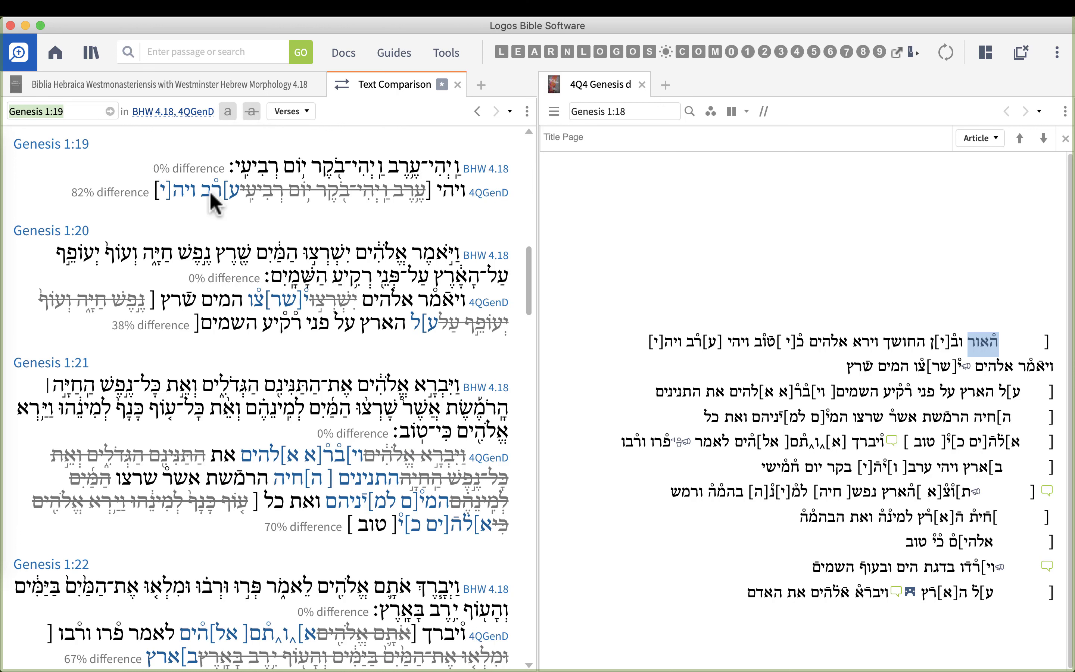
mouse_move(154, 312)
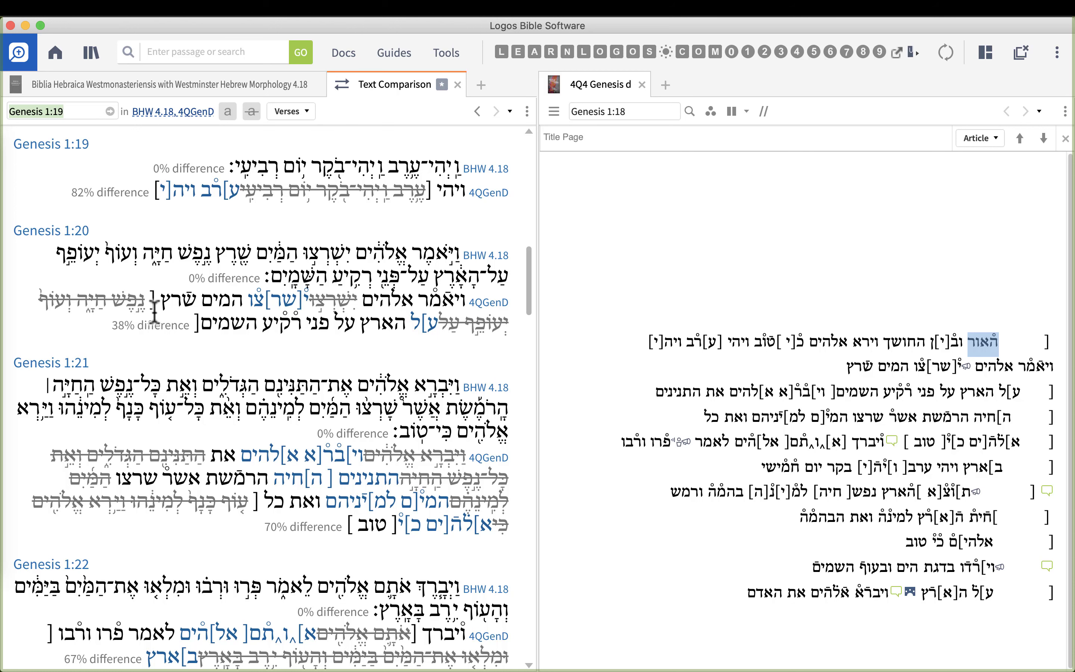
mouse_move(245, 146)
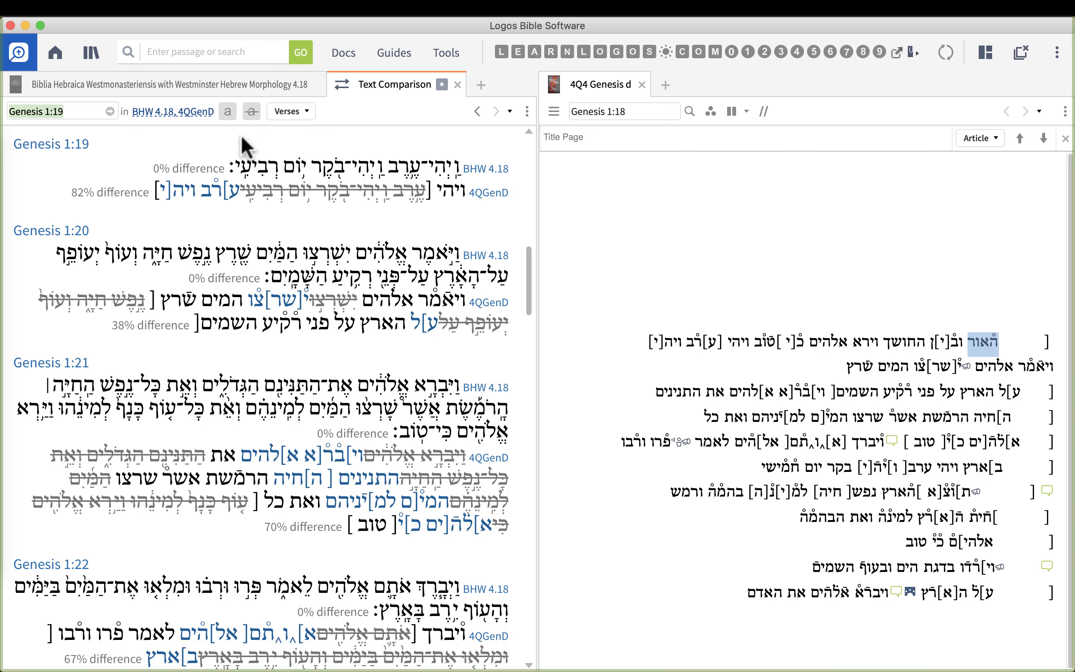
left_click(227, 112)
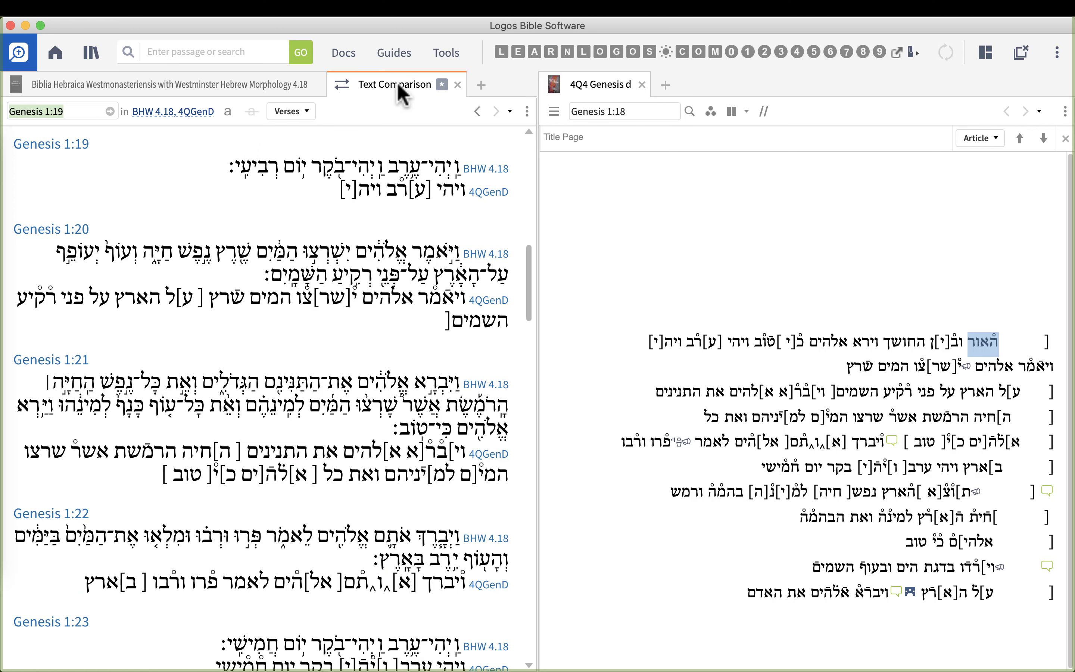
mouse_move(443, 222)
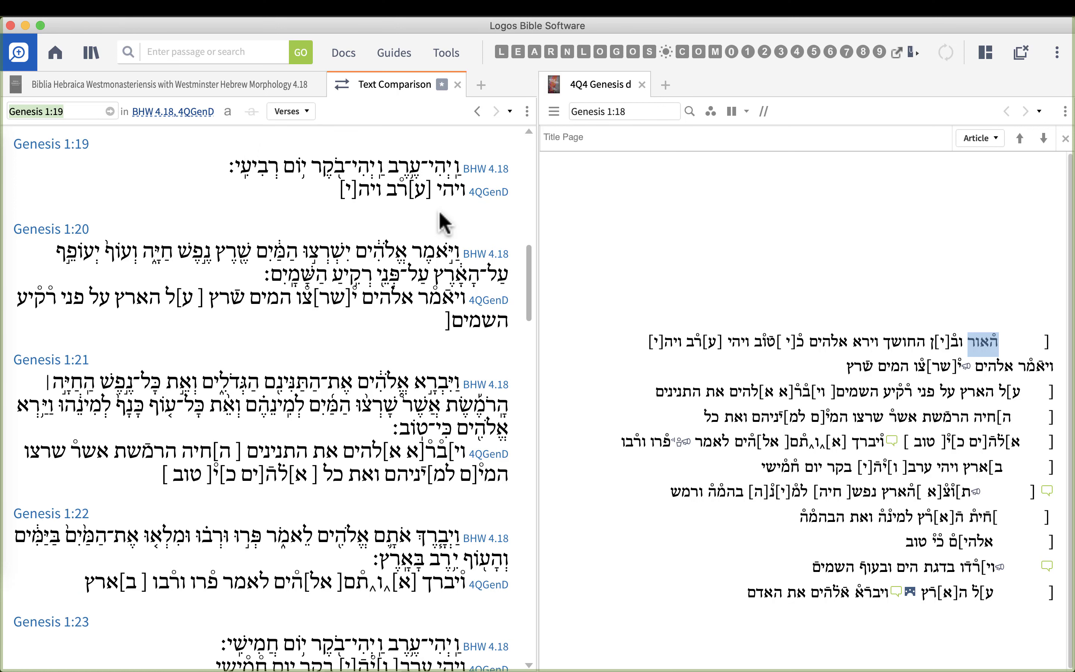
mouse_move(453, 130)
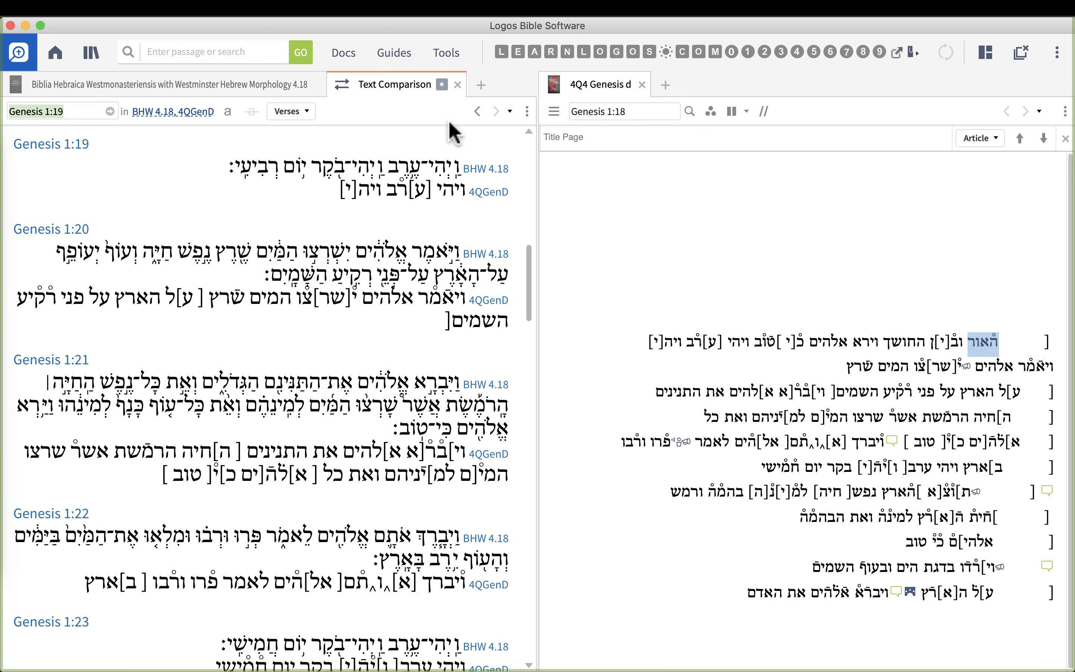
Close the Text Comparison tab, returning to BHW 4.18 at Genesis 1:19 beside 4Q4 Genesis d
left_click(457, 84)
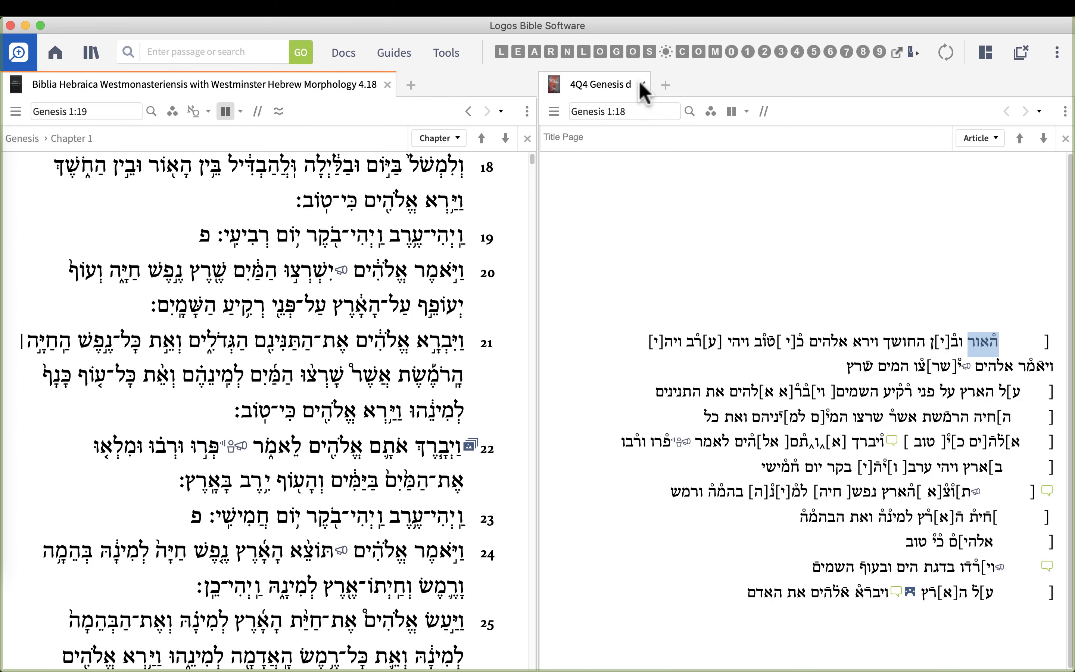